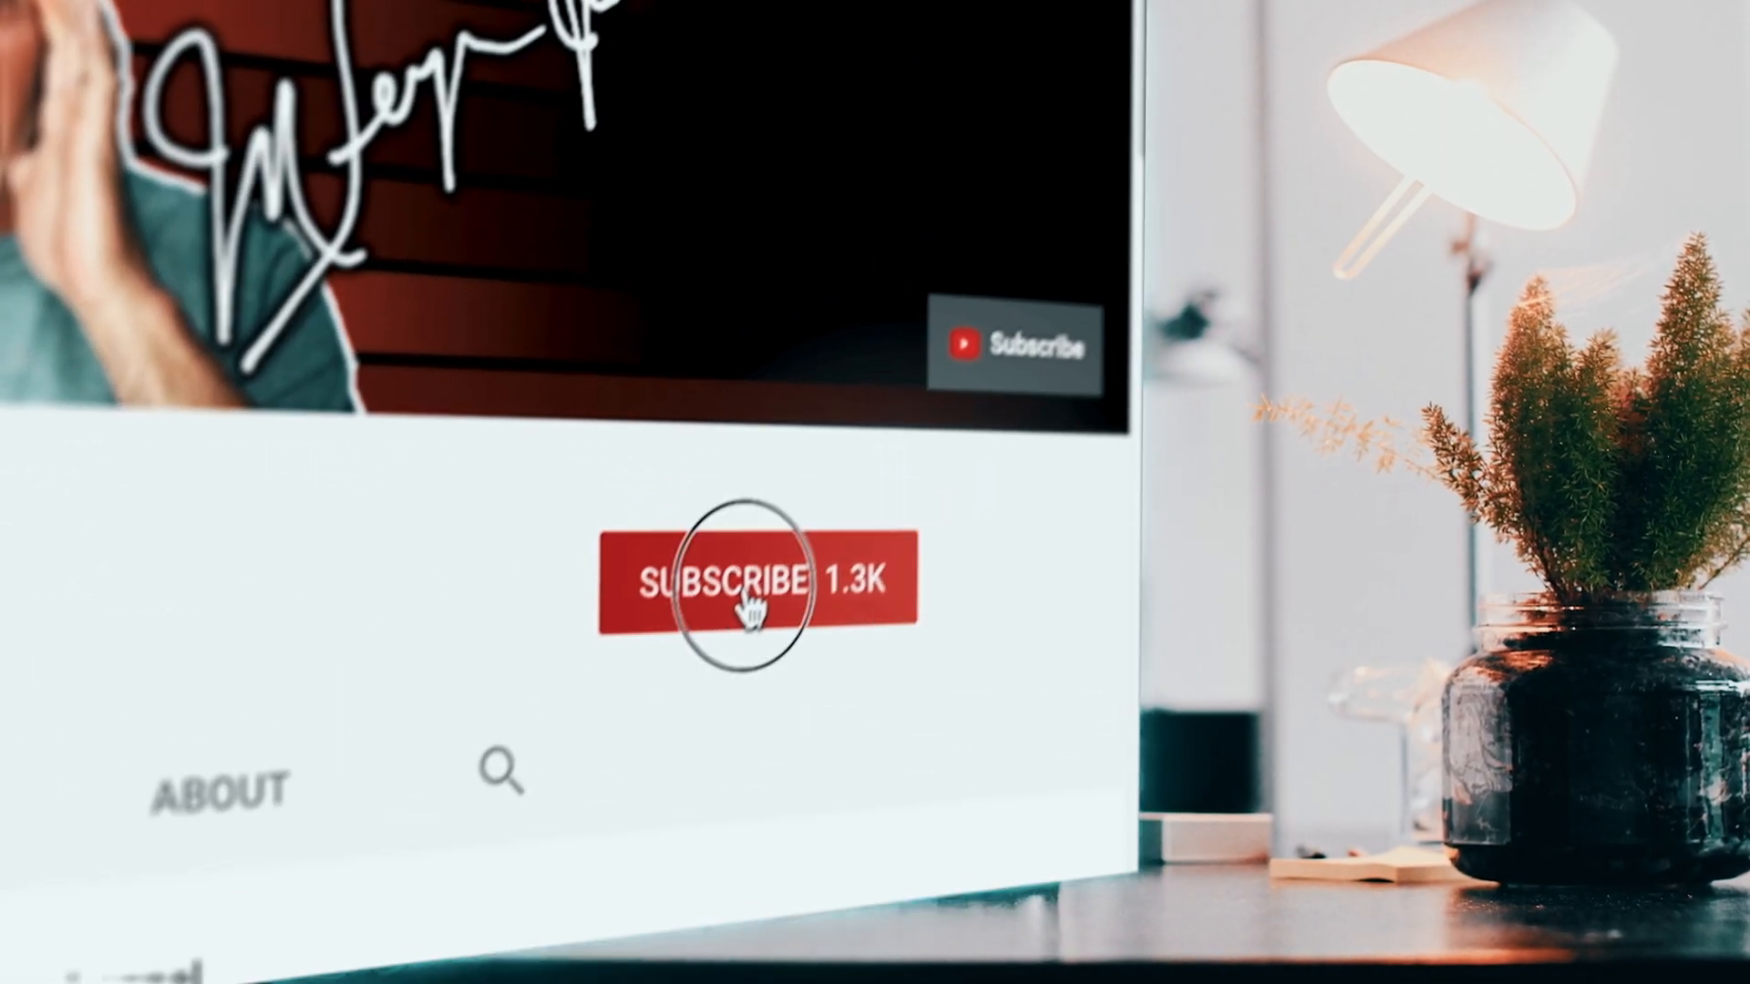
Reach the DOWNLOAD button on voiceattack.com and get the VoiceAttack 1.8.8 installer
{"action": "left_click", "coordinate": [736, 583]}
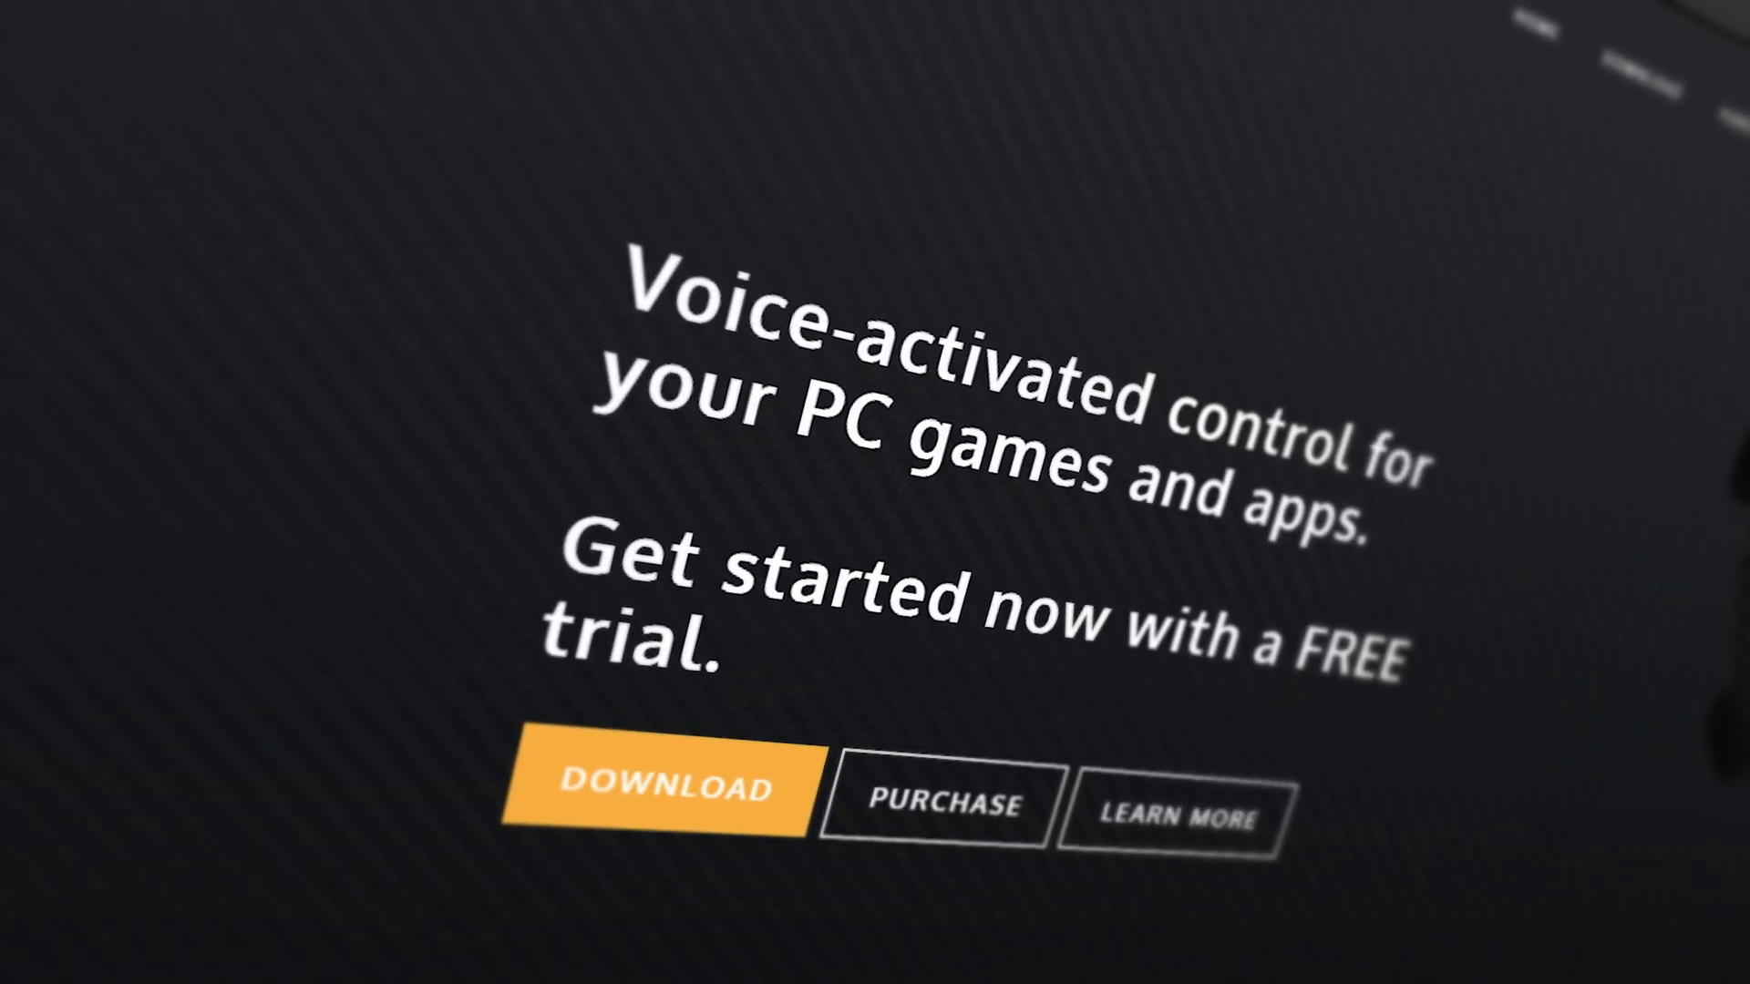
{"action": "scroll", "scroll_direction": "down", "scroll_amount": 3}
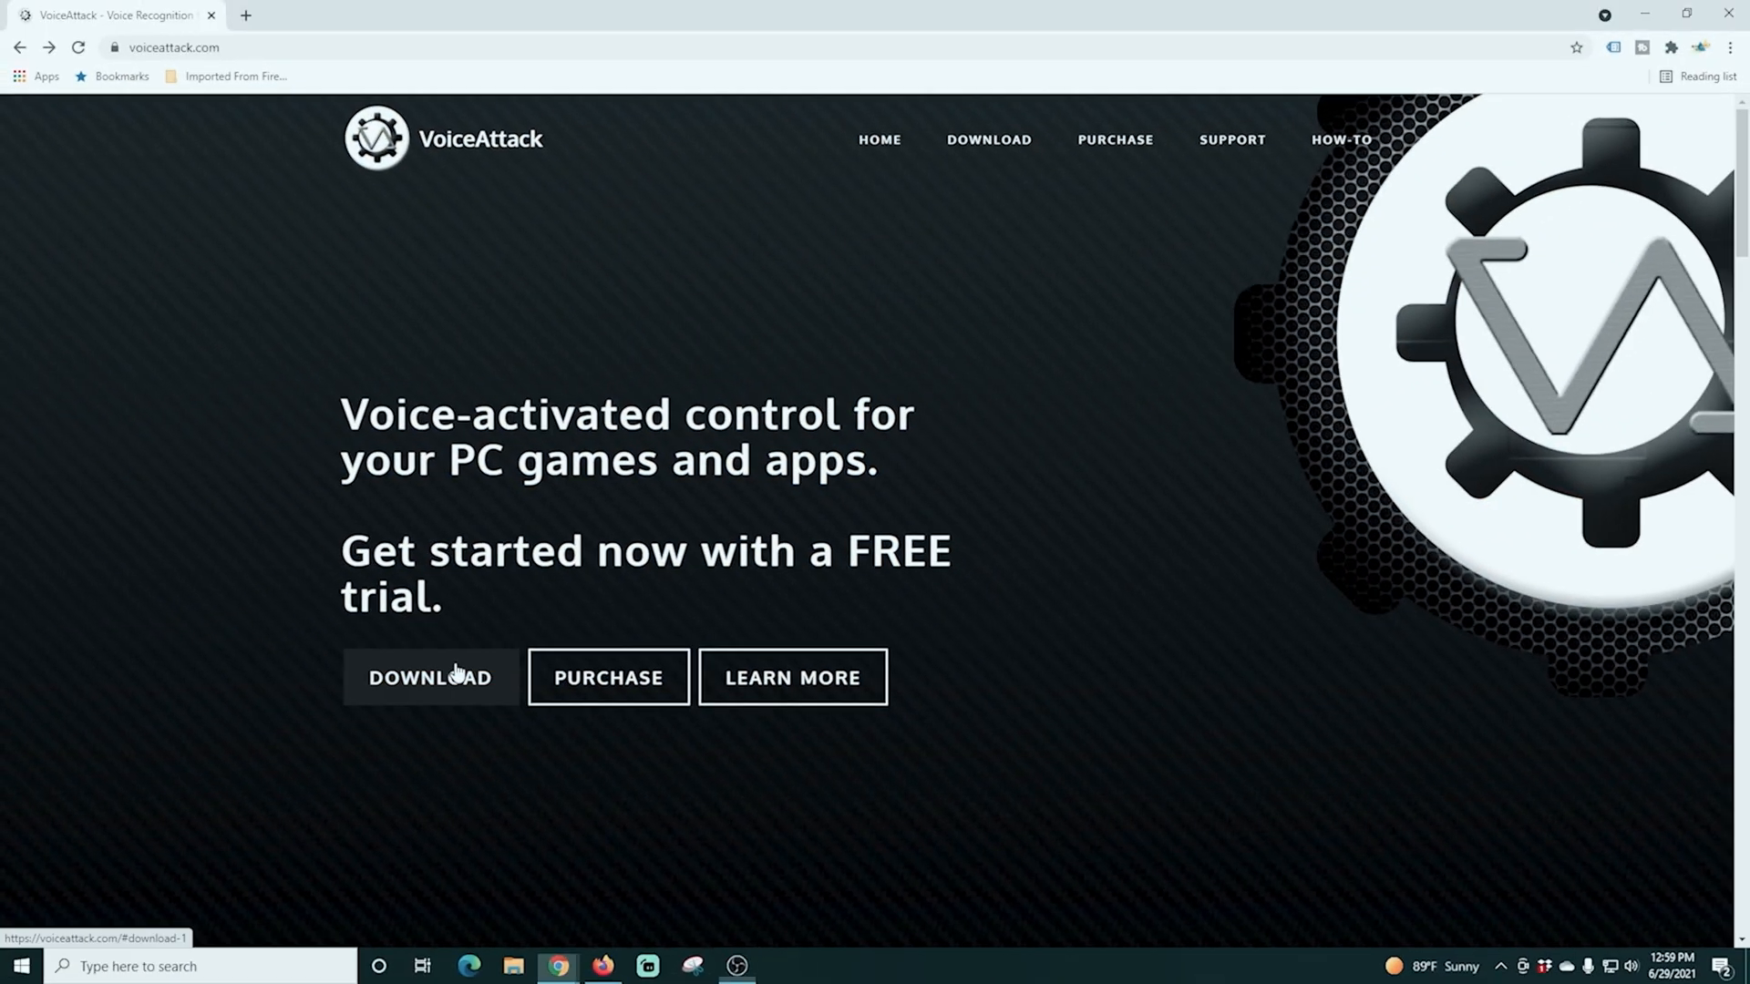
{"action": "left_click", "coordinate": [431, 678]}
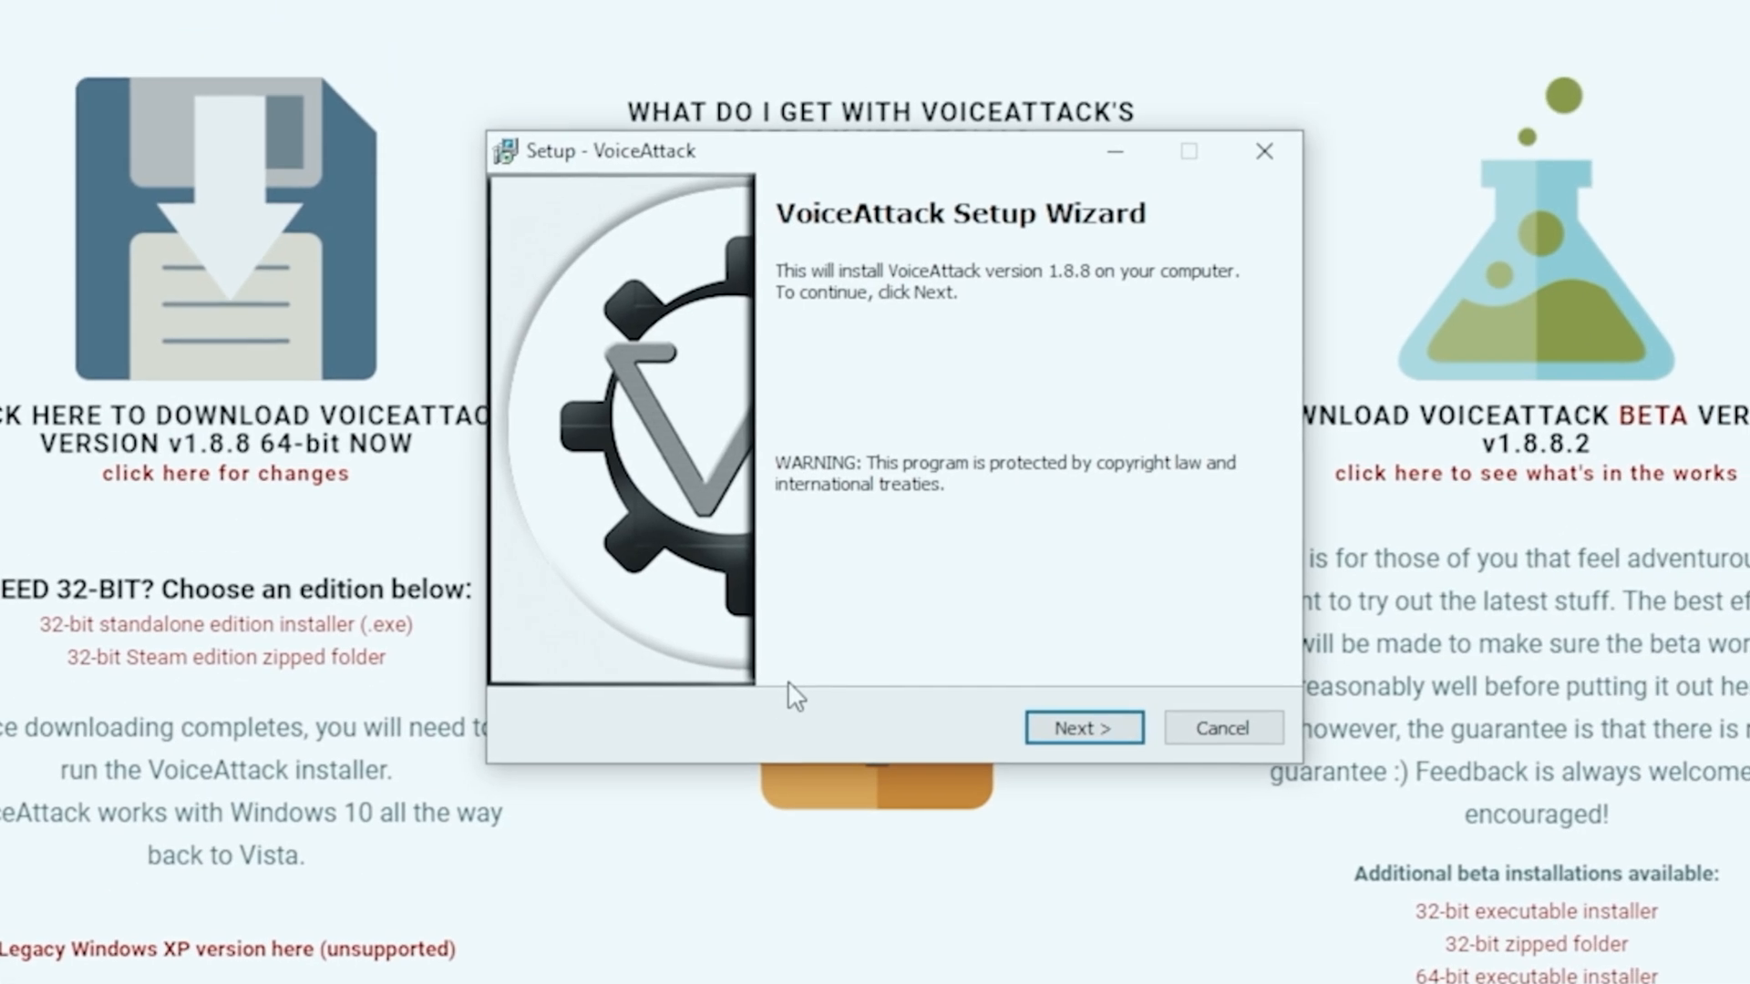
Install VoiceAttack to C:\Program Files\VoiceAttack without a desktop shortcut, keeping Launch VoiceAttack checked
{"action": "left_click", "coordinate": [1081, 728]}
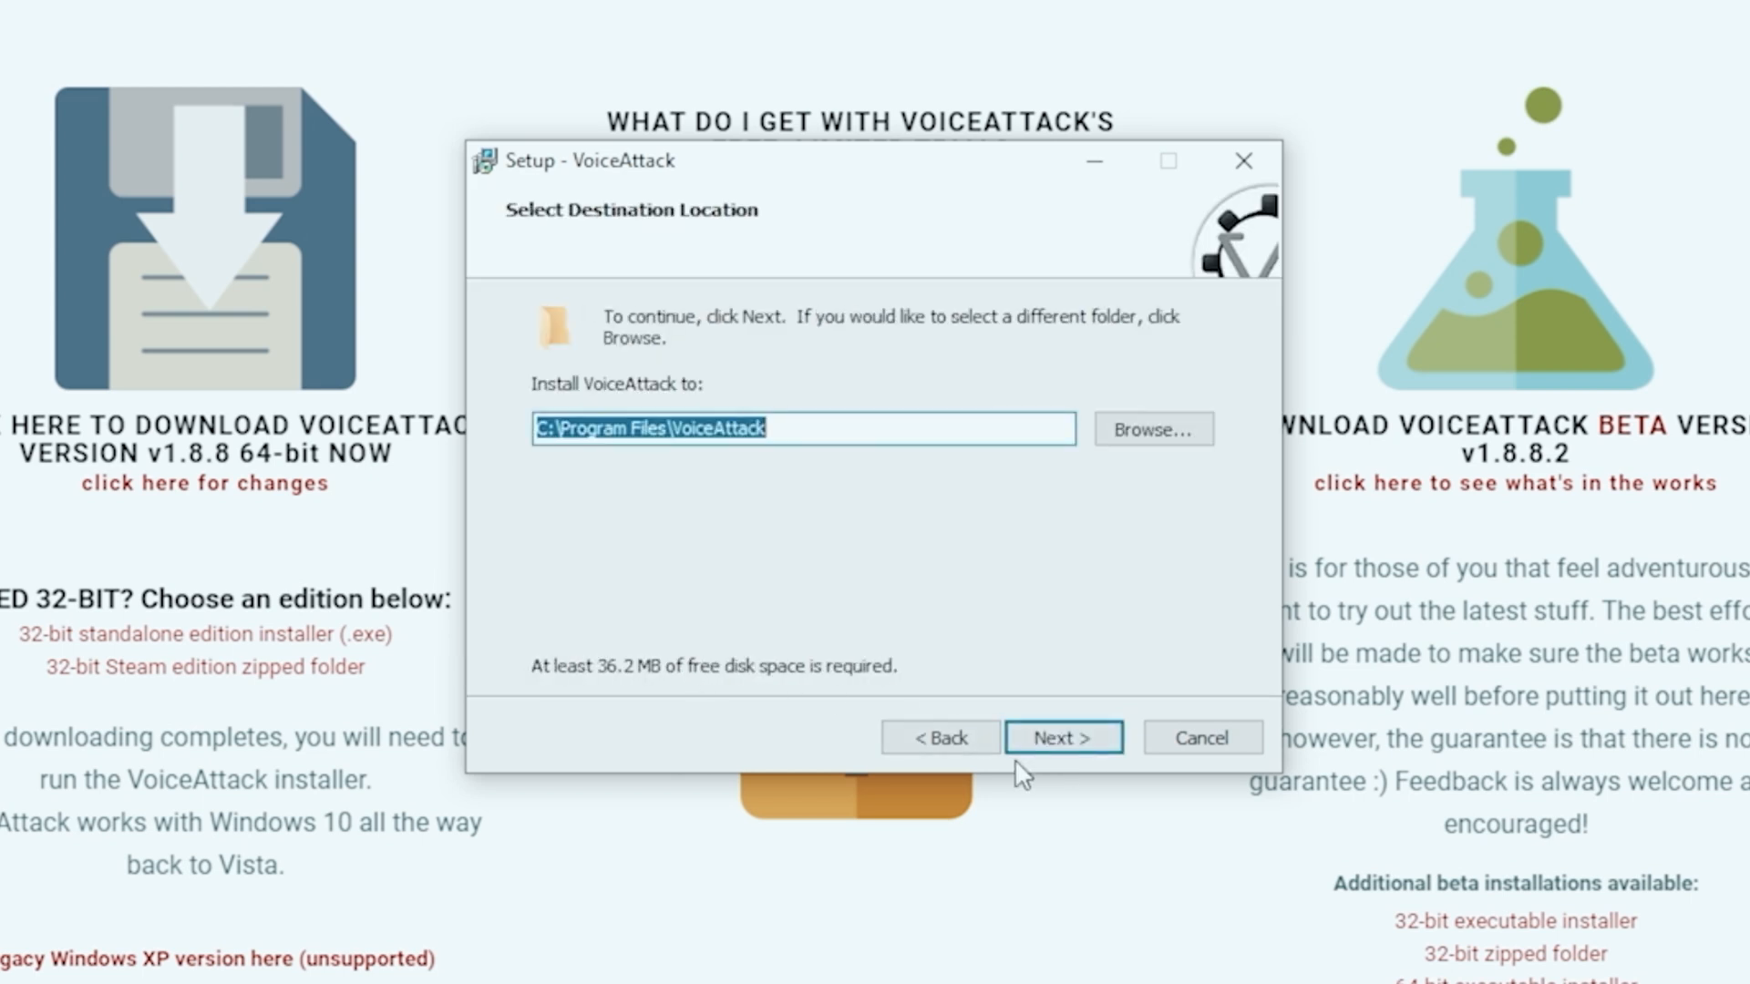
{"action": "left_click", "coordinate": [1063, 737]}
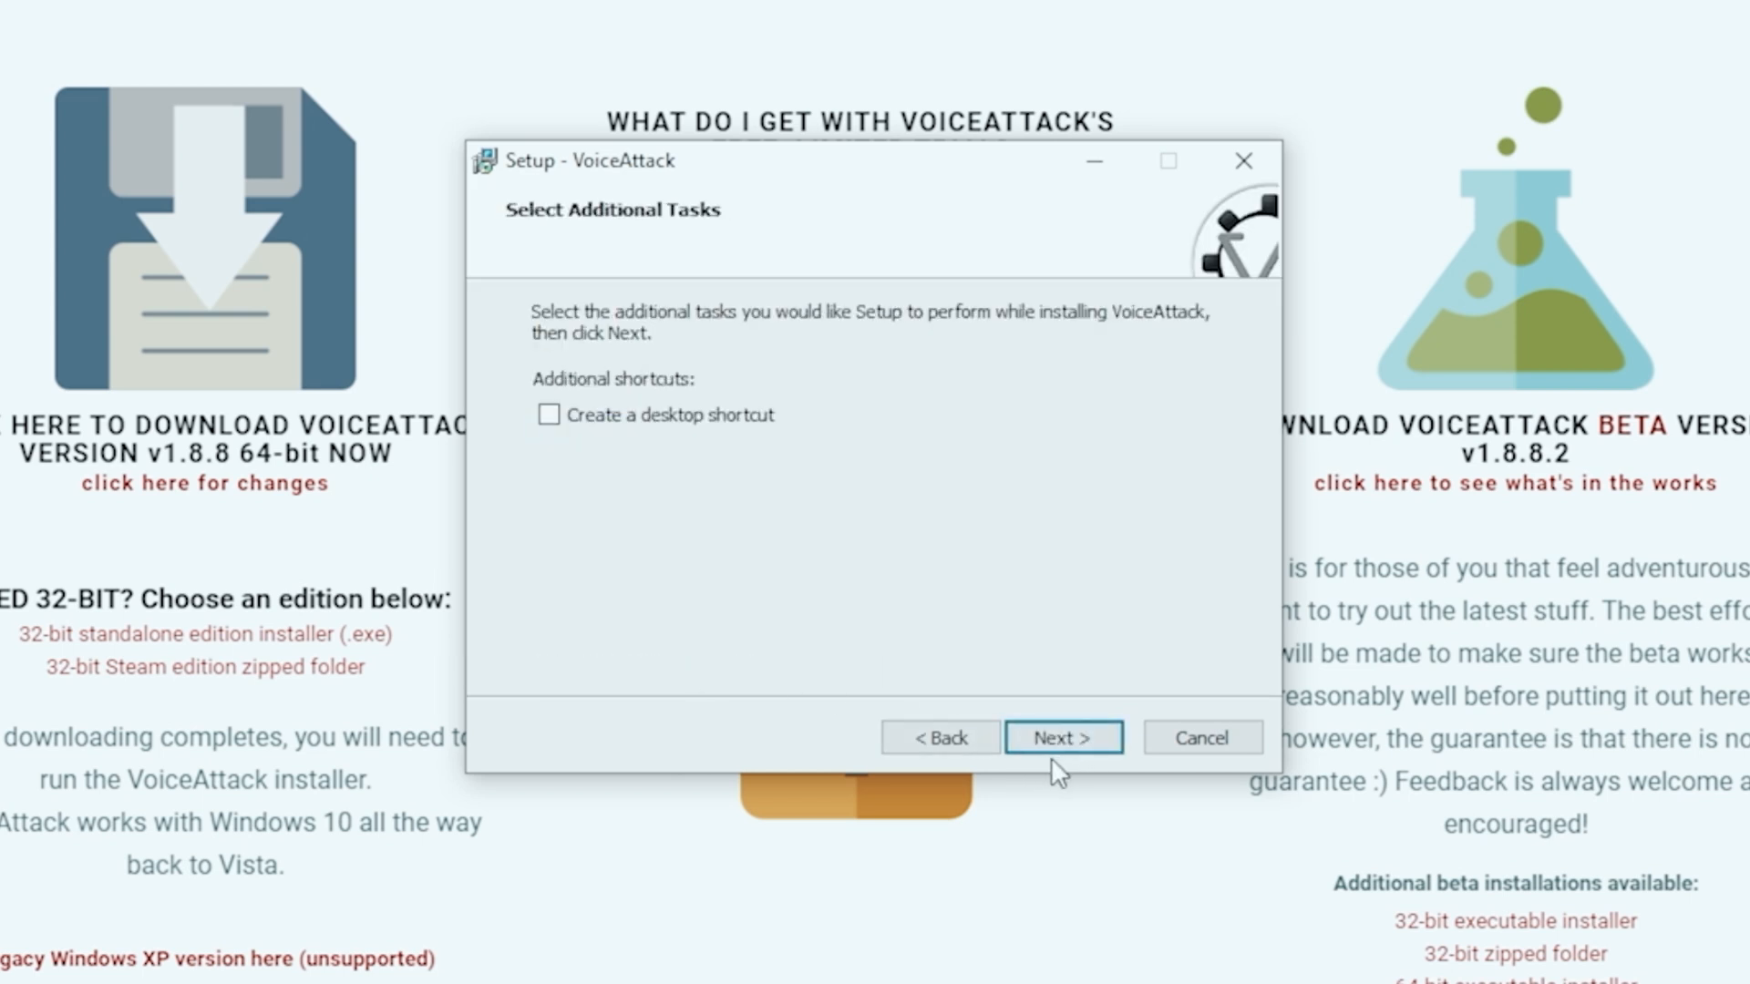
{"action": "left_click", "coordinate": [549, 414]}
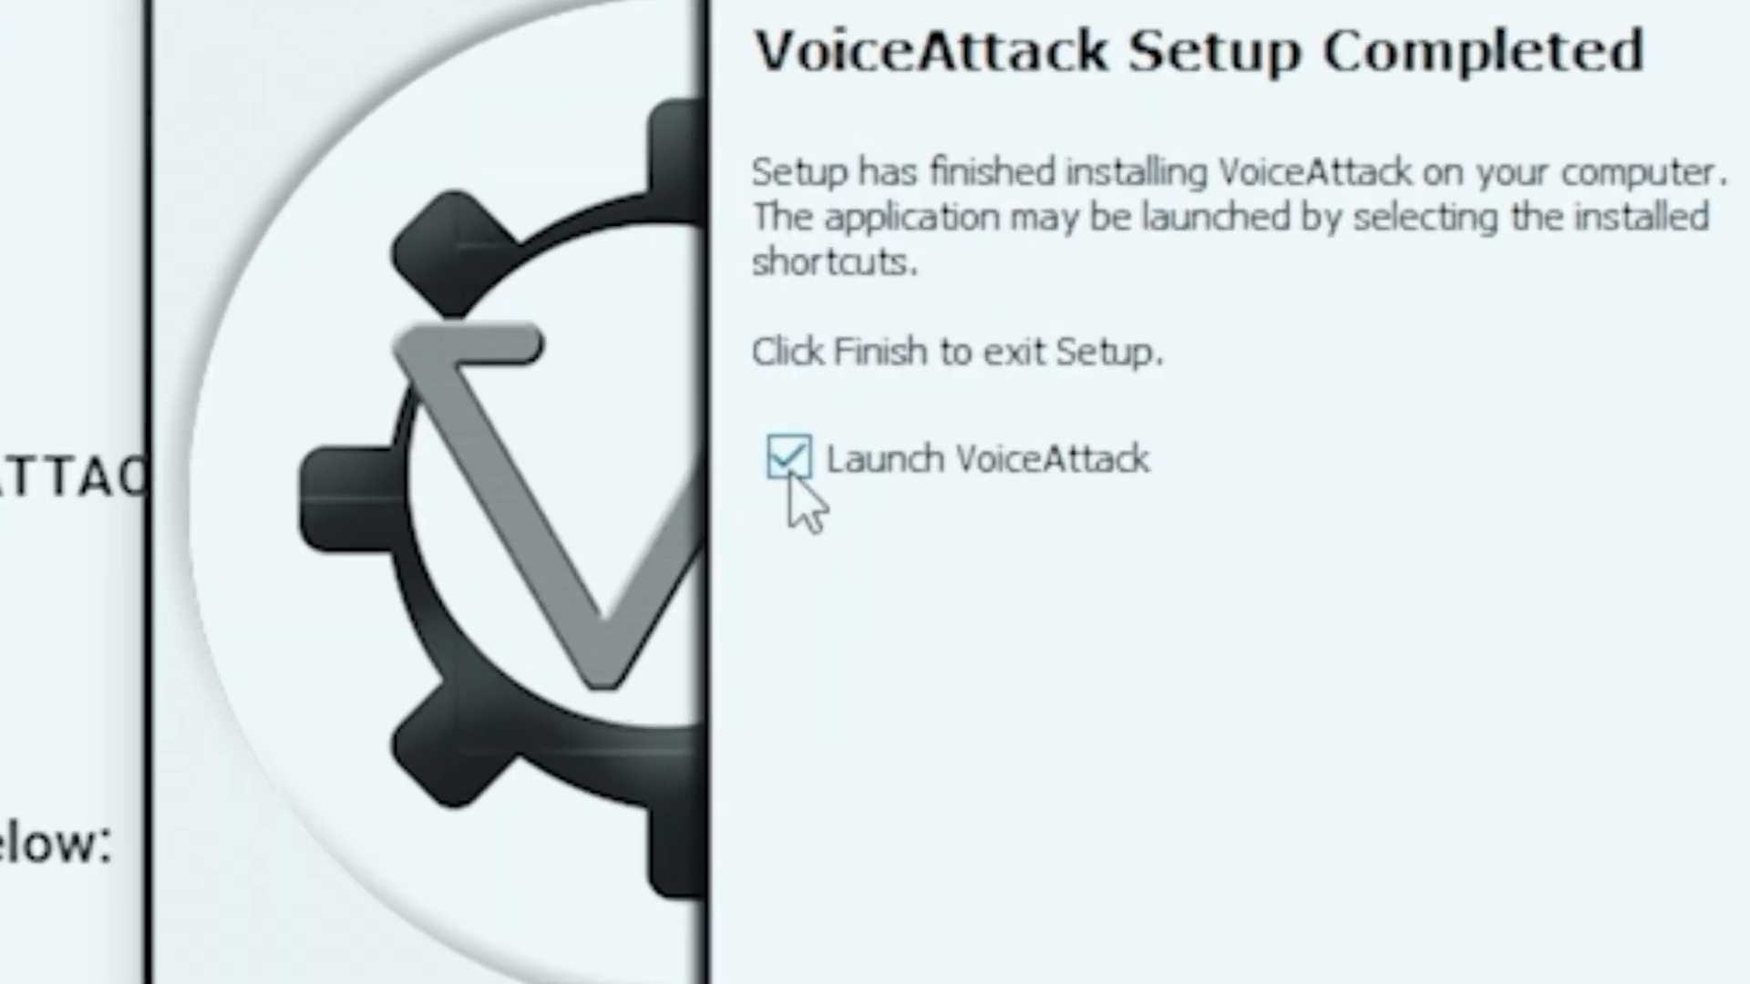
{"action": "left_click", "coordinate": [1058, 727]}
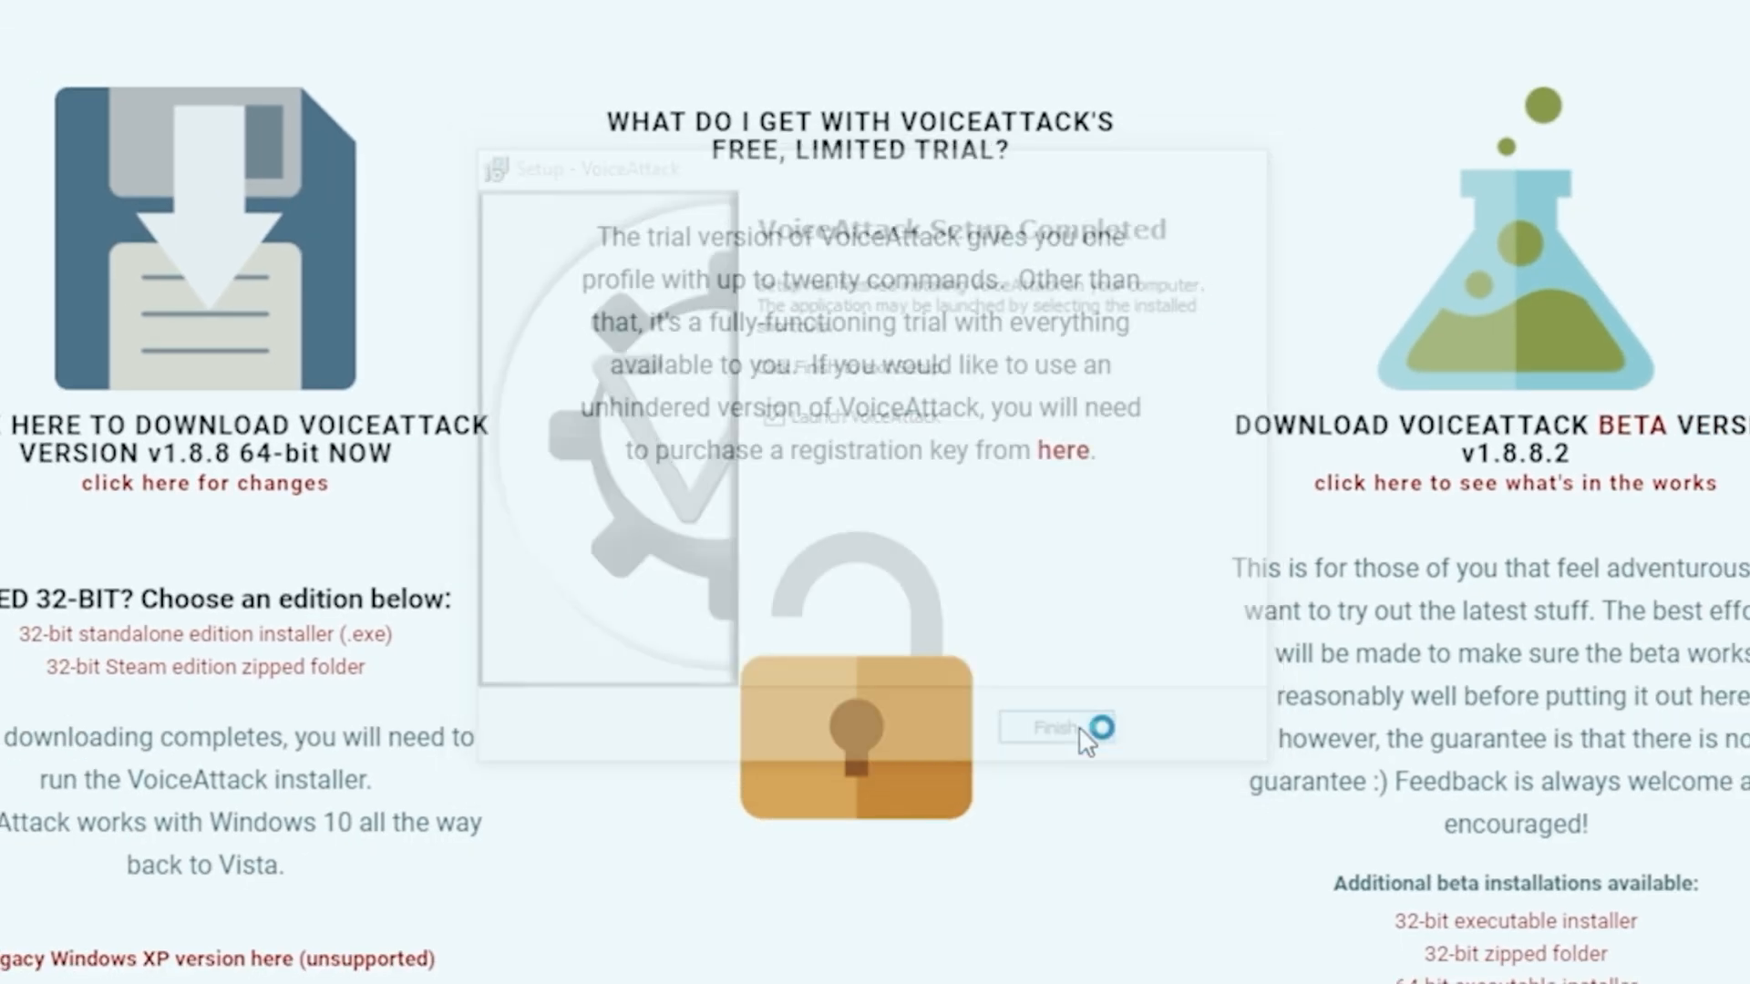
Finish the installer, then dismiss the trial welcome, speech-engine tips and Windows security notice
{"action": "left_click", "coordinate": [1051, 729]}
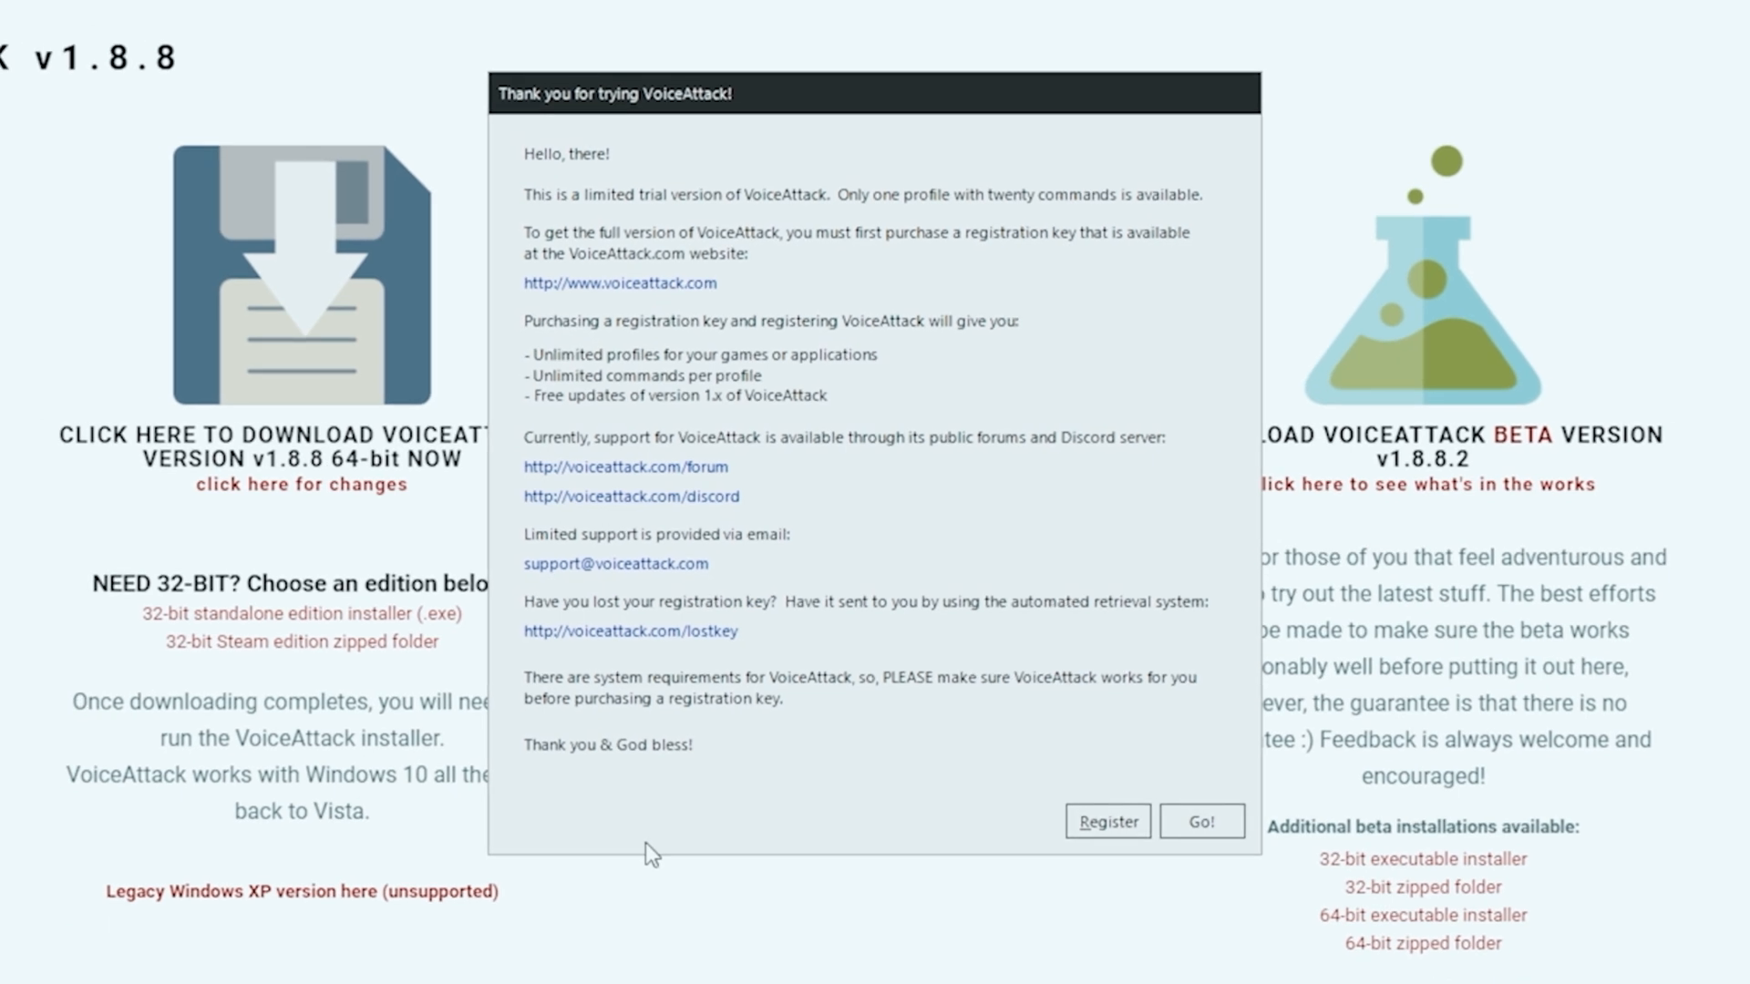
{"action": "mouse_move", "coordinate": [1006, 698]}
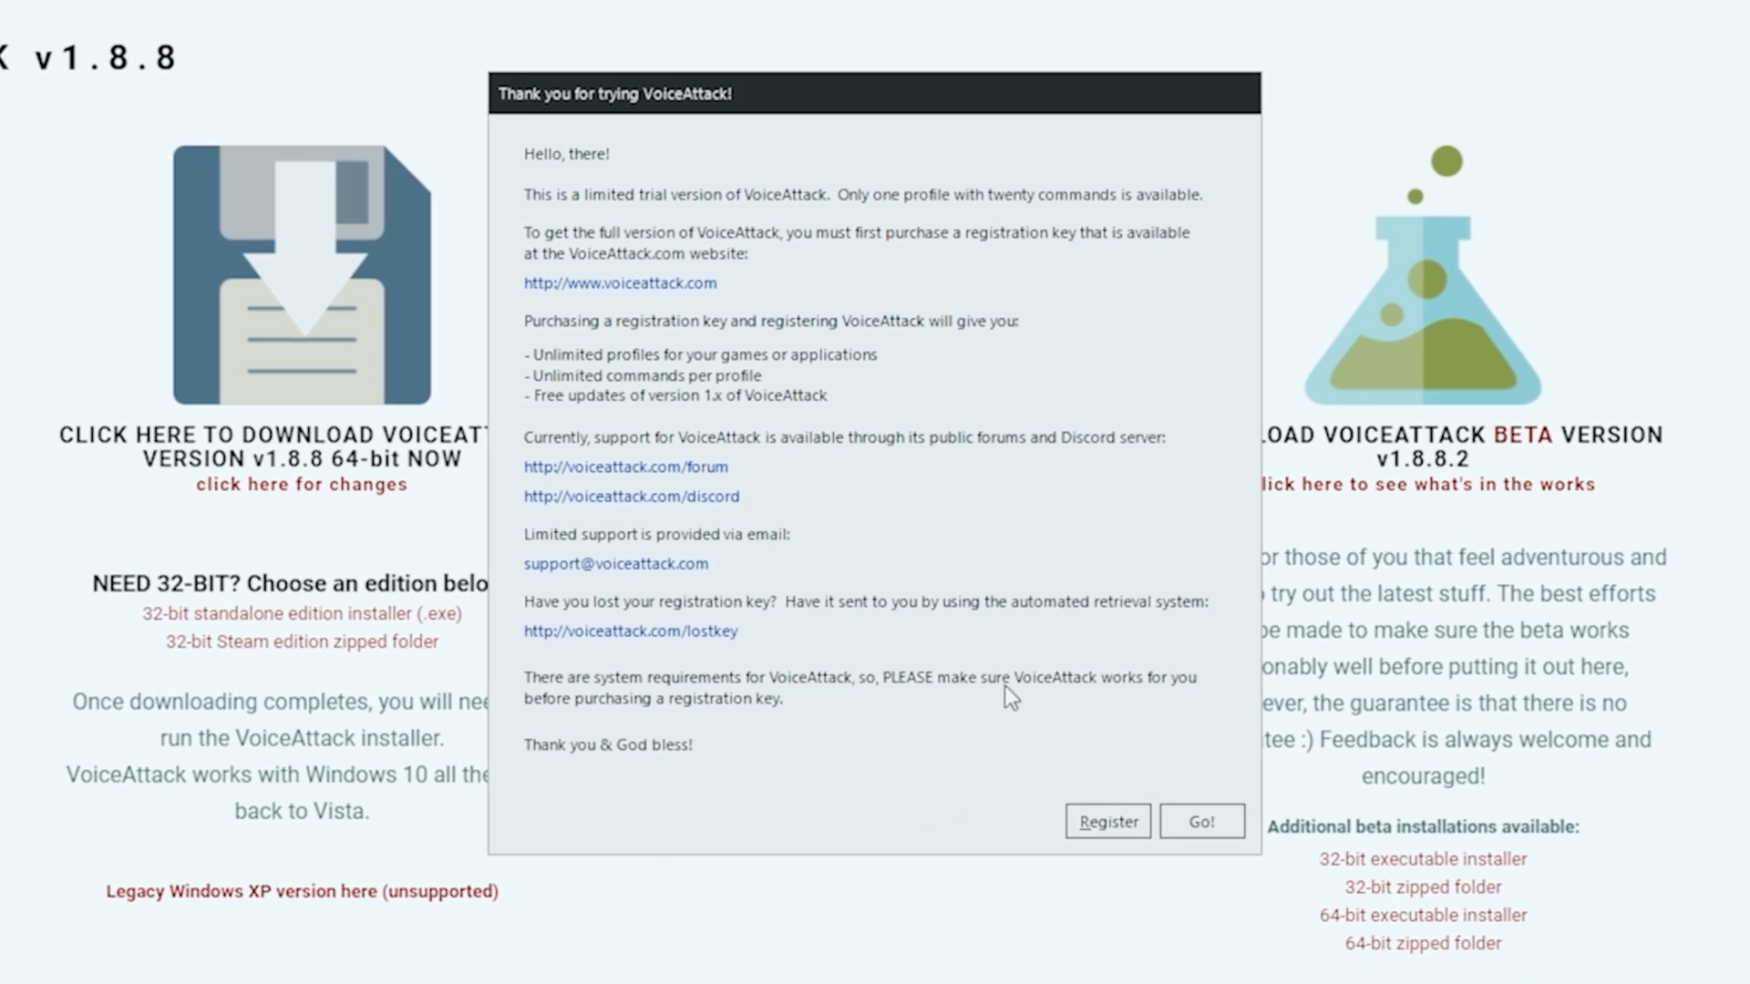
{"action": "left_click", "coordinate": [1201, 823]}
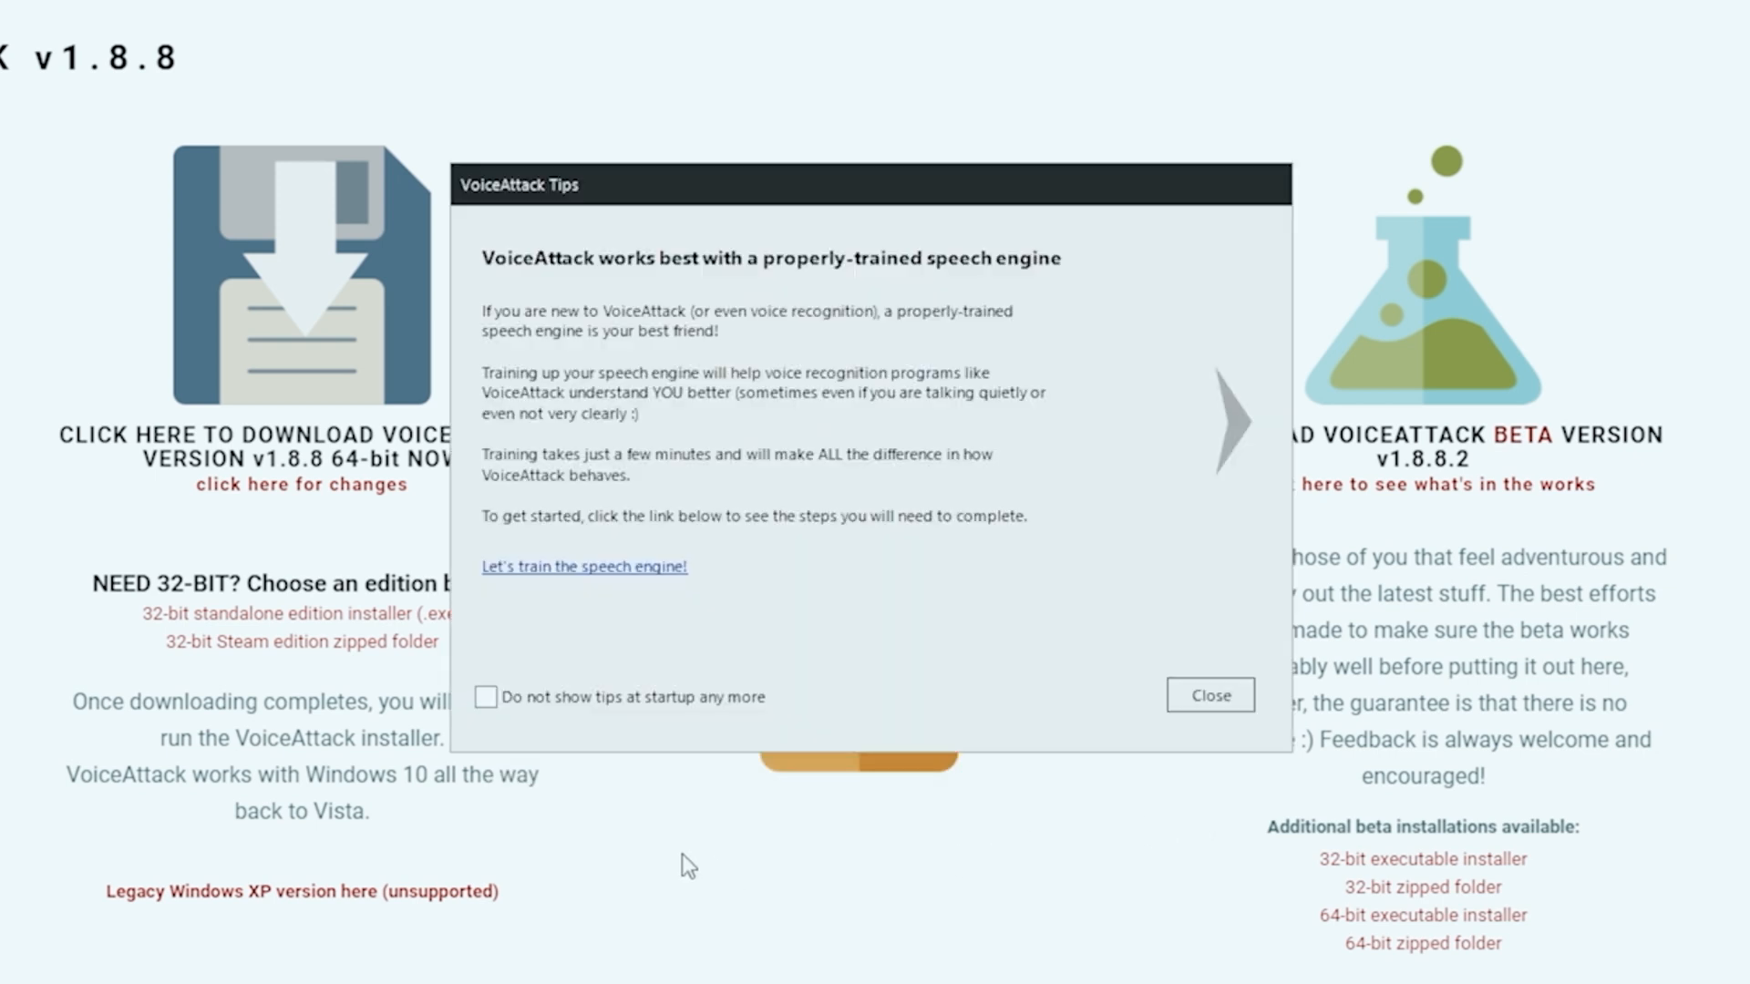
{"action": "mouse_move", "coordinate": [1171, 714]}
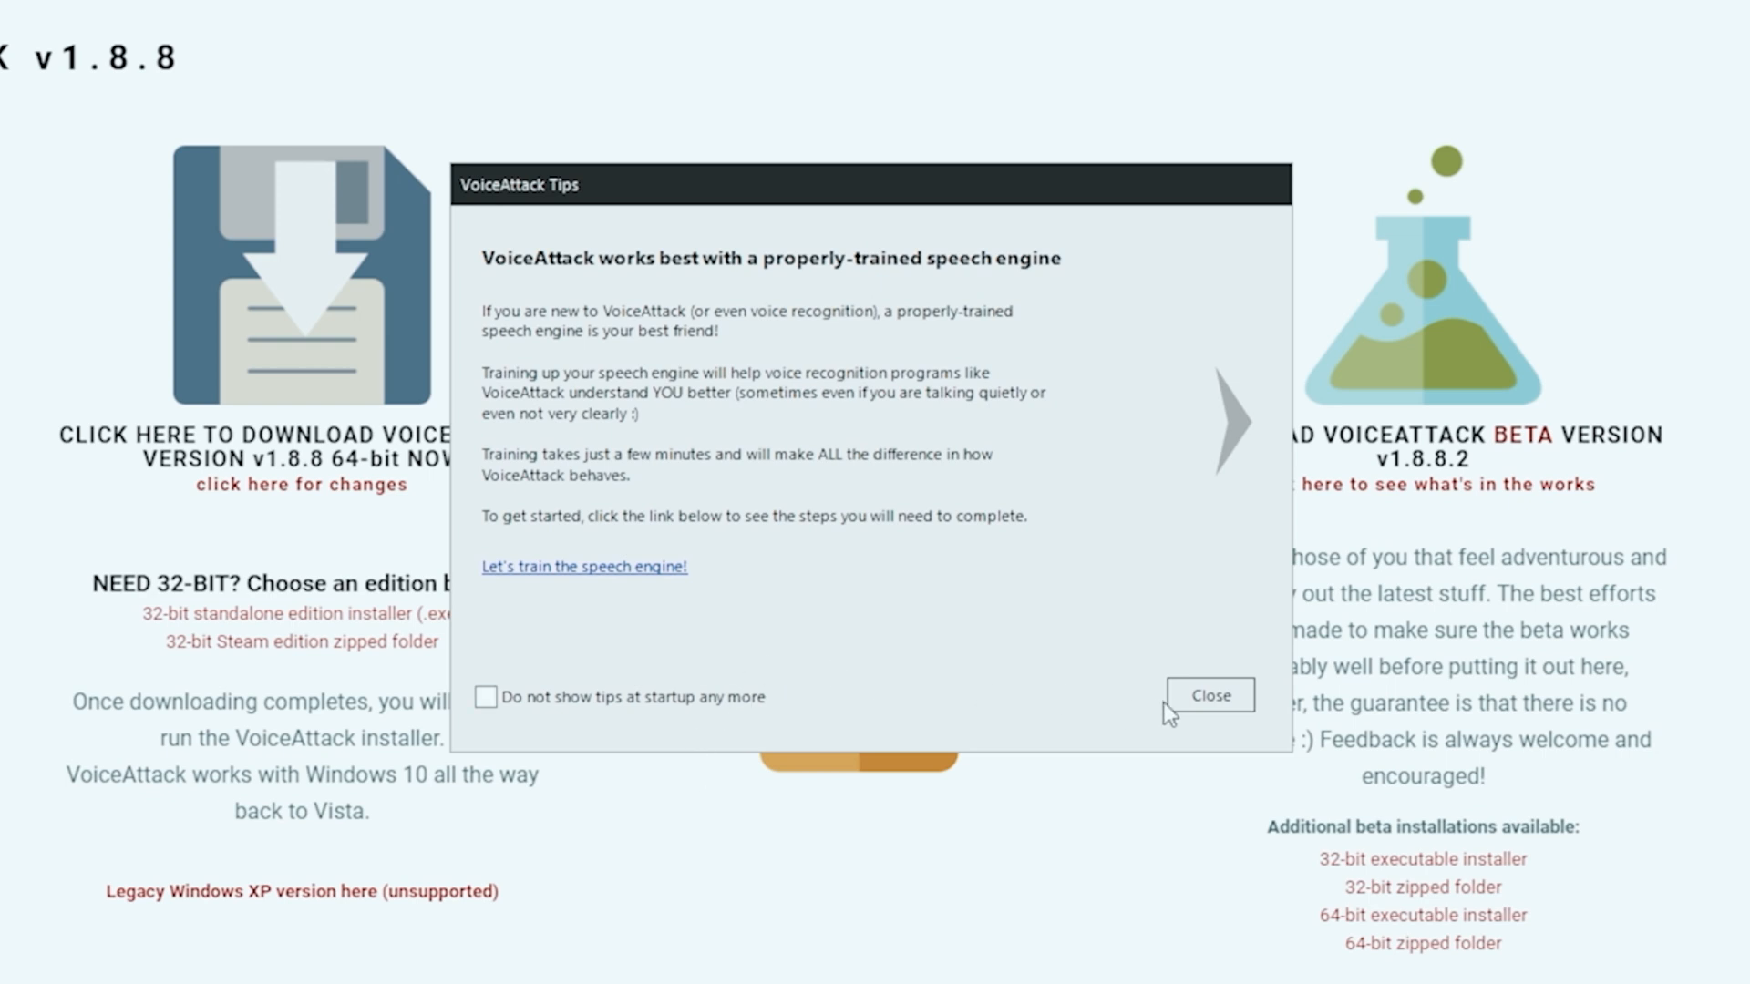
{"action": "left_click", "coordinate": [1208, 695]}
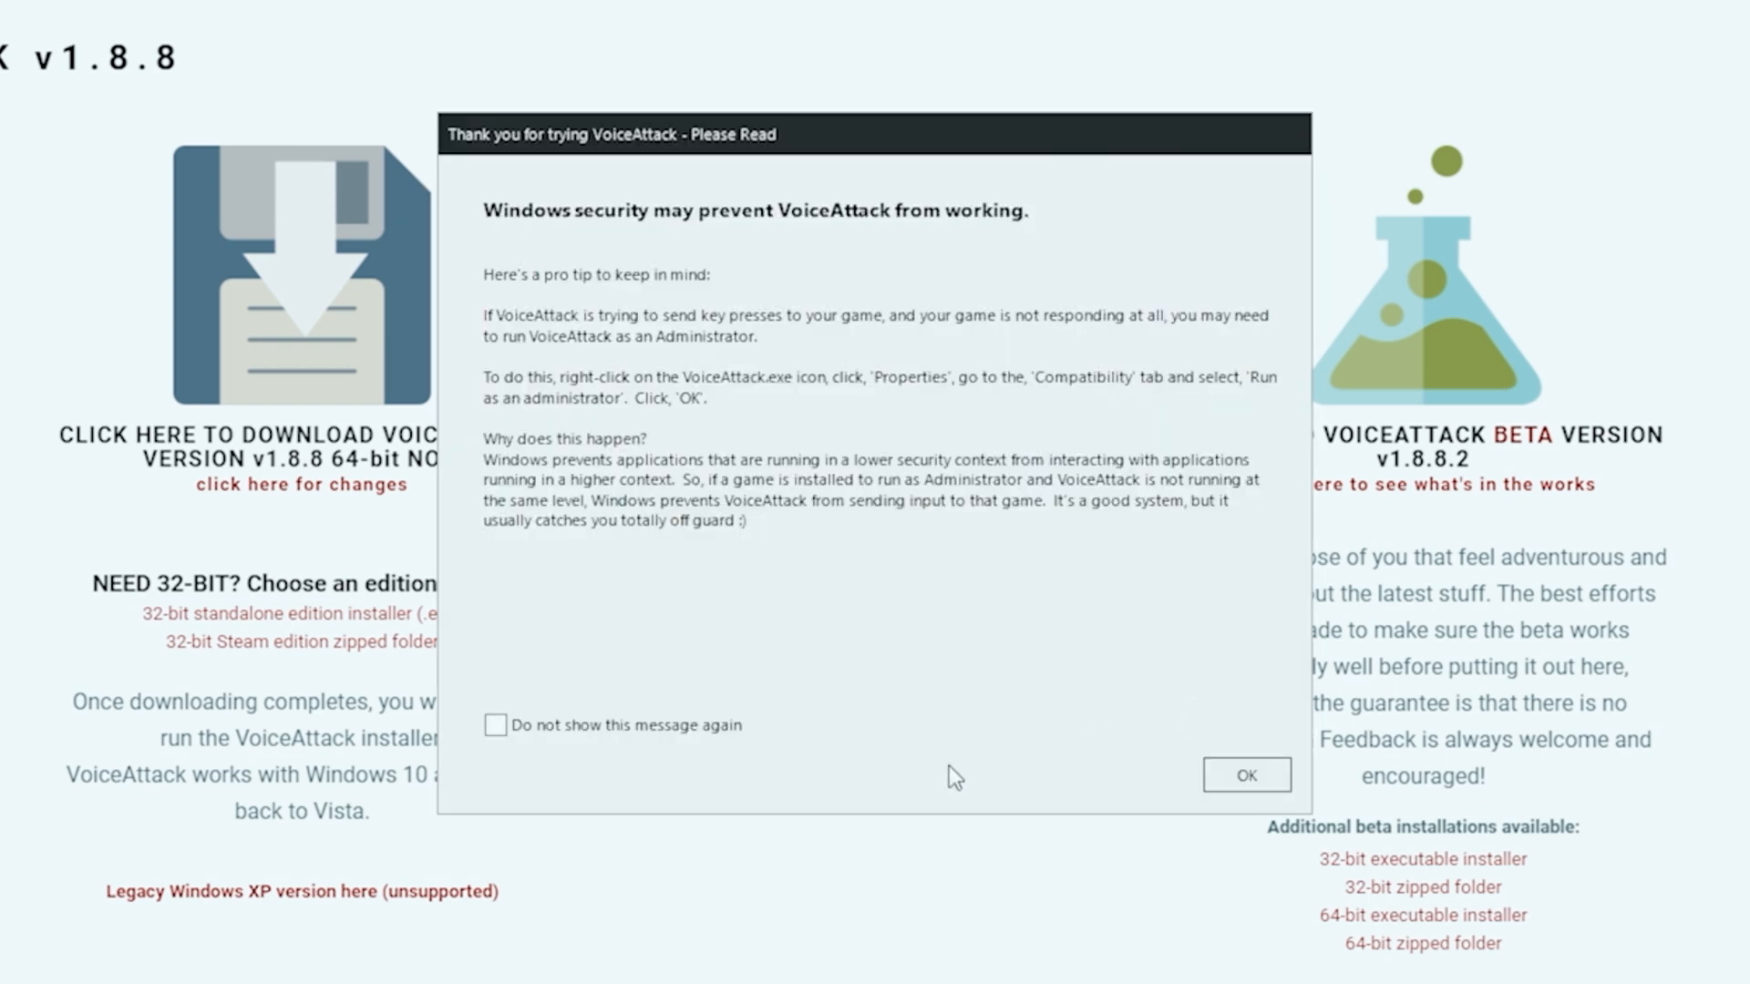
{"action": "mouse_move", "coordinate": [882, 773]}
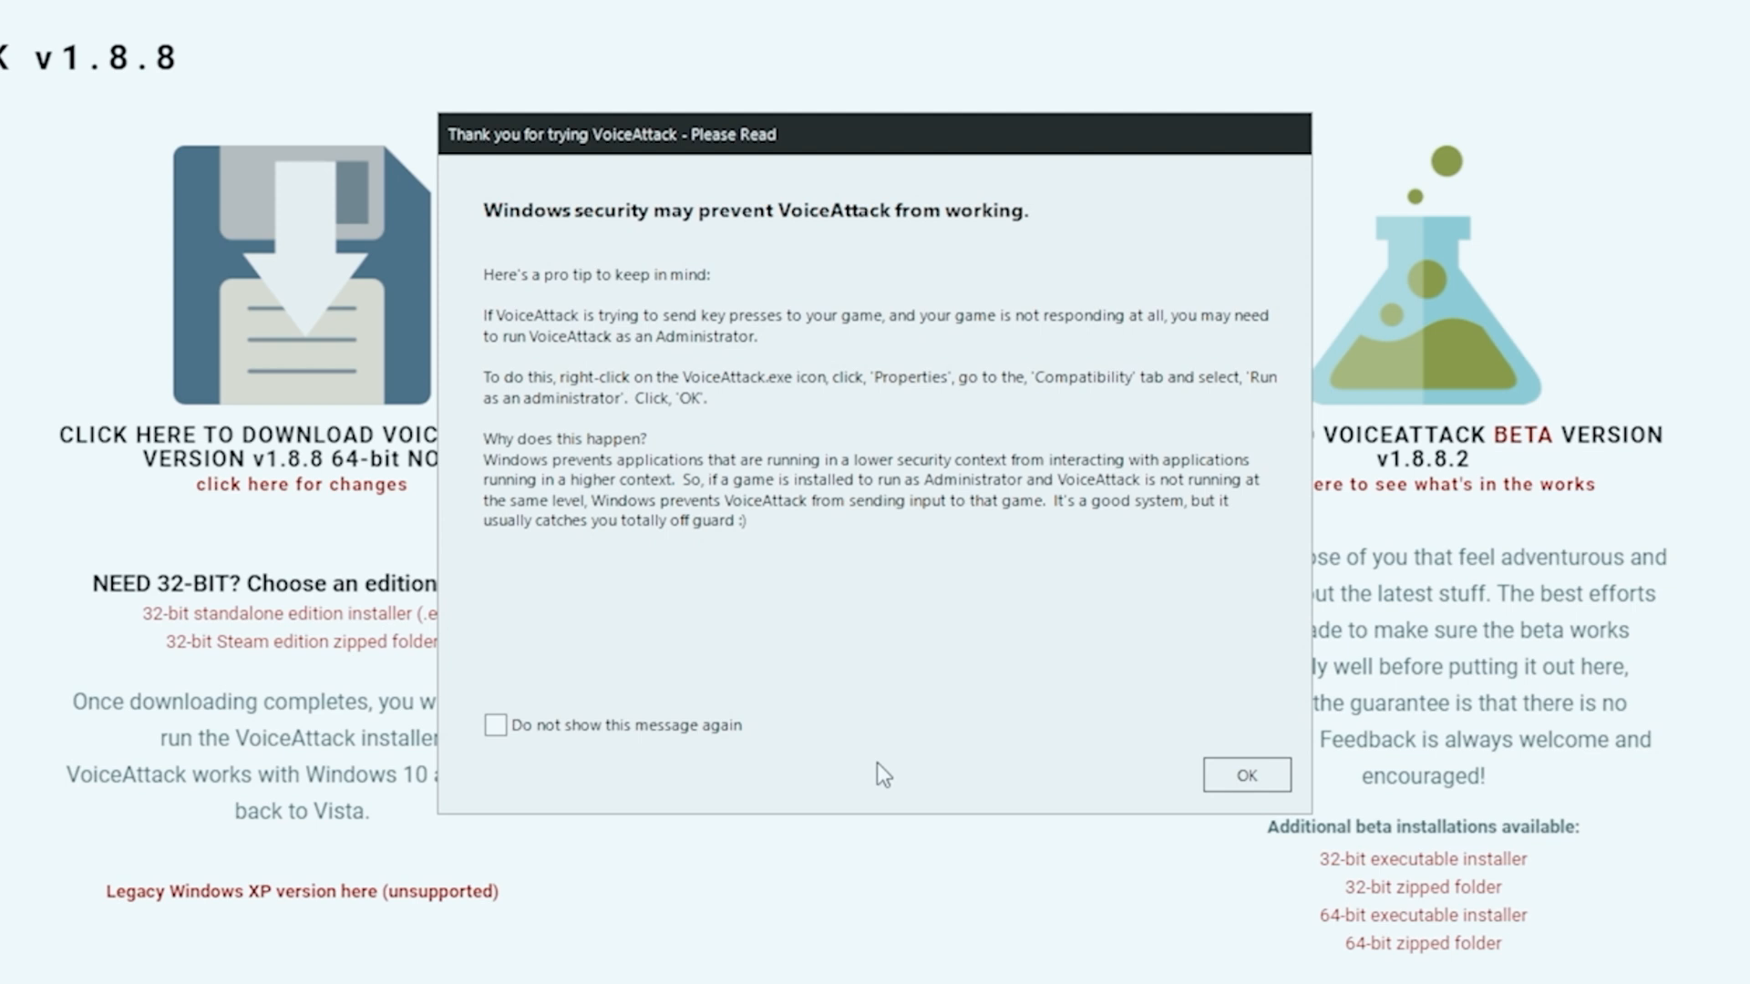
{"action": "mouse_move", "coordinate": [600, 325]}
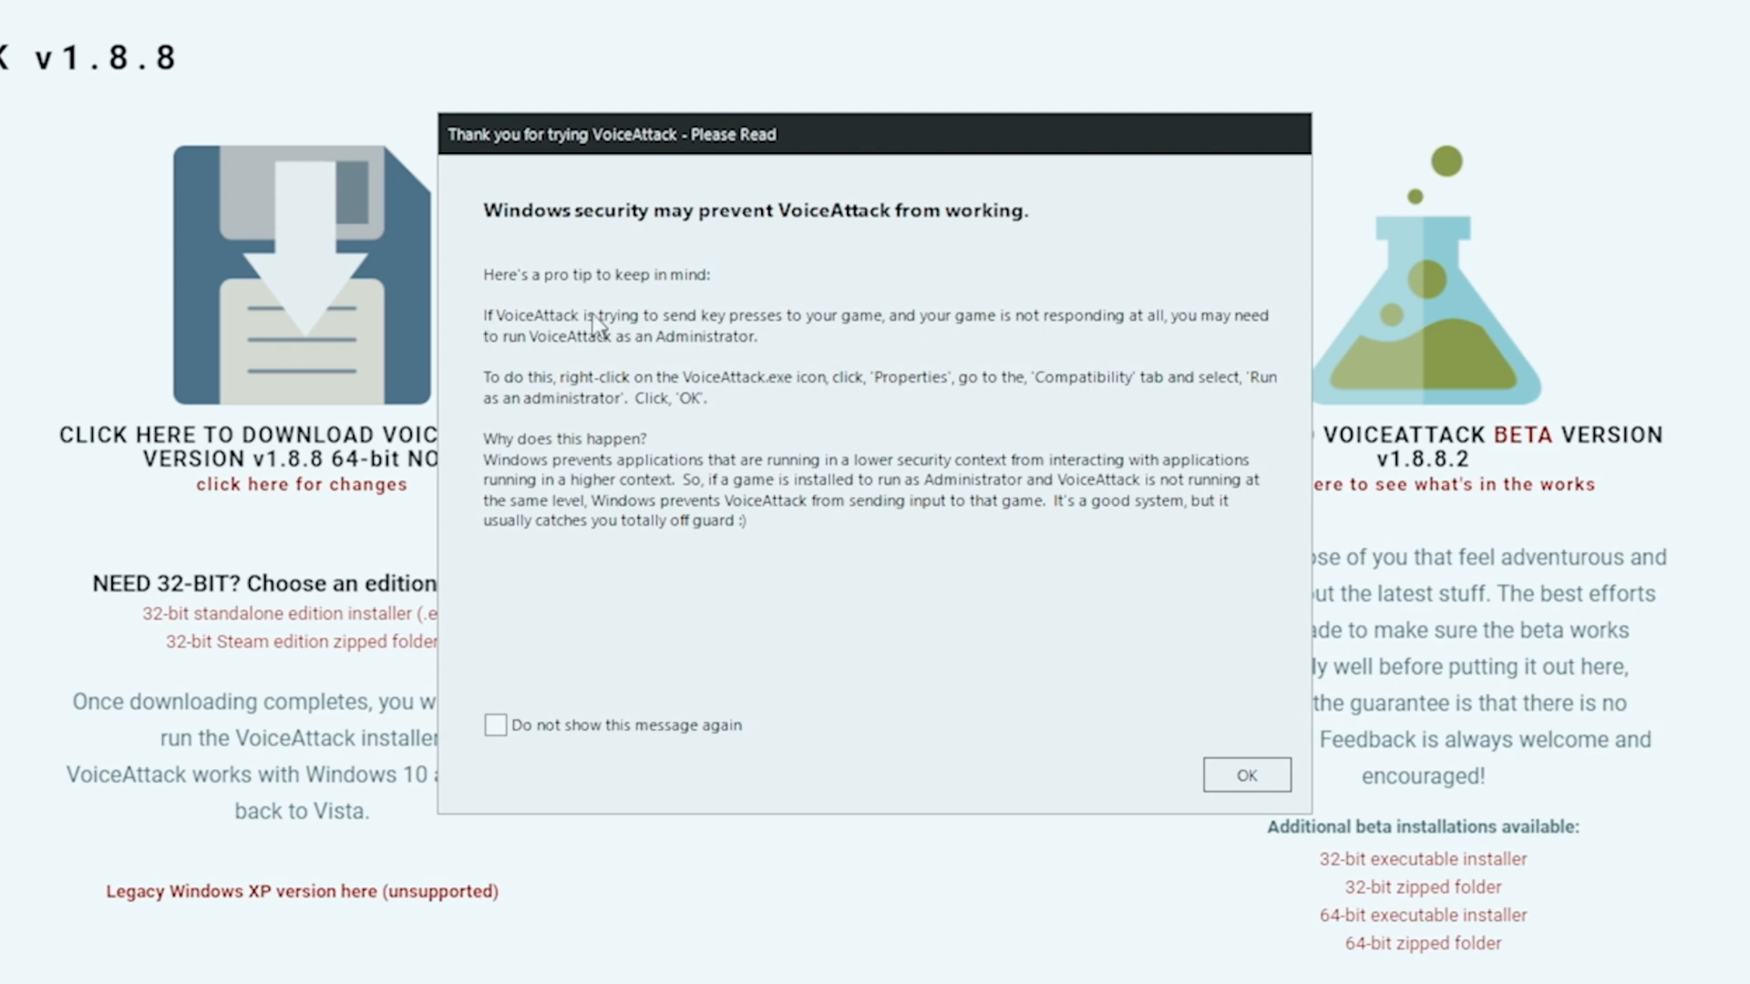
{"action": "mouse_move", "coordinate": [842, 394]}
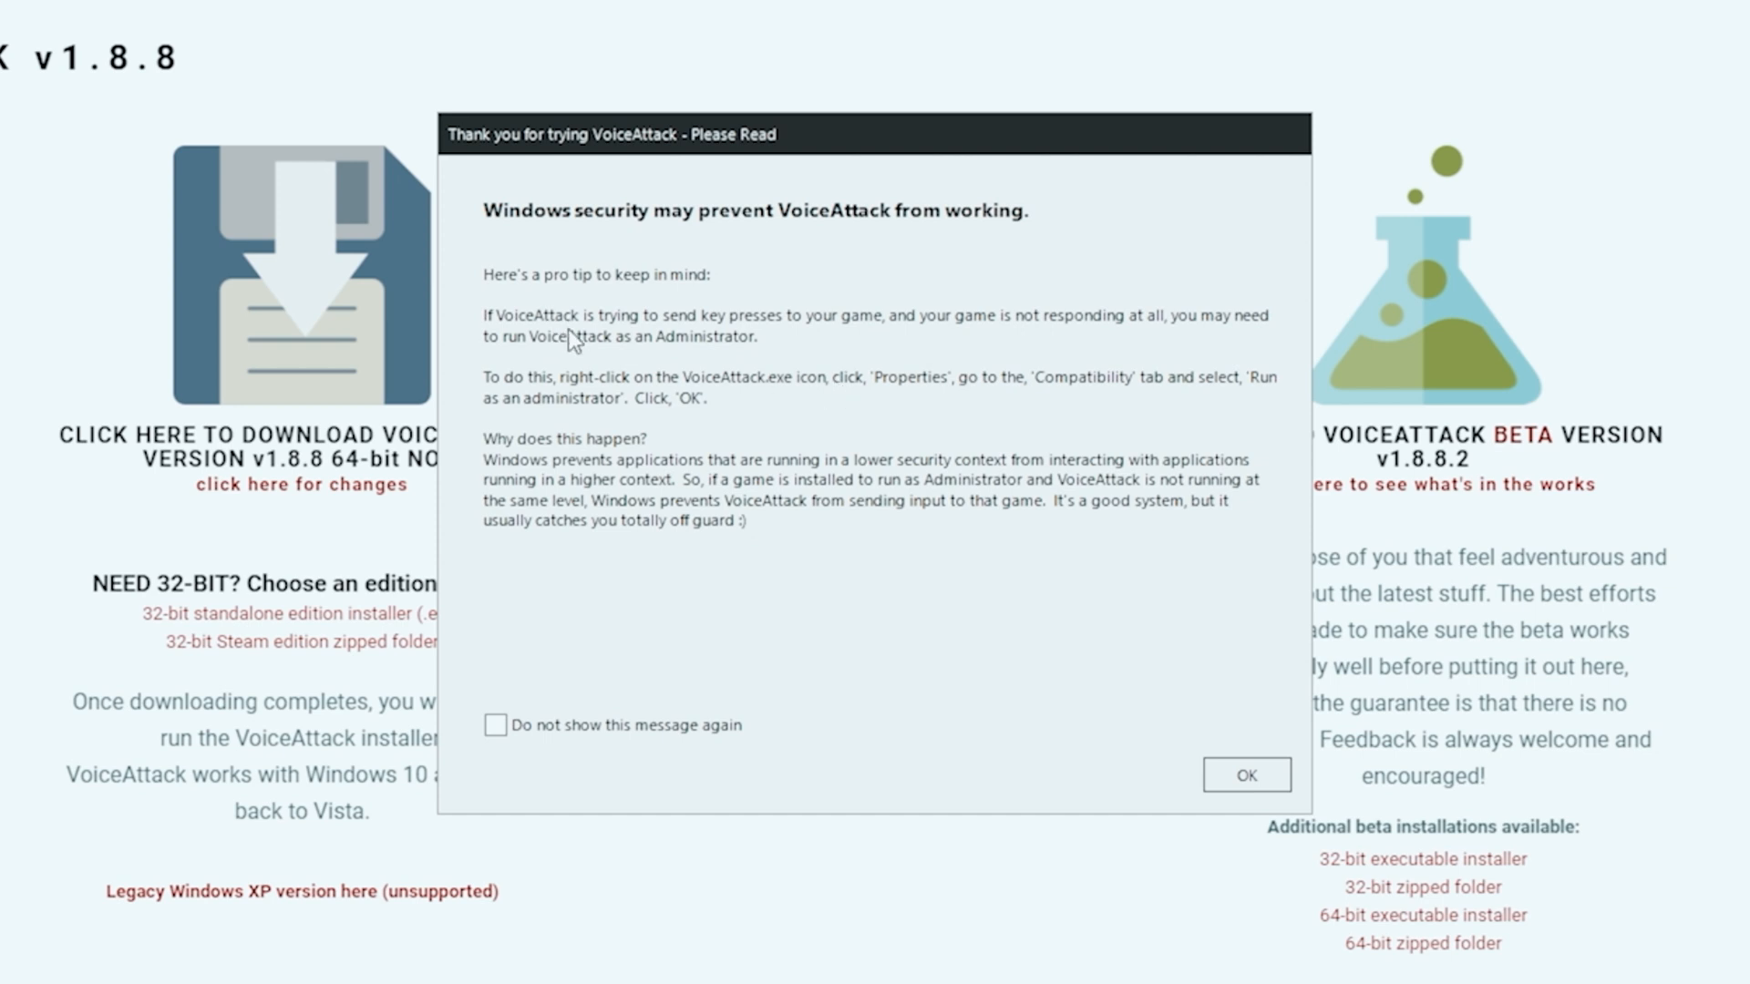
{"action": "mouse_move", "coordinate": [644, 511]}
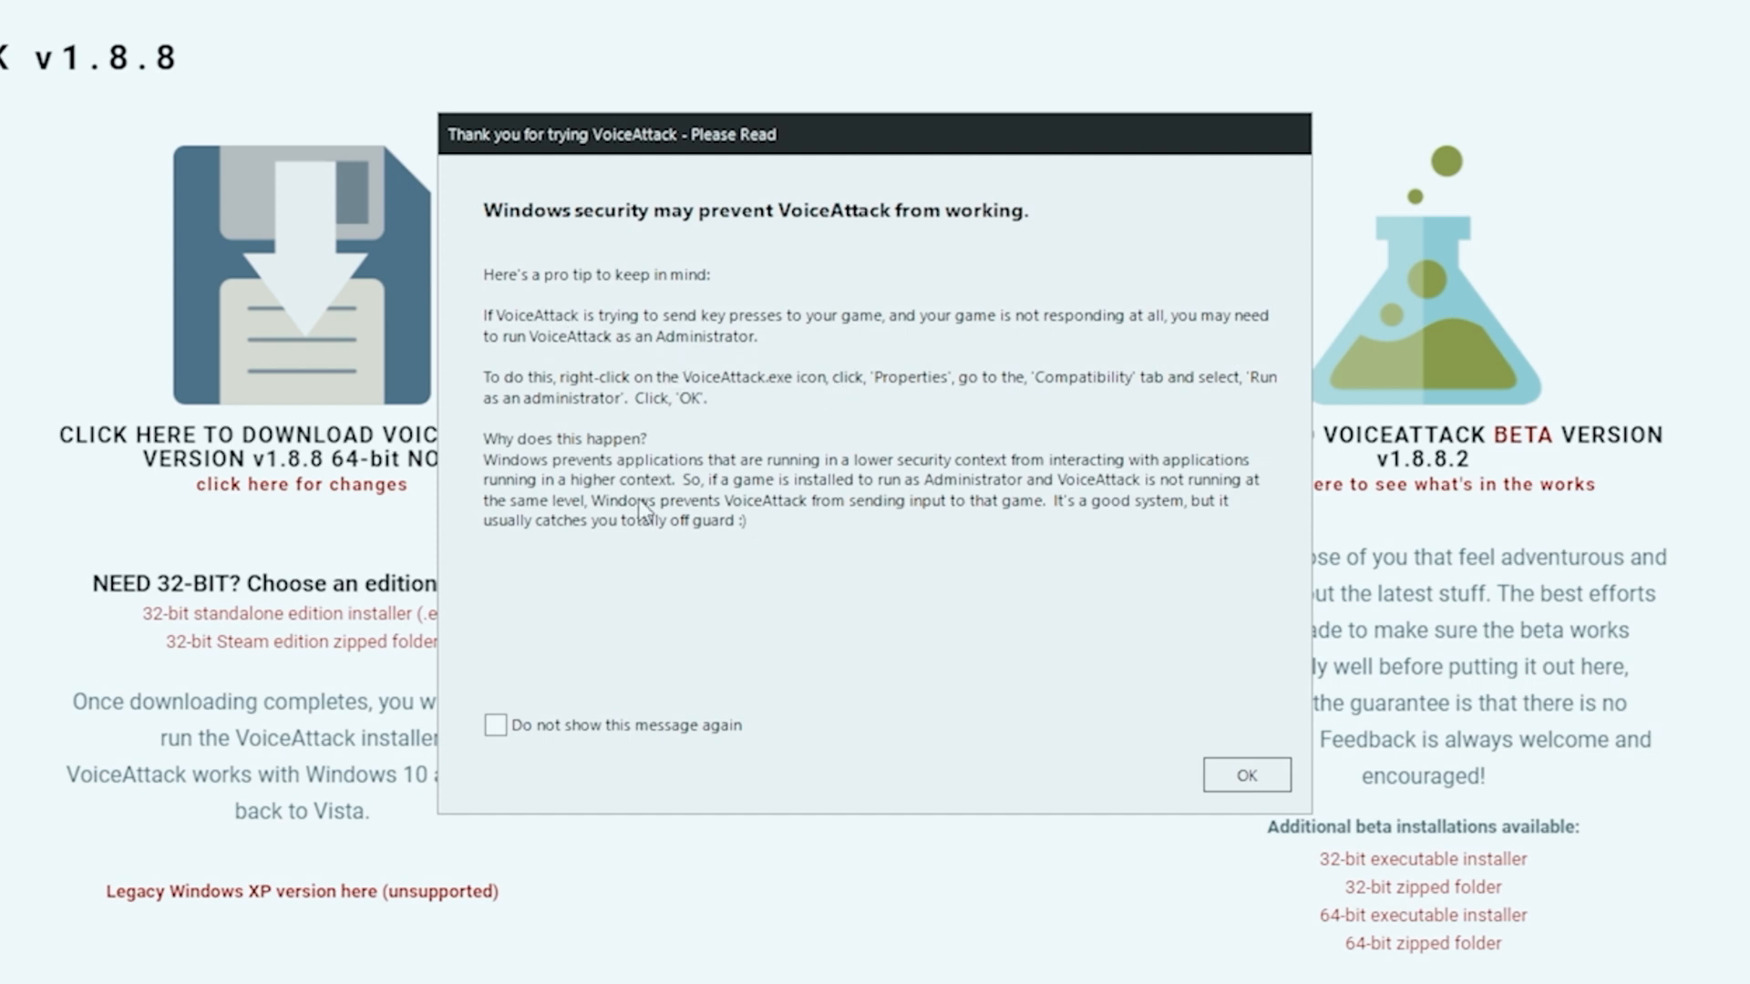
{"action": "mouse_move", "coordinate": [663, 645]}
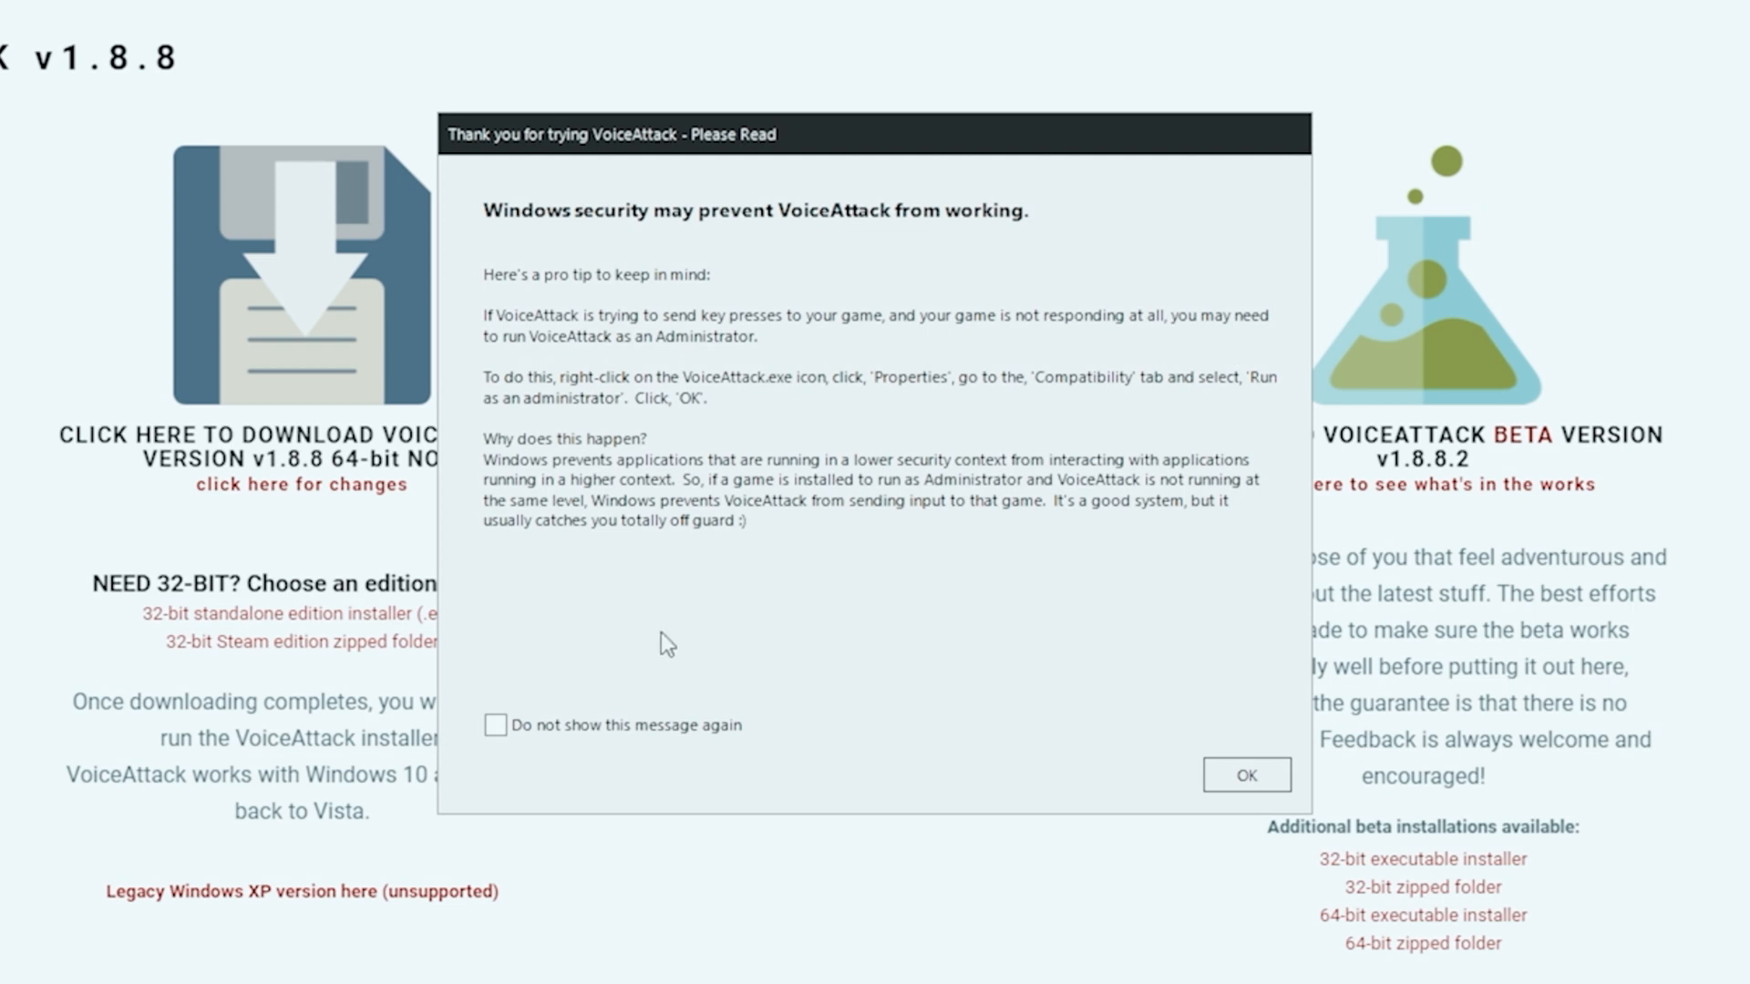
{"action": "mouse_move", "coordinate": [1197, 782]}
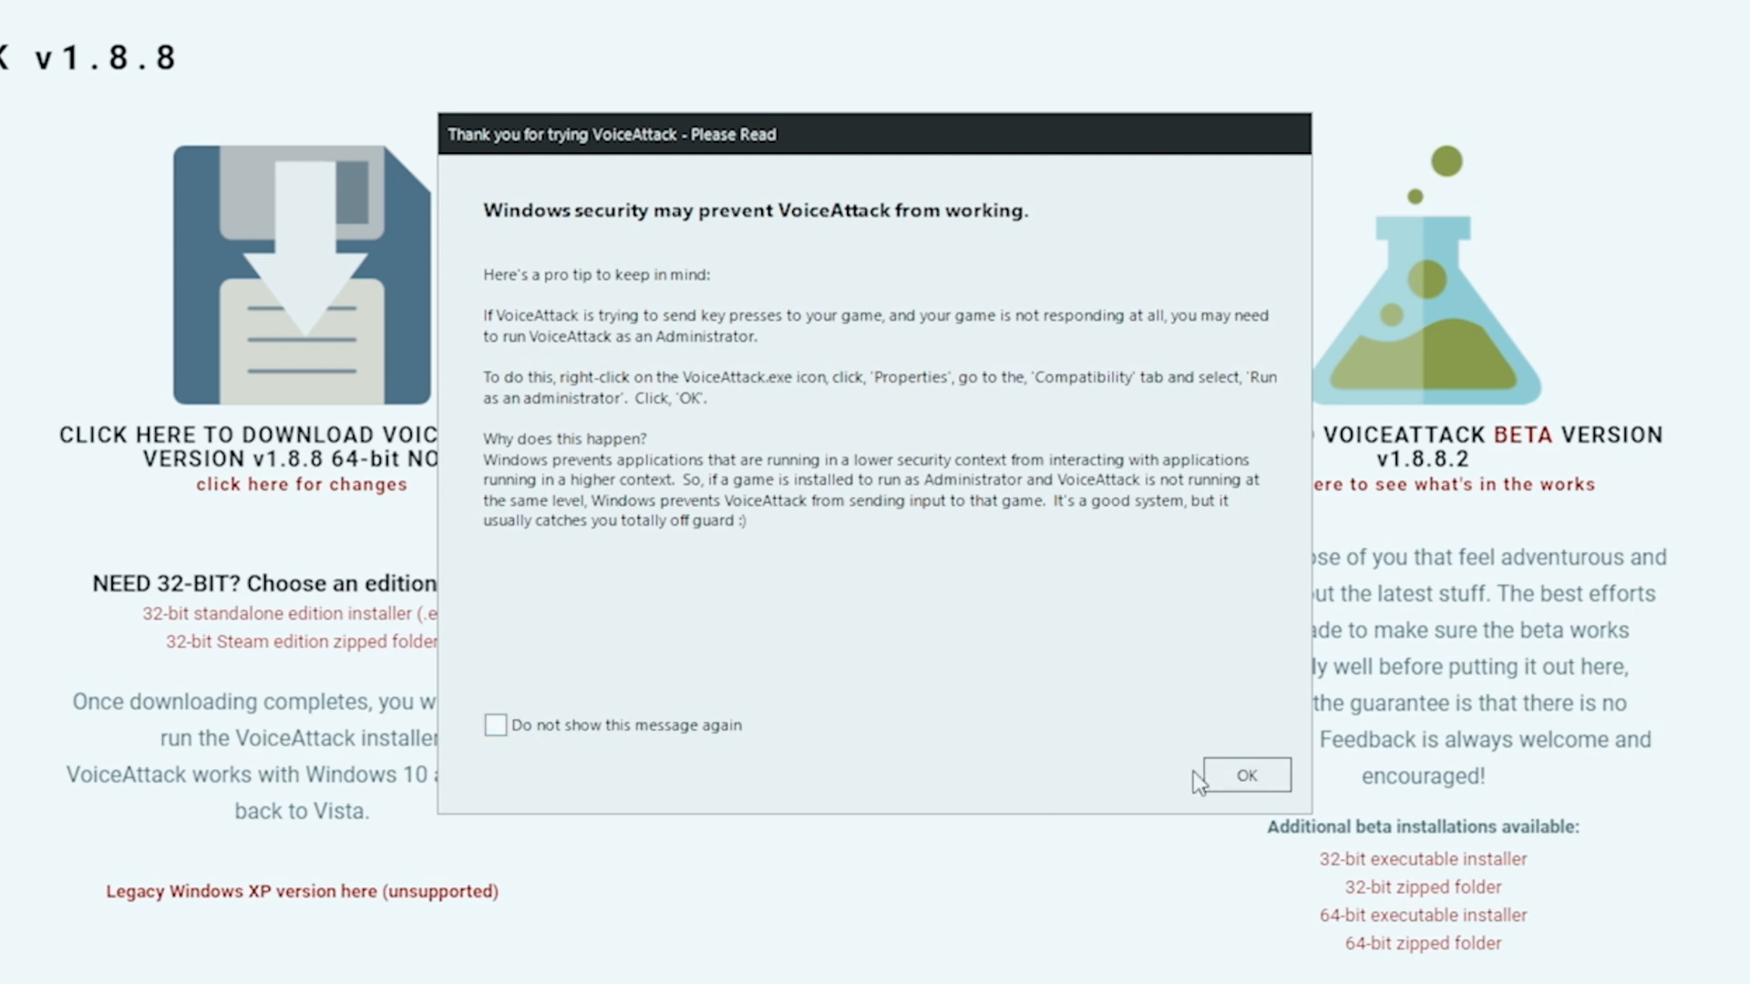
{"action": "left_click", "coordinate": [1245, 775]}
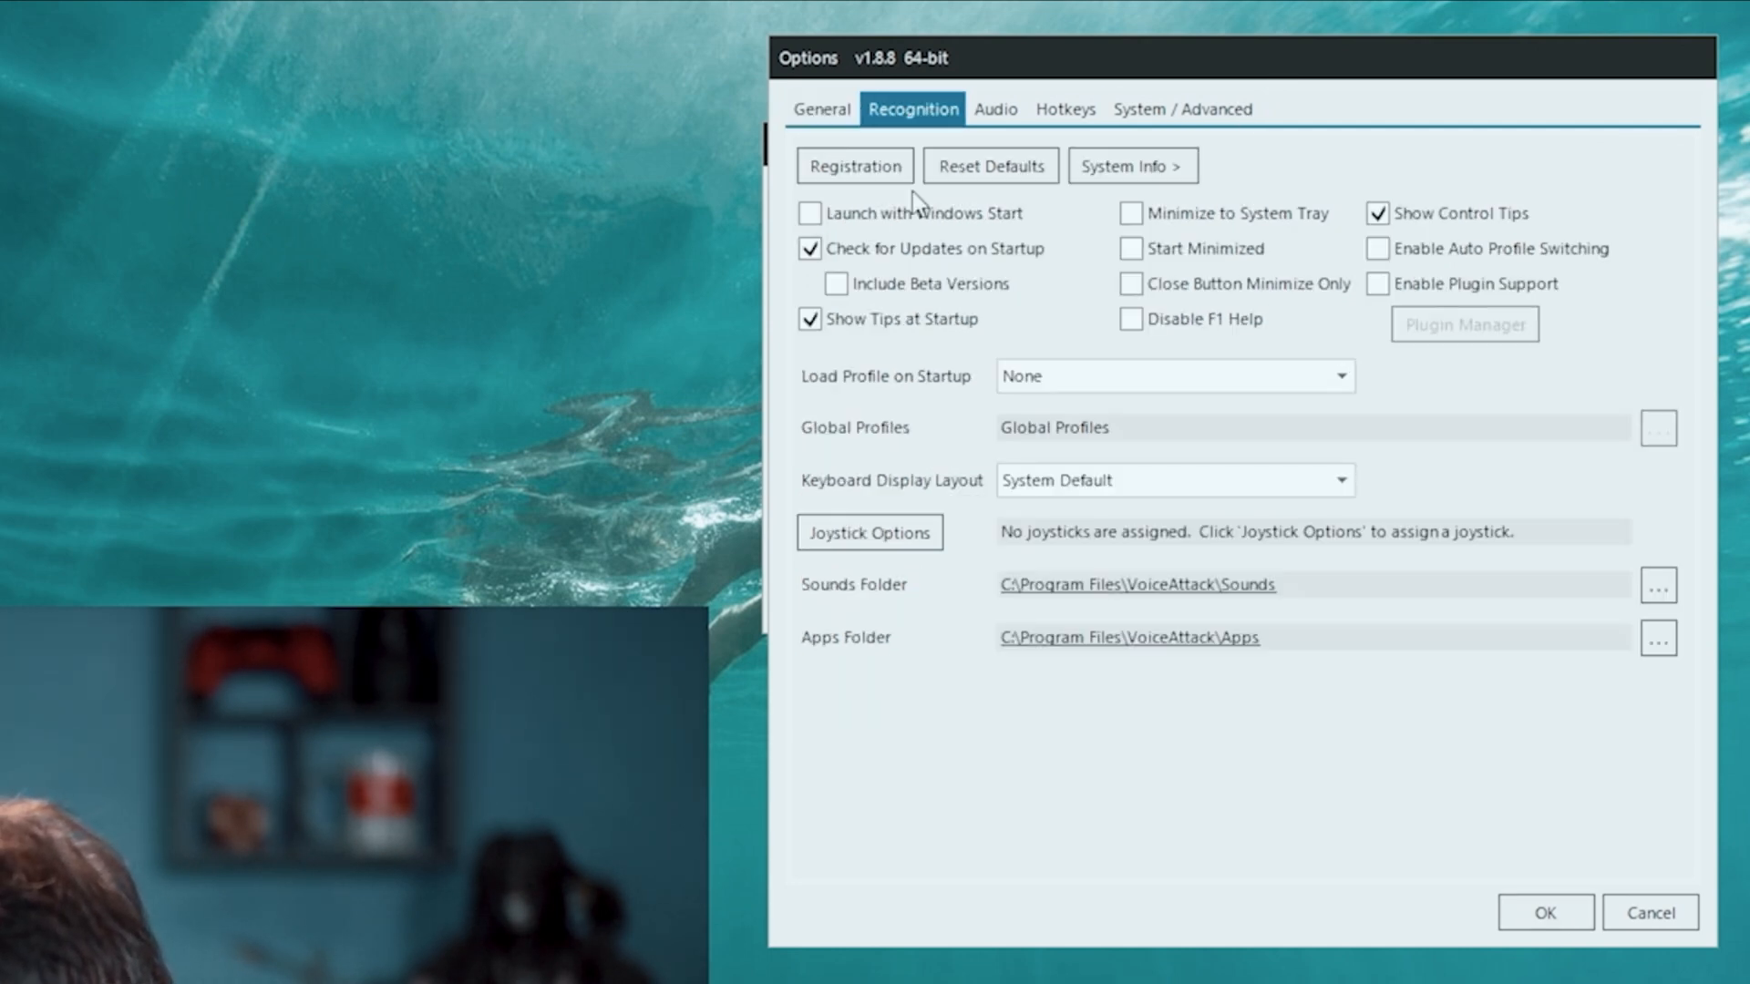
Review the Recognition settings, then enable Run VoiceAttack as an Administrator under System / Advanced
{"action": "left_click", "coordinate": [911, 108]}
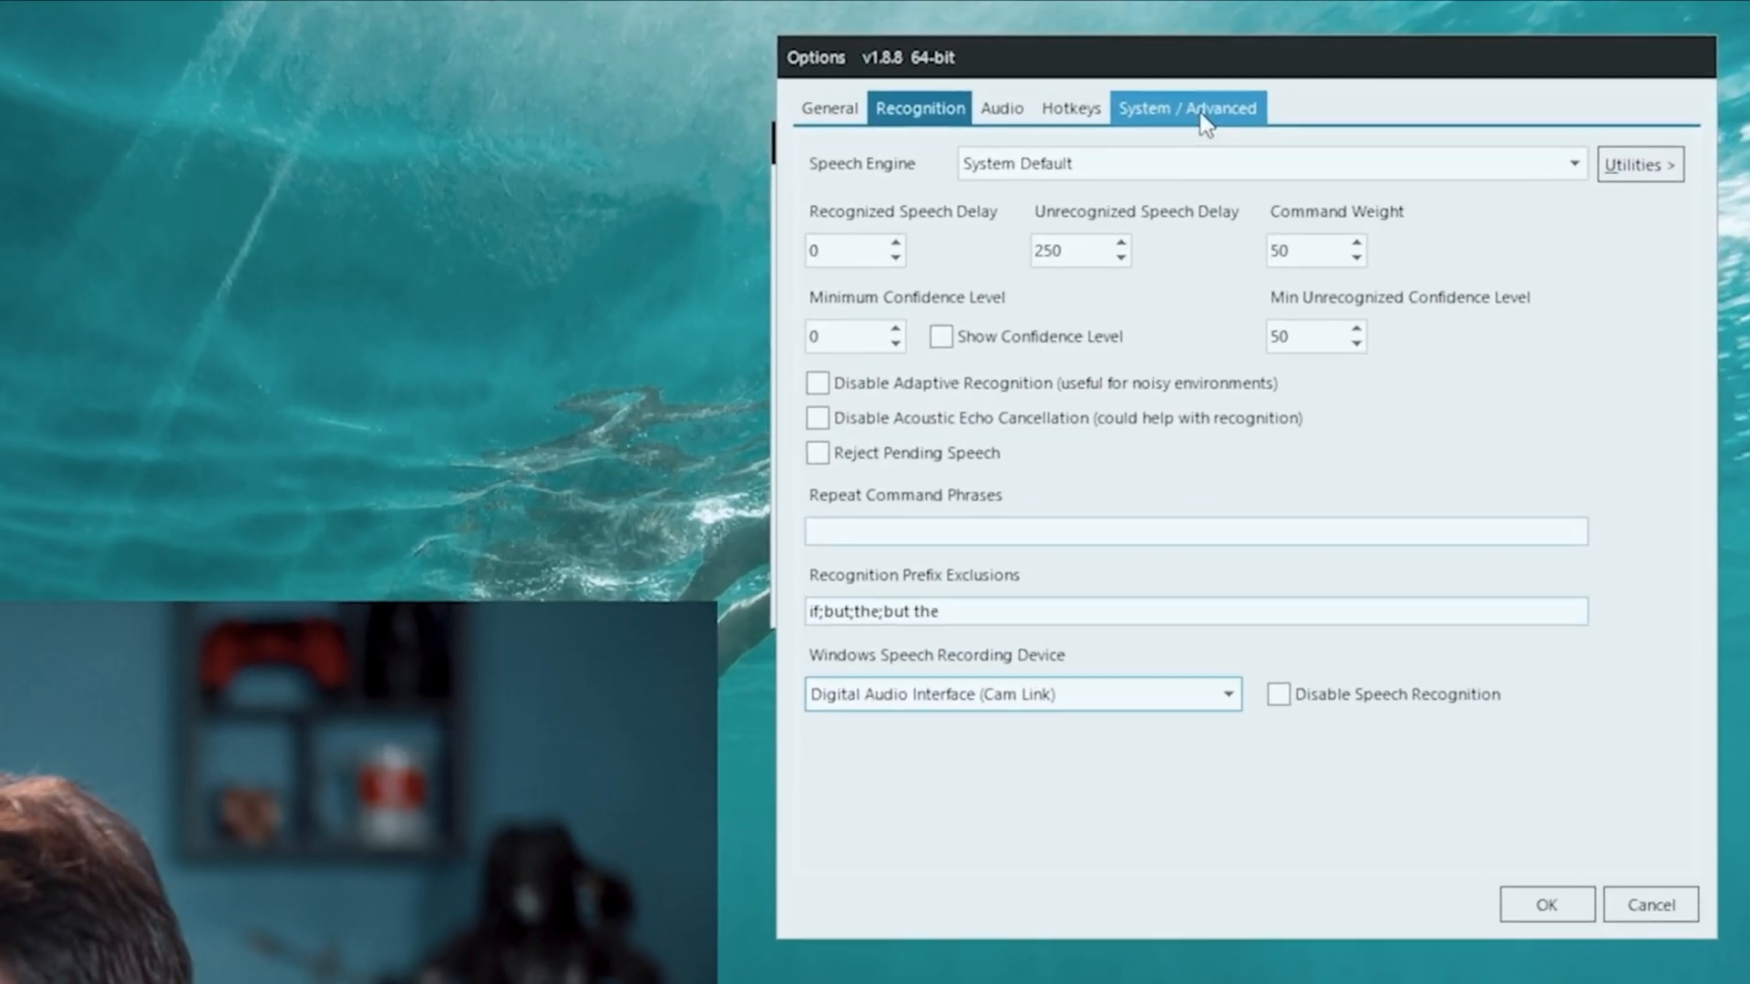
{"action": "left_click", "coordinate": [1187, 108]}
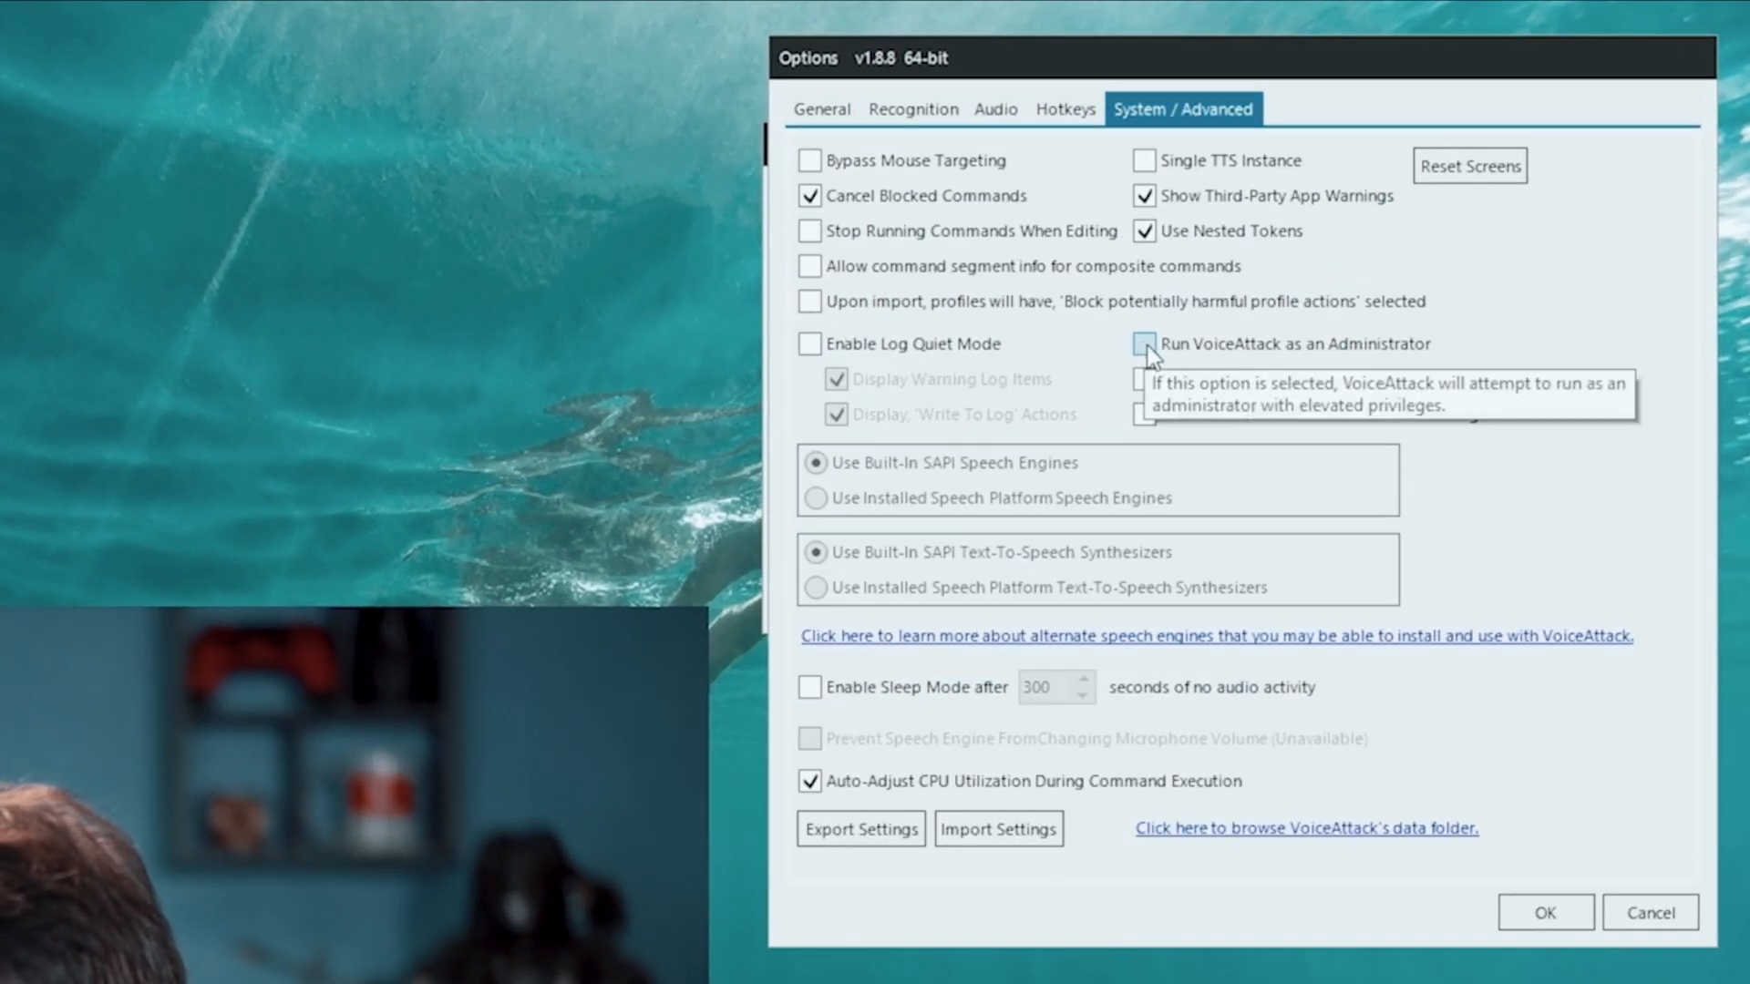
{"action": "left_click", "coordinate": [1145, 345]}
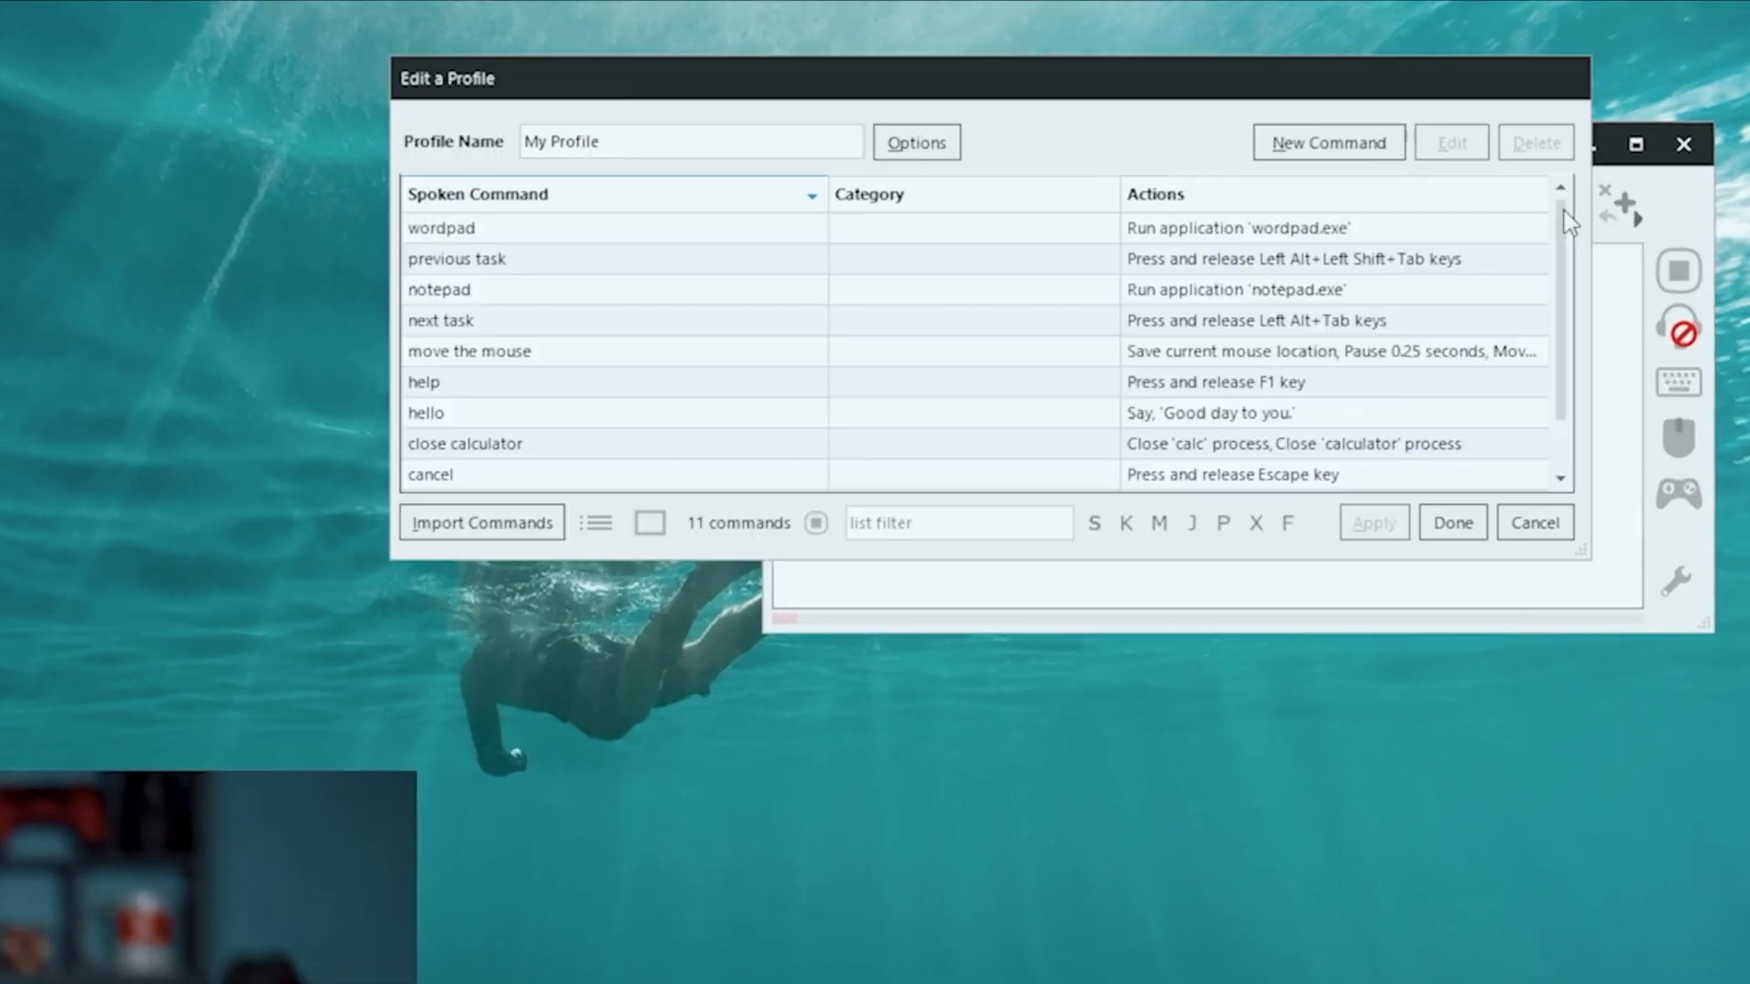
Delete every sample command one by one until My Profile lists 0 commands
{"action": "double_click", "coordinate": [563, 140]}
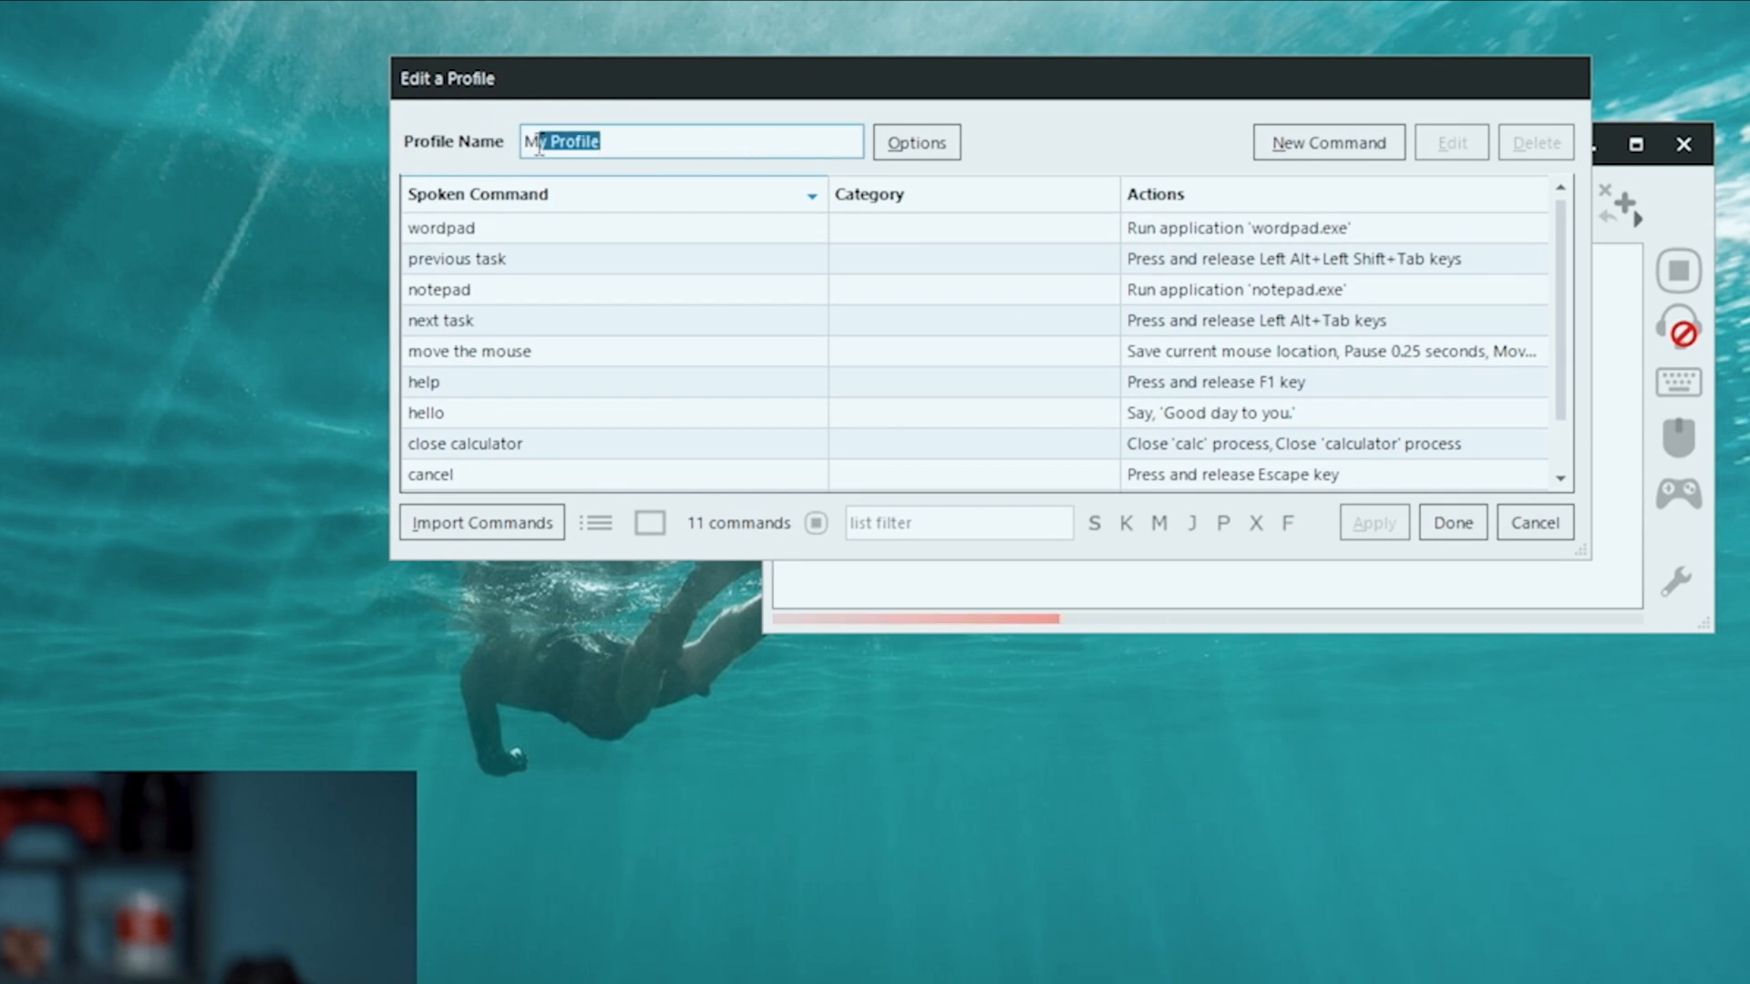
{"action": "mouse_move", "coordinate": [1151, 153]}
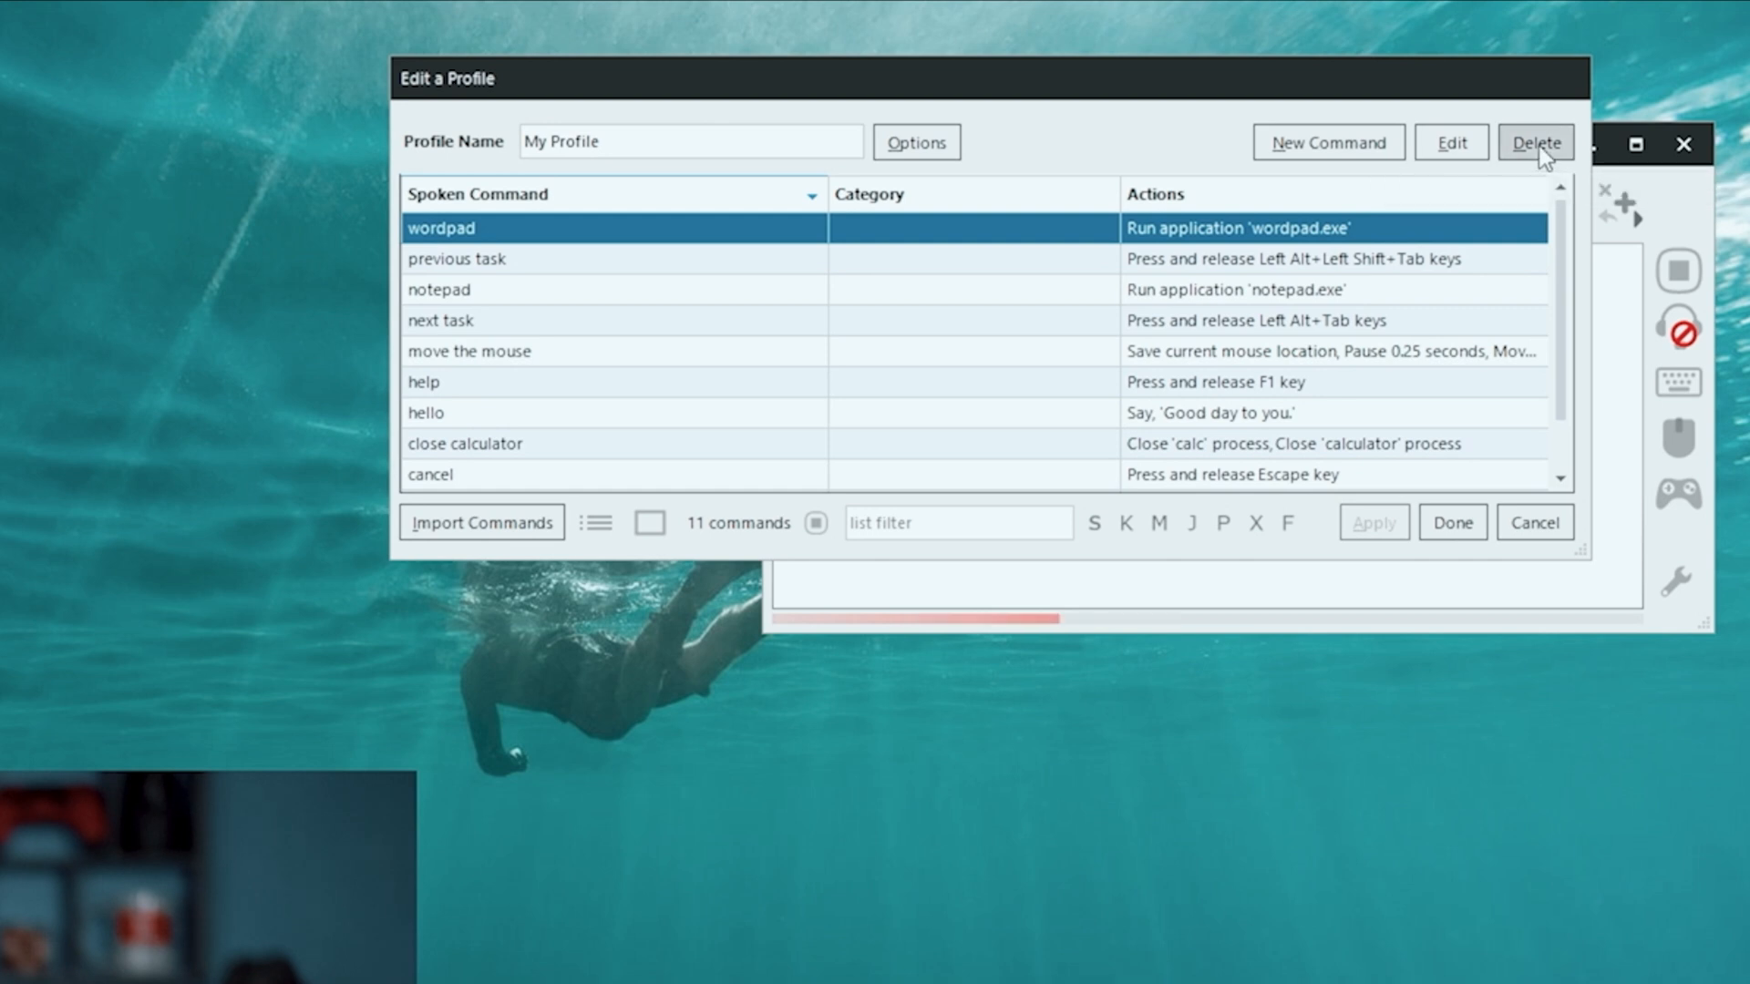
{"action": "left_click", "coordinate": [1535, 142]}
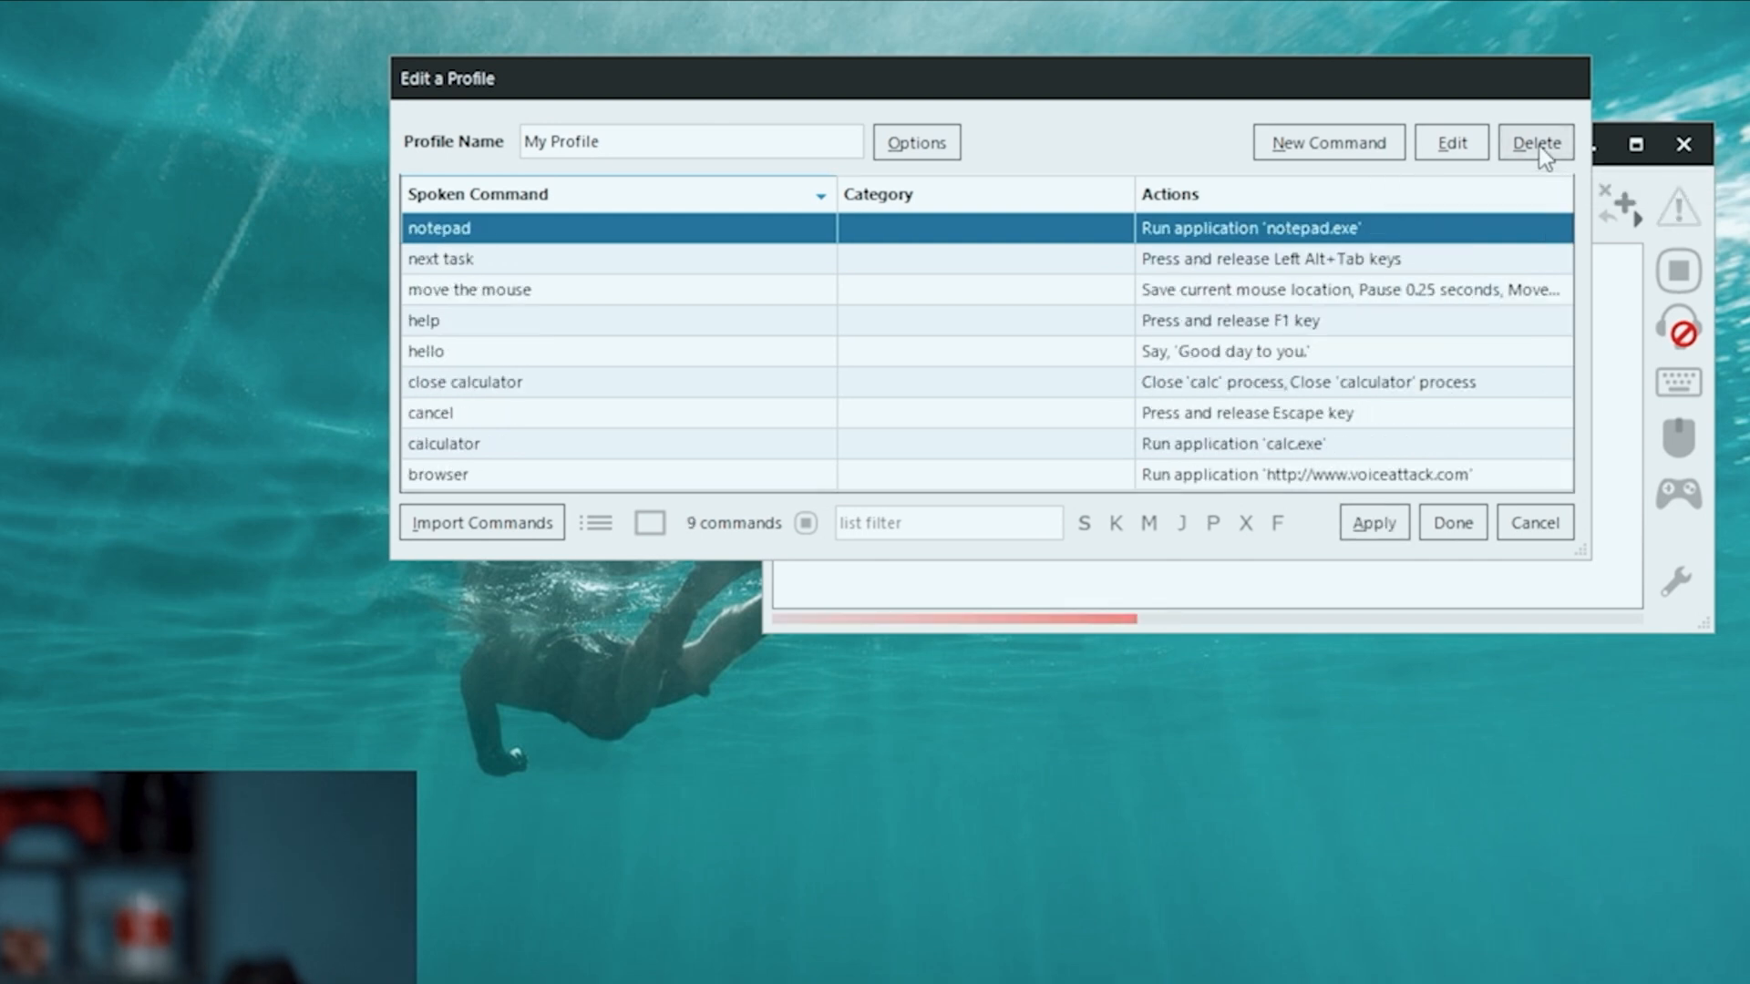
{"action": "left_click", "coordinate": [1535, 142]}
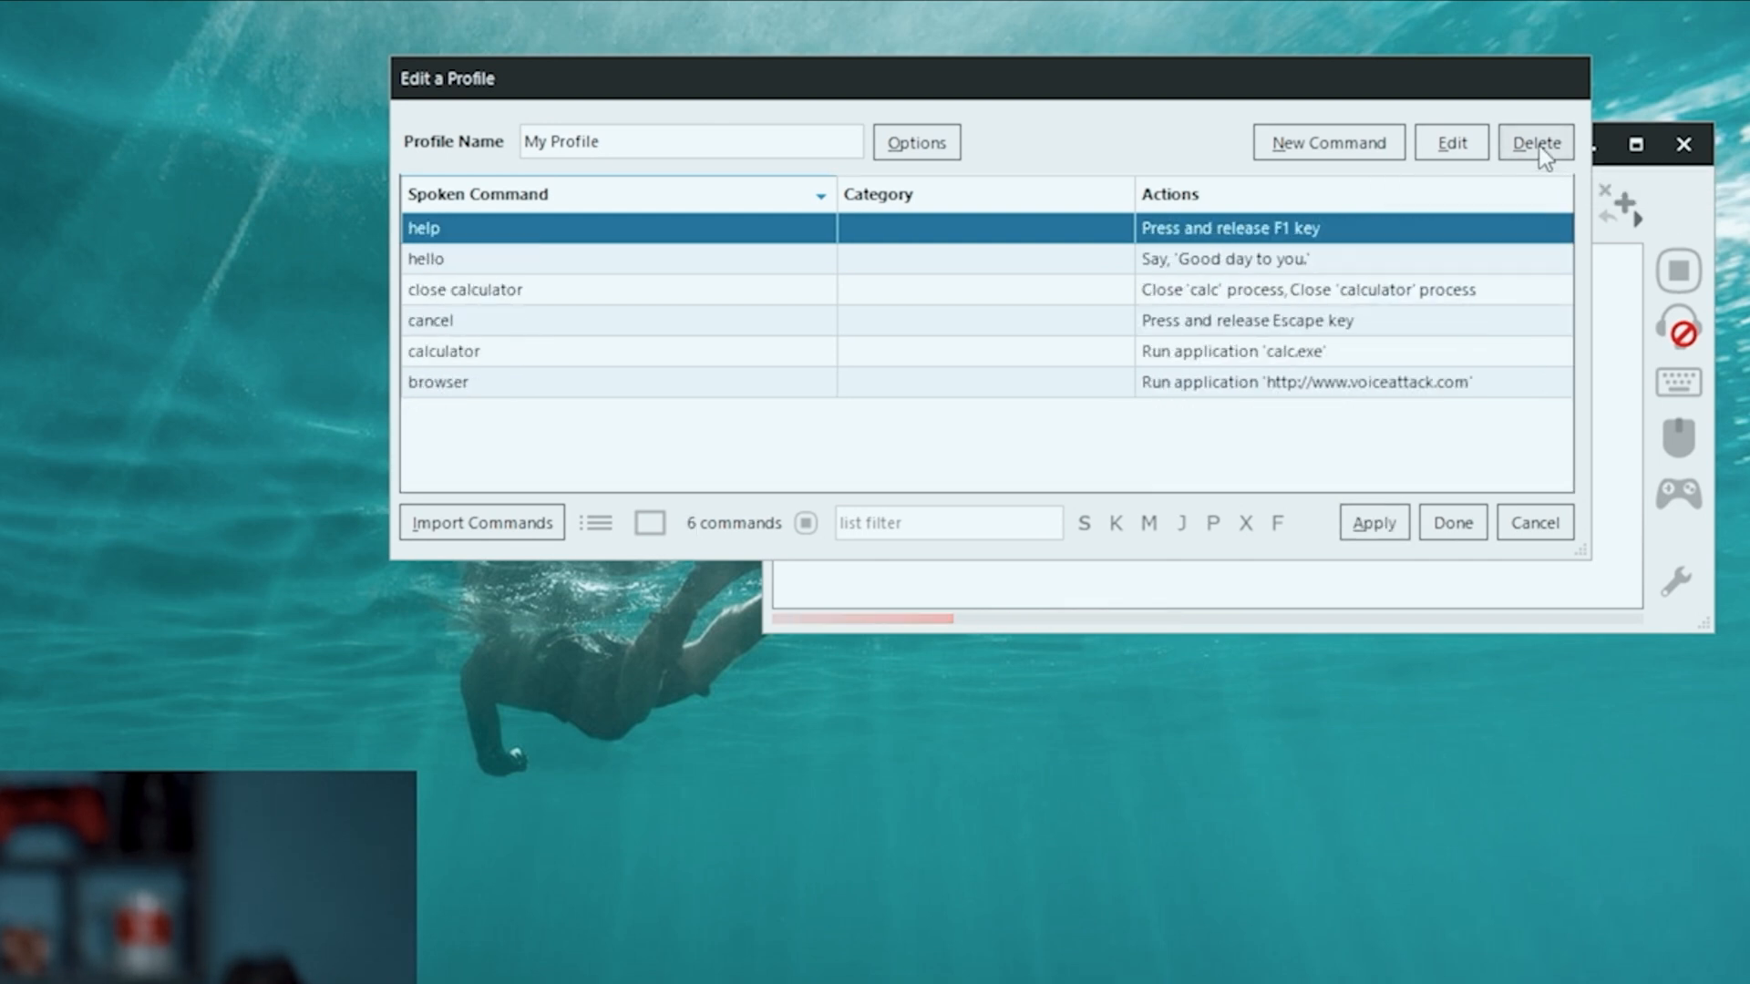
{"action": "left_click", "coordinate": [1537, 143]}
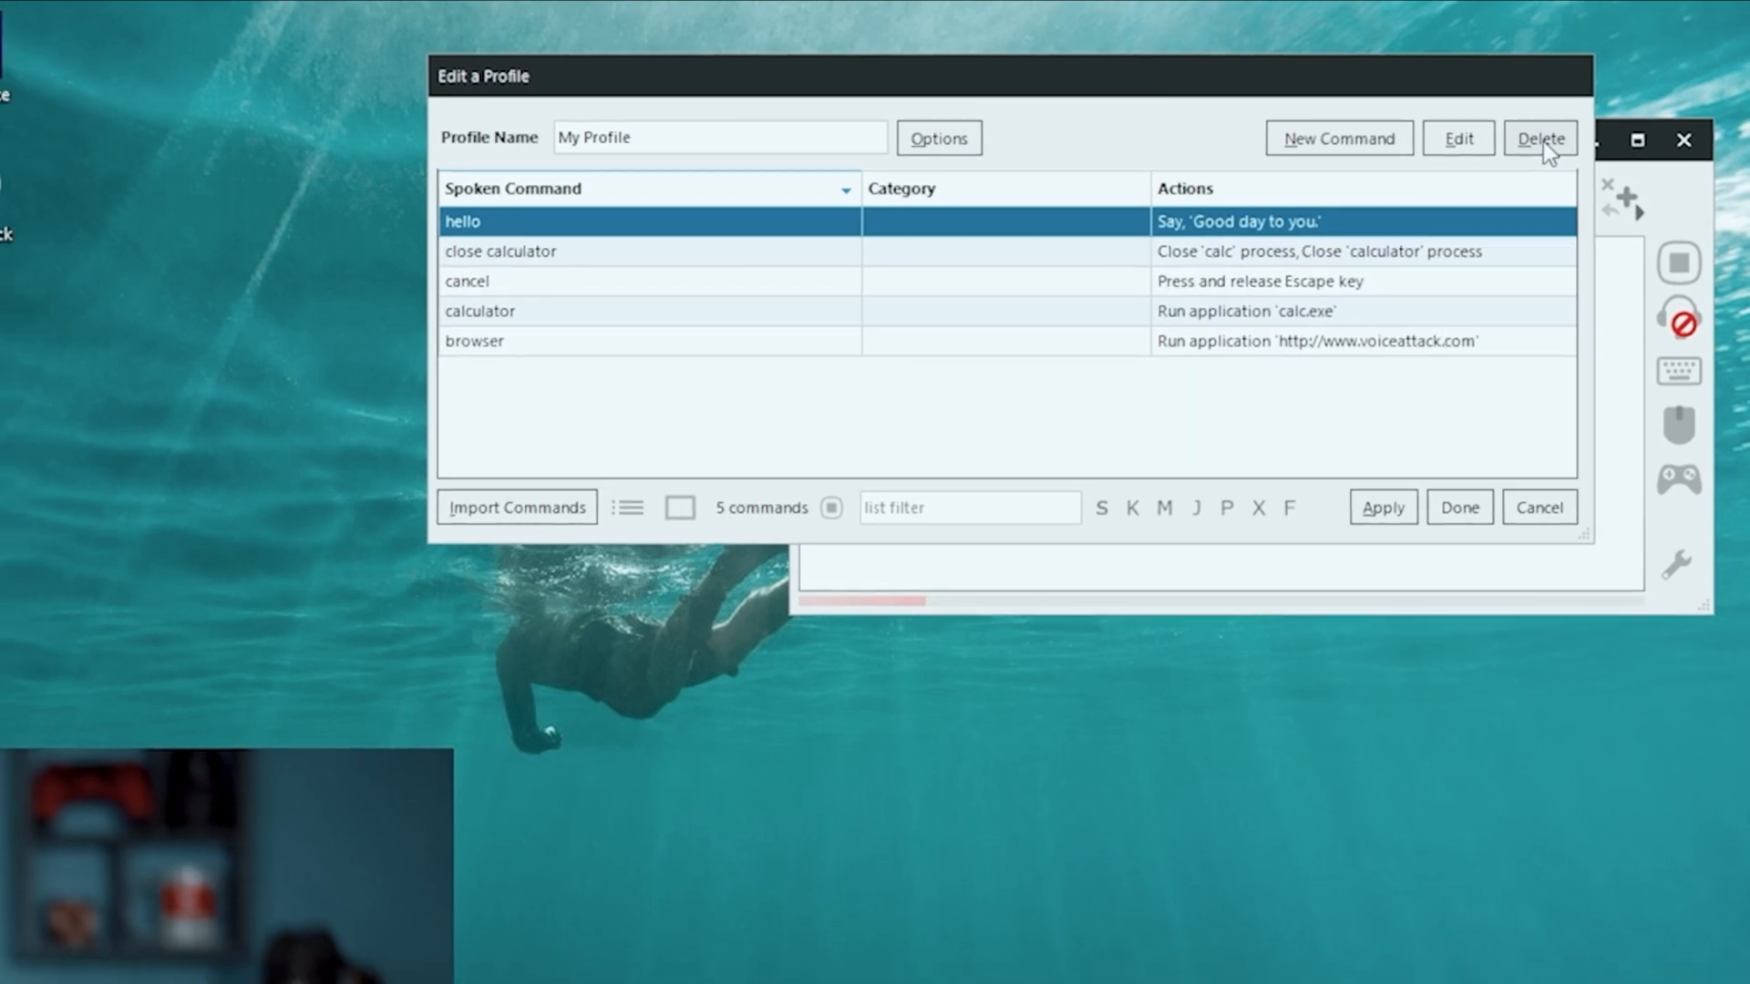
{"action": "left_click", "coordinate": [1540, 137]}
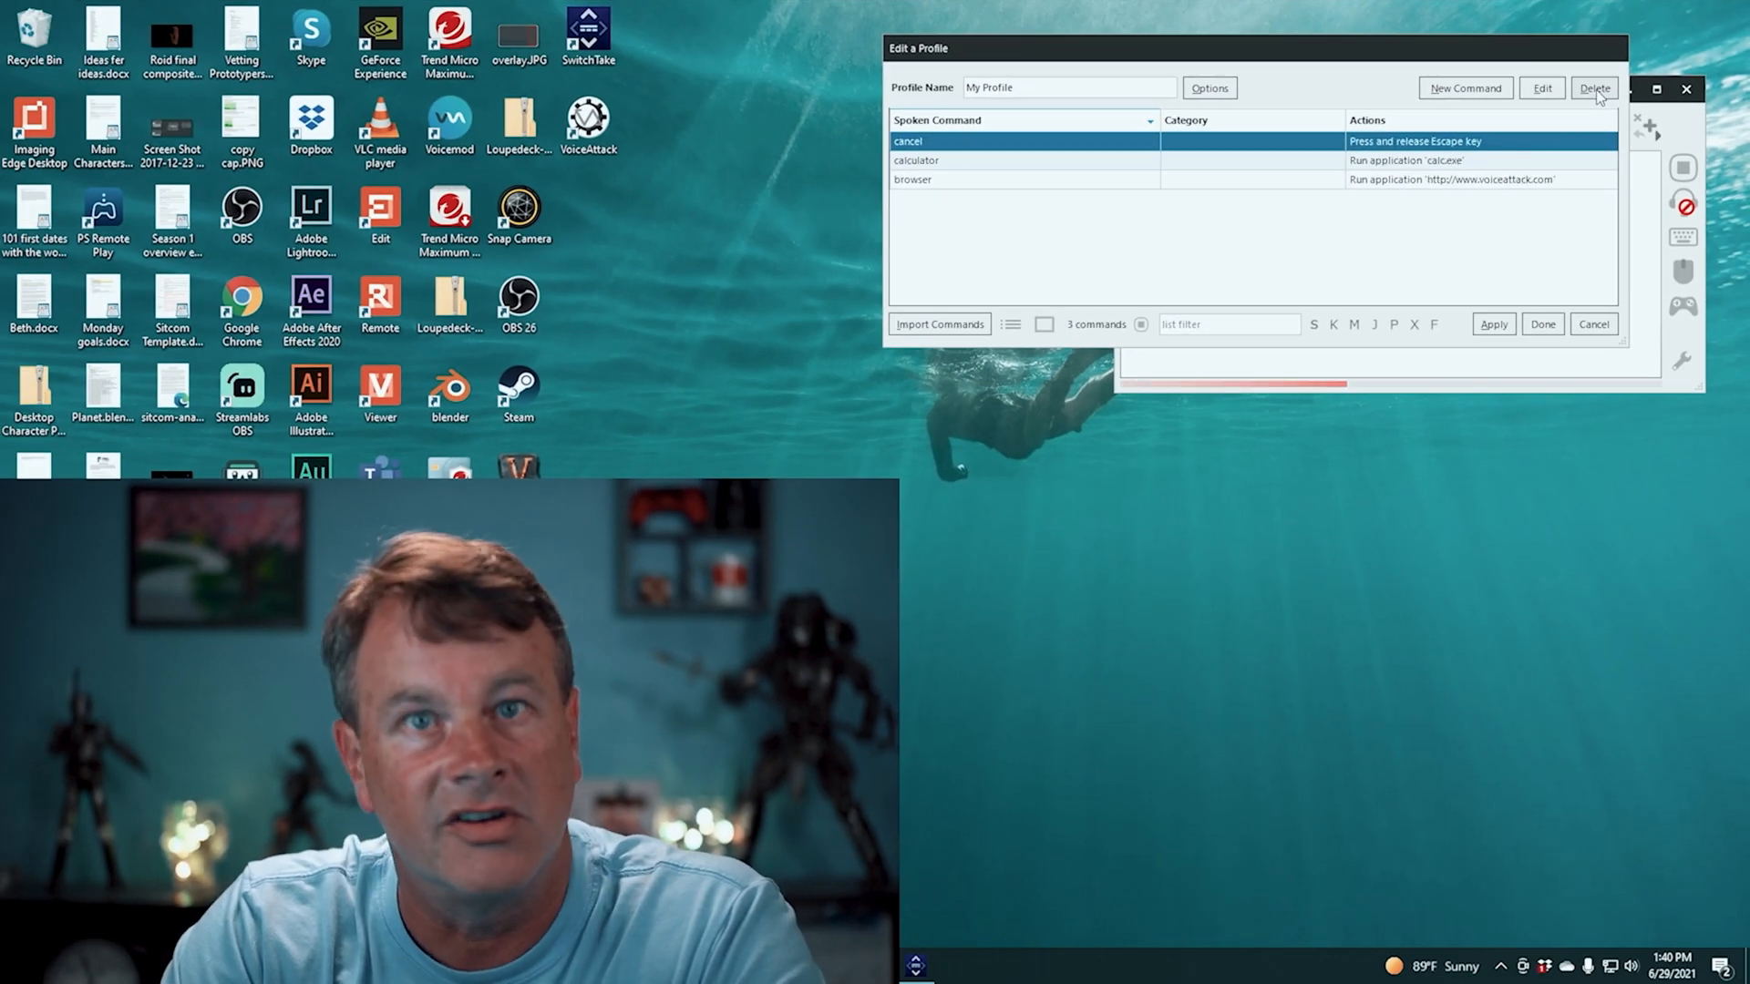
{"action": "left_click", "coordinate": [1594, 88]}
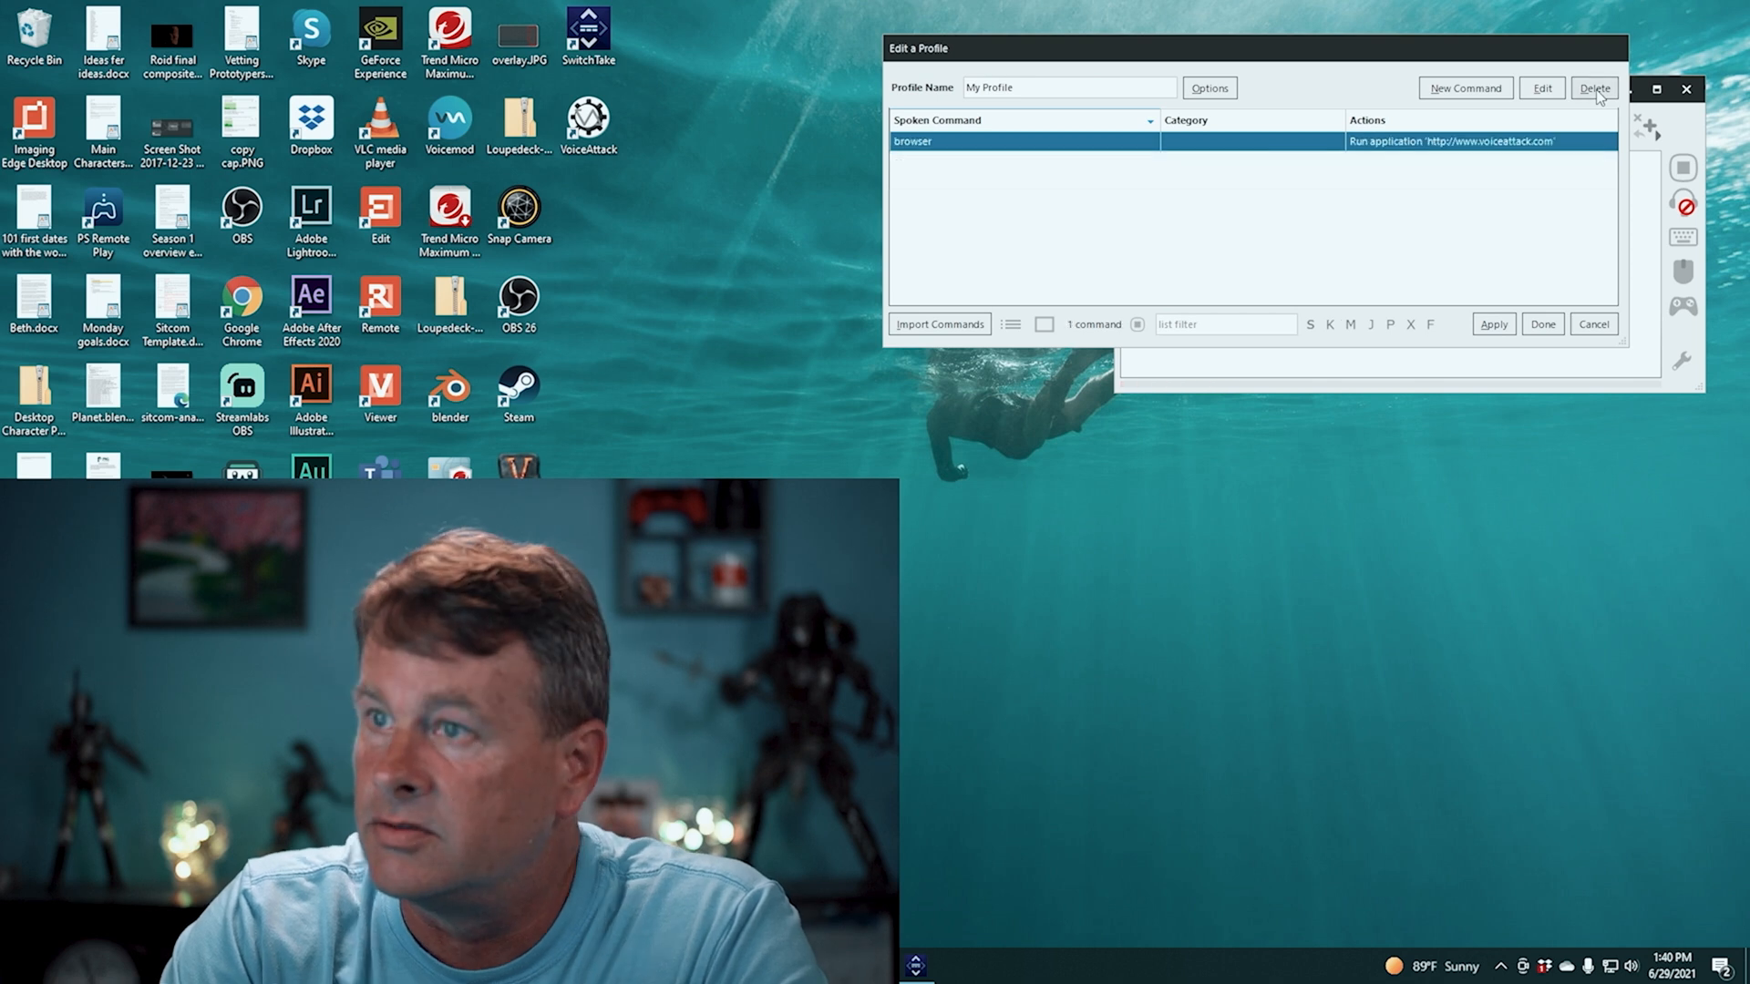
{"action": "left_click", "coordinate": [1593, 87]}
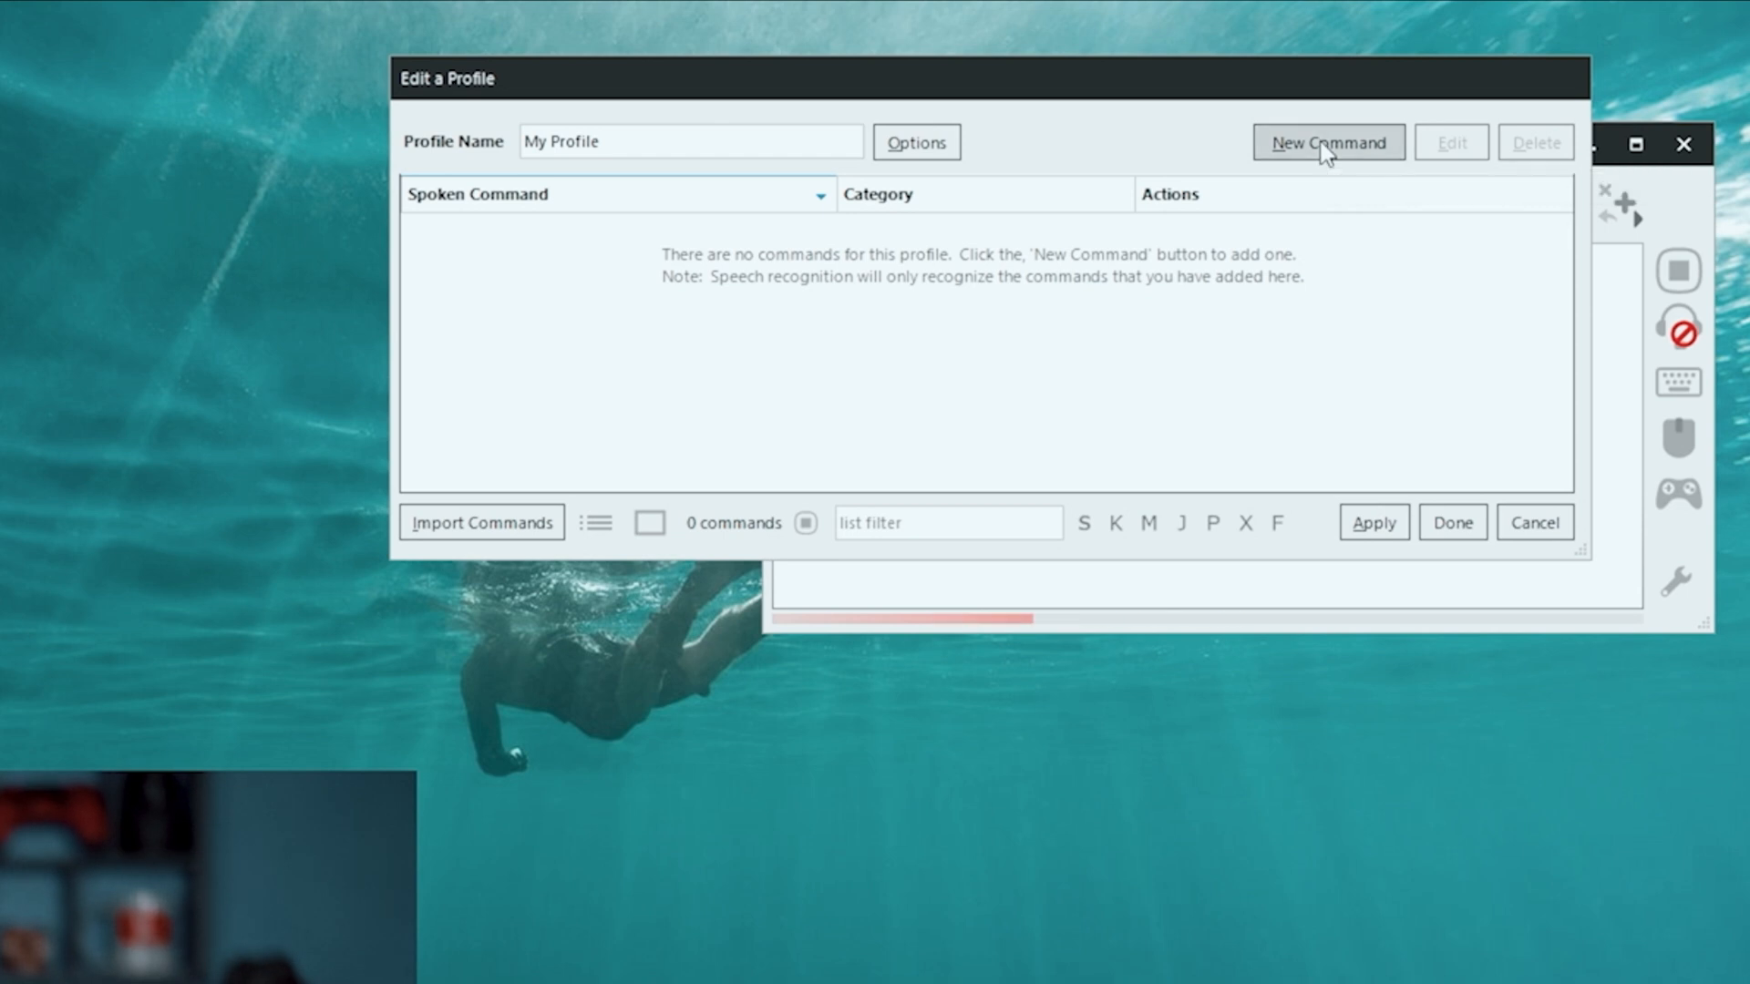
Create a 'Main Camera' command whose action is a 0.1-second F1 key press, and save it
{"action": "left_click", "coordinate": [1328, 142]}
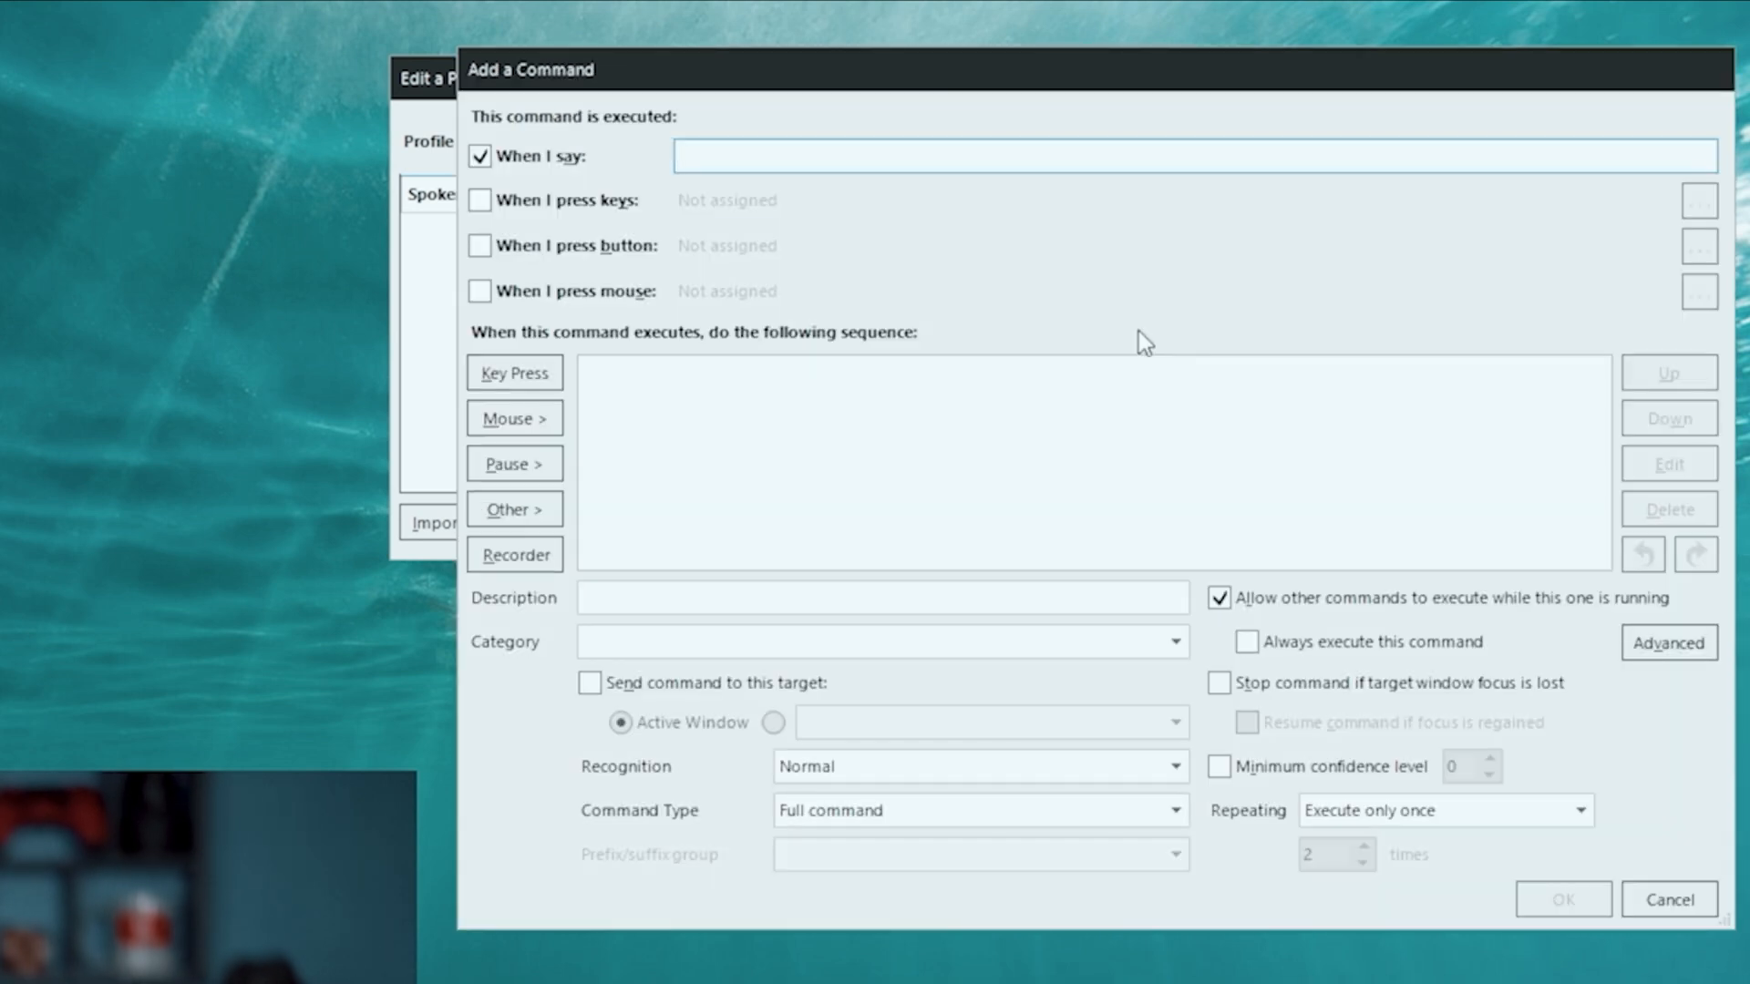
{"action": "type", "text": "Main Camera"}
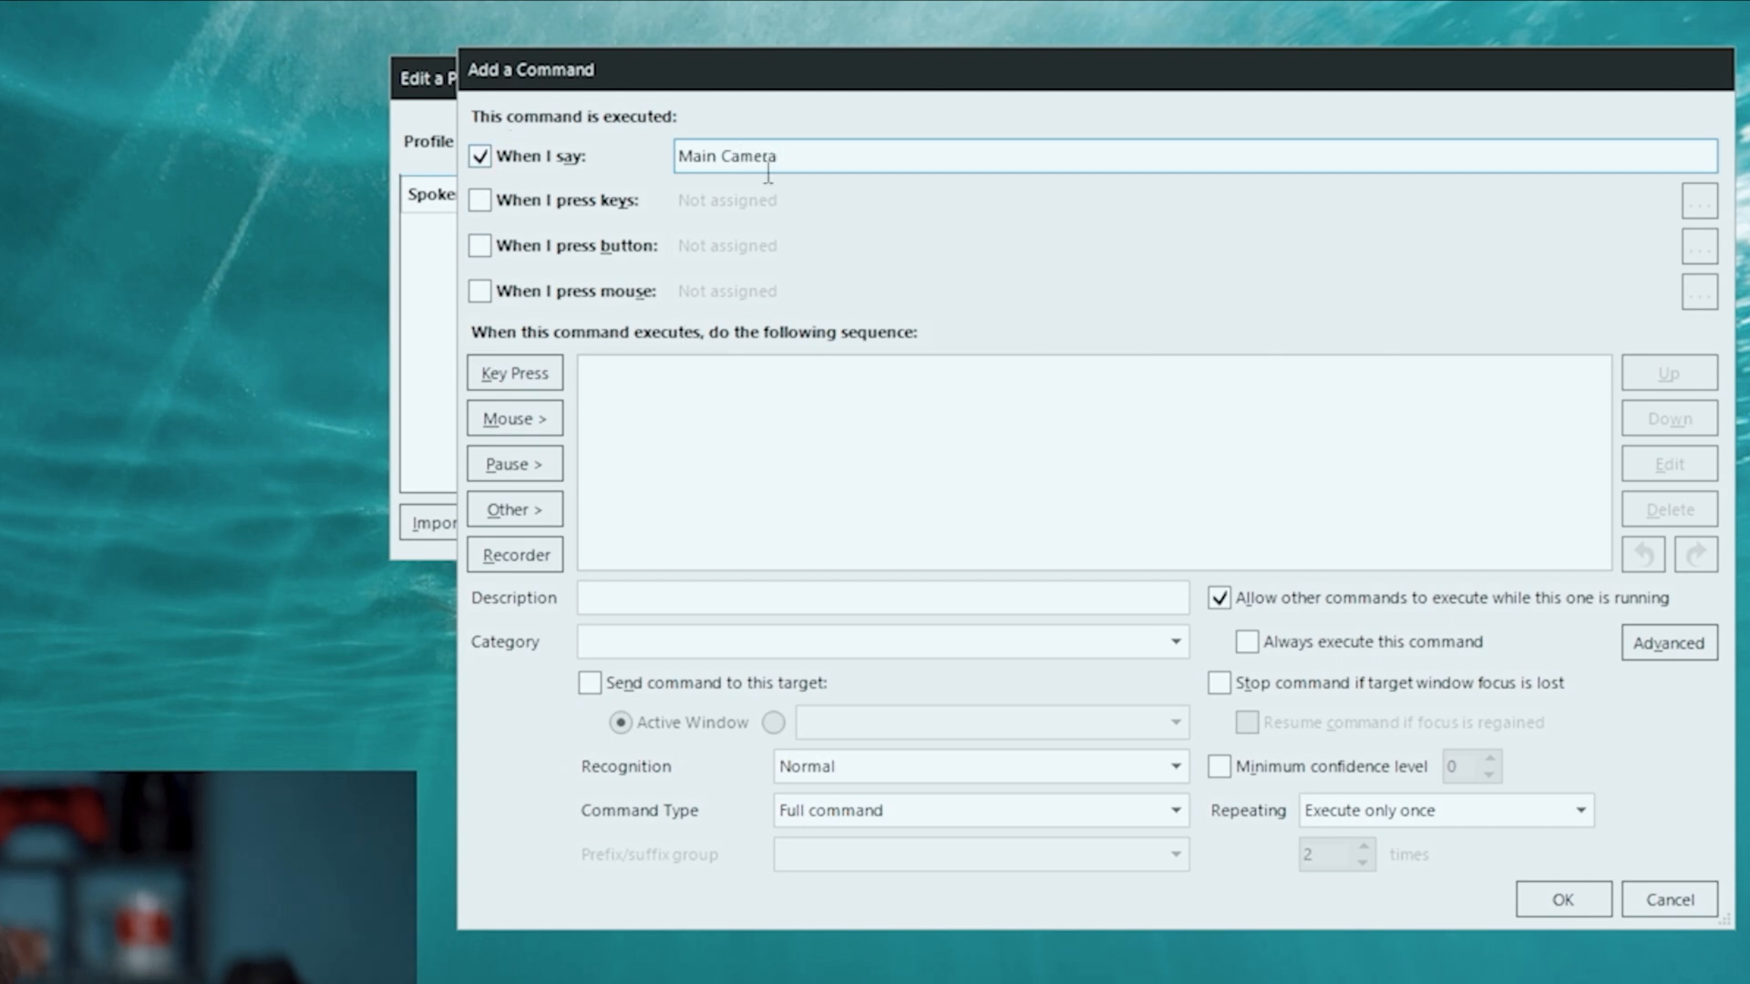
{"action": "mouse_move", "coordinate": [514, 372]}
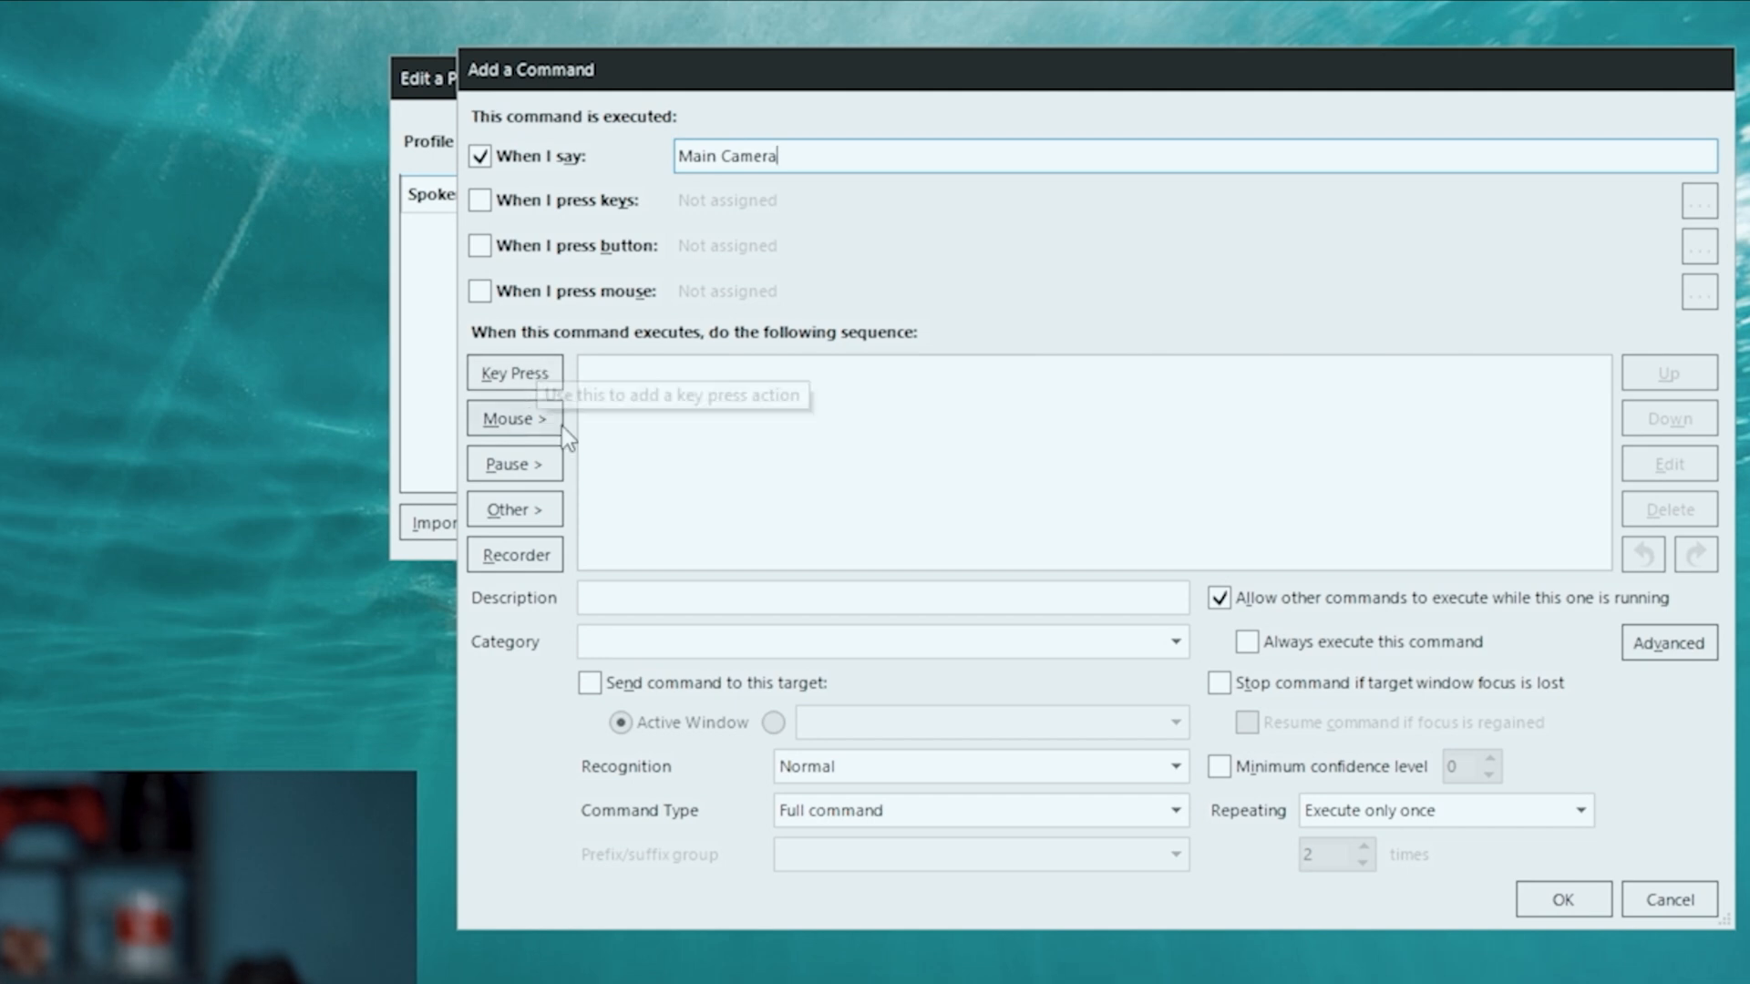
{"action": "mouse_move", "coordinate": [726, 421]}
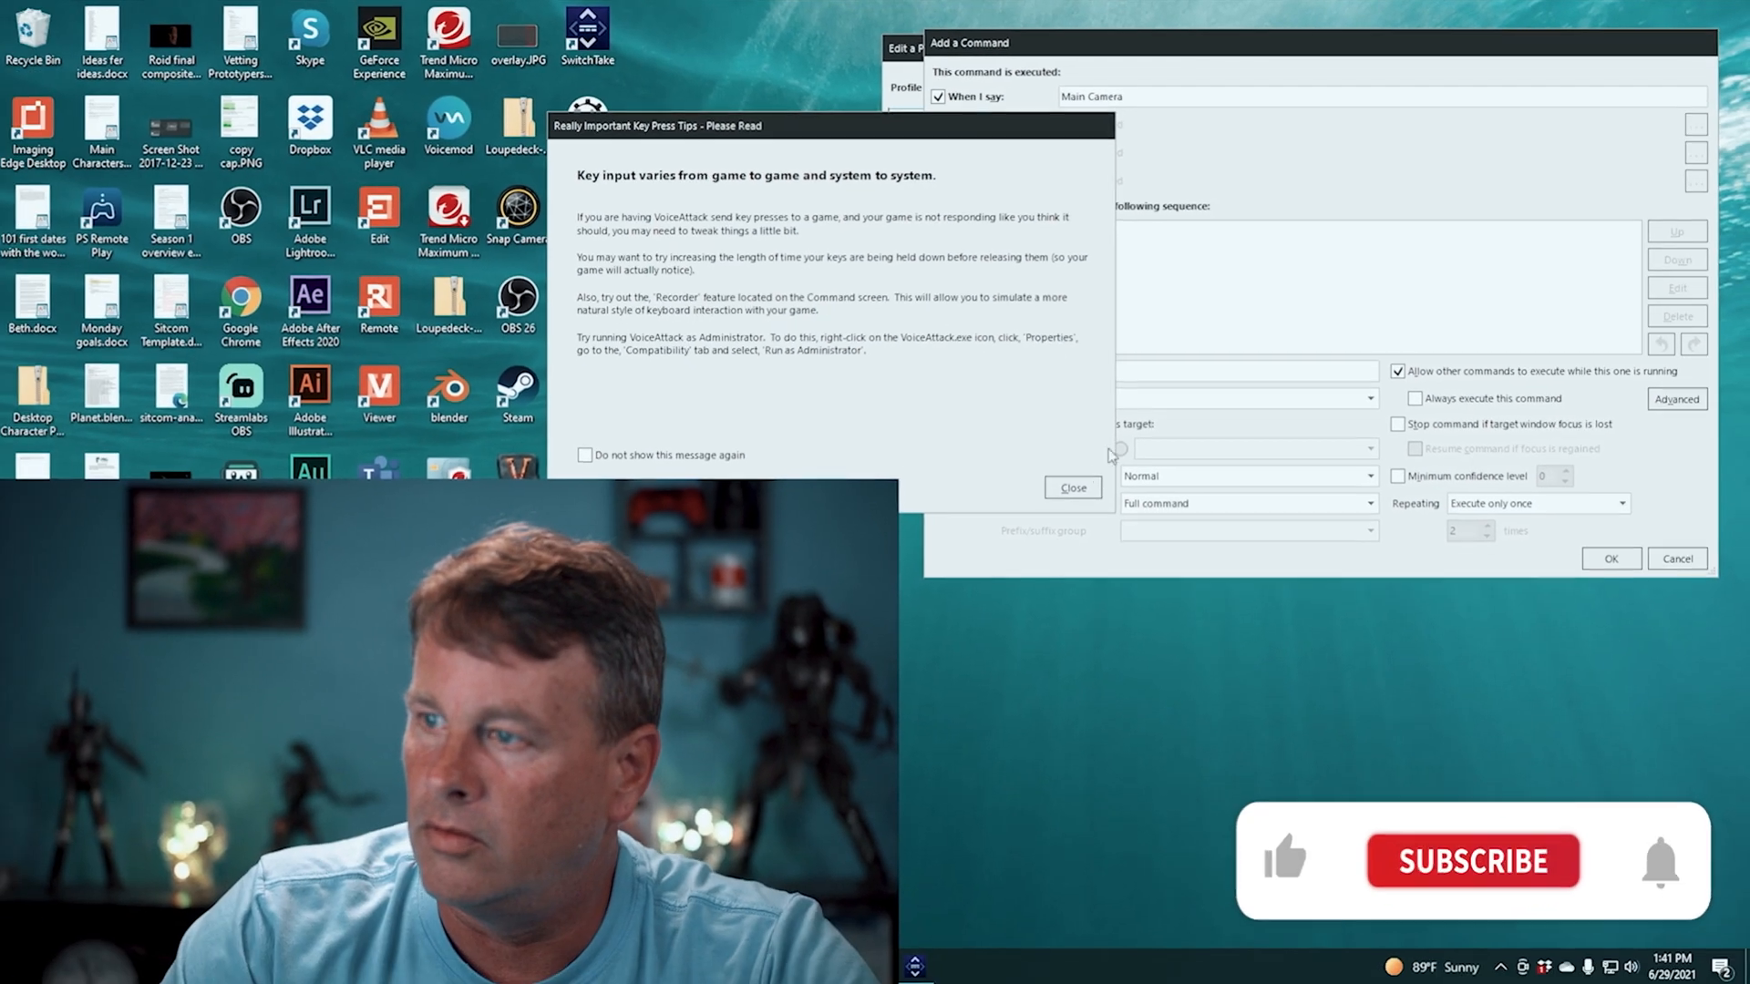
{"action": "left_click", "coordinate": [1070, 488]}
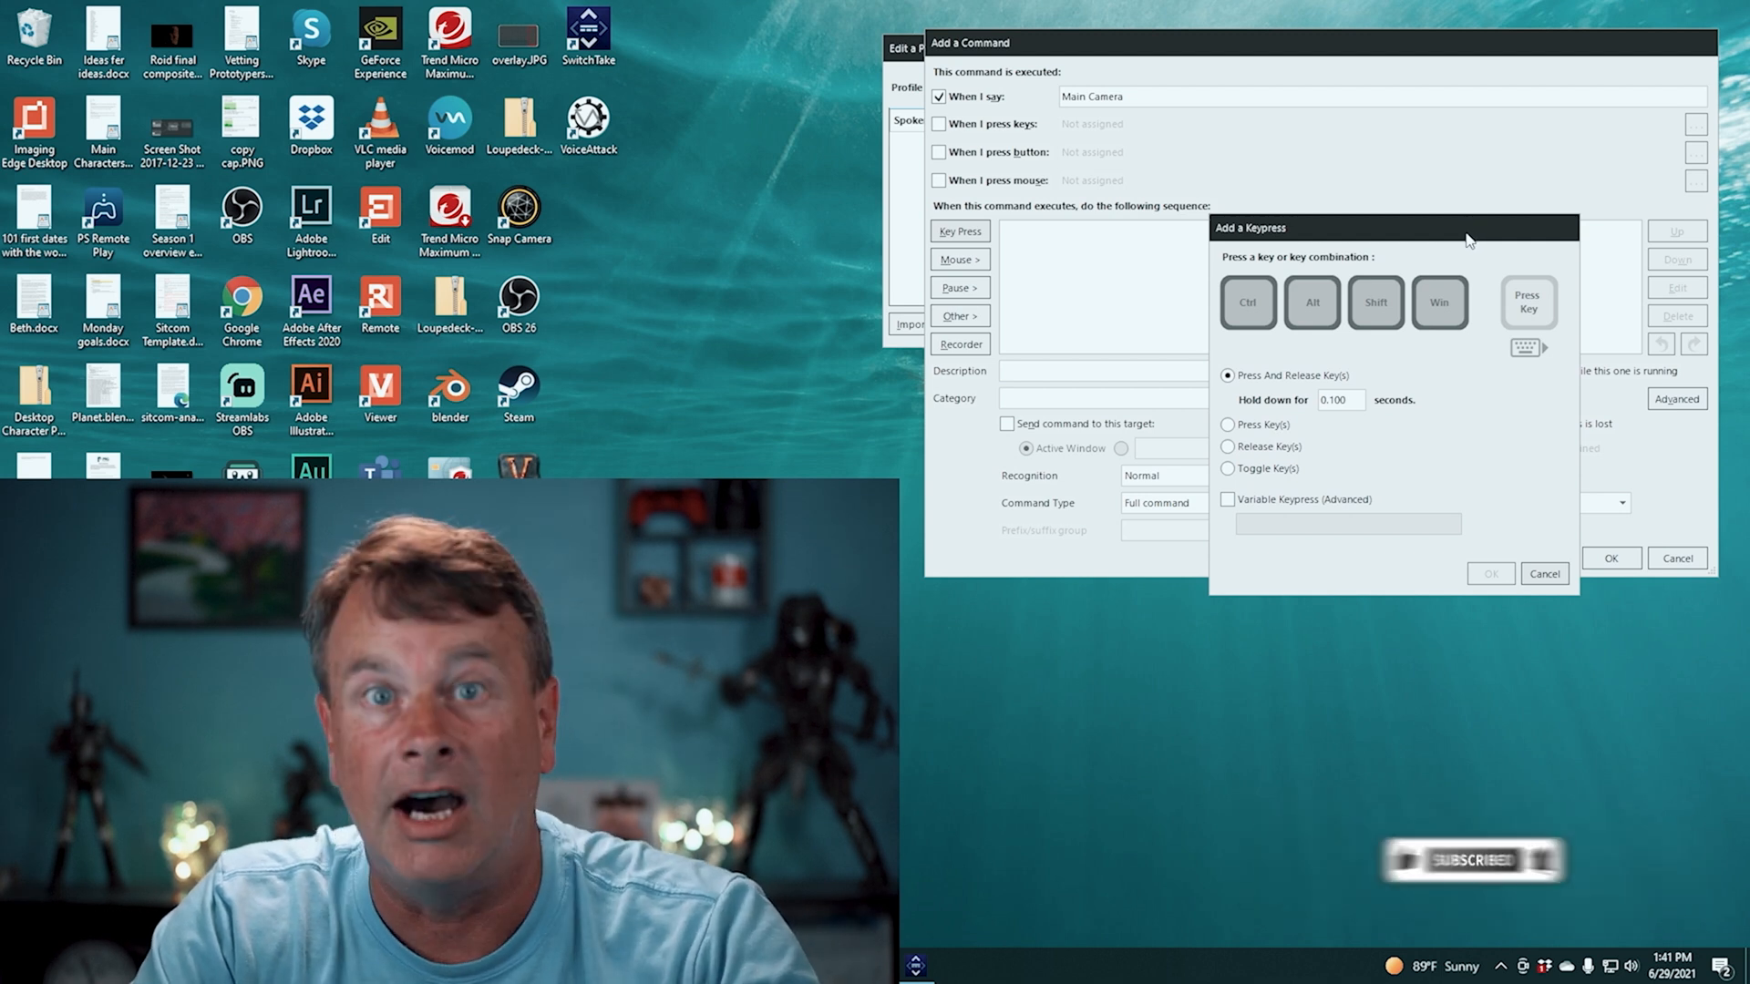
{"action": "key", "text": "f1"}
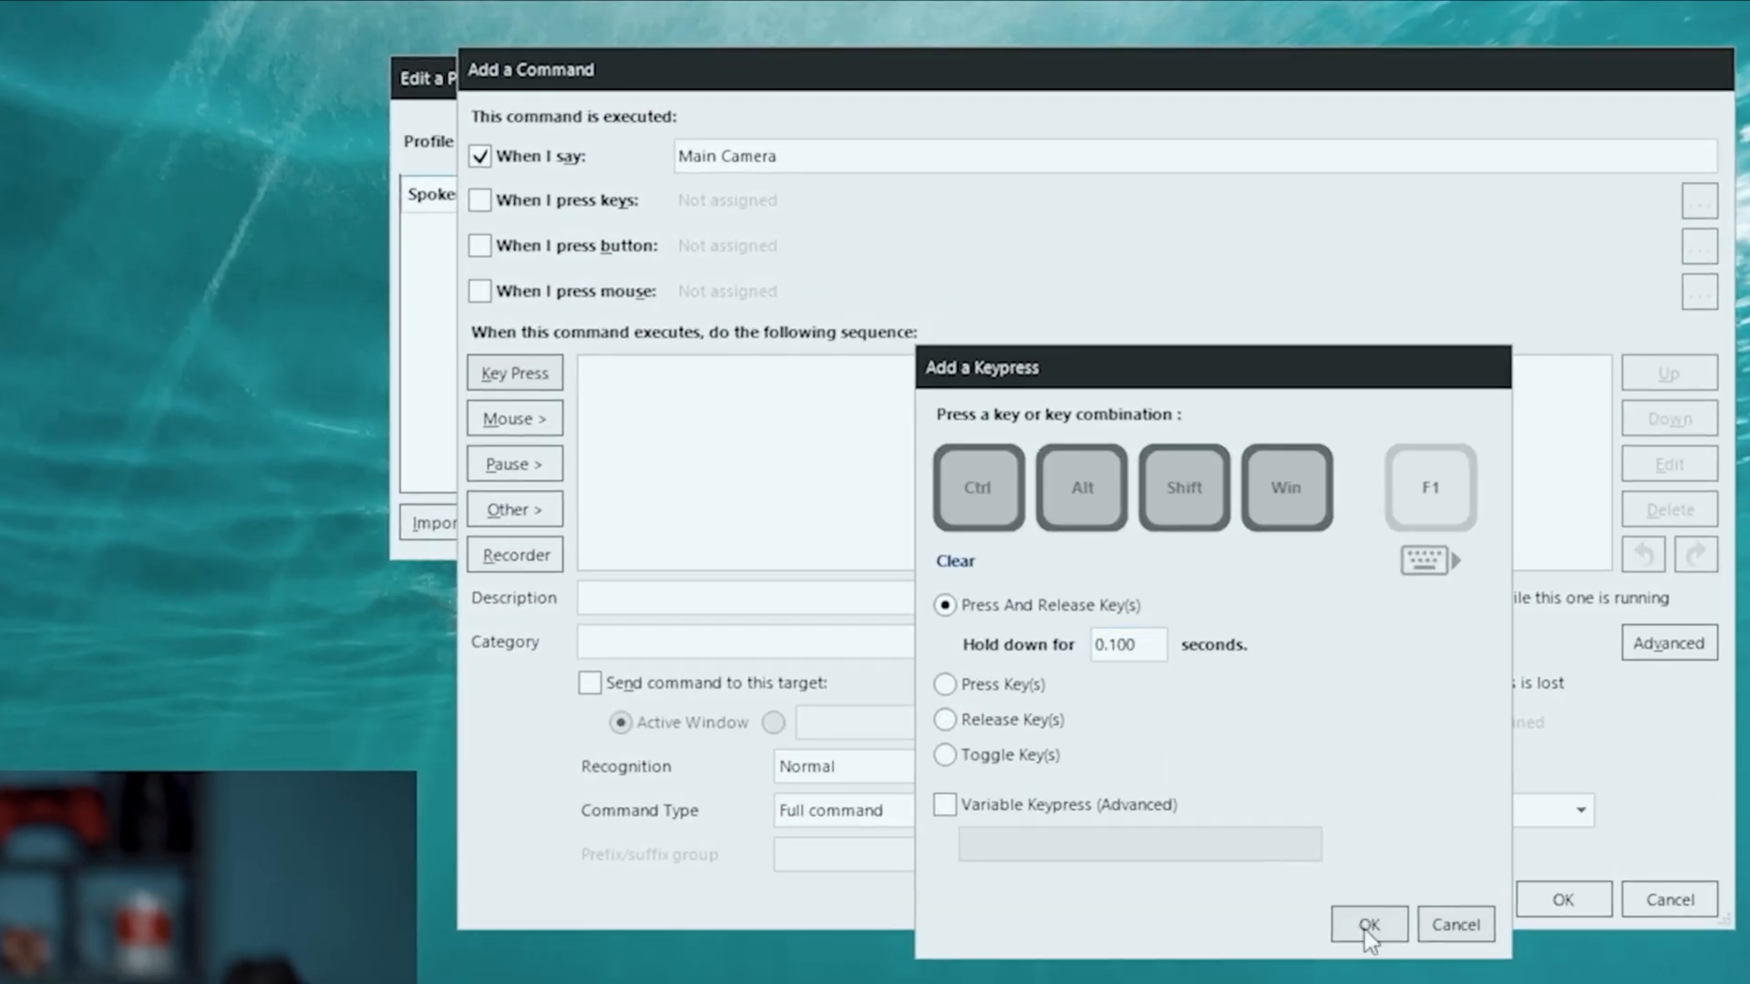
{"action": "left_click", "coordinate": [1367, 924]}
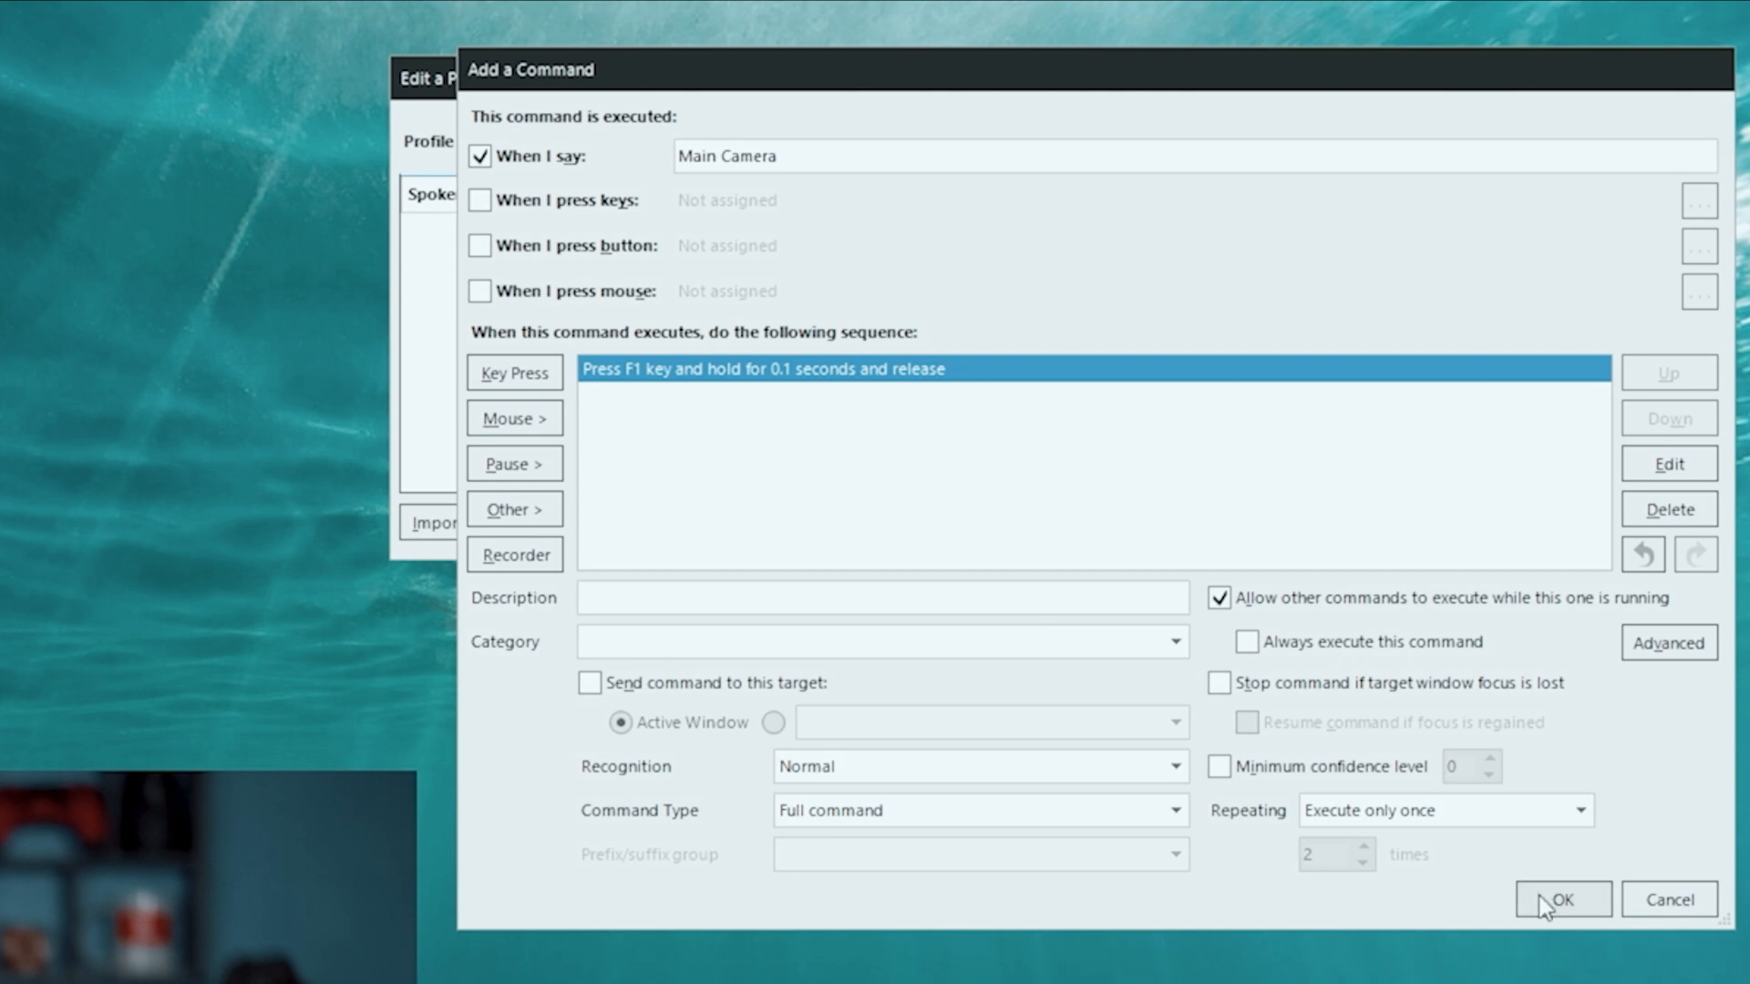
{"action": "left_click", "coordinate": [1562, 898]}
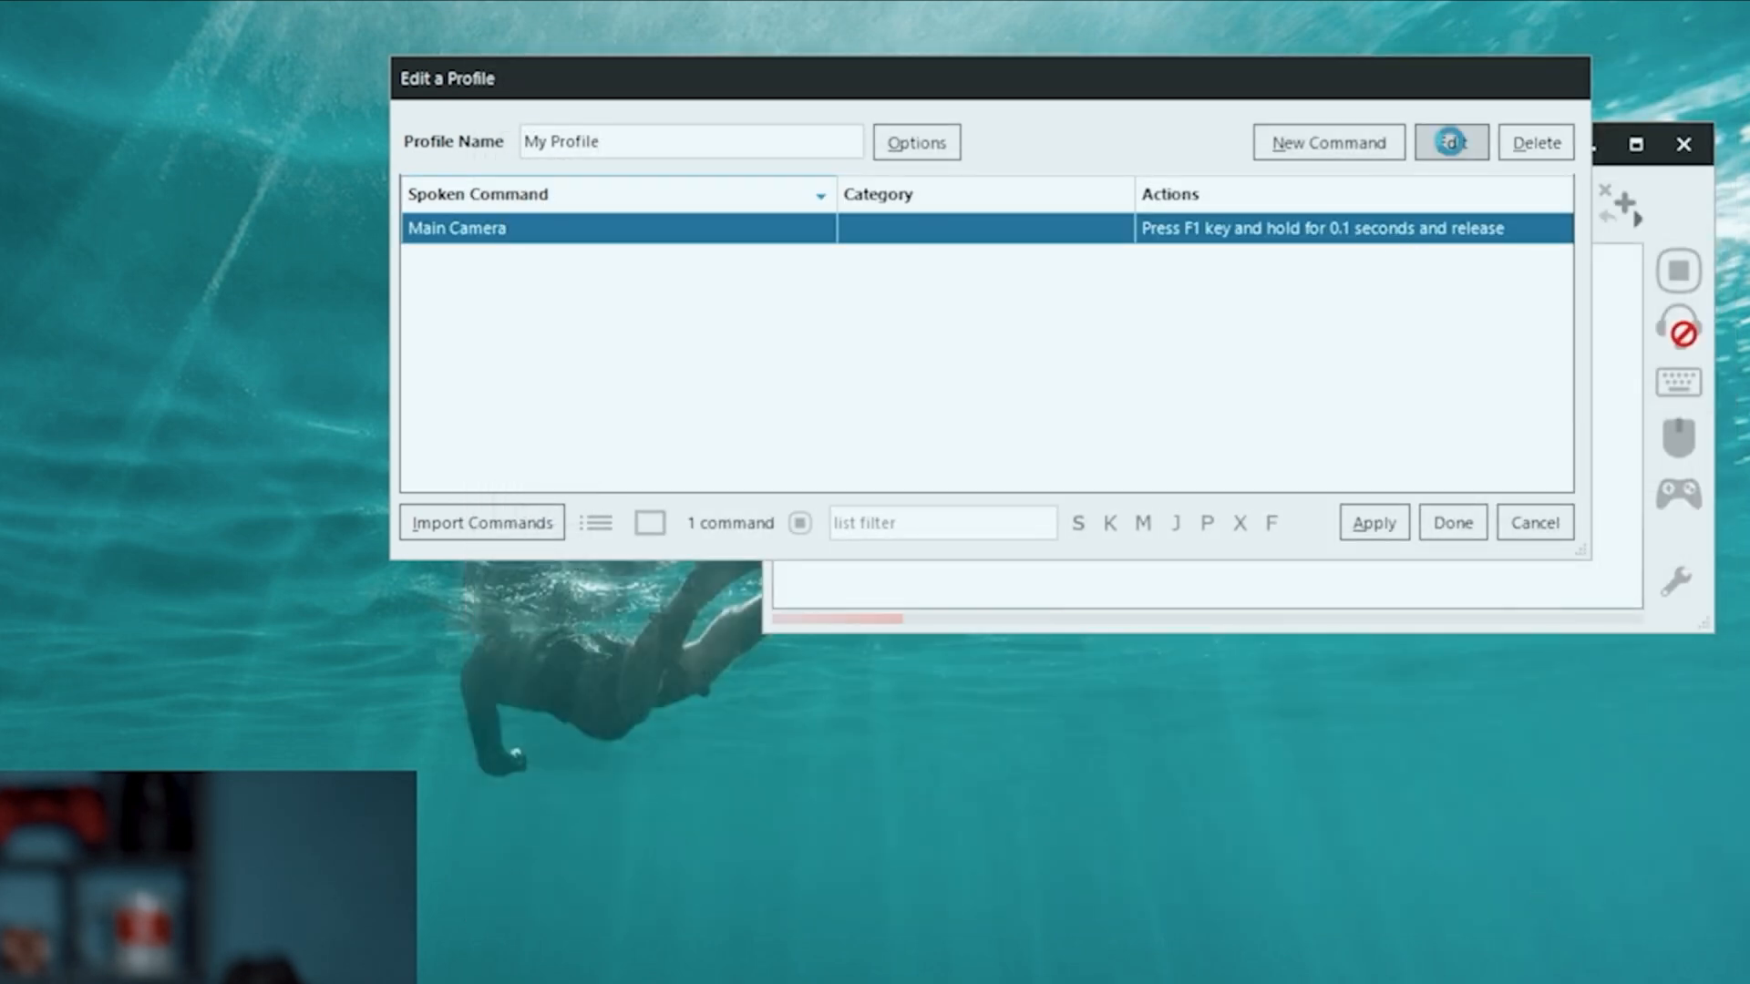
Add a Say Something with Text-To-Speech action 'Your wish is my command' in Microsoft Zira Desktop to Main Camera
{"action": "left_click", "coordinate": [1451, 142]}
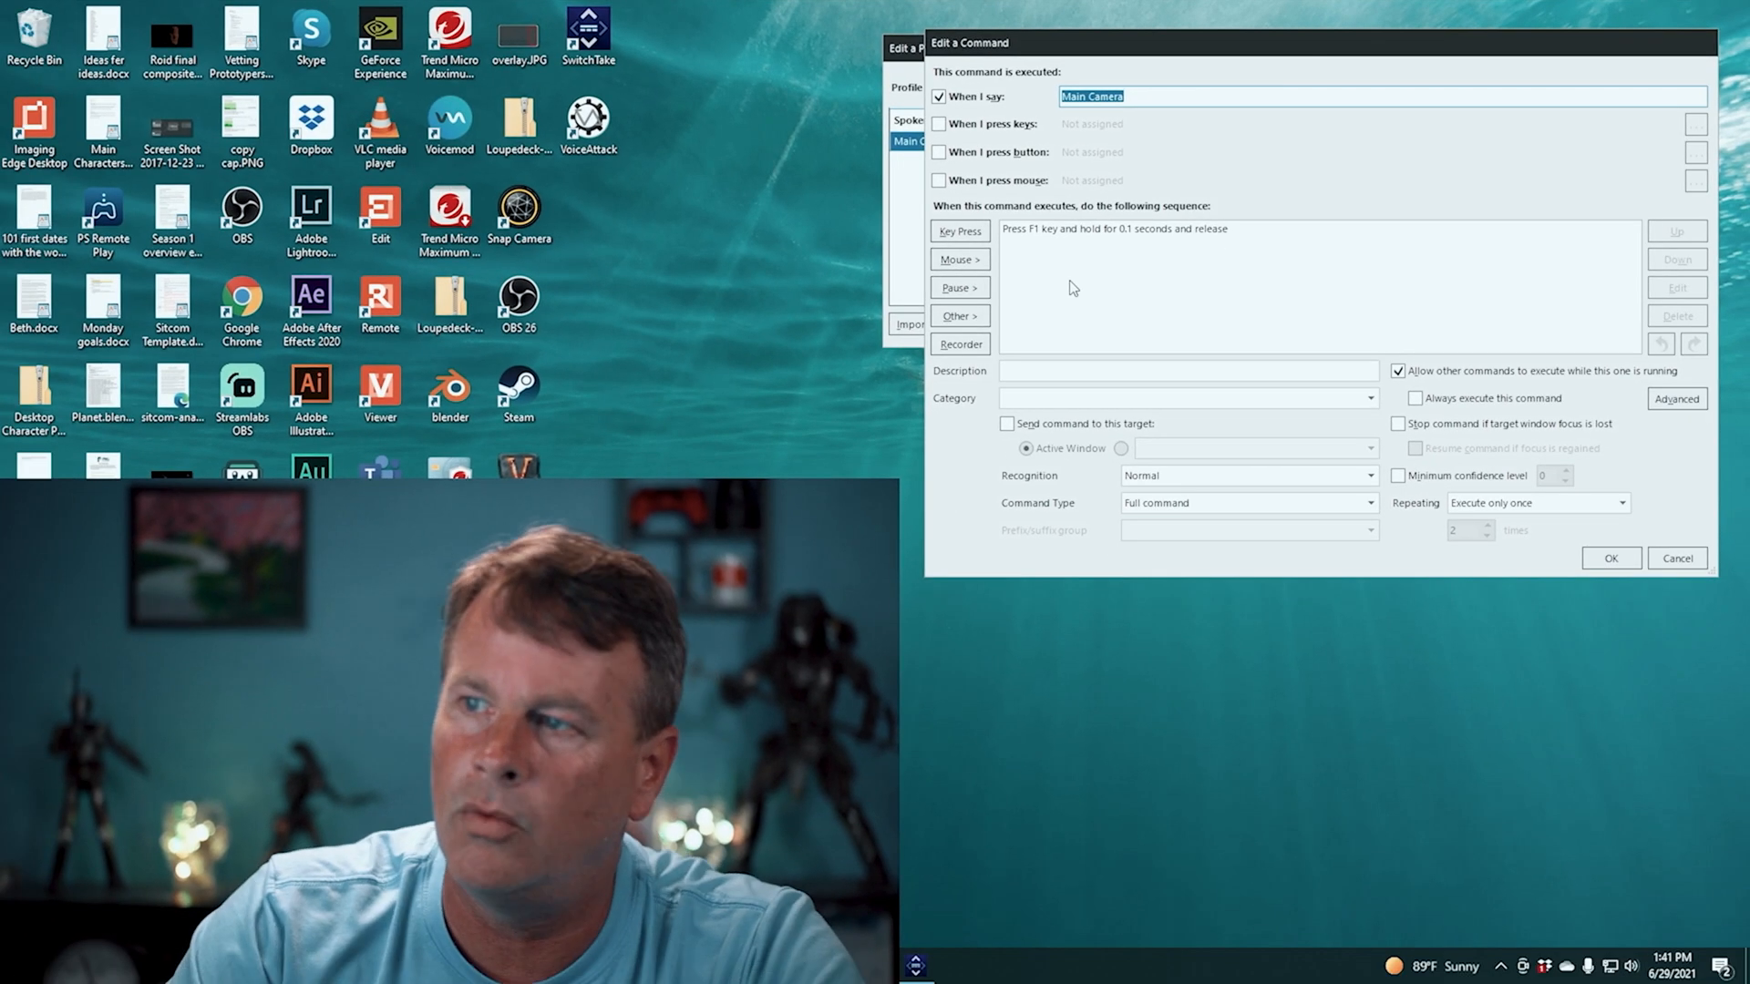
{"action": "mouse_move", "coordinate": [1056, 312]}
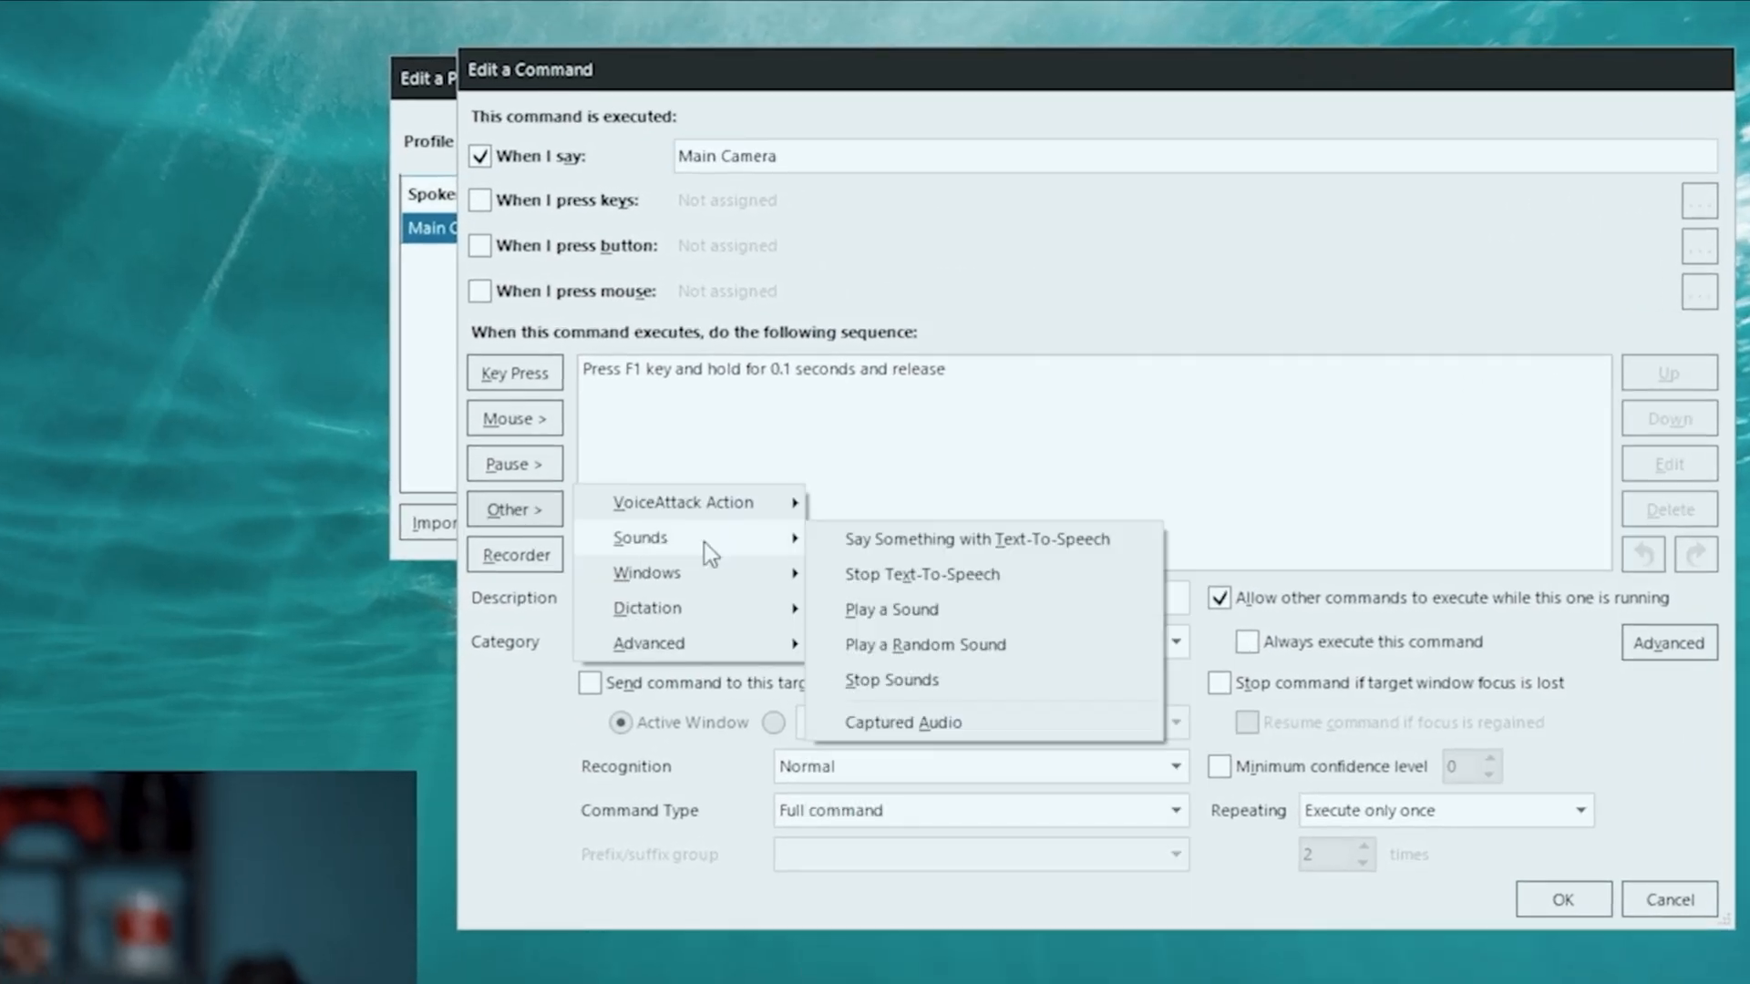
{"action": "left_click", "coordinate": [973, 540]}
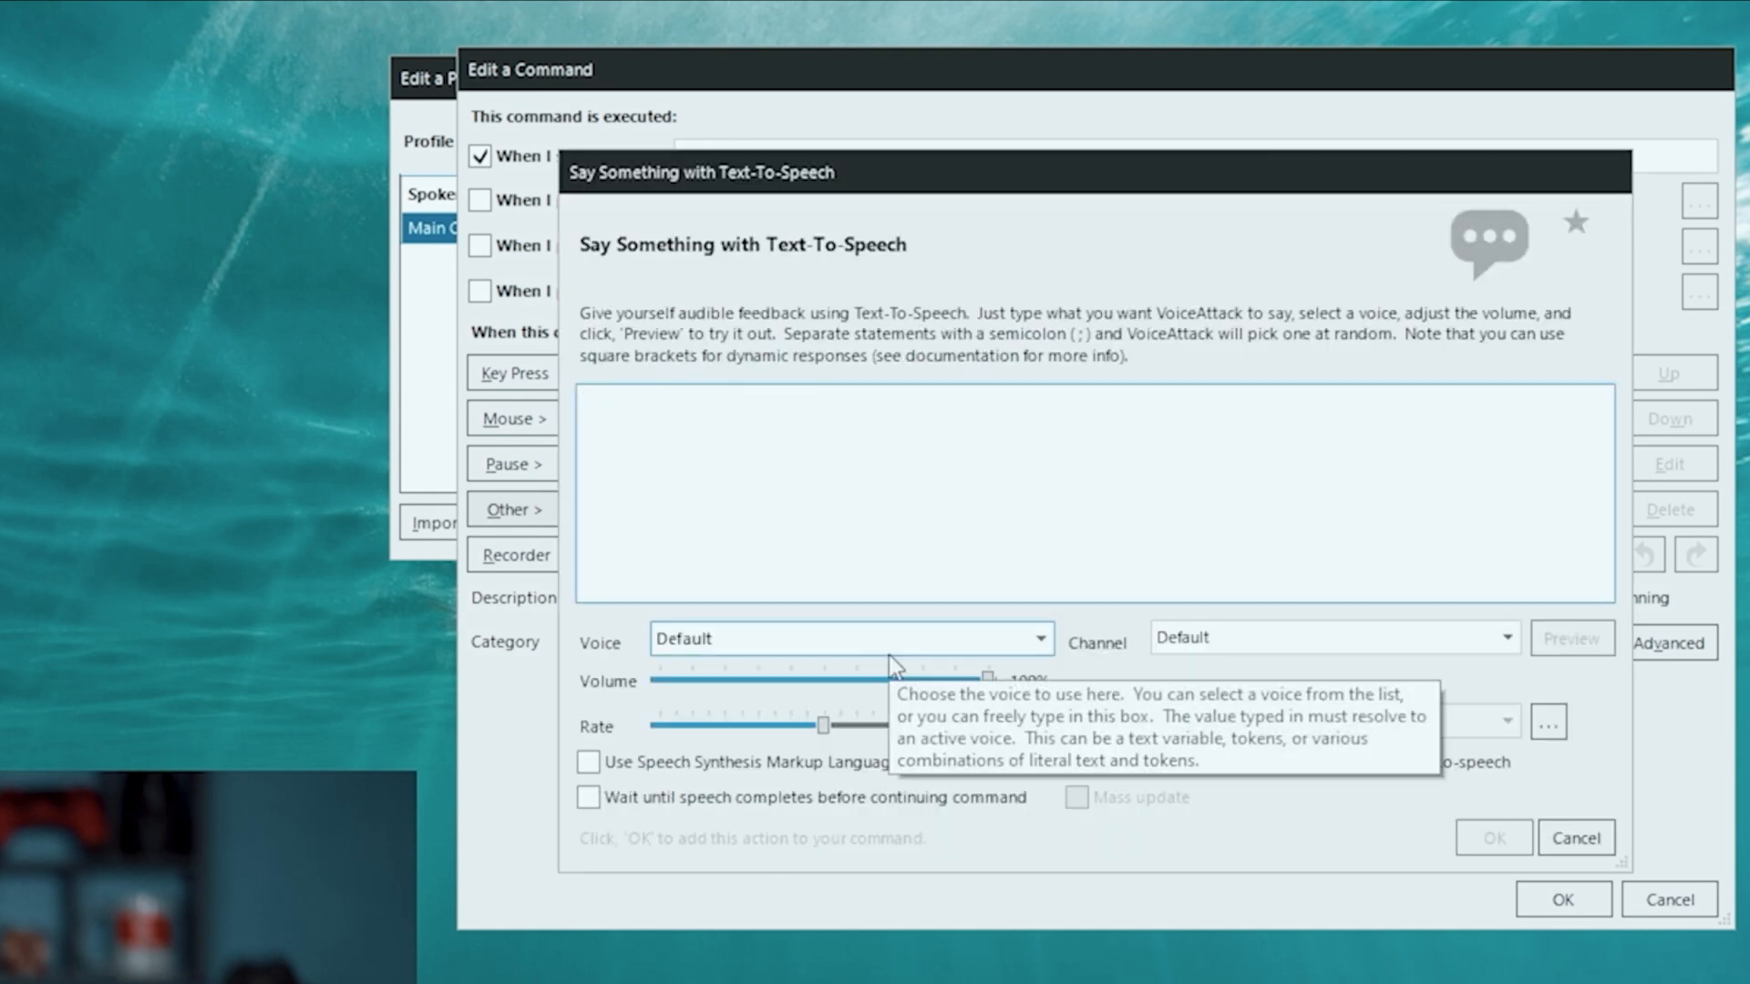
{"action": "type", "text": "Your w"}
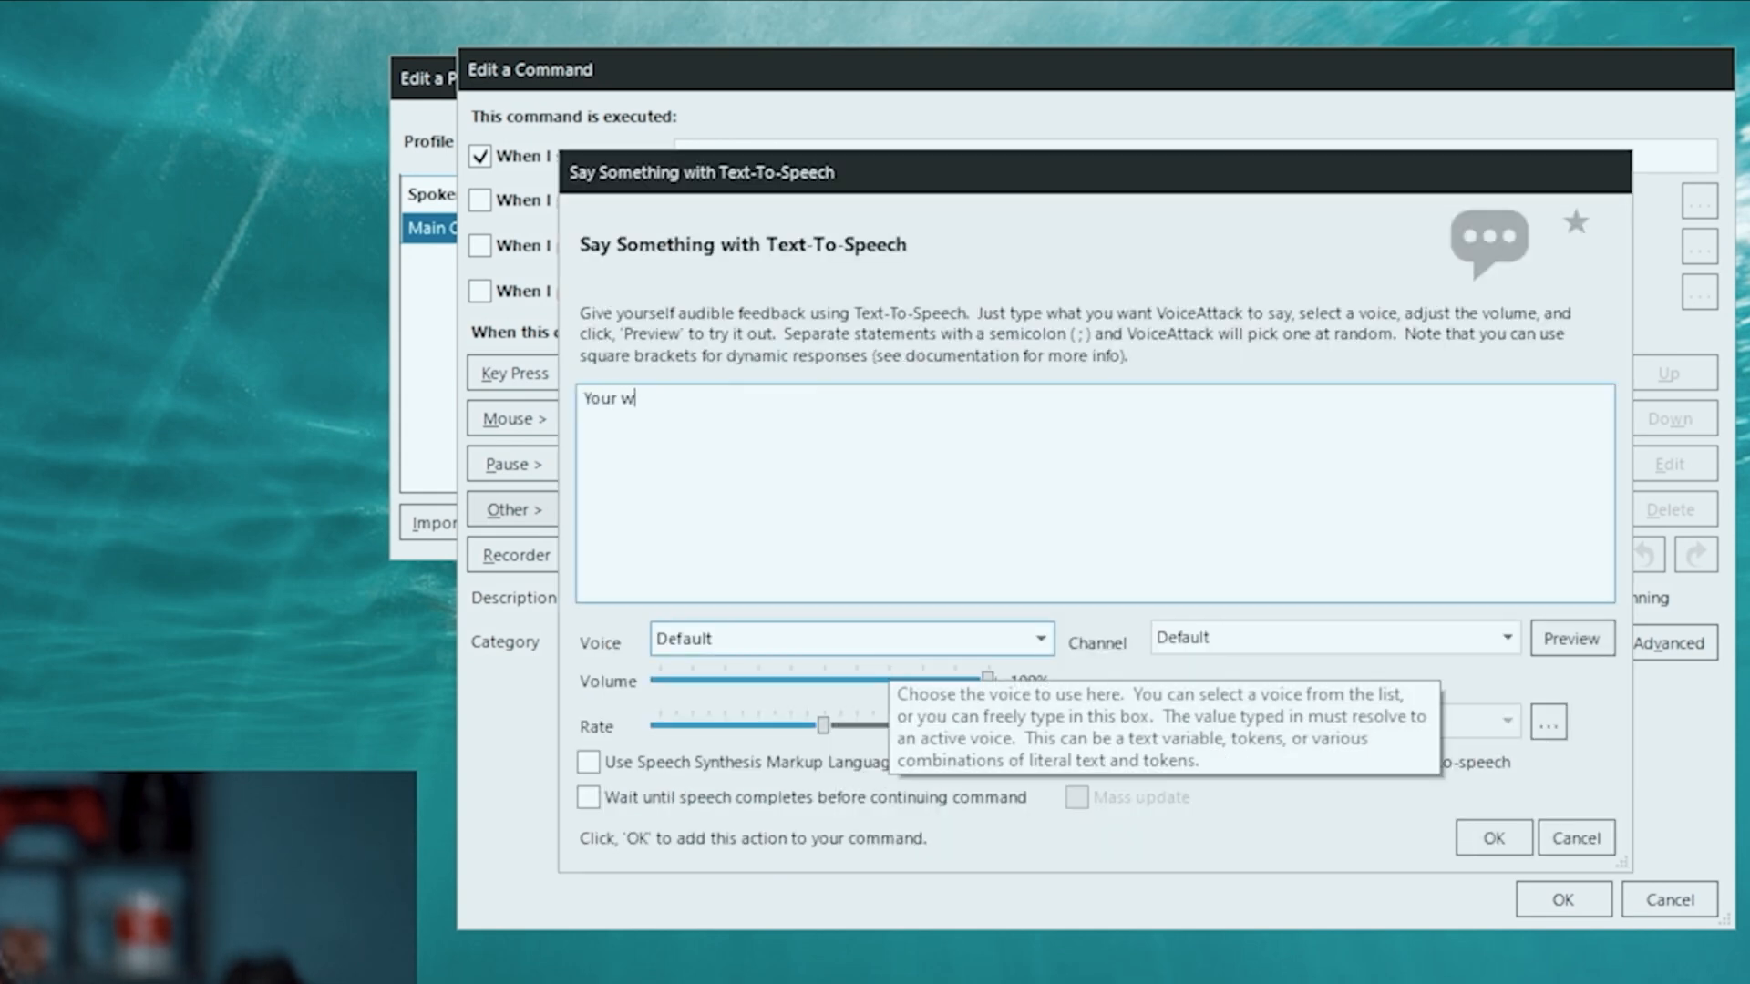
{"action": "type", "text": "ish is my"}
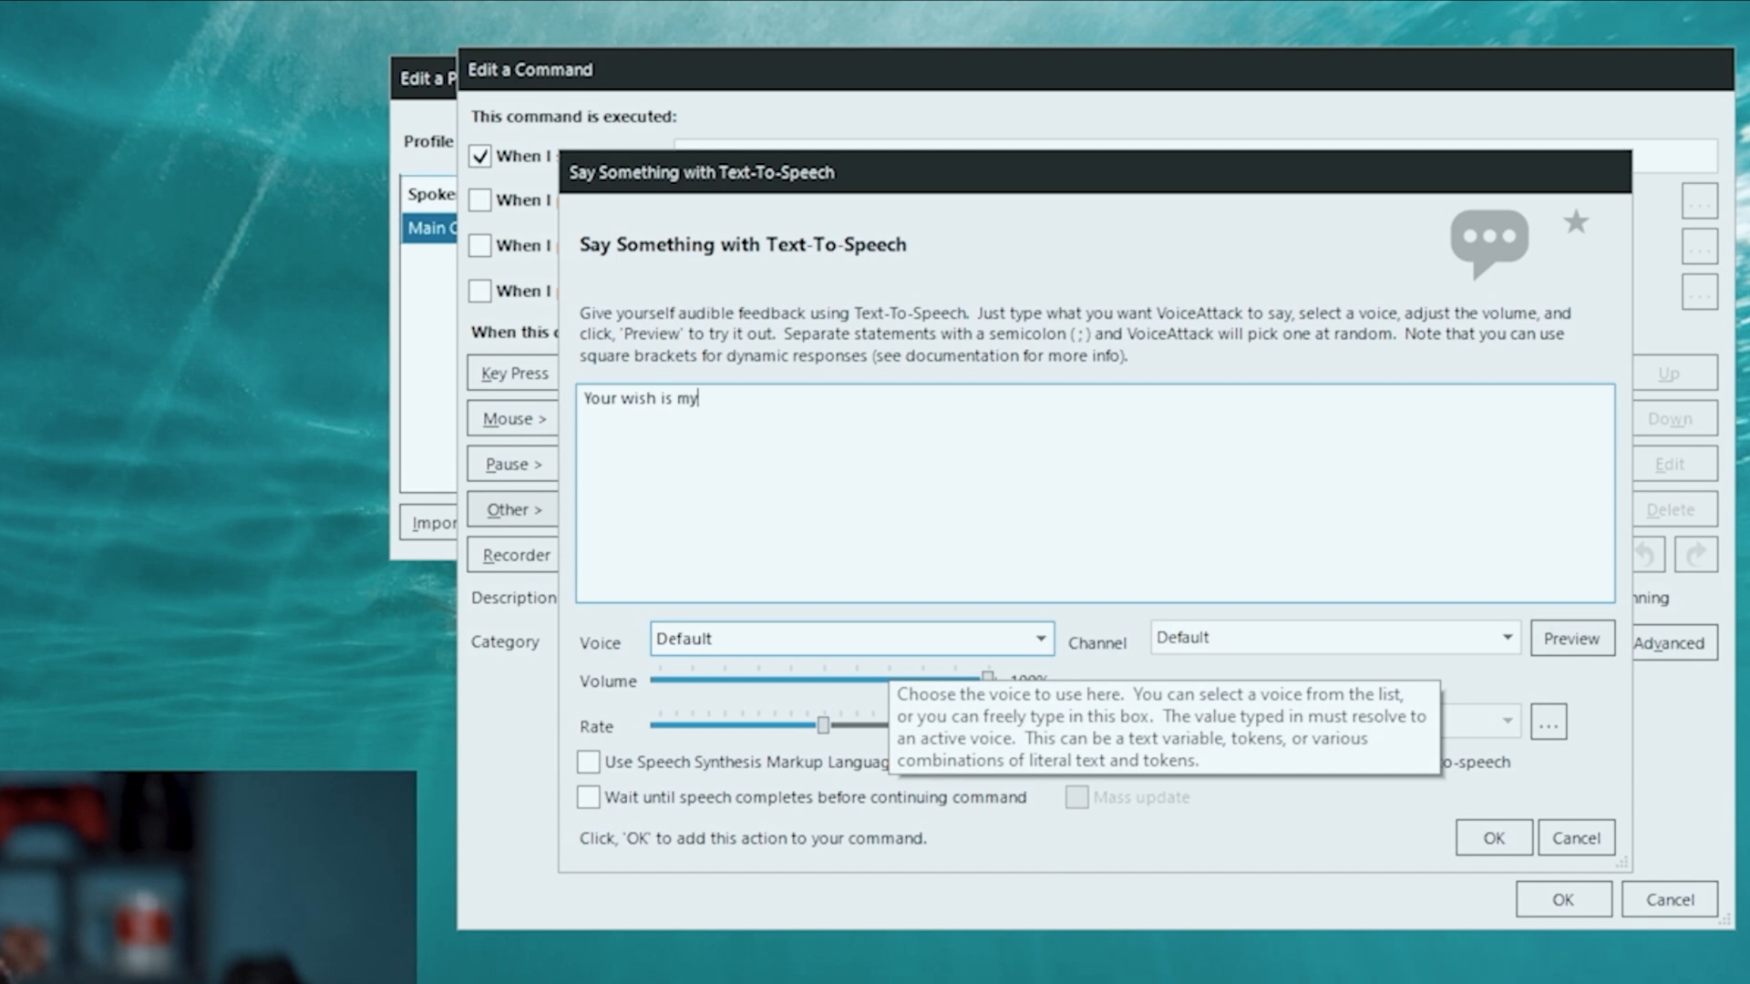
{"action": "type", "text": "comman"}
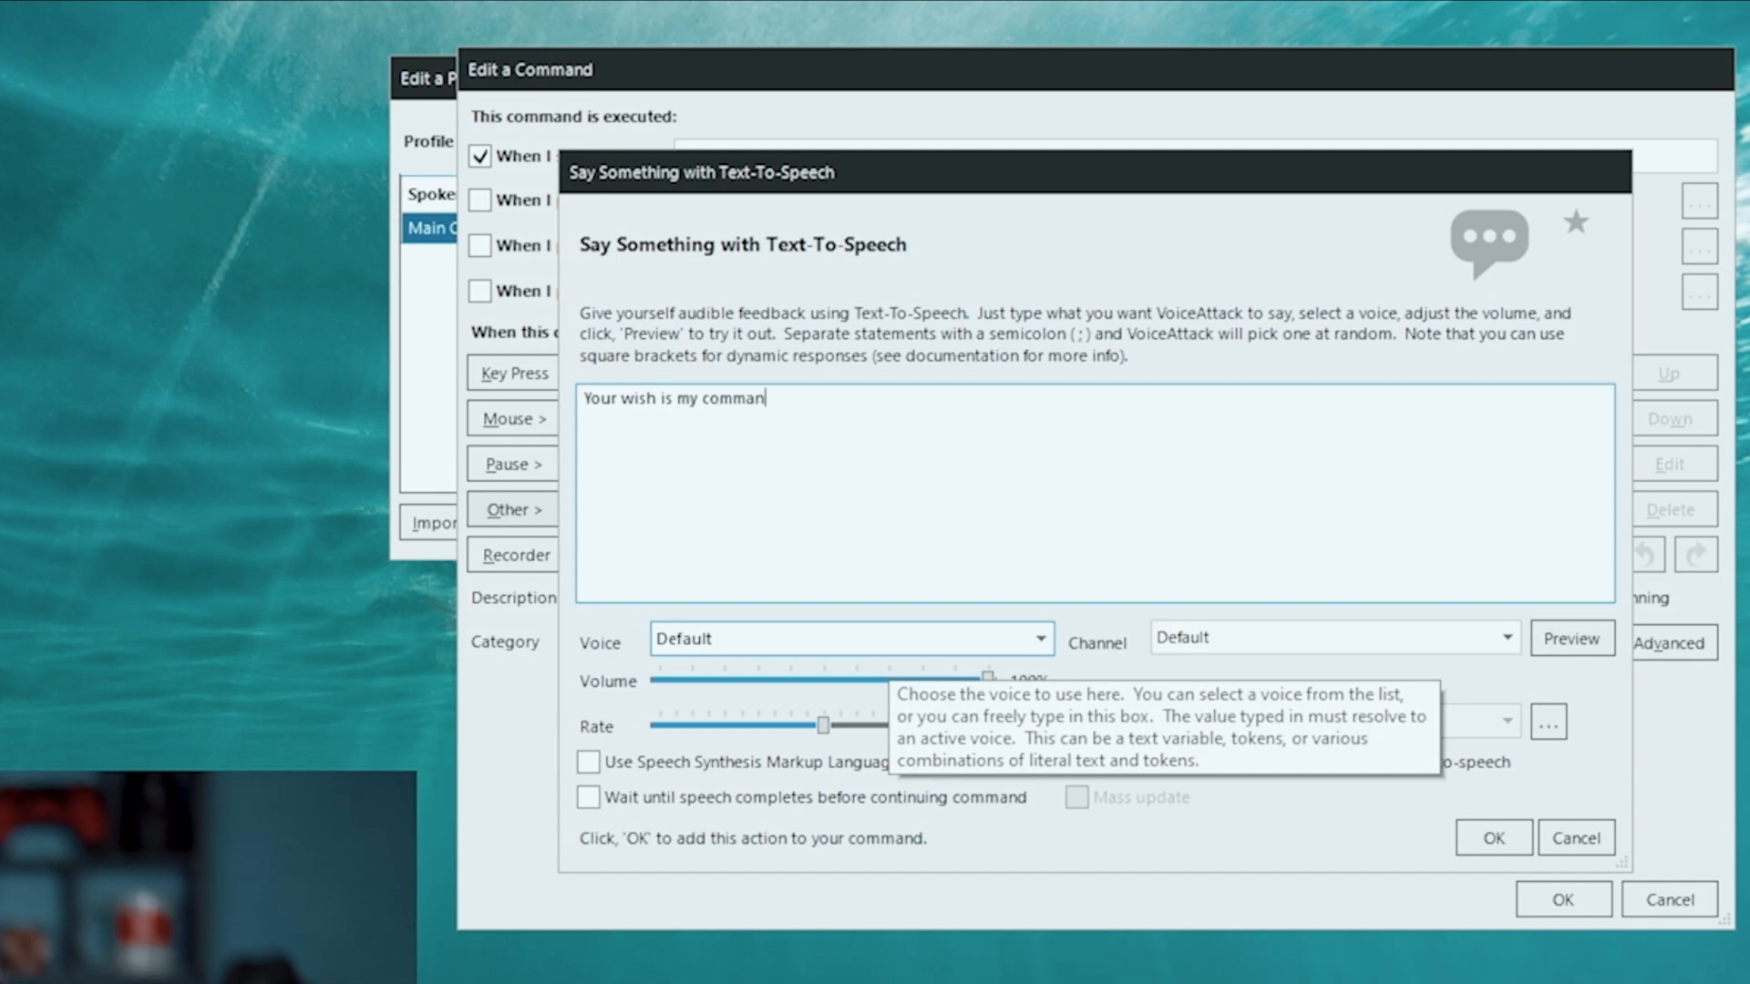
{"action": "left_click", "coordinate": [1039, 638]}
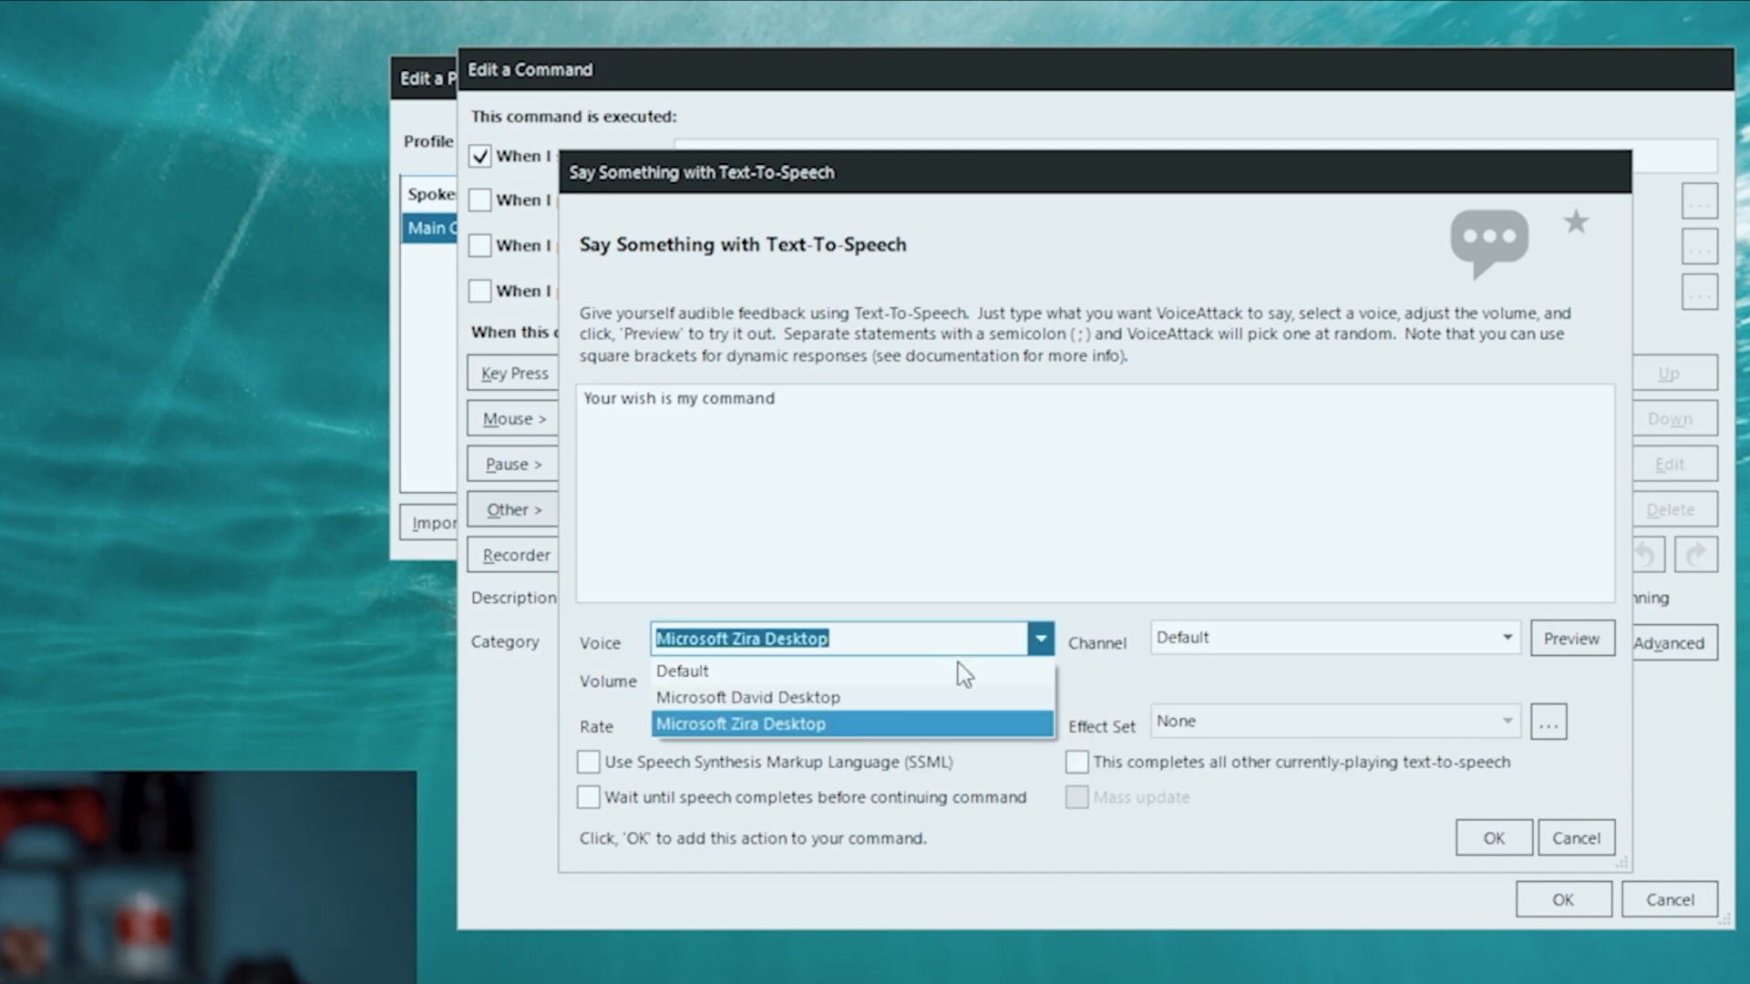
{"action": "mouse_move", "coordinate": [941, 699]}
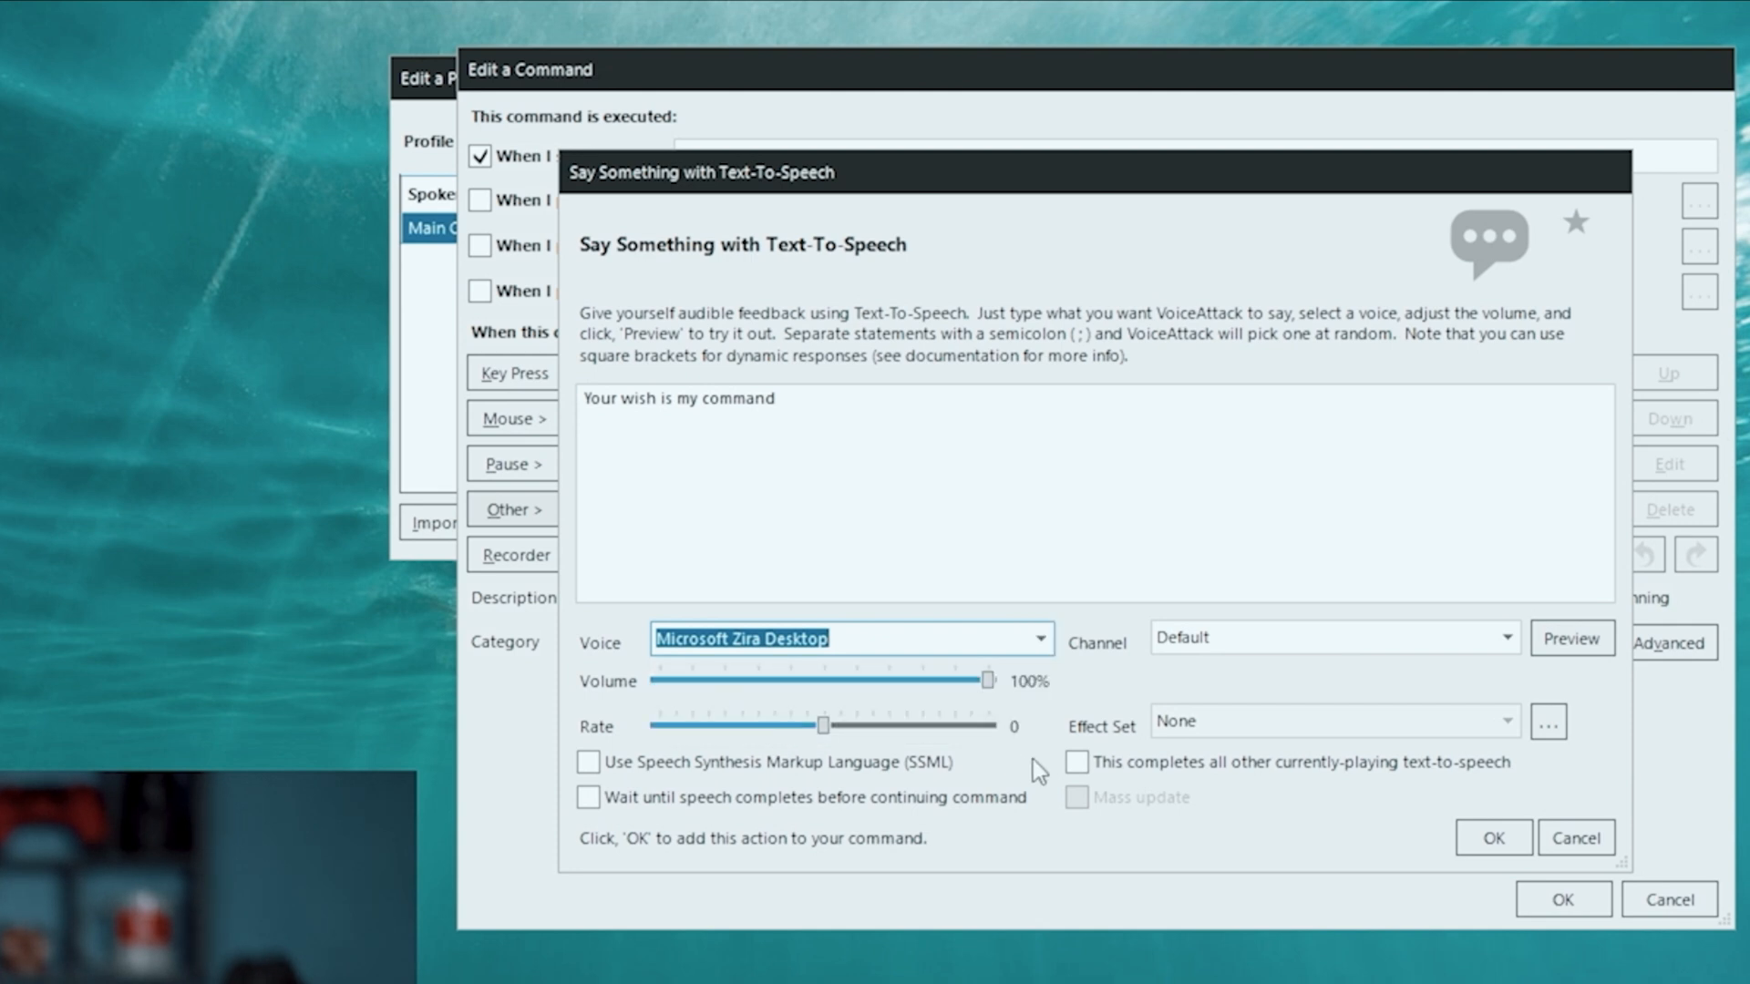
{"action": "left_click", "coordinate": [1508, 638]}
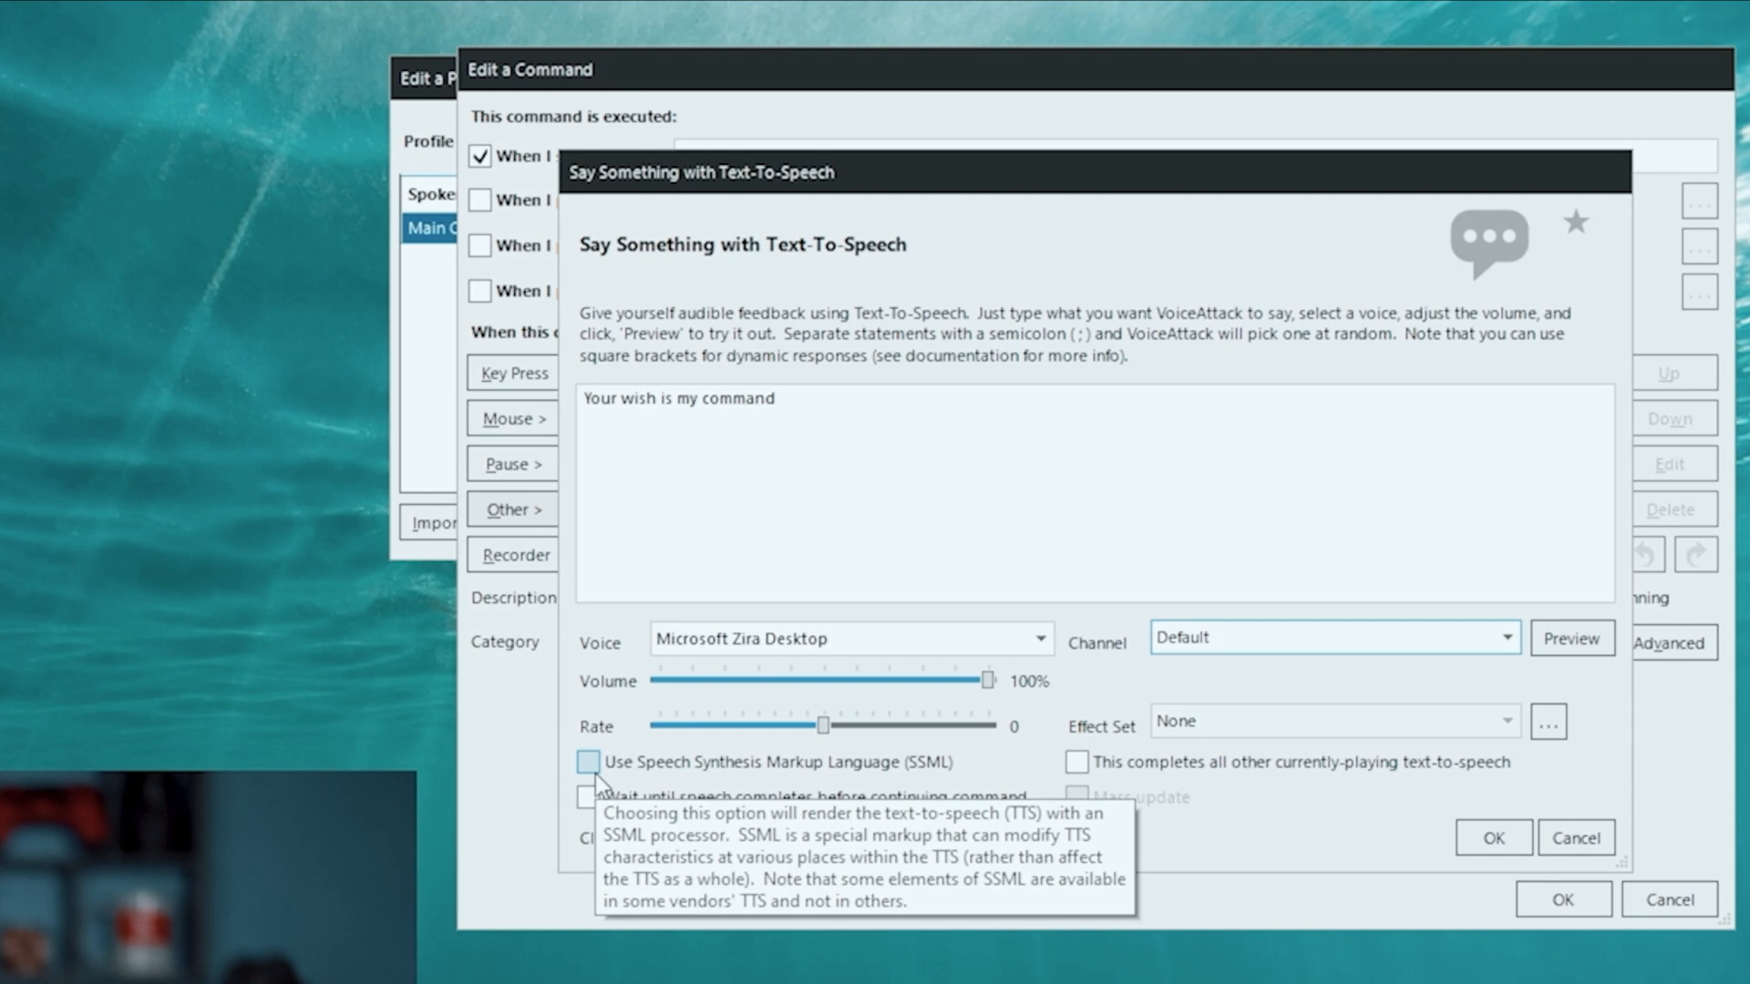
{"action": "mouse_move", "coordinate": [940, 926]}
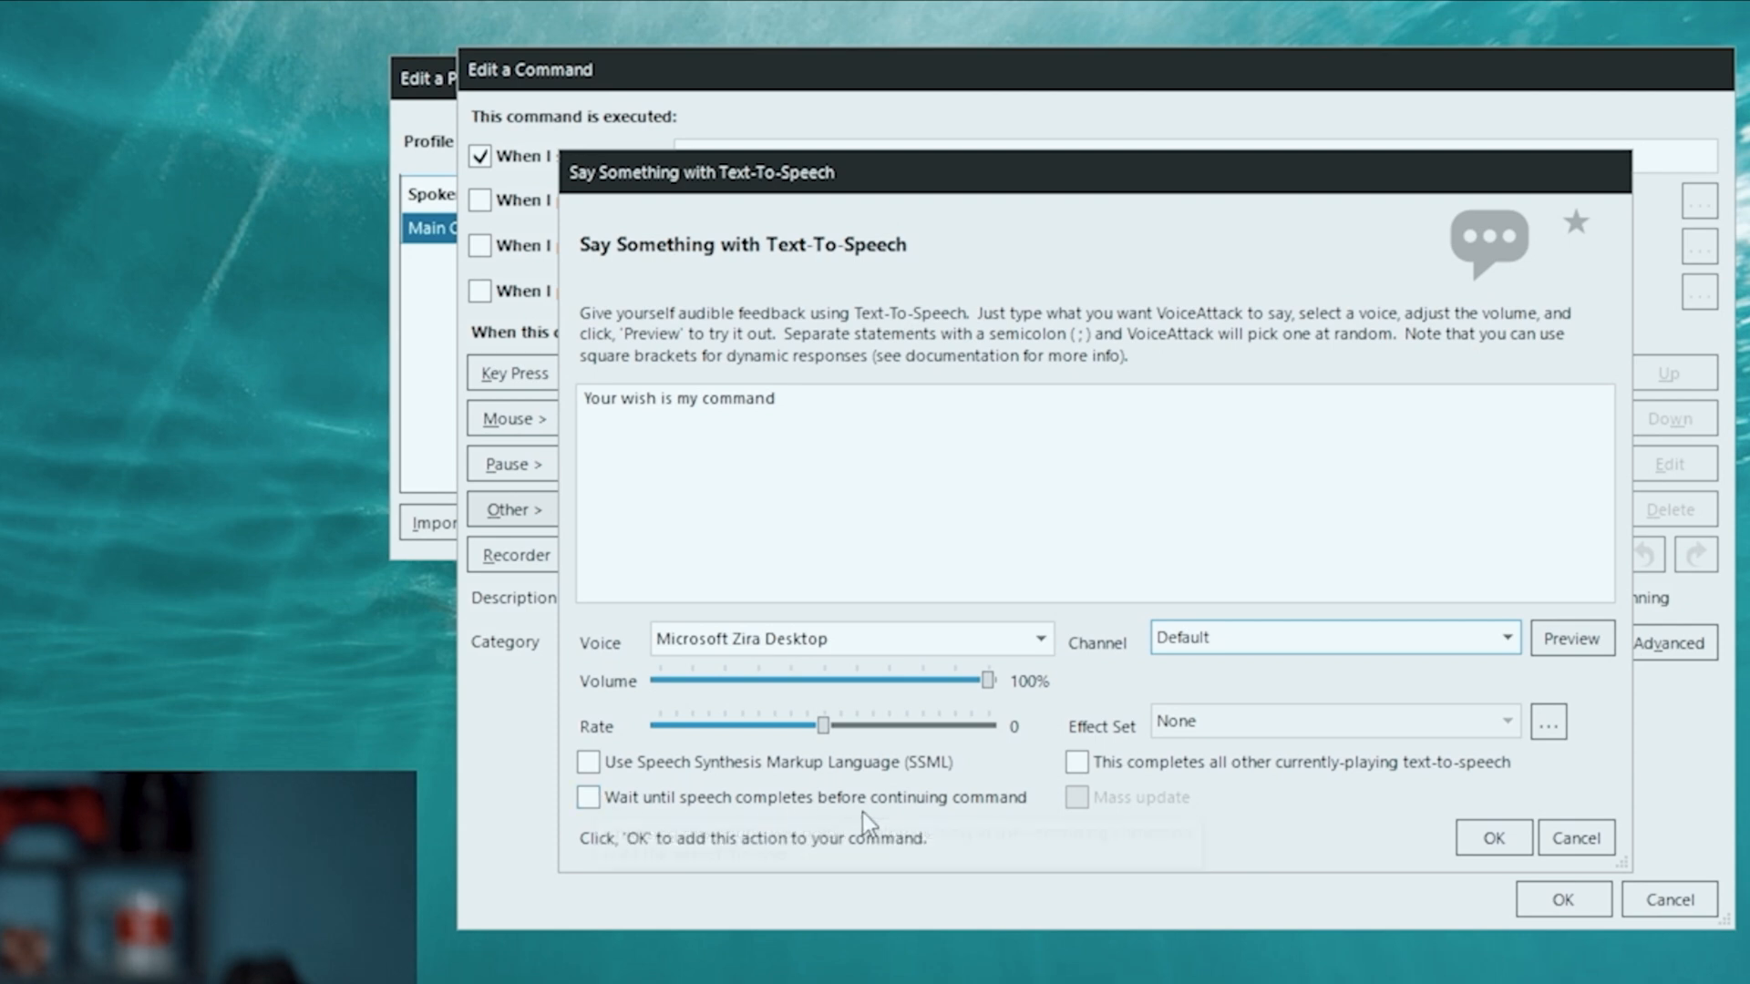
{"action": "mouse_move", "coordinate": [981, 824]}
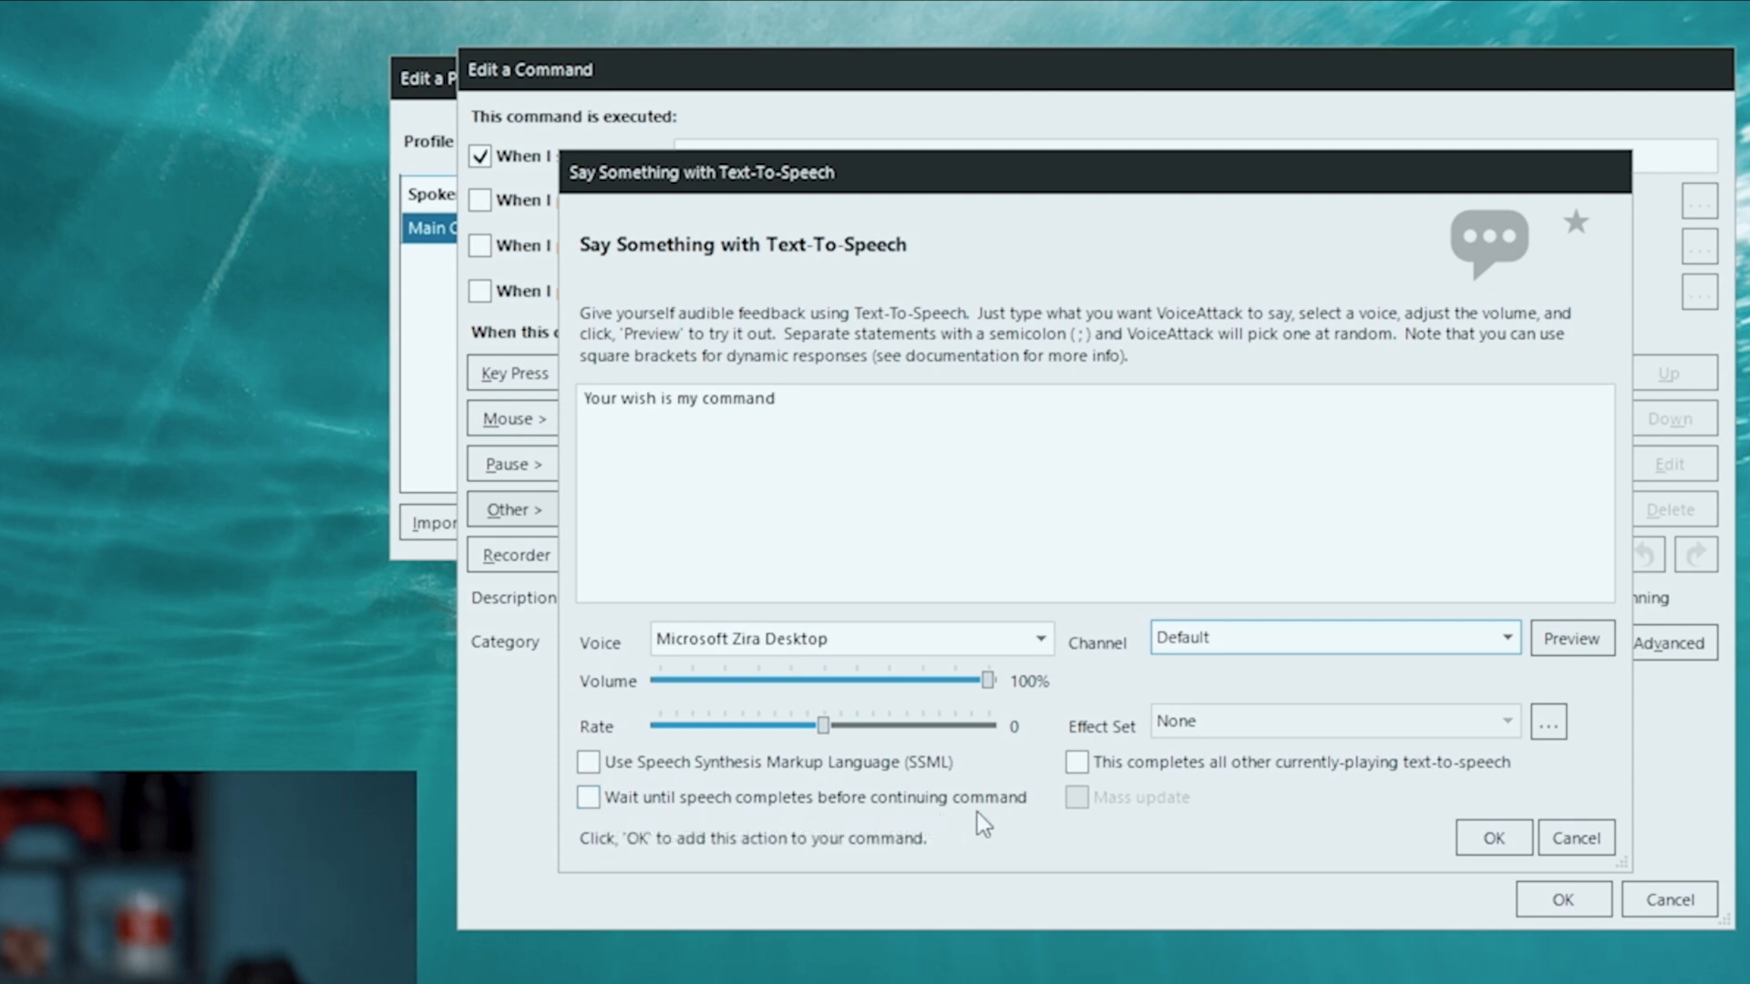
{"action": "mouse_move", "coordinate": [1440, 824]}
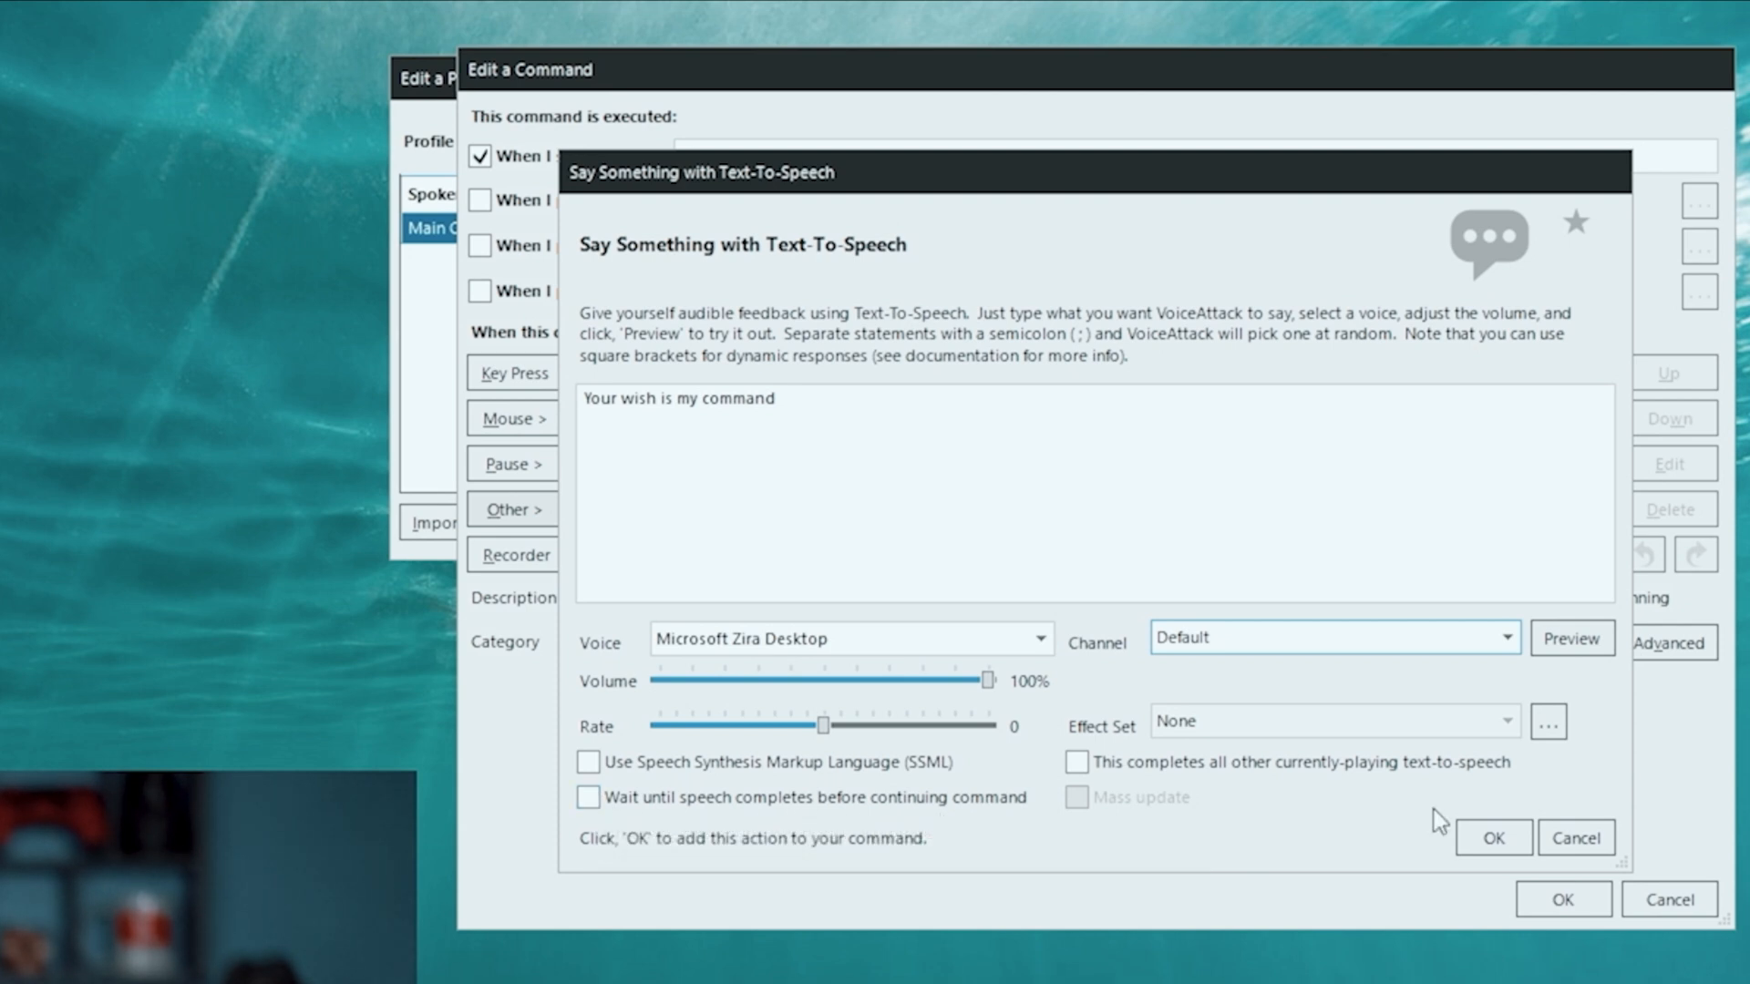
{"action": "left_click", "coordinate": [1493, 839]}
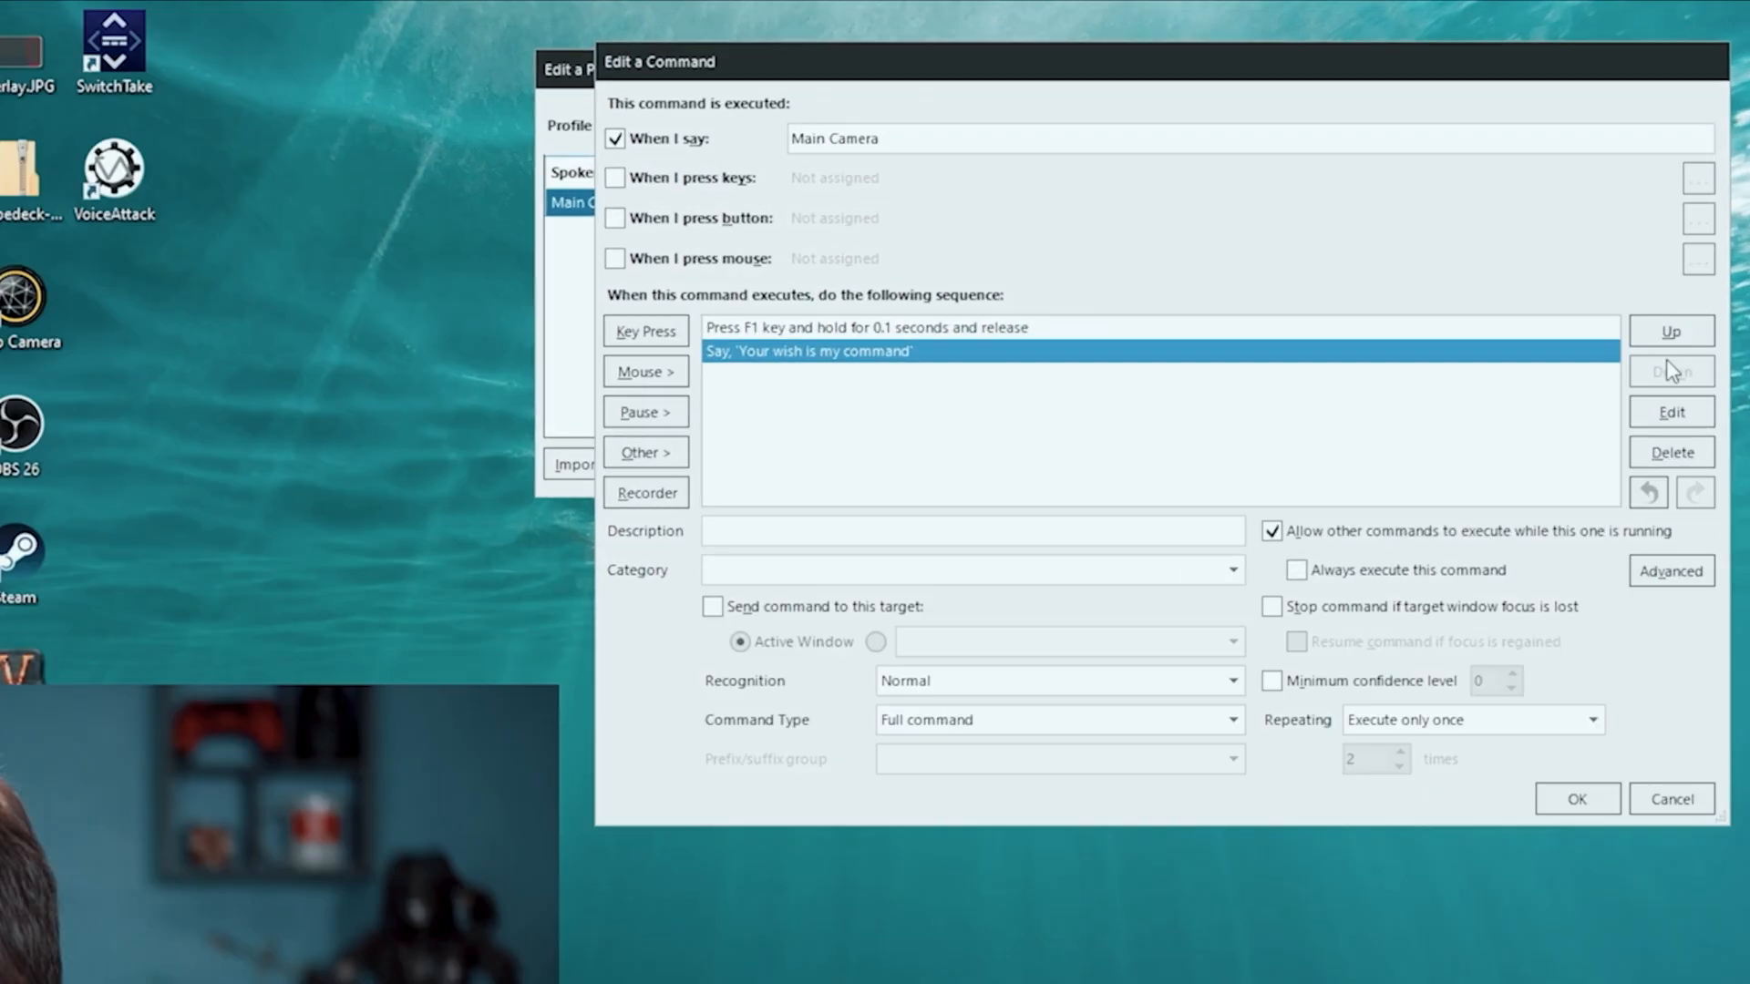
Move the spoken phrase ahead of the F1 press, save Main Camera, and reopen My Profile for editing
{"action": "left_click", "coordinate": [1671, 330]}
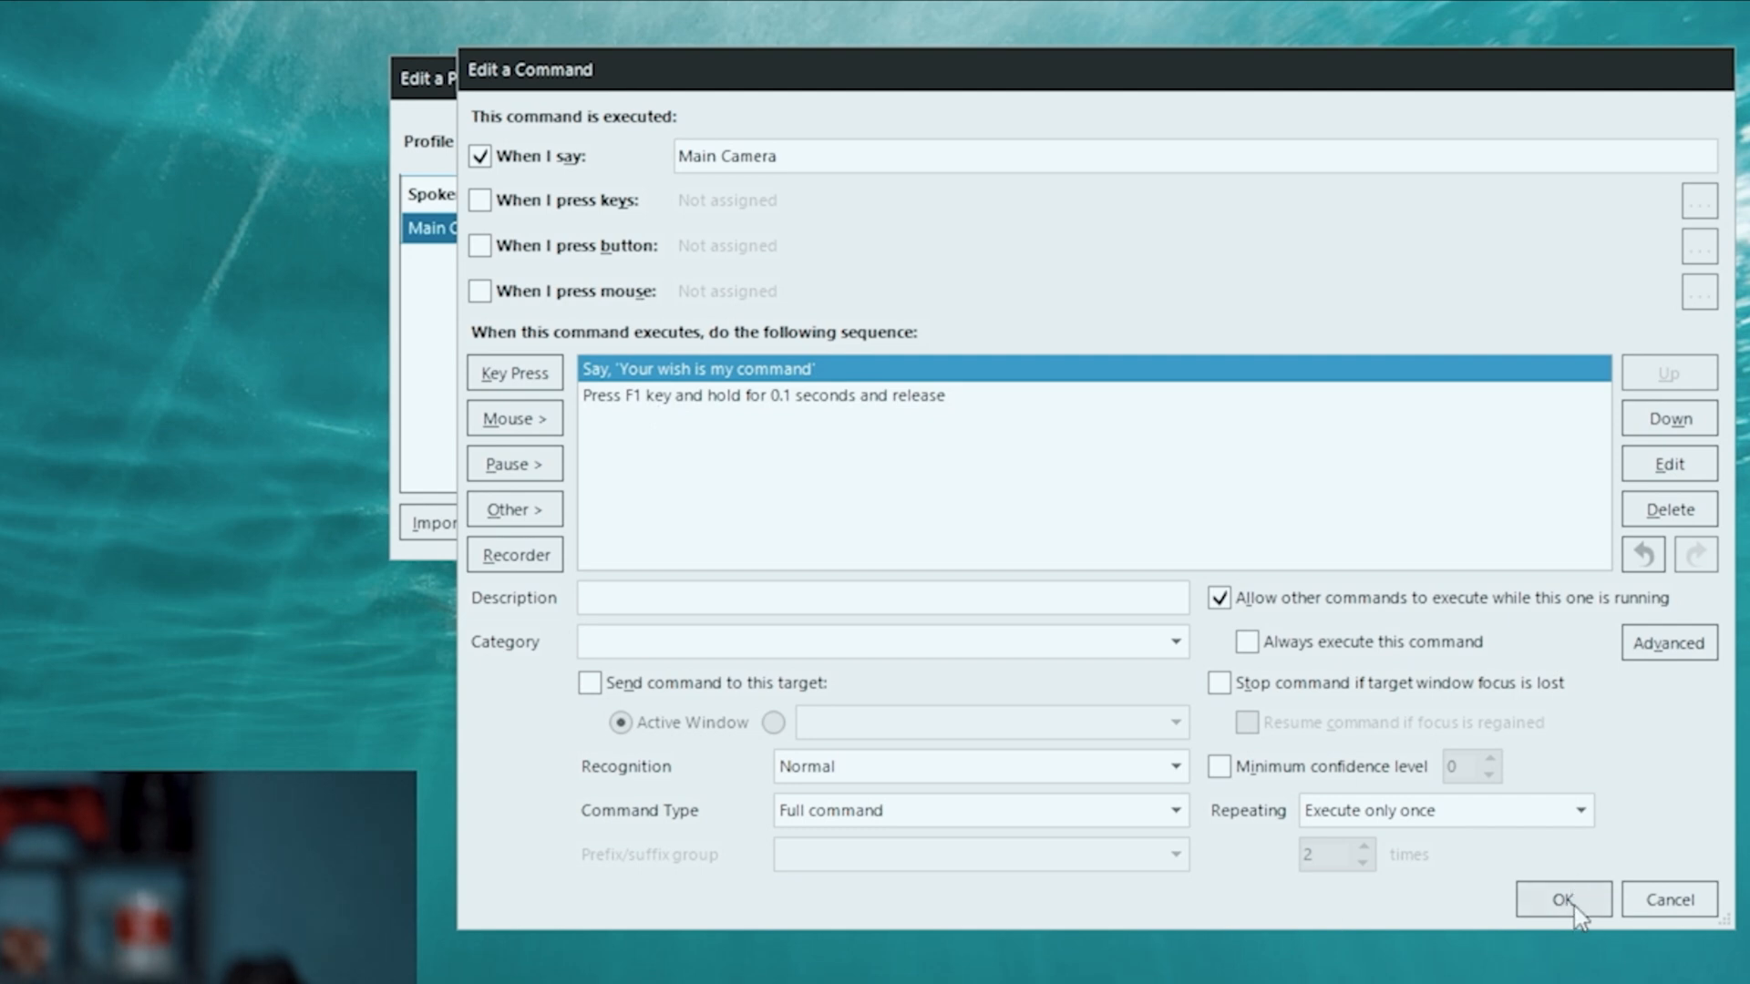
{"action": "left_click", "coordinate": [1562, 899]}
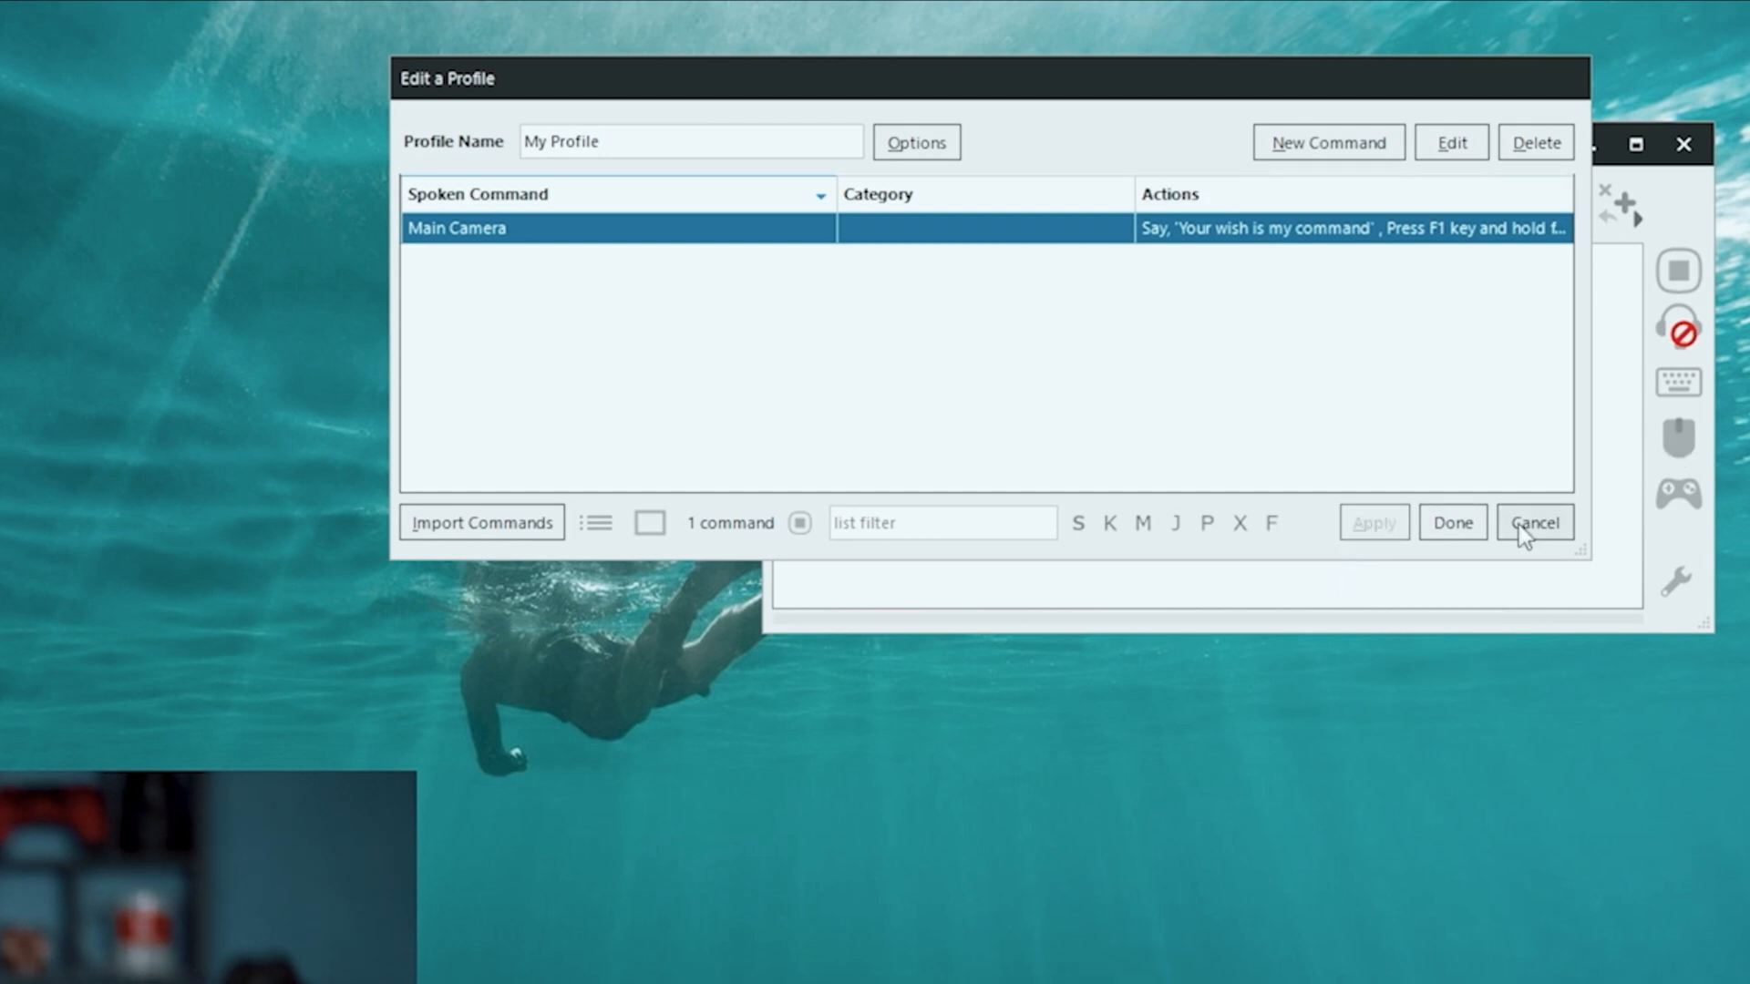
{"action": "left_click", "coordinate": [1534, 523]}
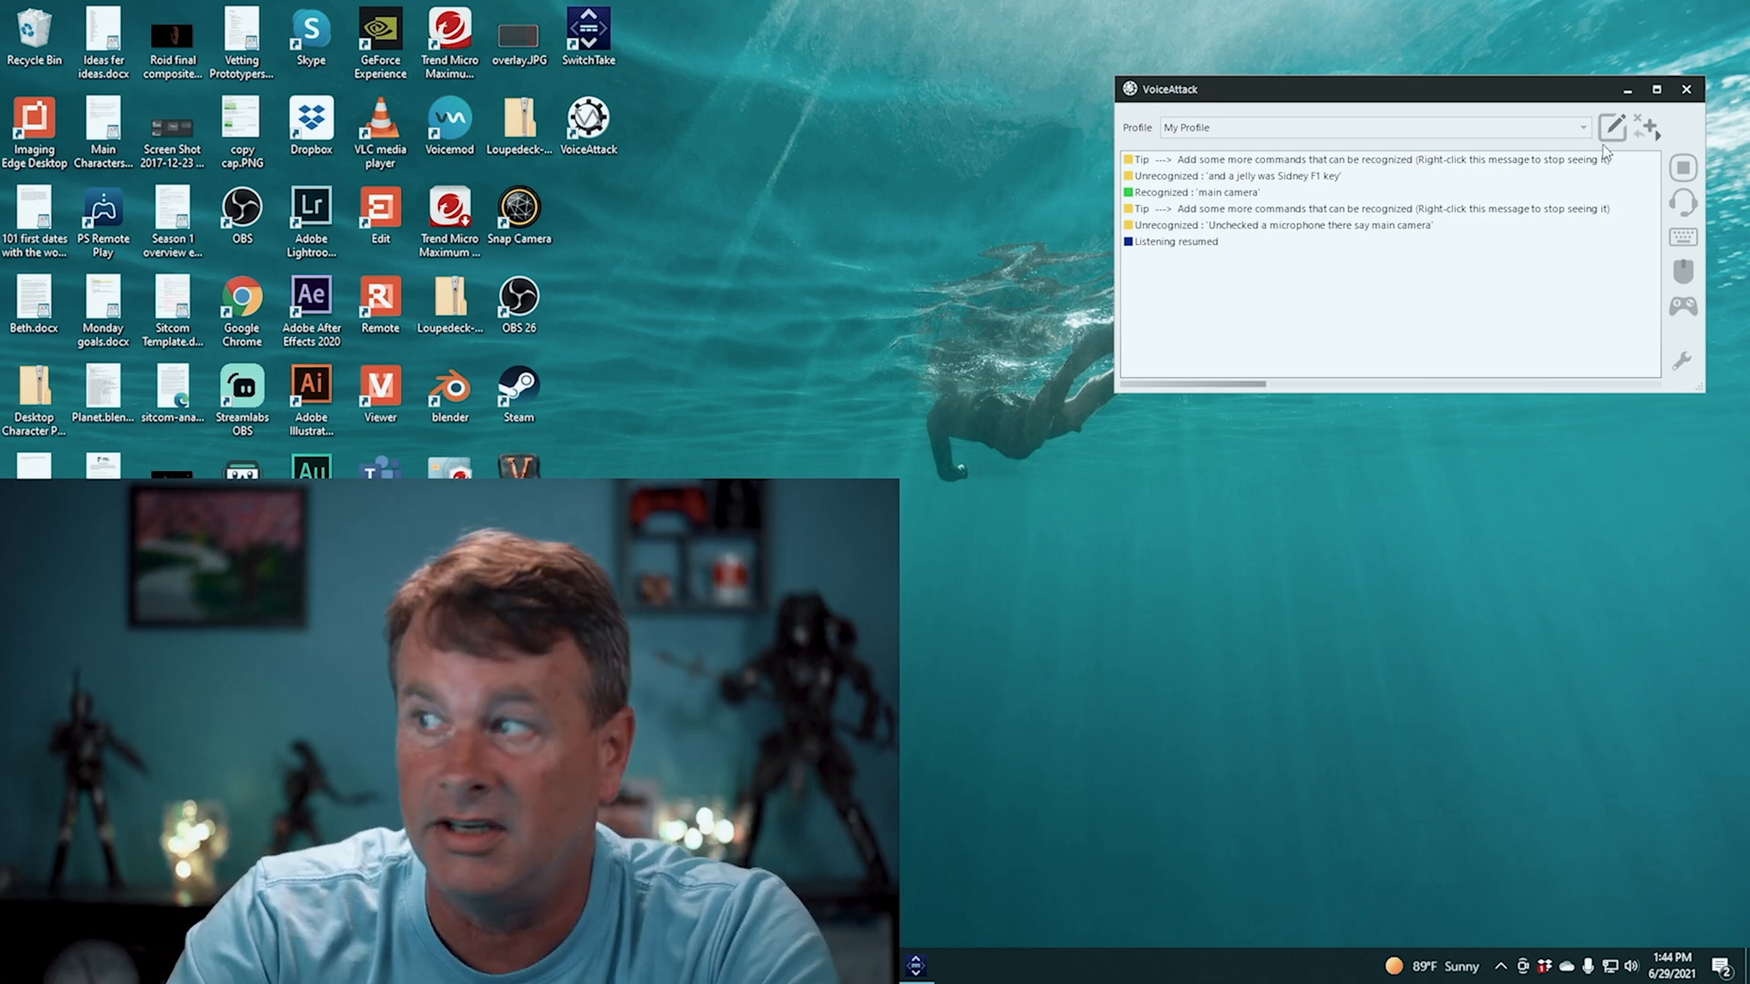
{"action": "left_click", "coordinate": [1611, 127]}
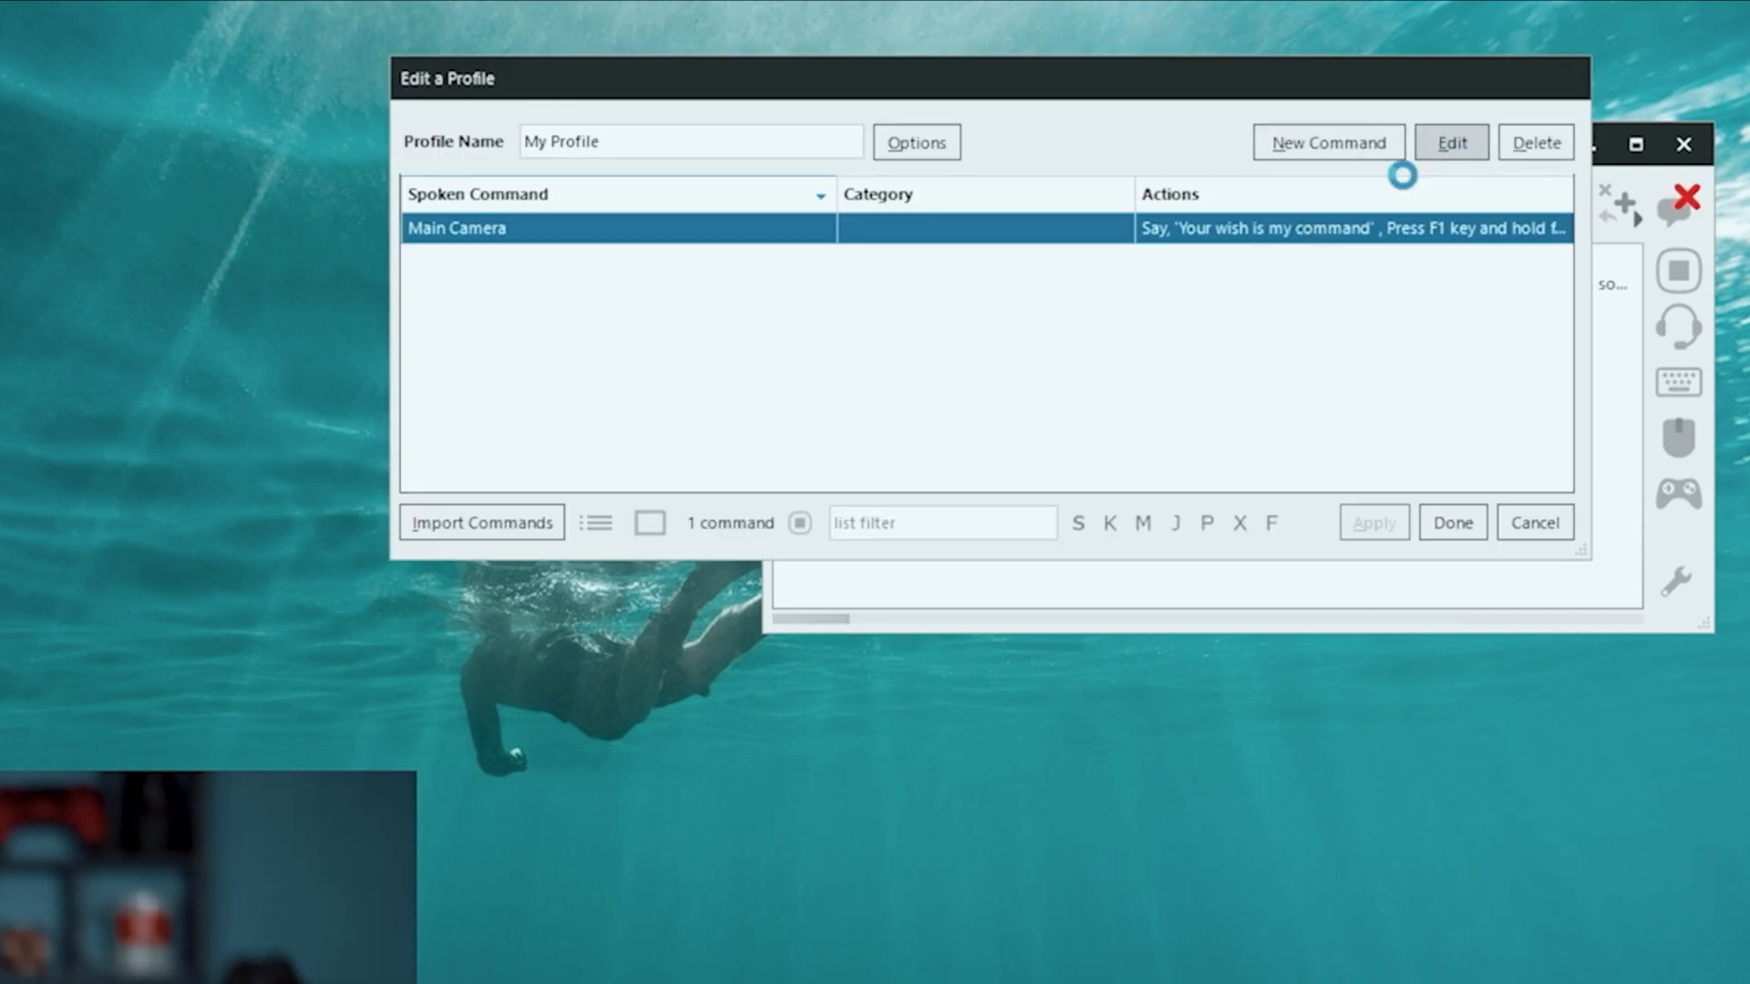
Replace Main Camera's F1 action with a NumPad 7 key press after the spoken reply, and save it
{"action": "left_click", "coordinate": [1449, 142]}
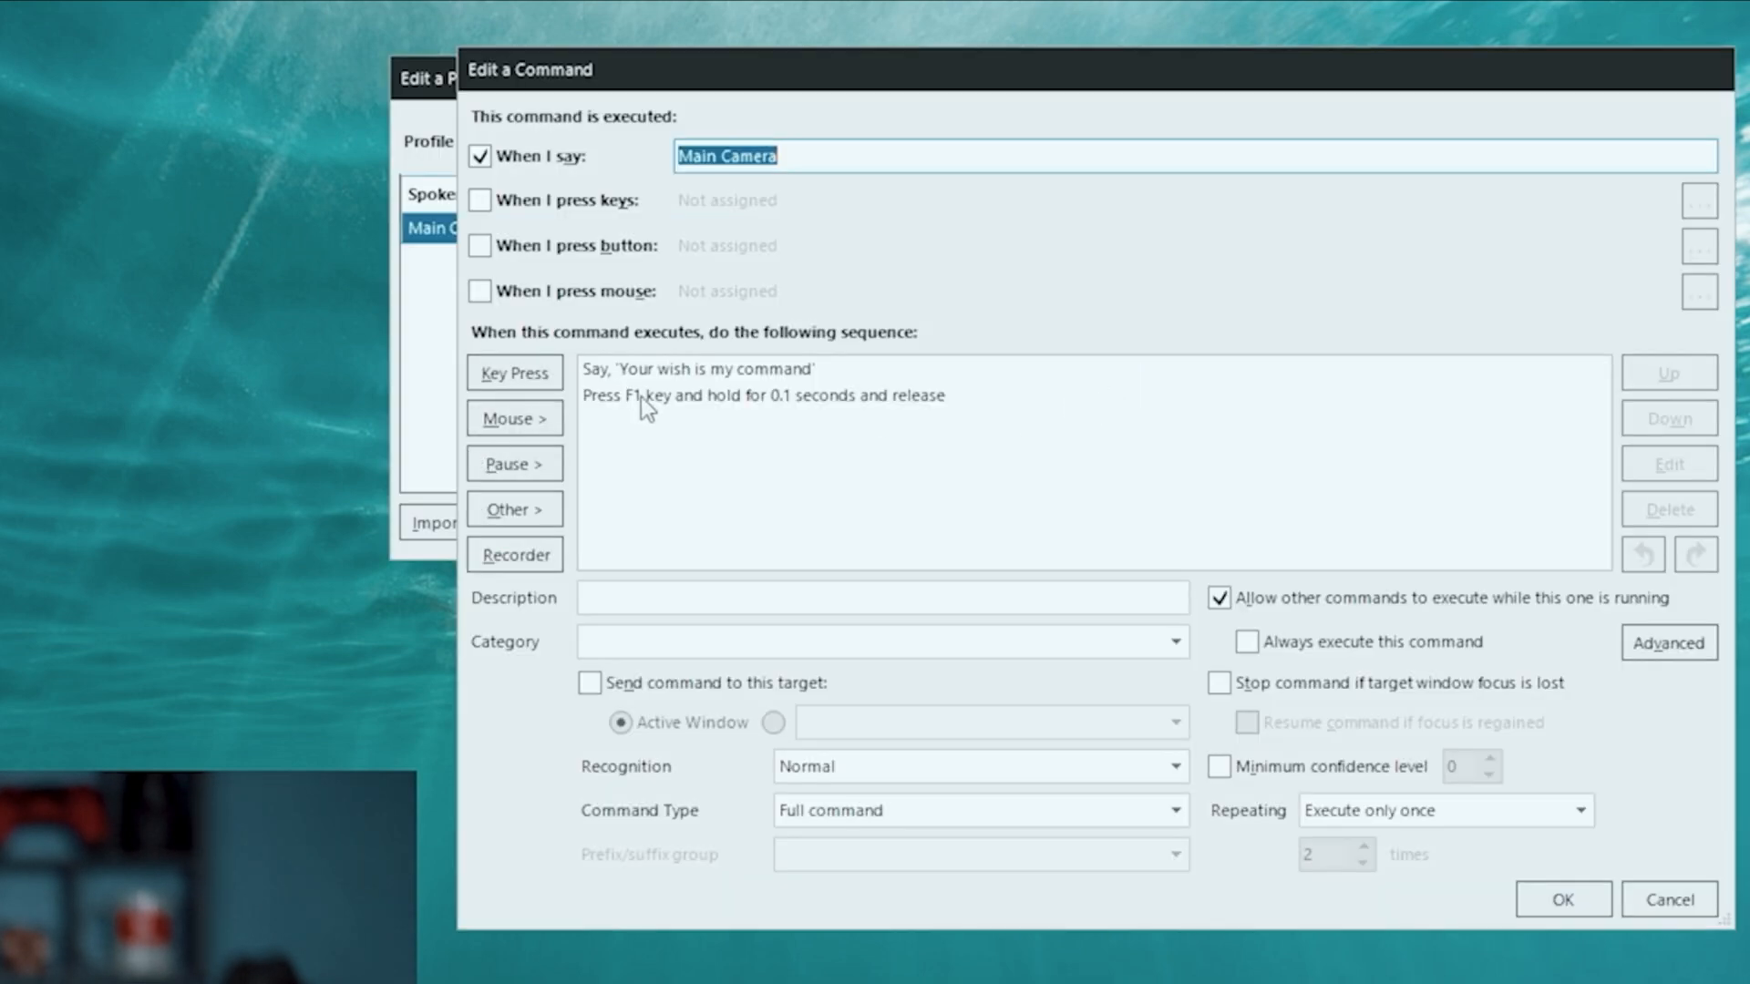
{"action": "left_click", "coordinate": [762, 396]}
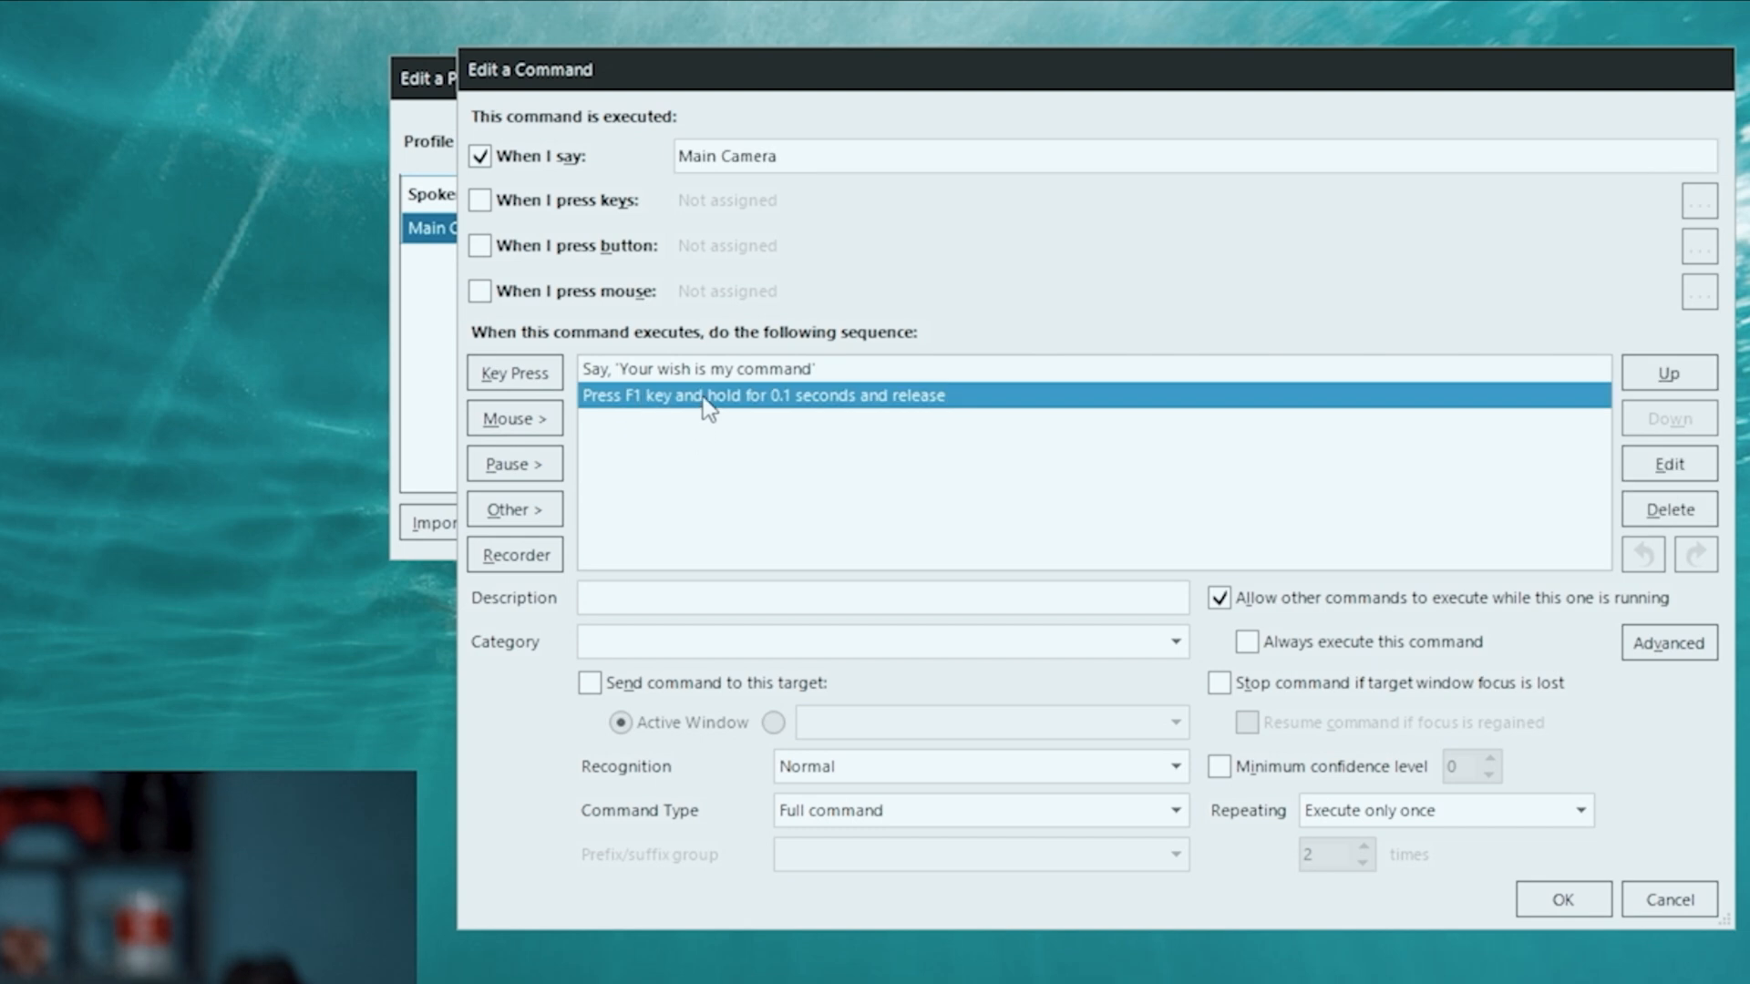
{"action": "mouse_move", "coordinate": [514, 372]}
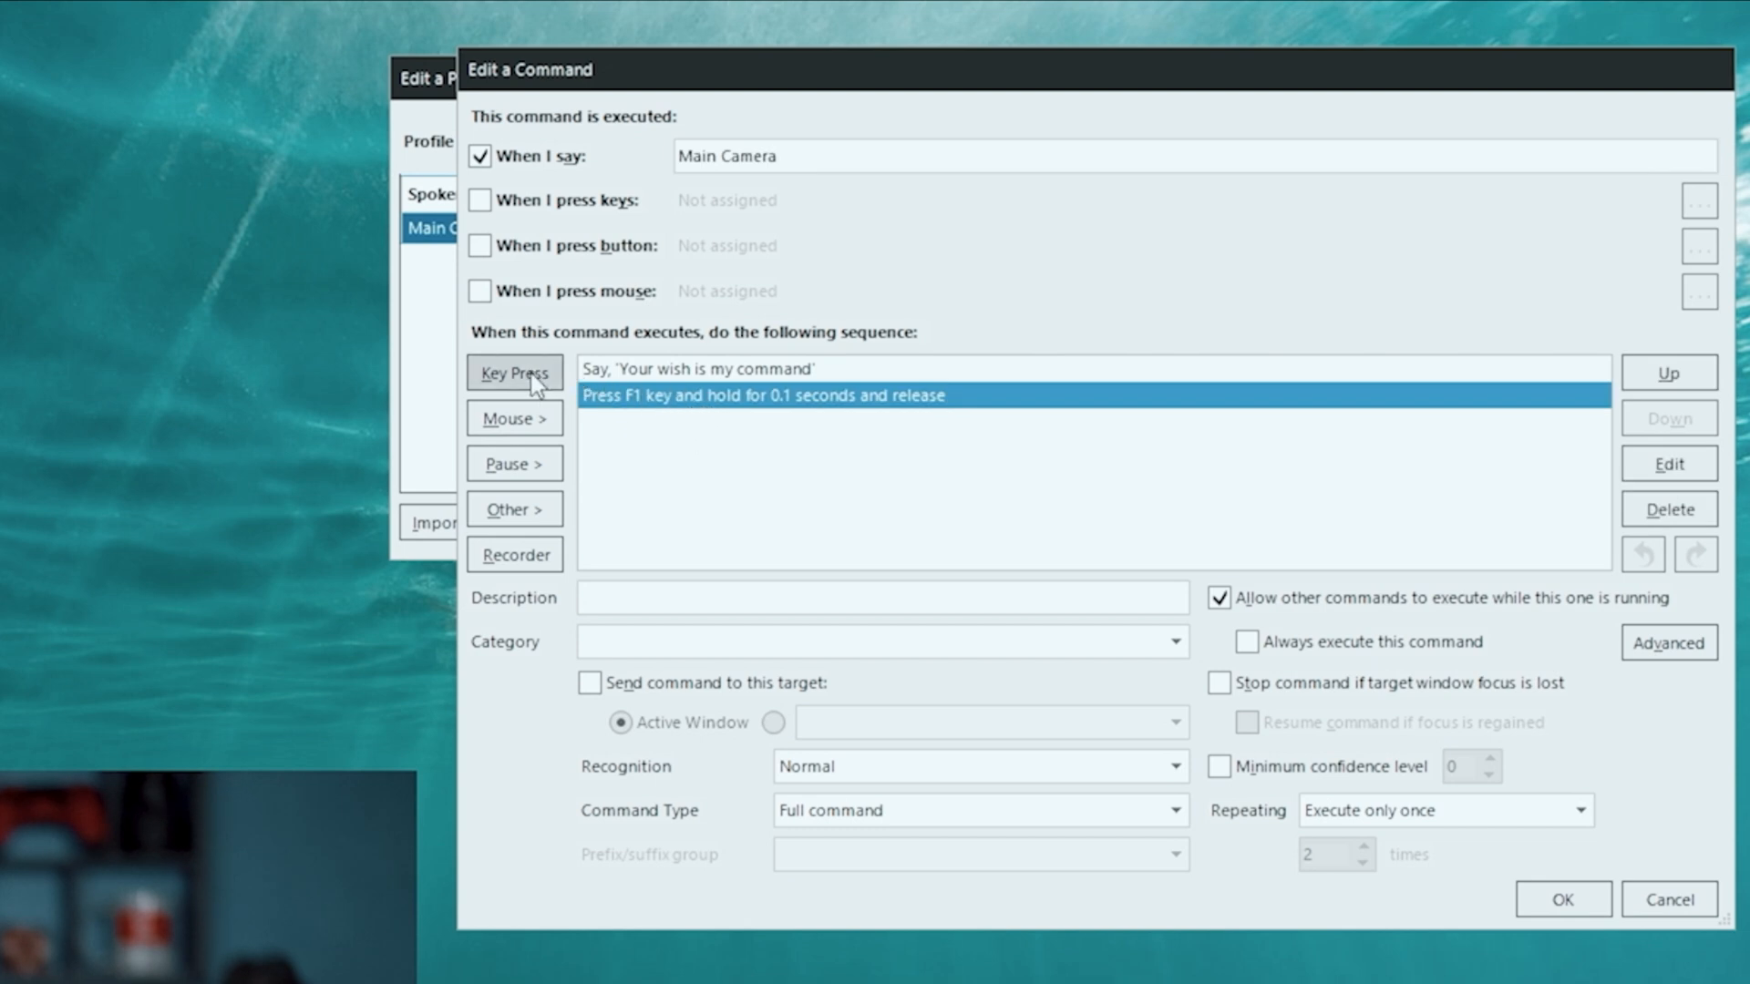
{"action": "left_click", "coordinate": [514, 372]}
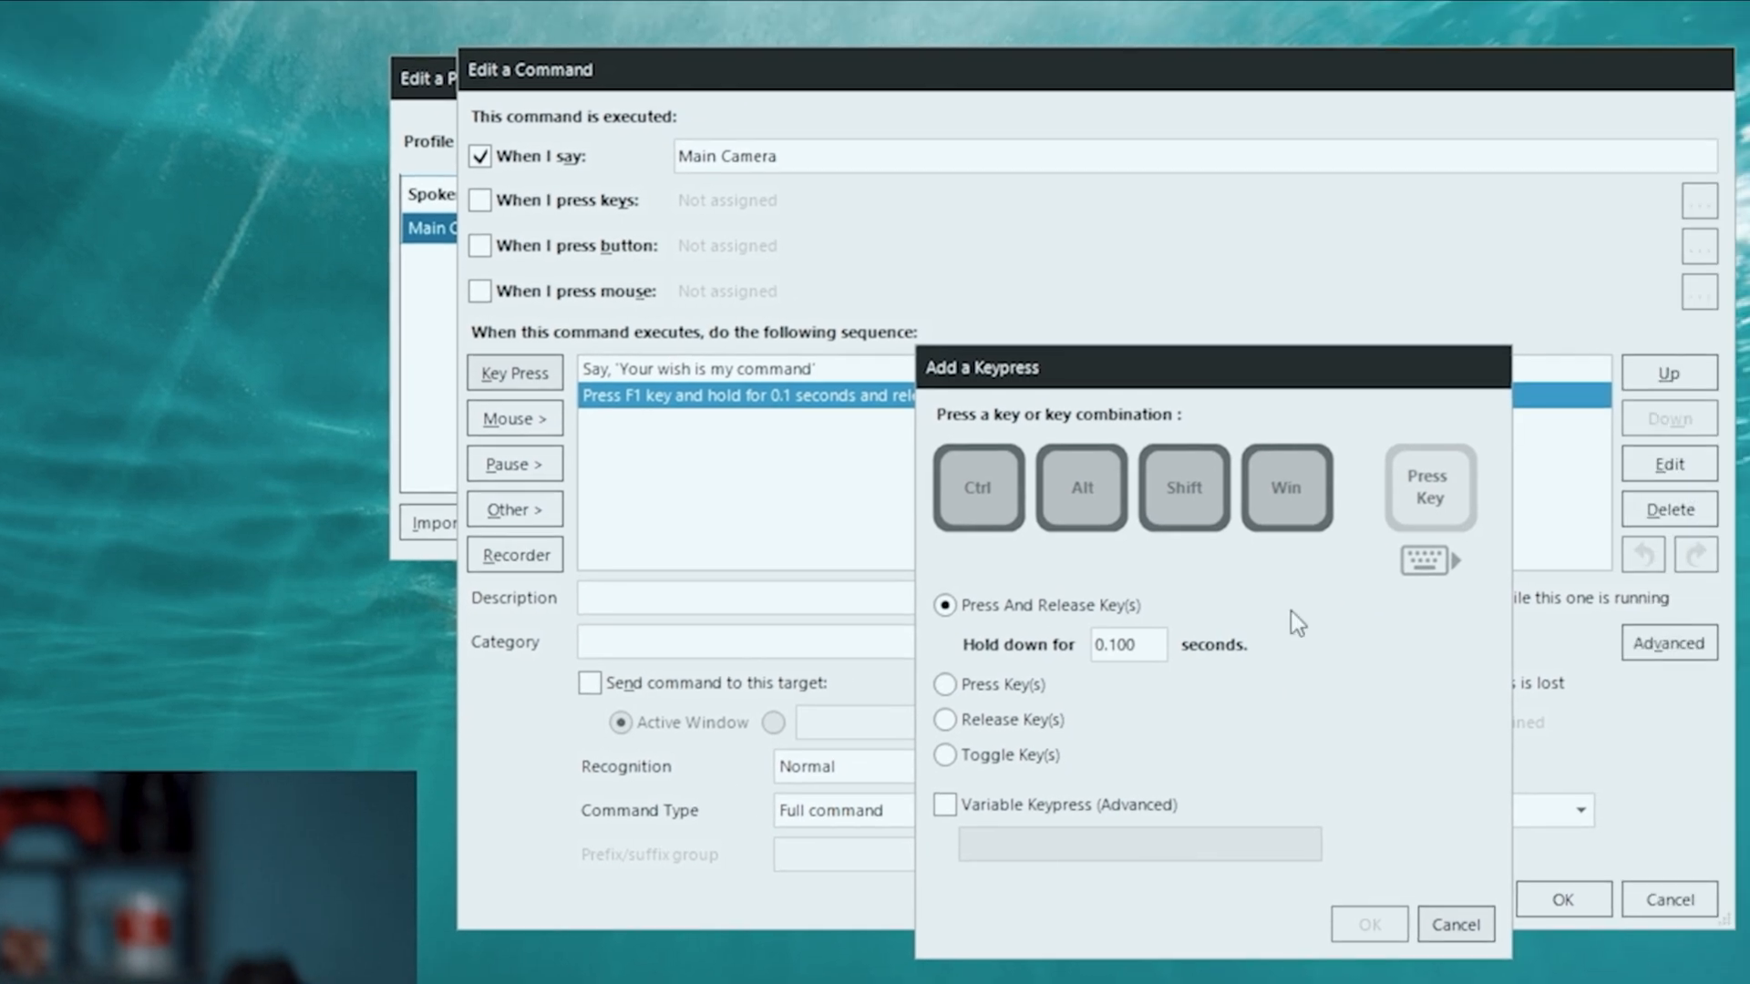
{"action": "key", "text": "num7"}
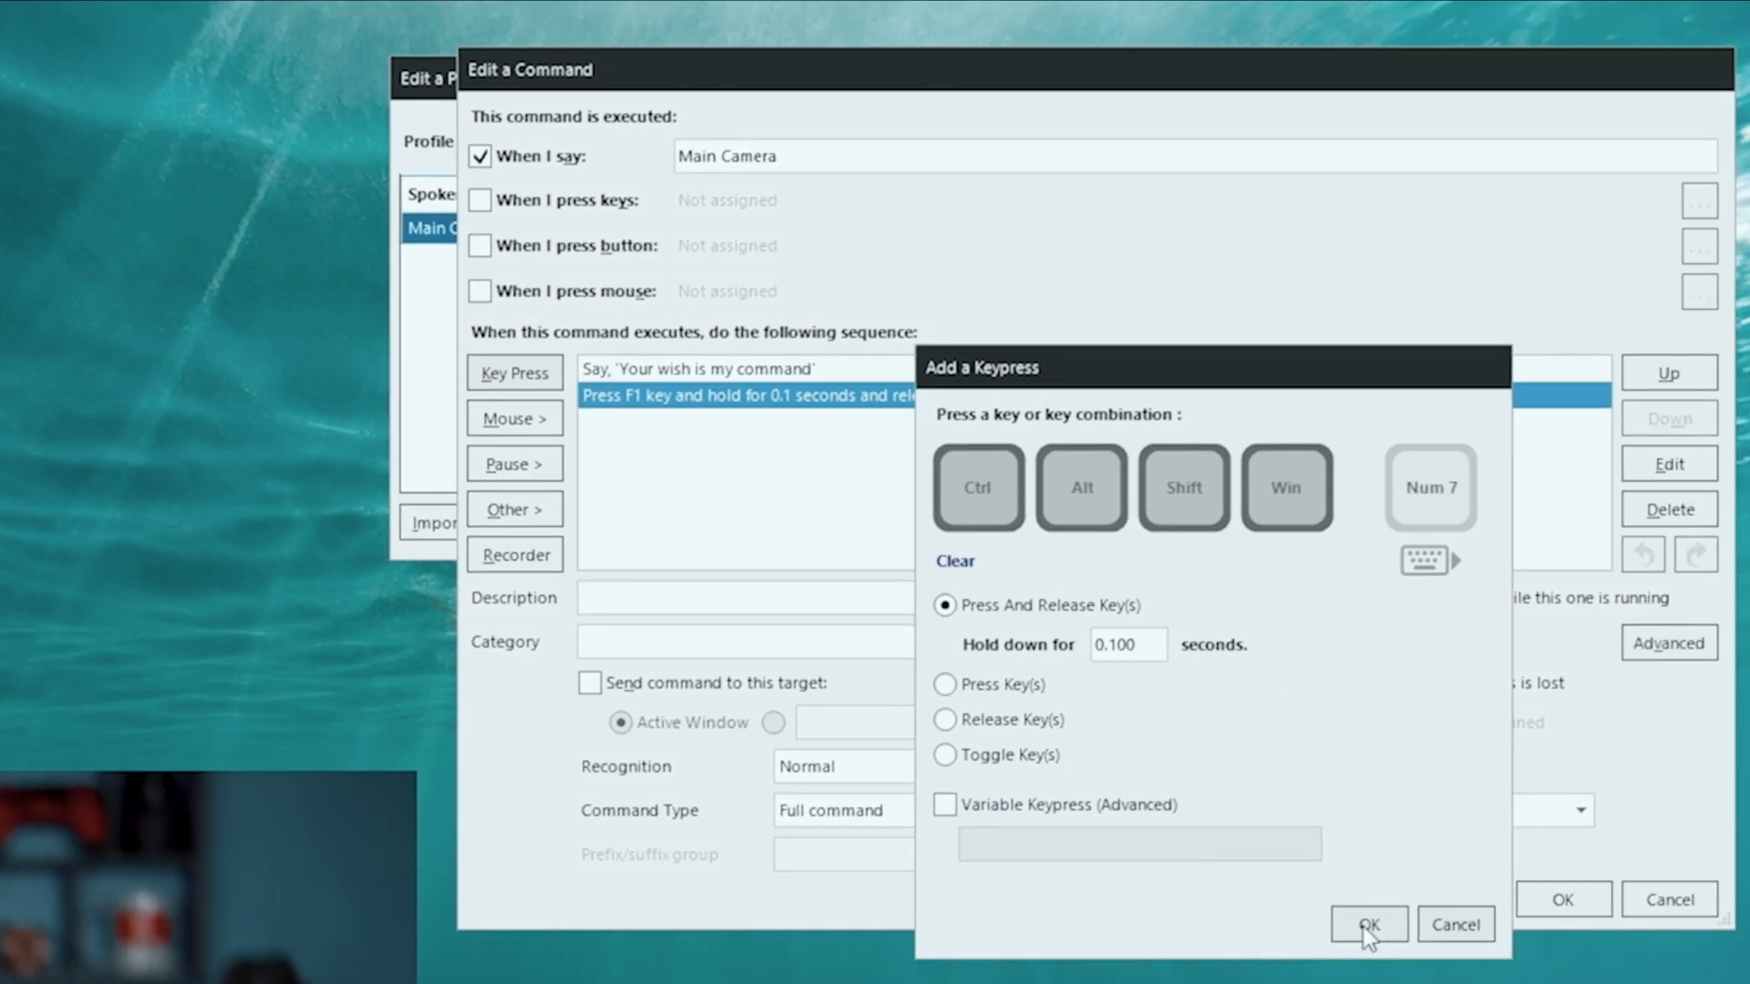
{"action": "left_click", "coordinate": [1368, 924]}
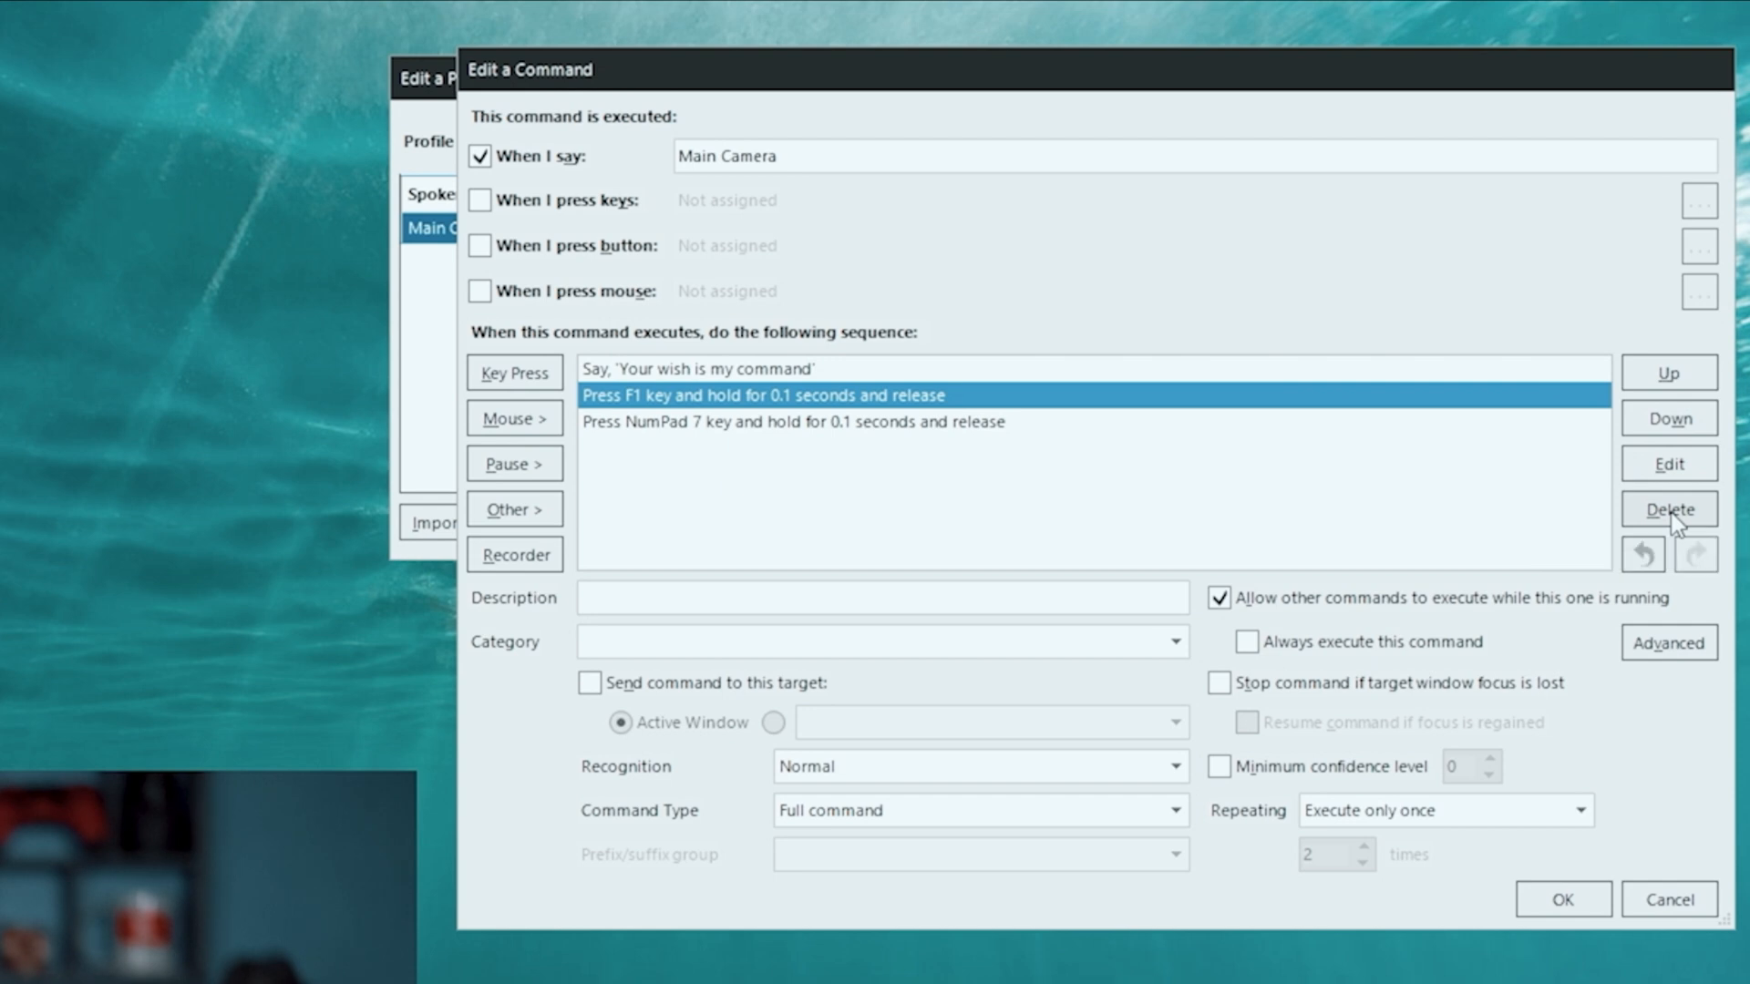
{"action": "left_click", "coordinate": [1668, 509]}
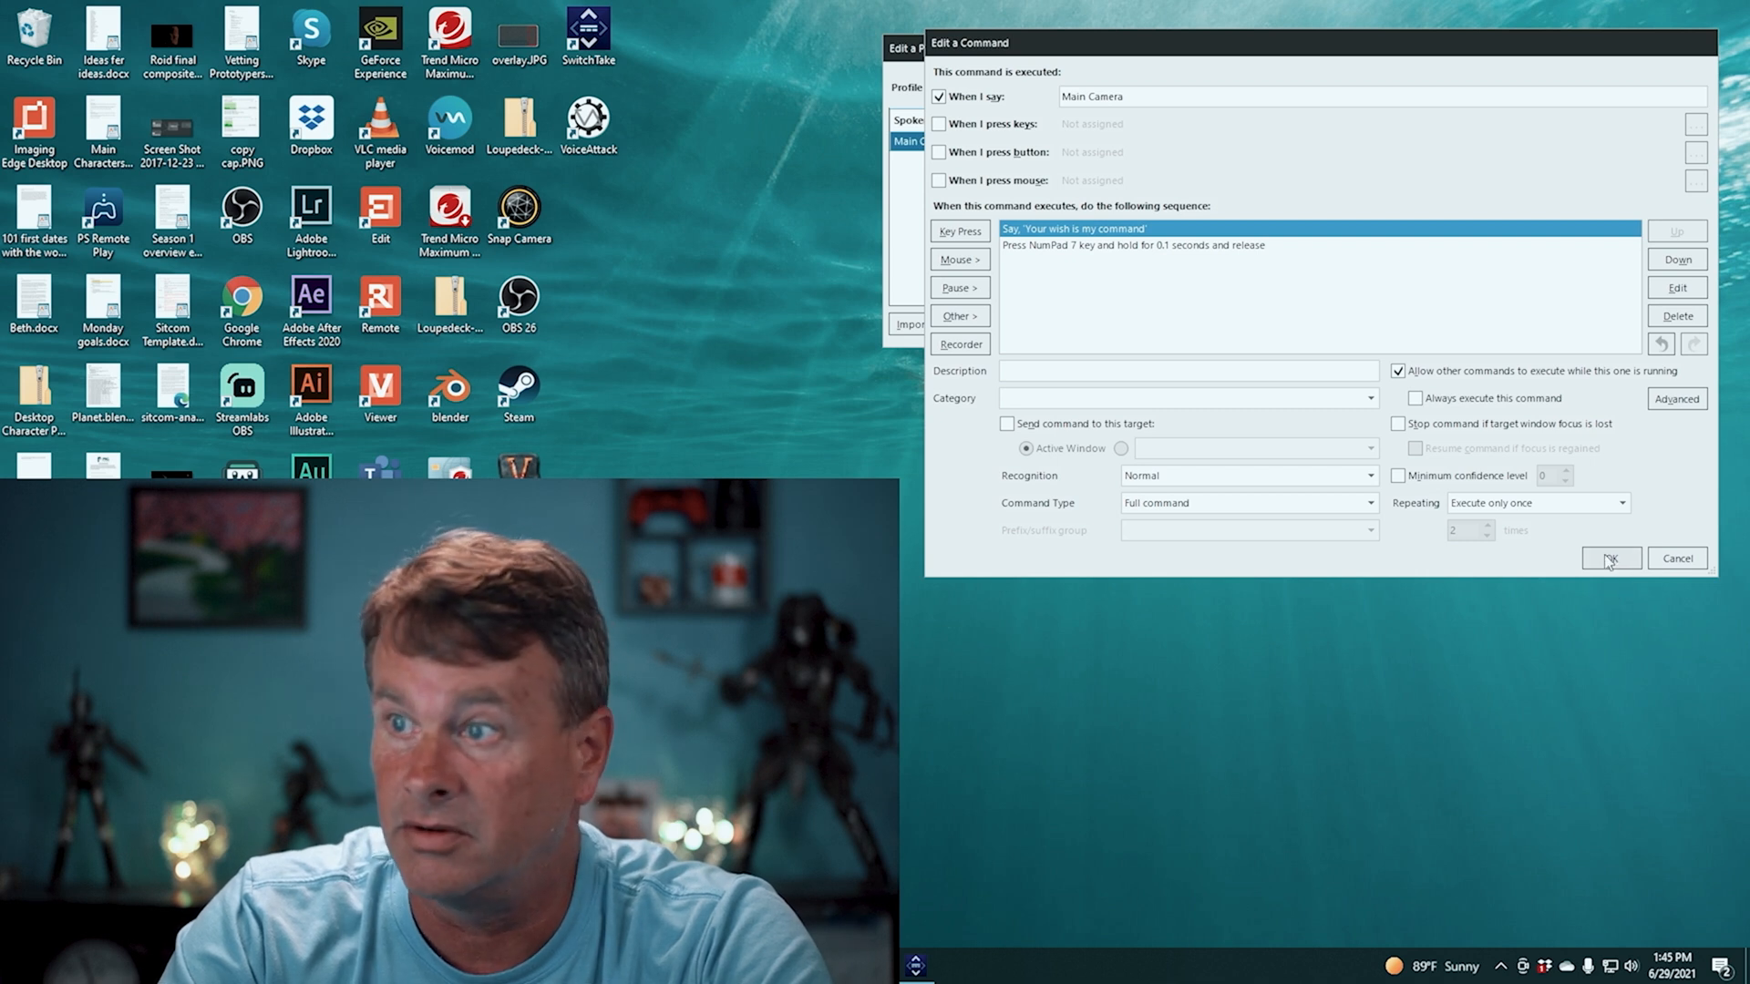
{"action": "left_click", "coordinate": [1609, 558]}
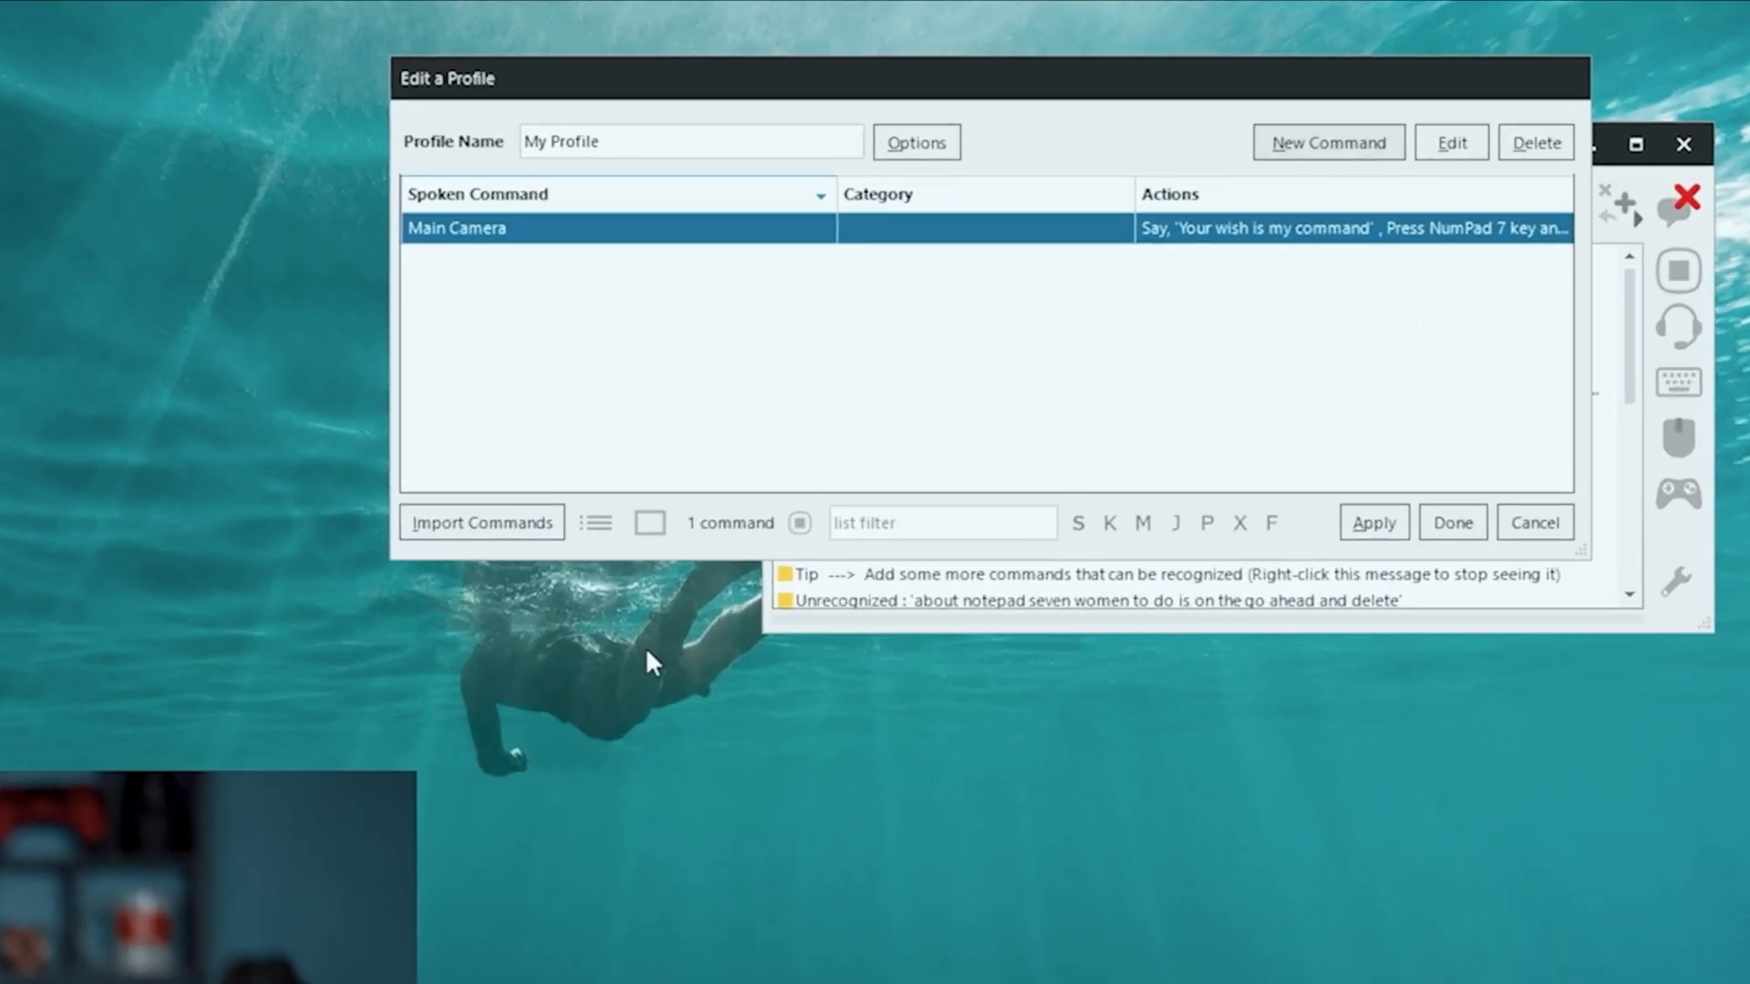
Create an 'Extra Cam' command with a NumPad 8 key press action
{"action": "left_click", "coordinate": [1328, 142]}
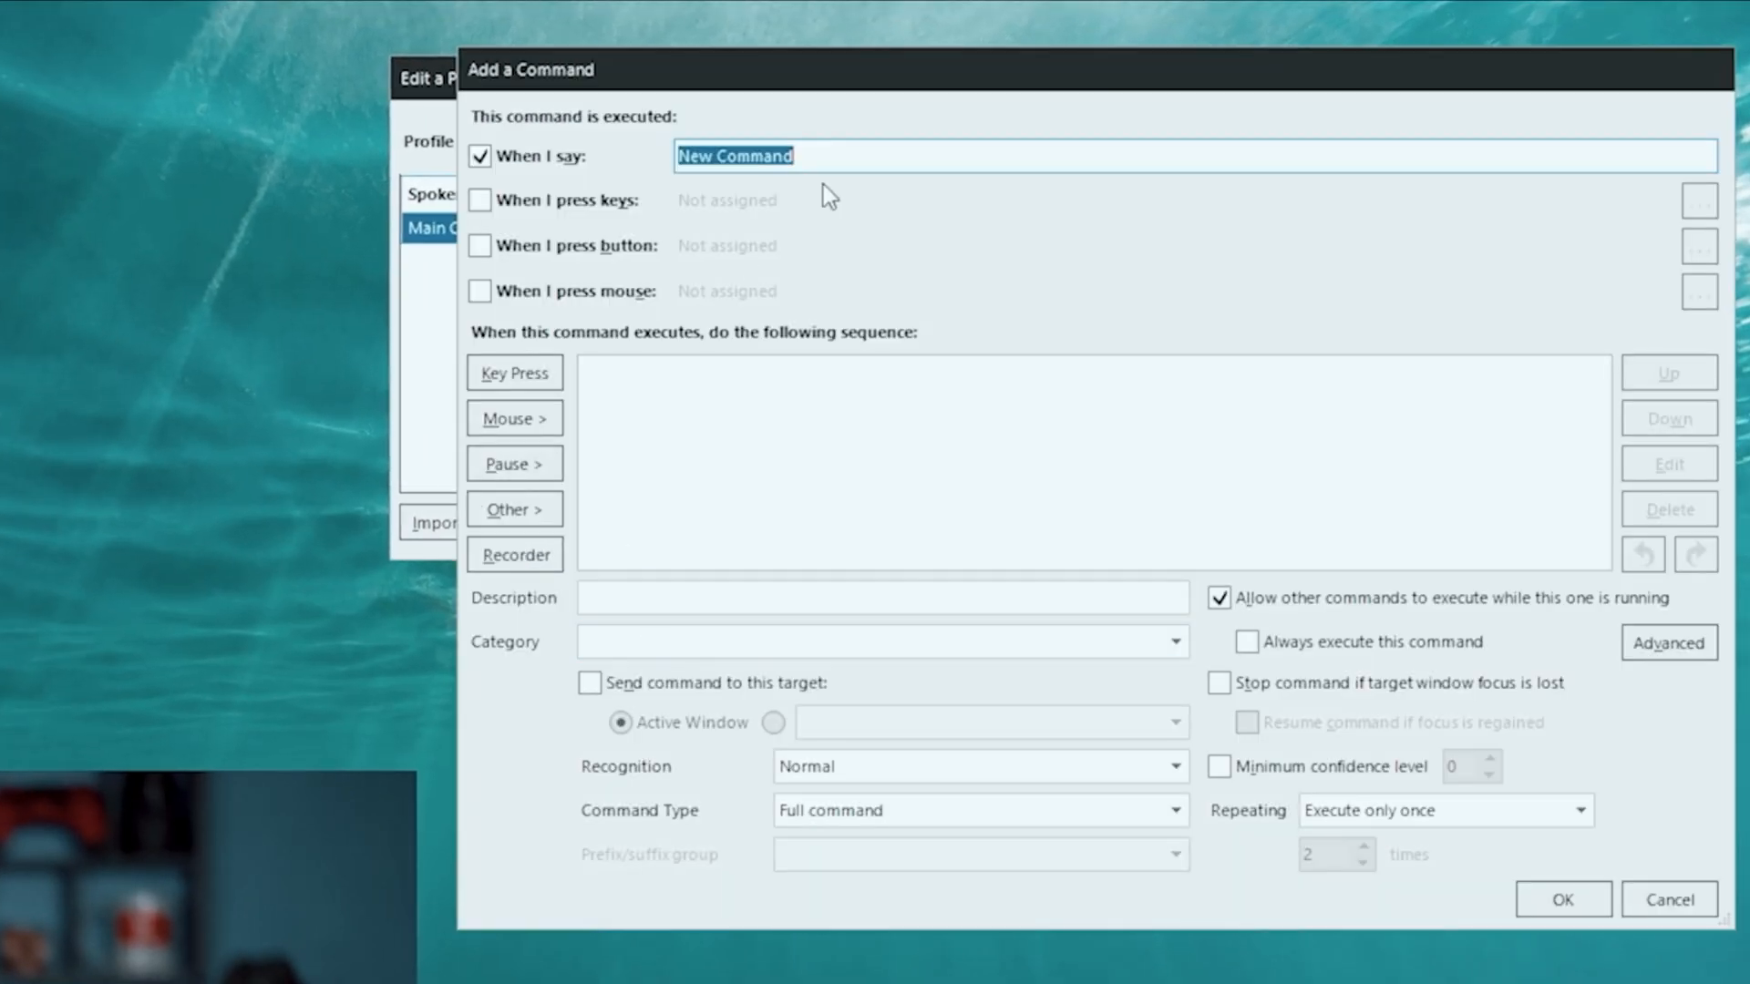
{"action": "type", "text": "Extra"}
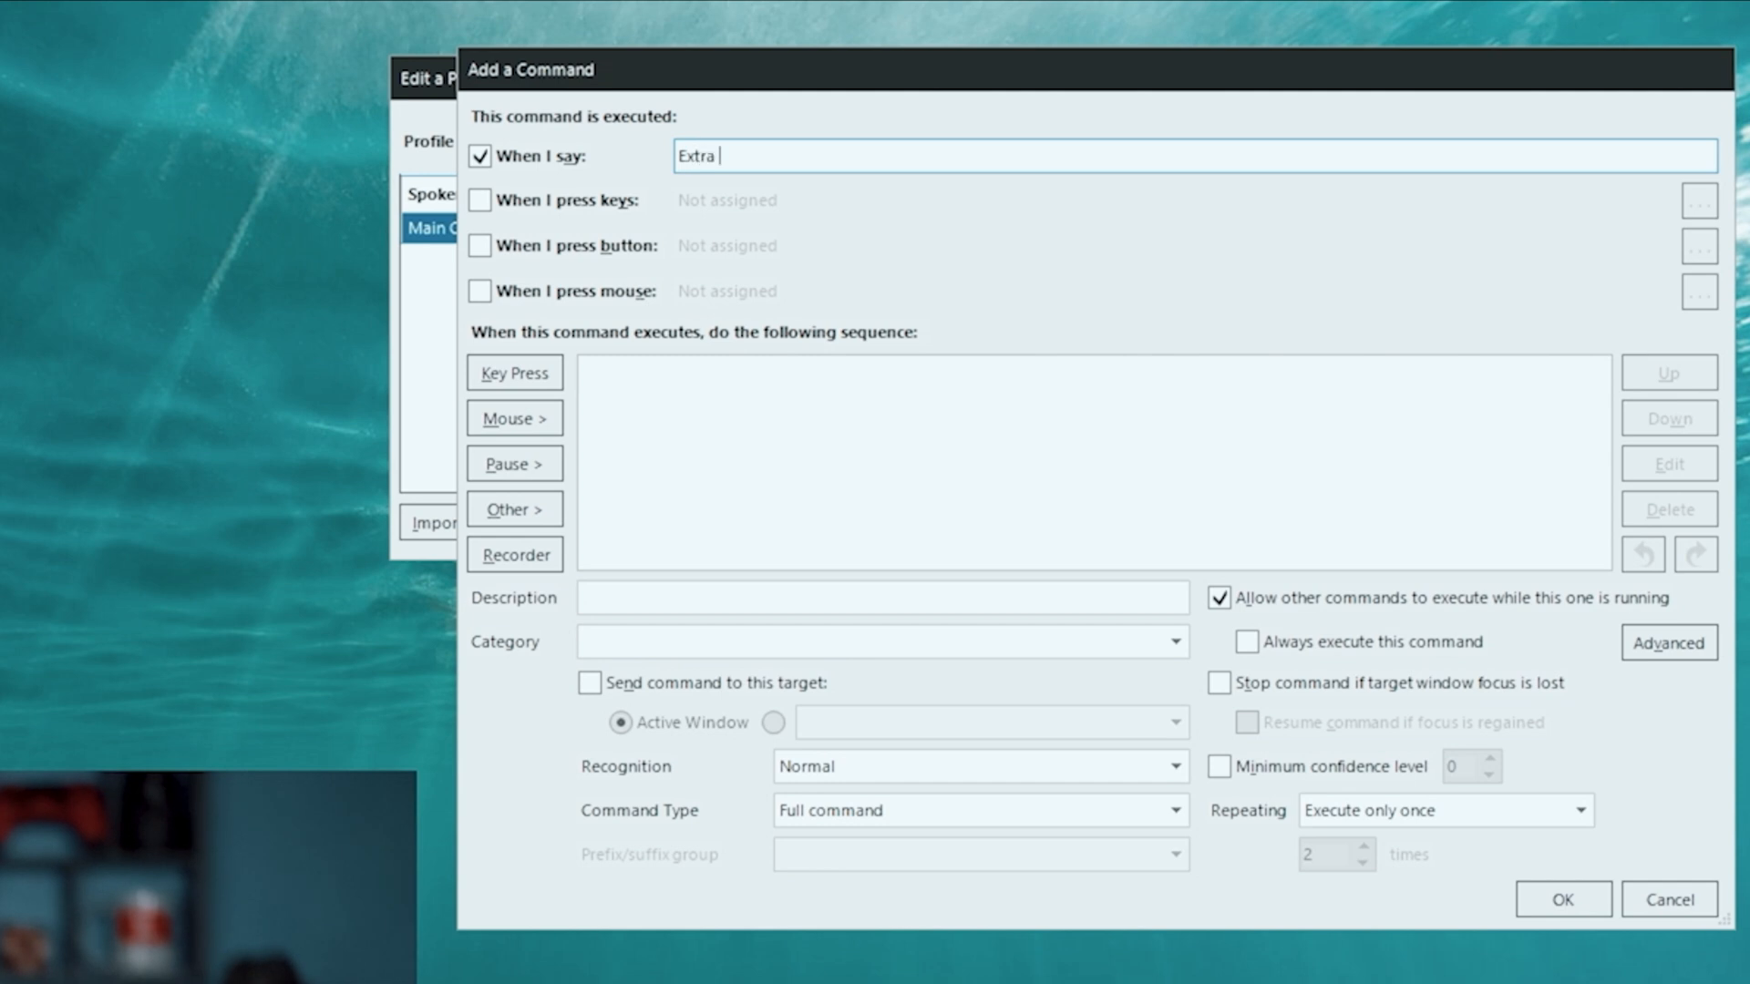
{"action": "type", "text": "Cam"}
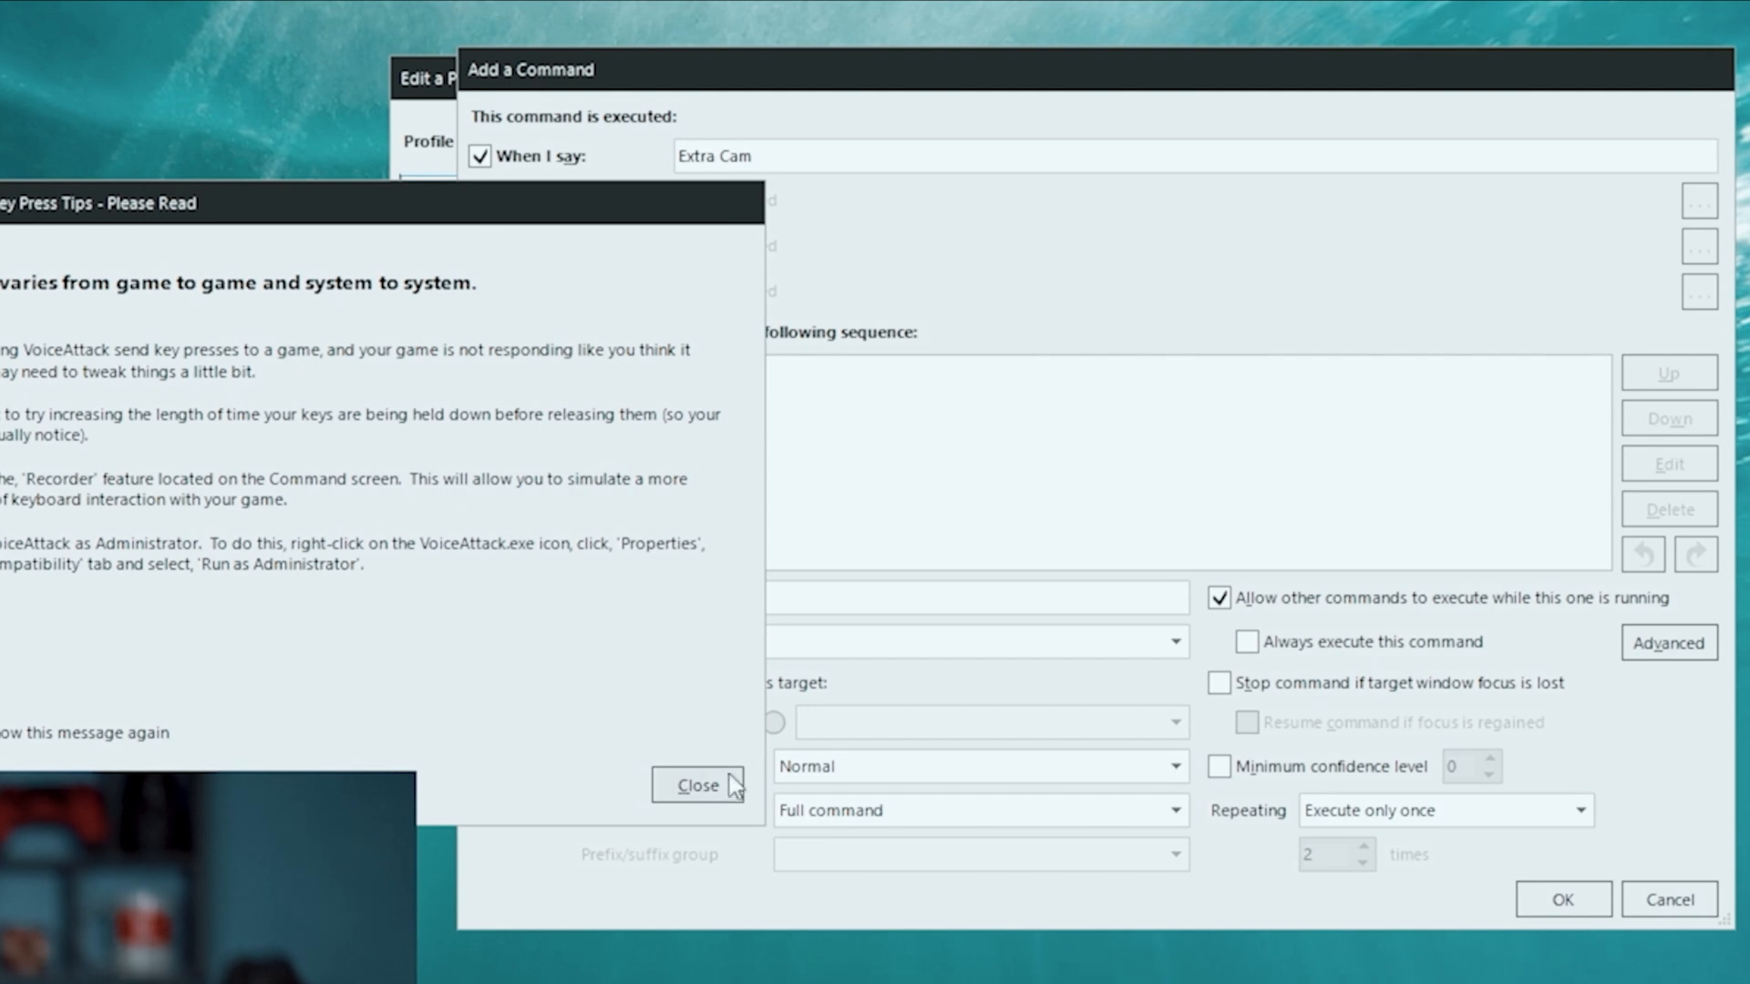
{"action": "left_click", "coordinate": [696, 784]}
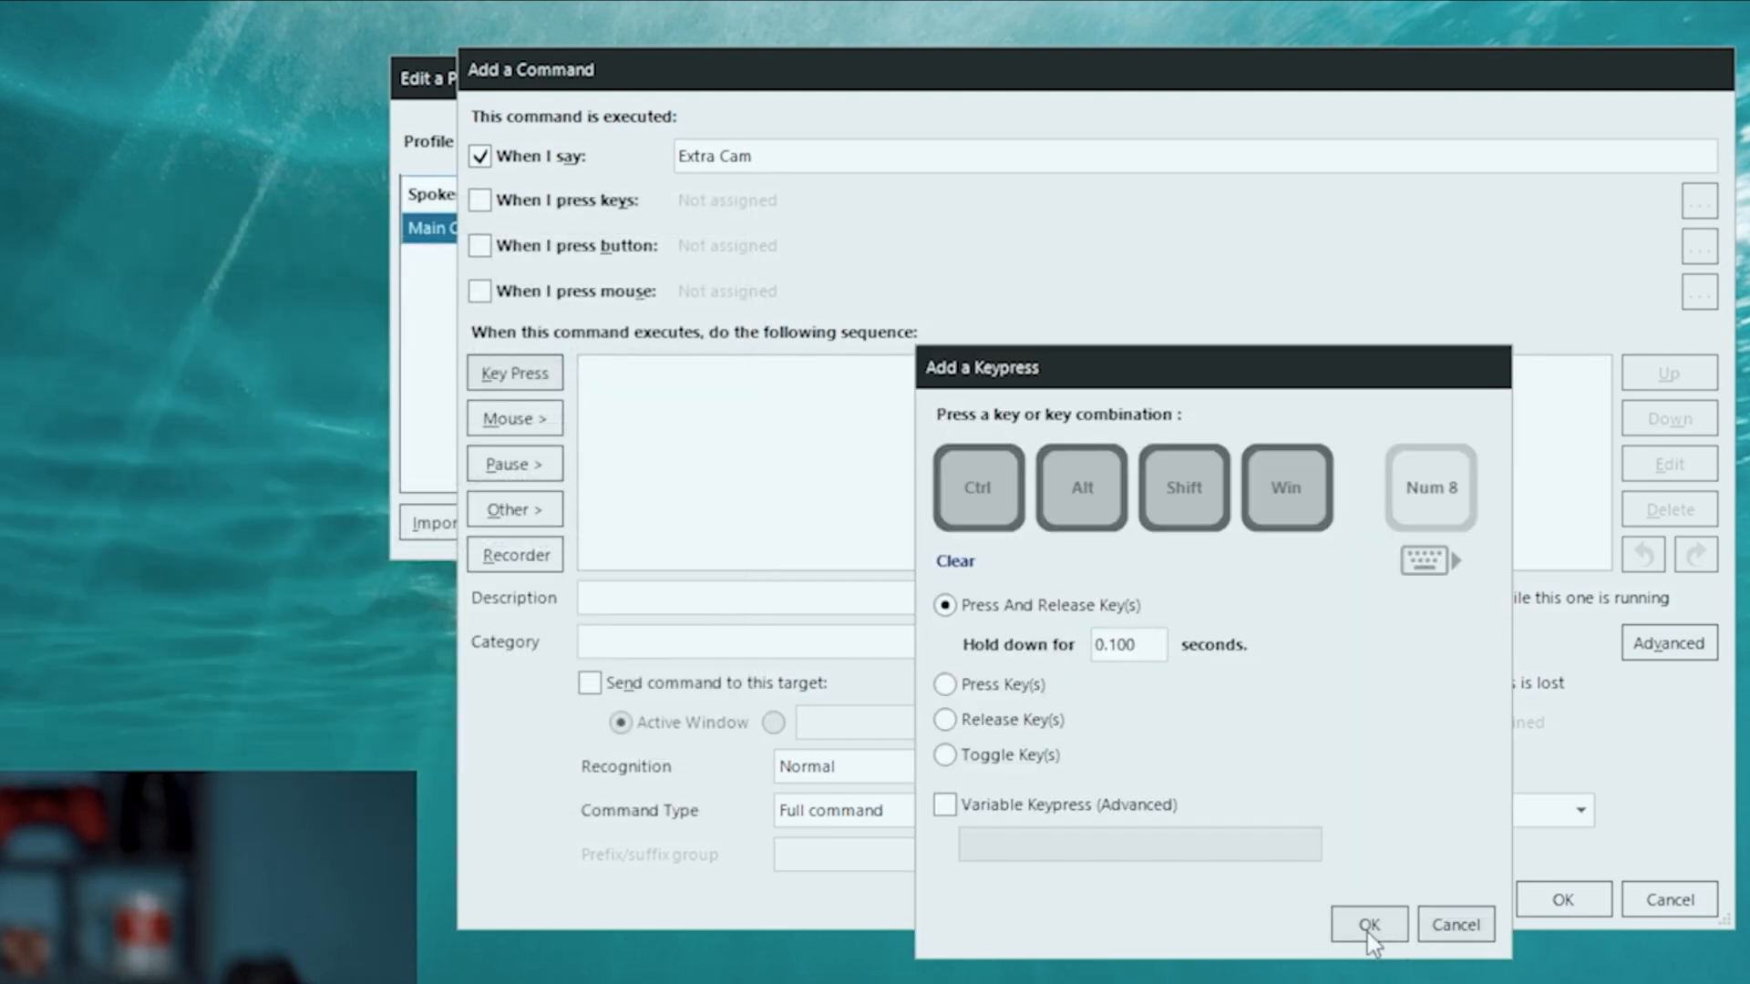
{"action": "left_click", "coordinate": [1367, 925]}
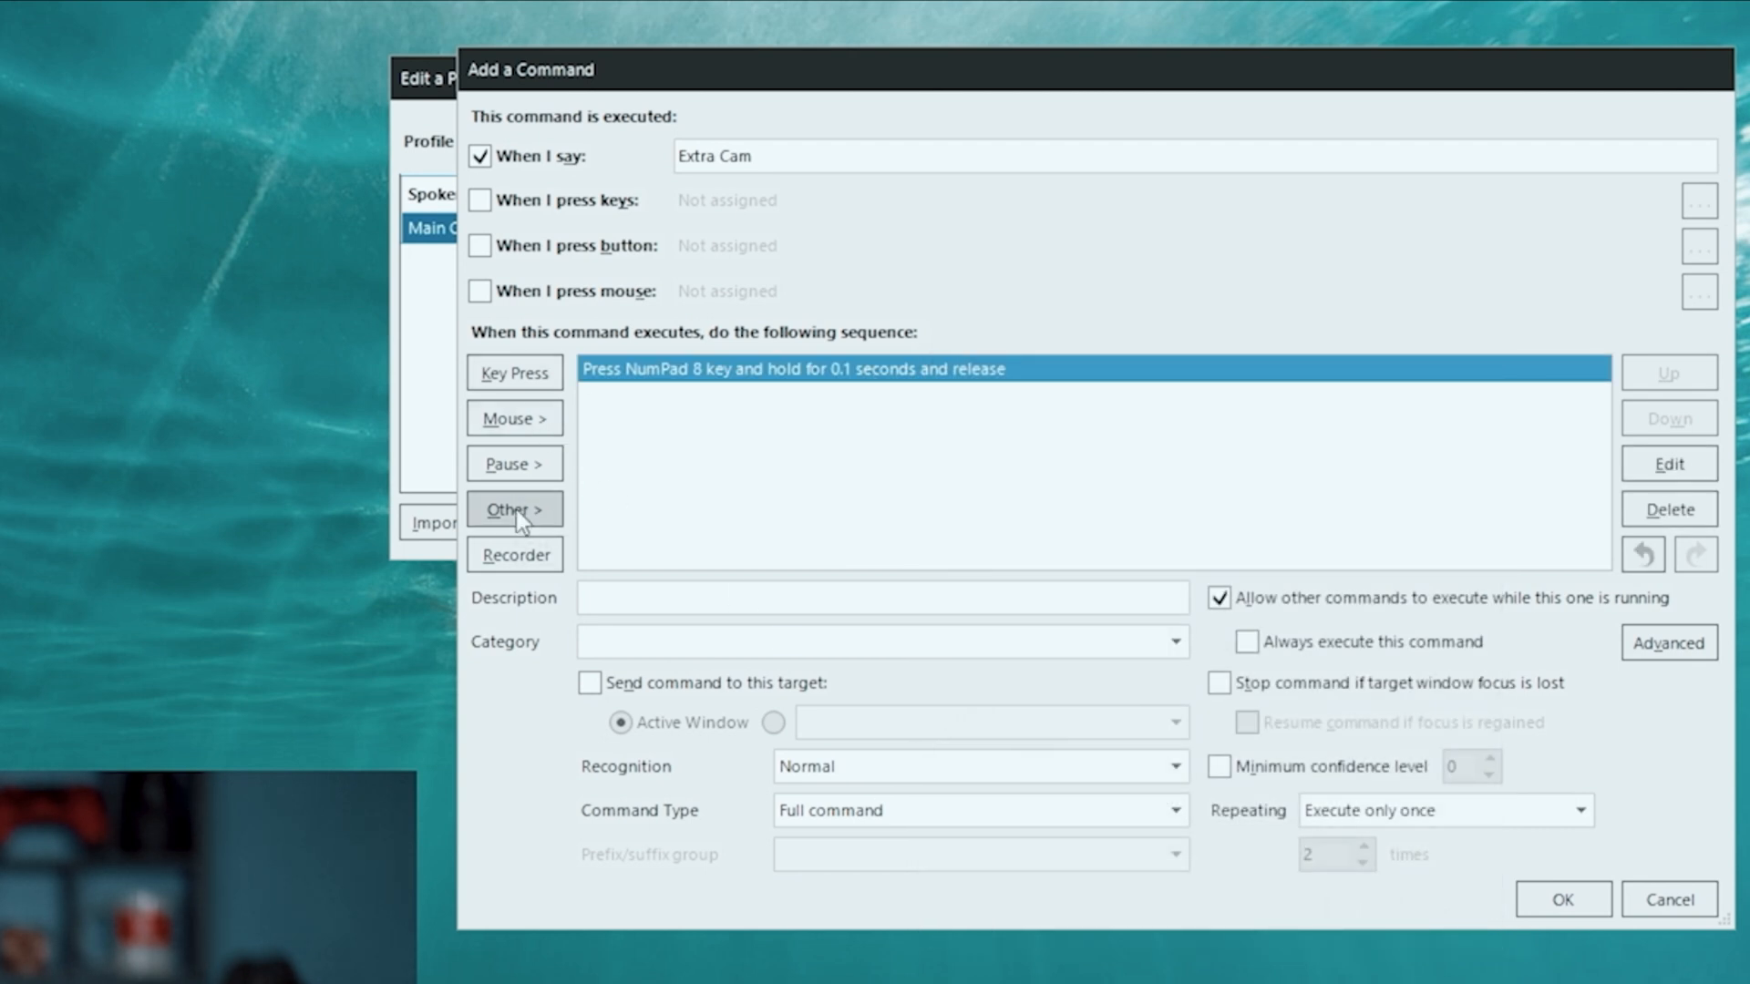
Add the Text-To-Speech reply 'The Side View', move it before the key press, and save Extra Cam
{"action": "left_click", "coordinate": [514, 508]}
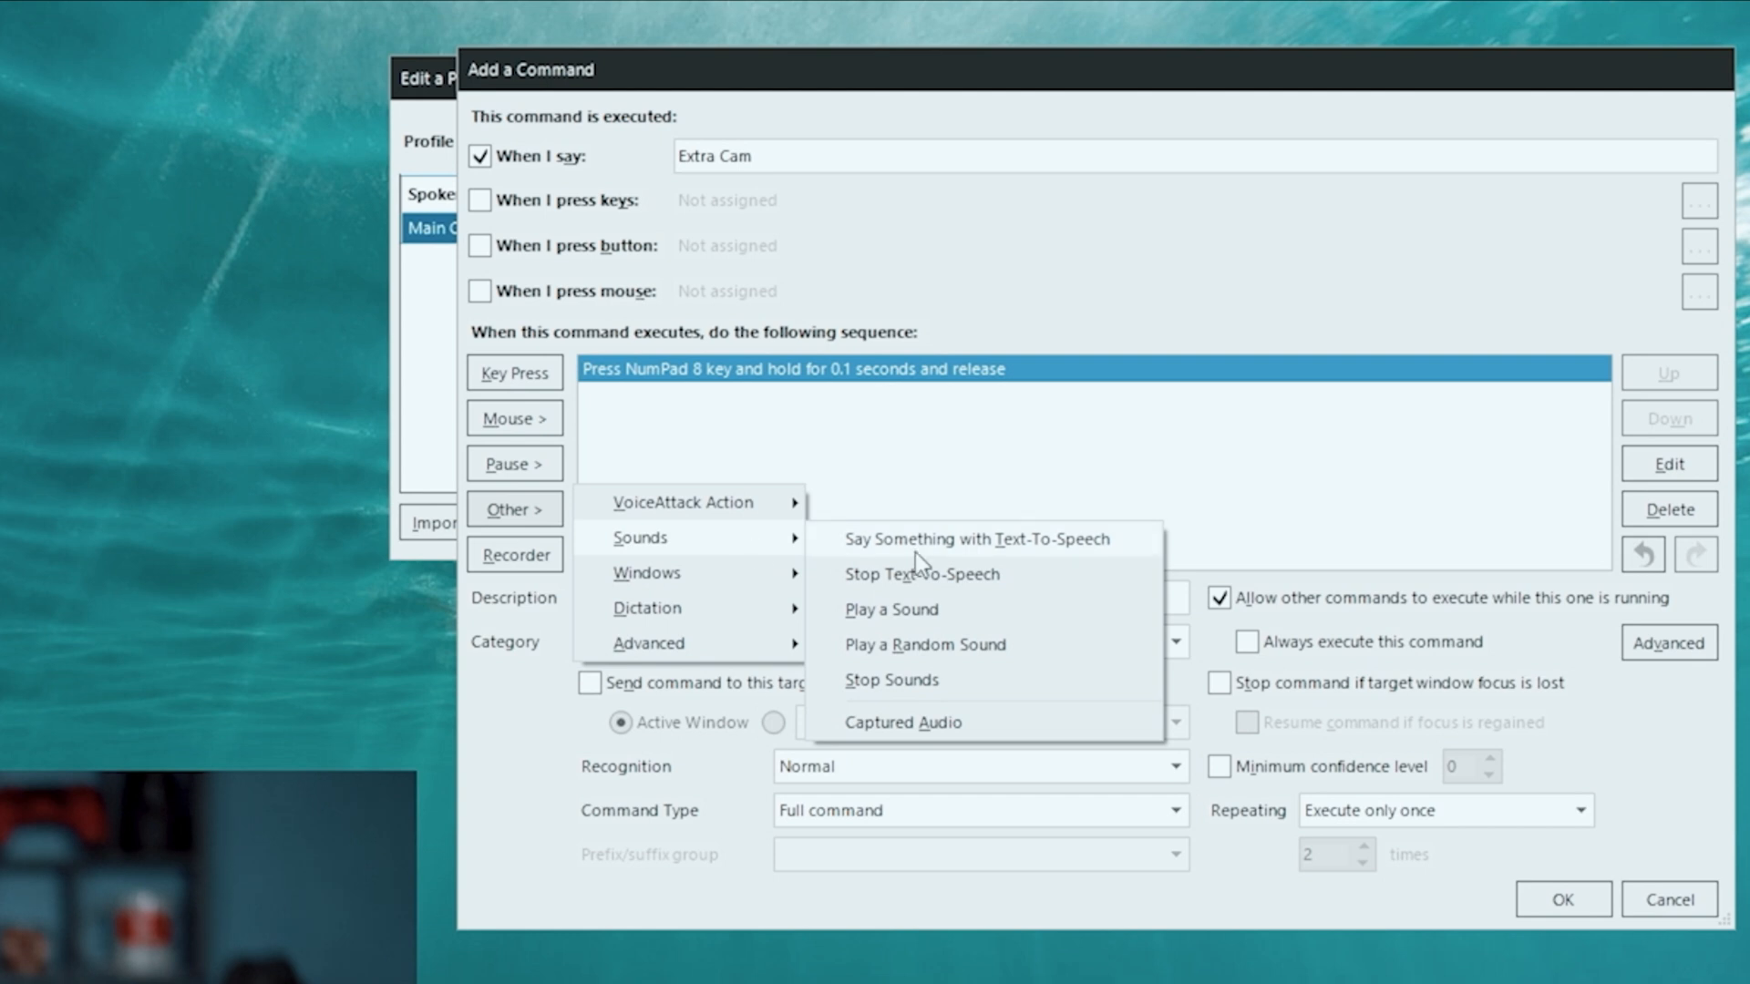
{"action": "left_click", "coordinate": [973, 540]}
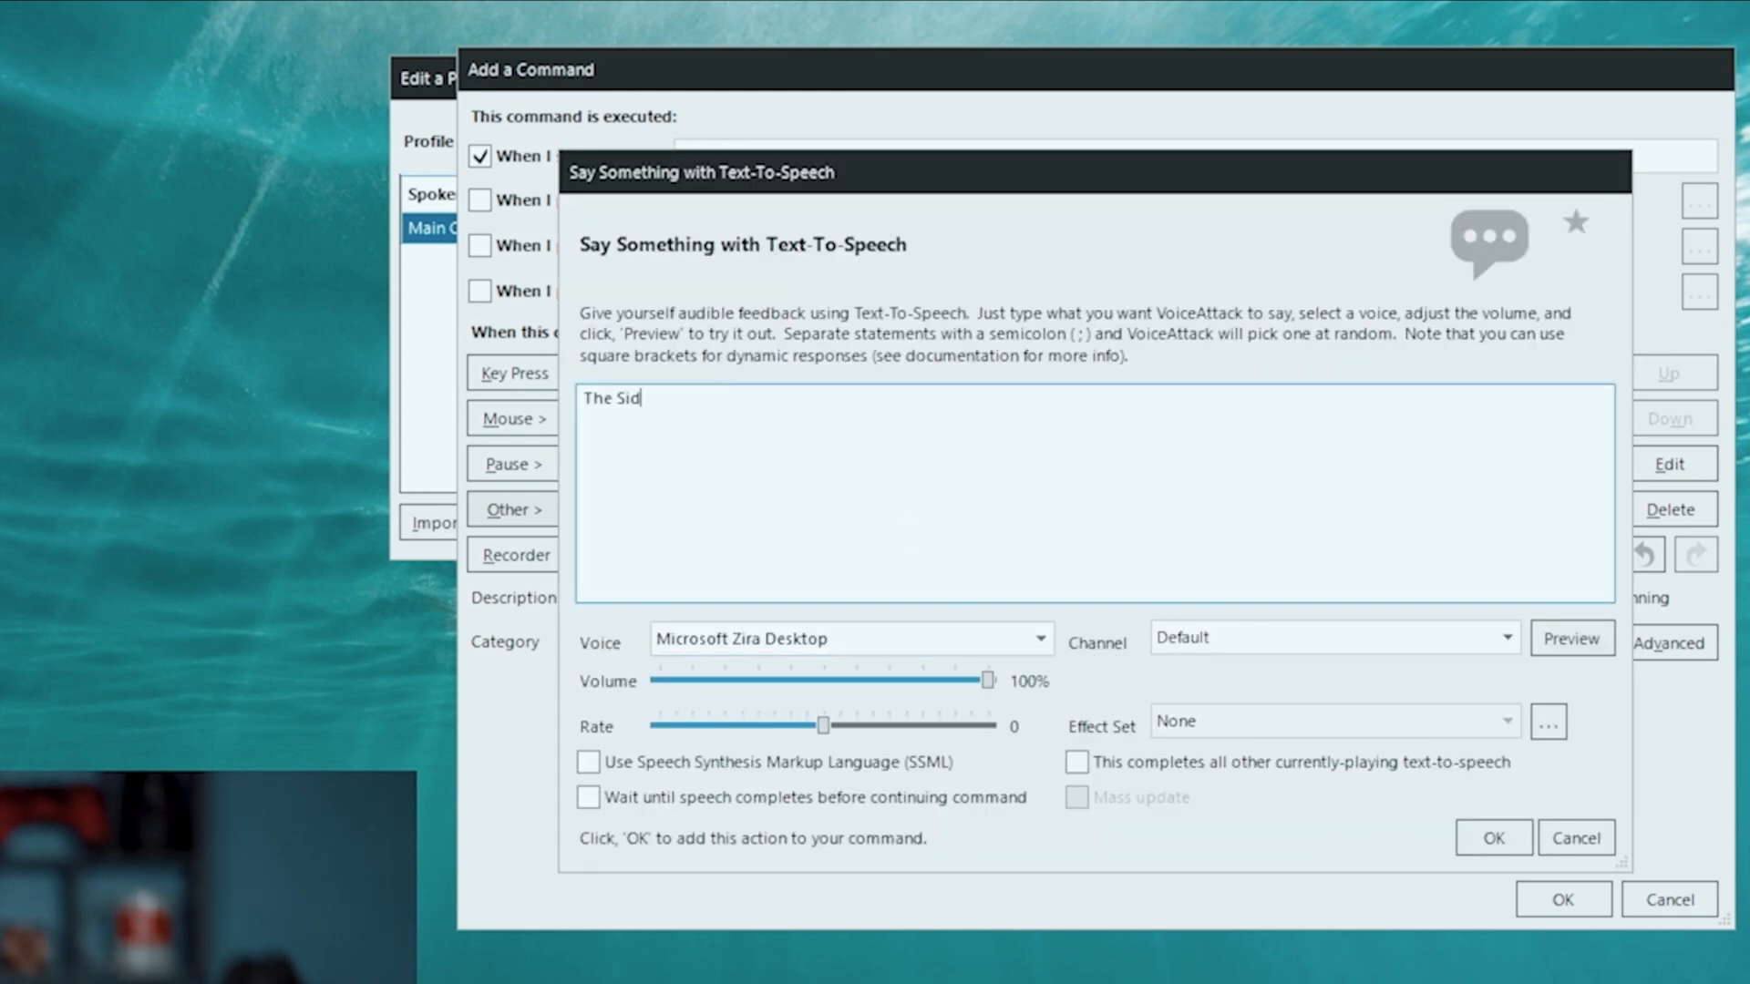
{"action": "type", "text": "e View"}
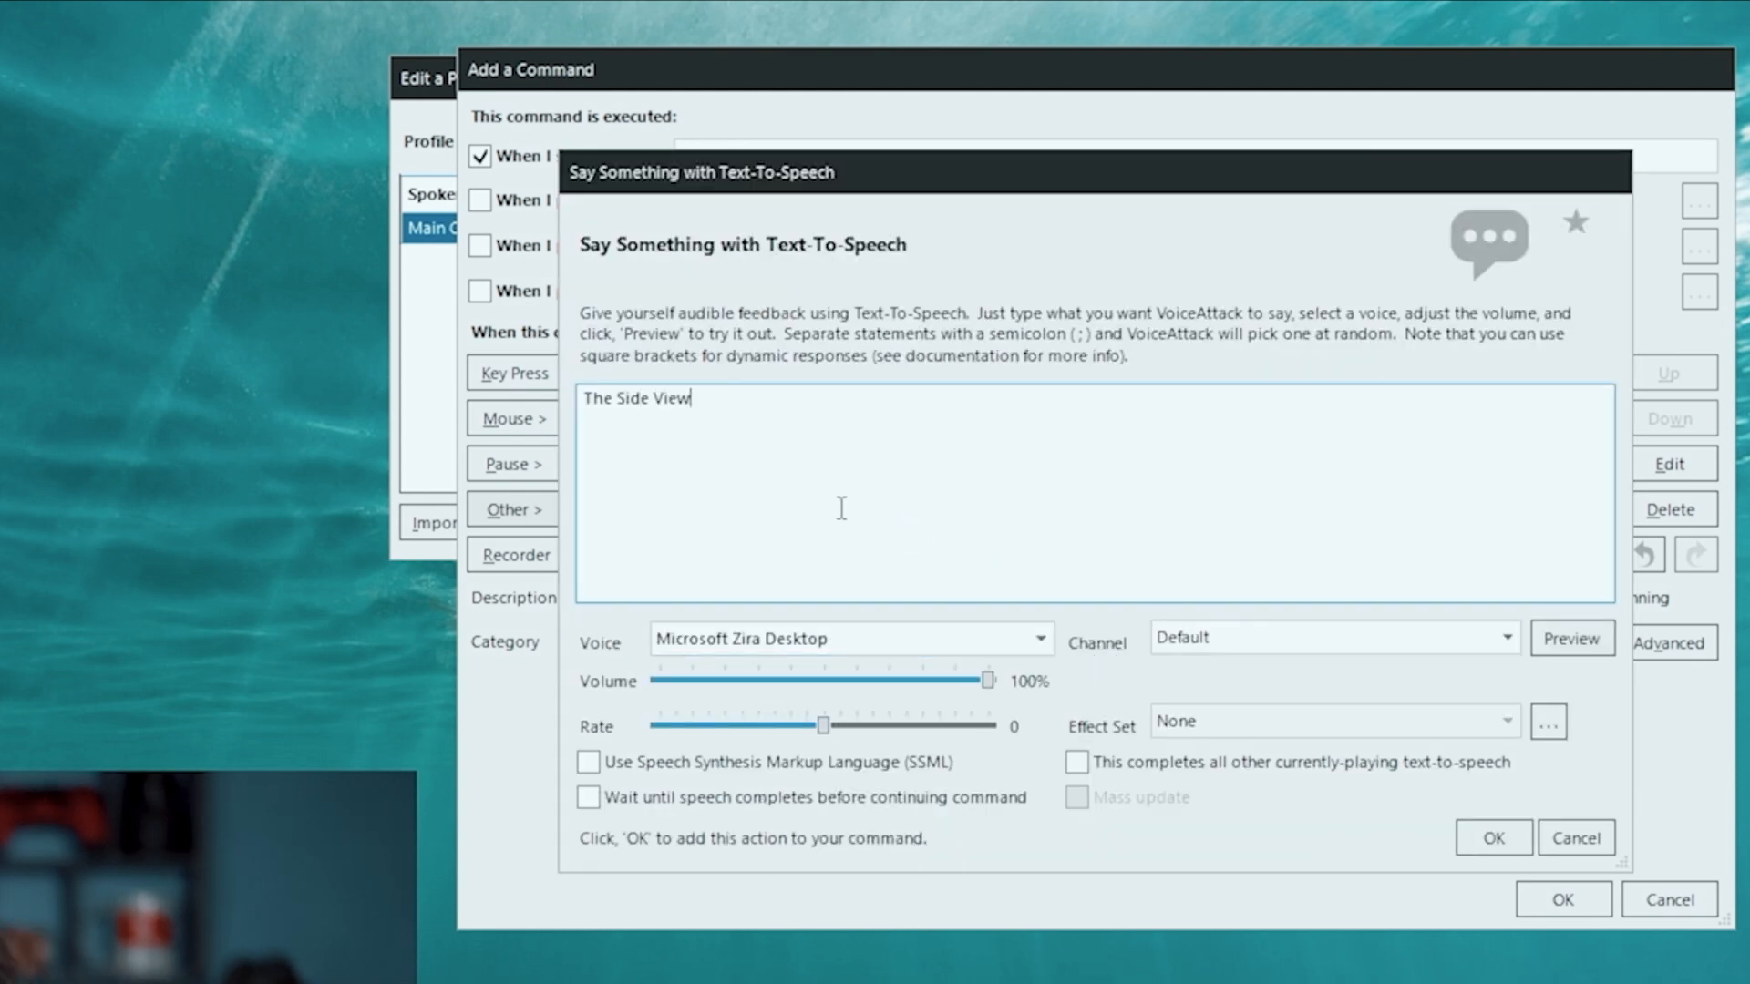
{"action": "left_click", "coordinate": [1493, 839]}
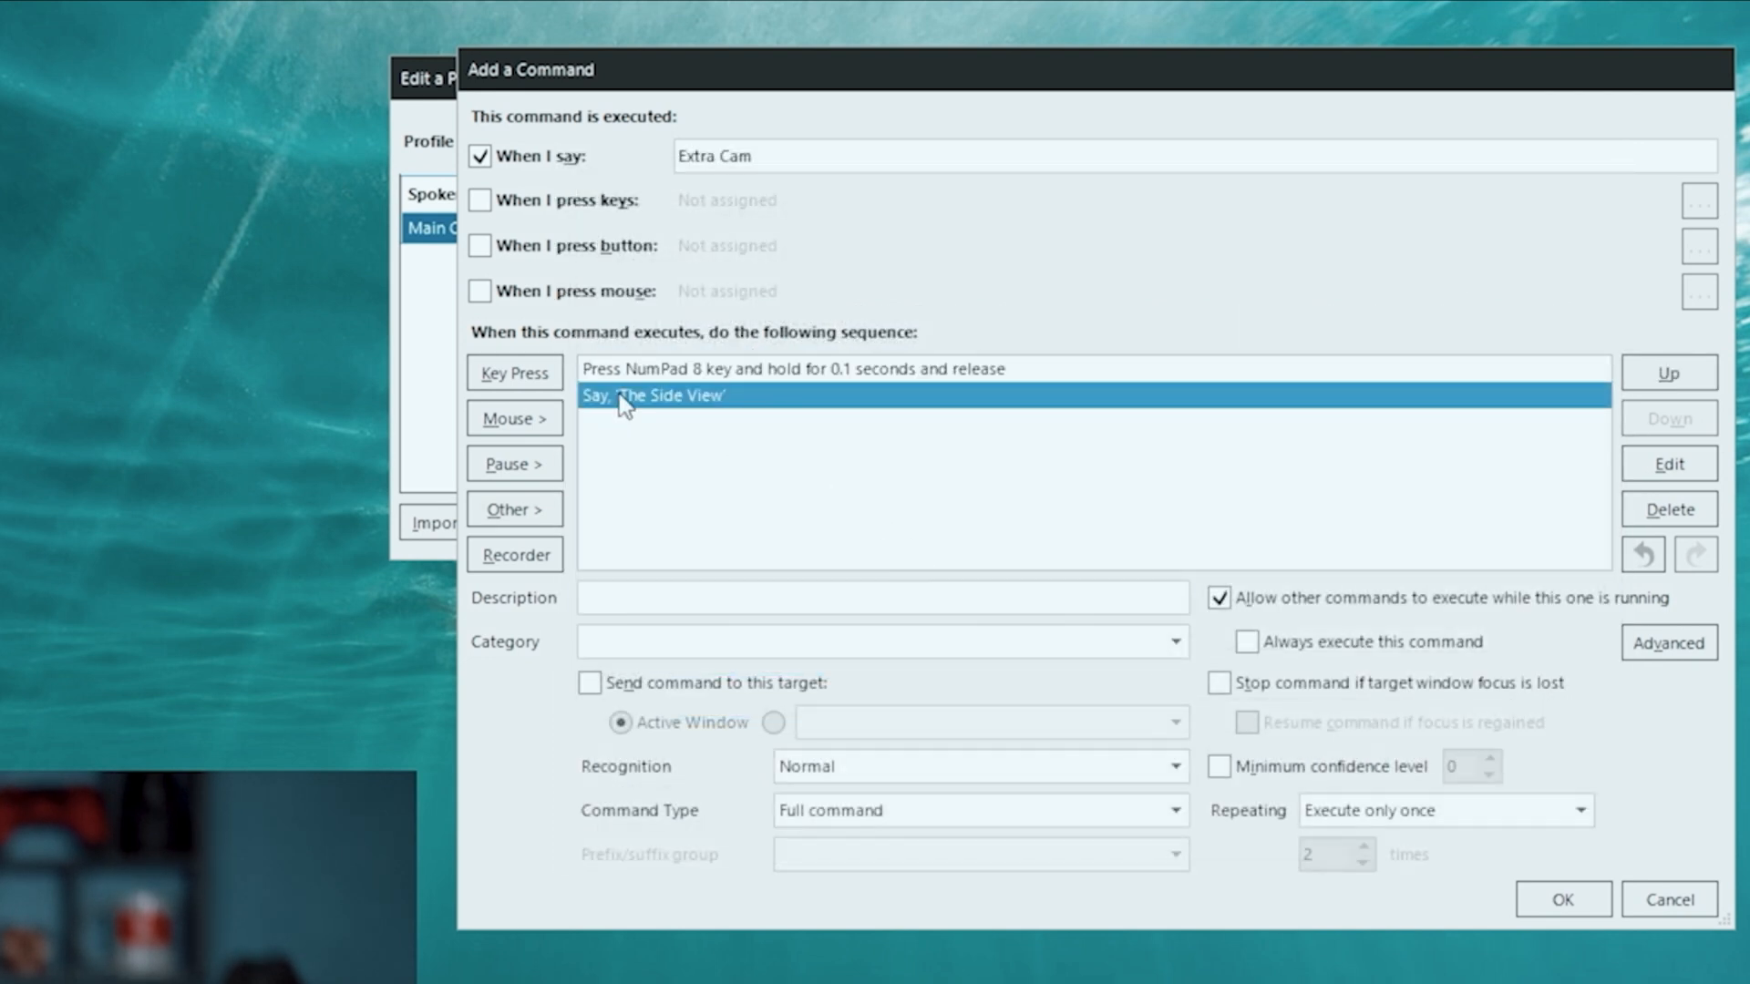
{"action": "mouse_move", "coordinate": [731, 381]}
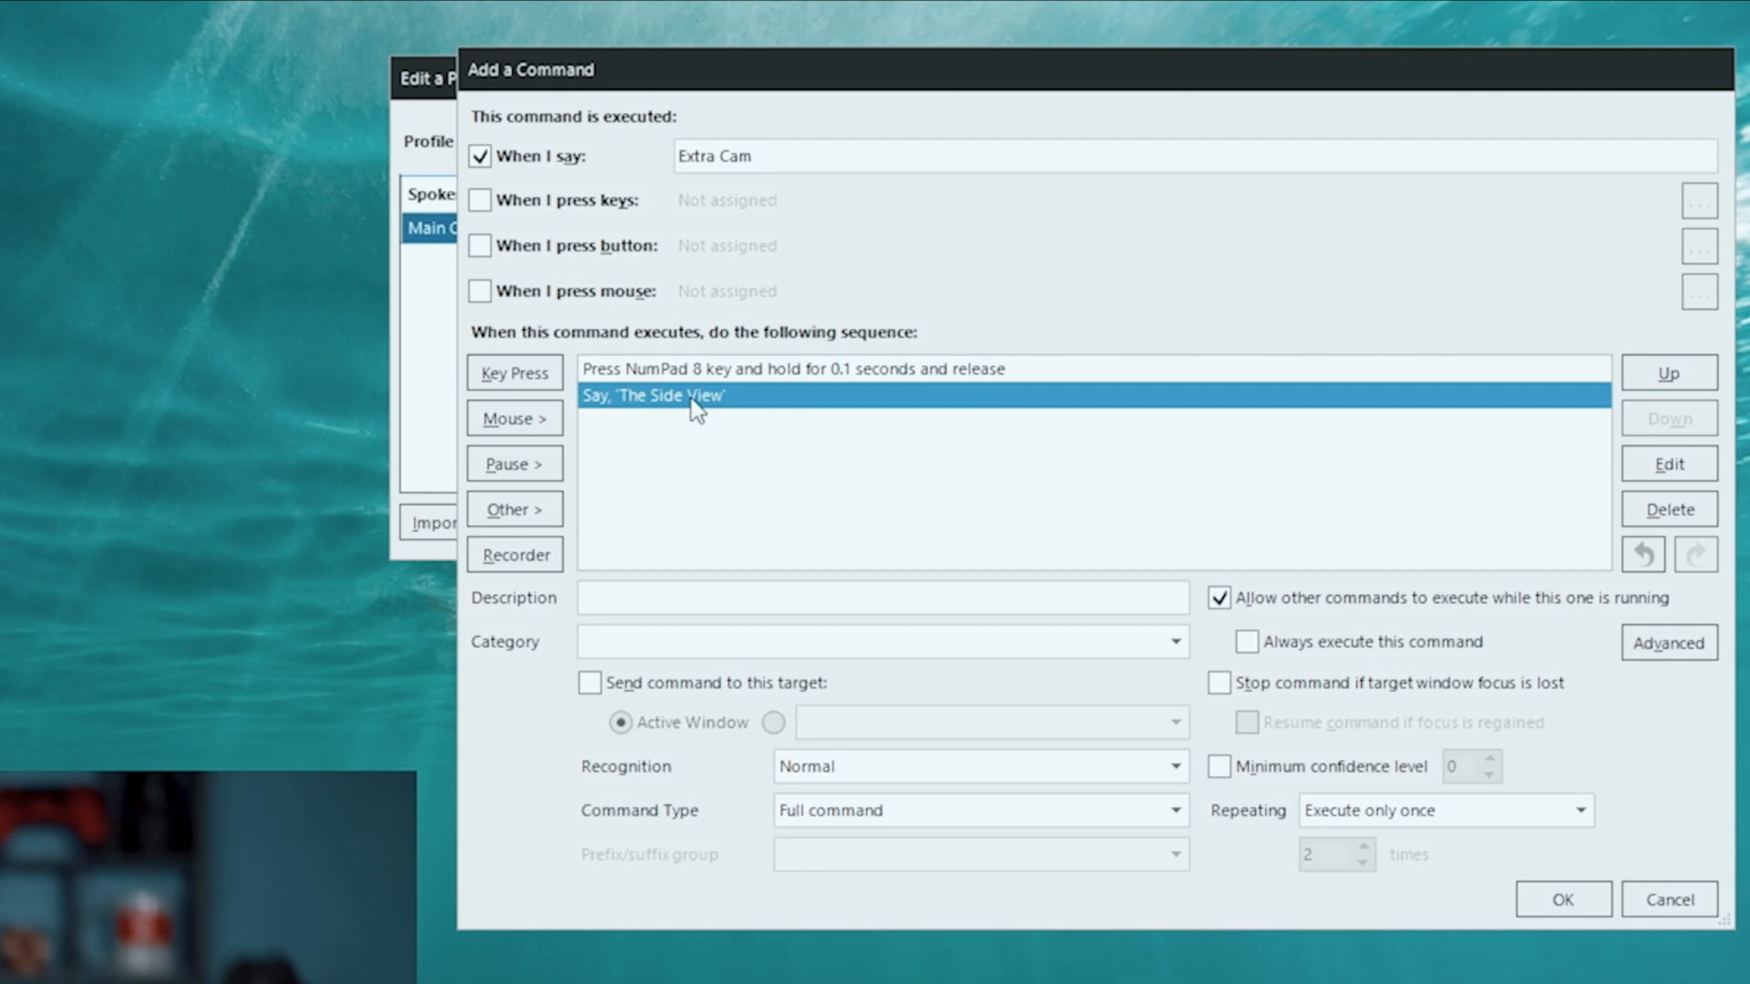
{"action": "mouse_move", "coordinate": [673, 414]}
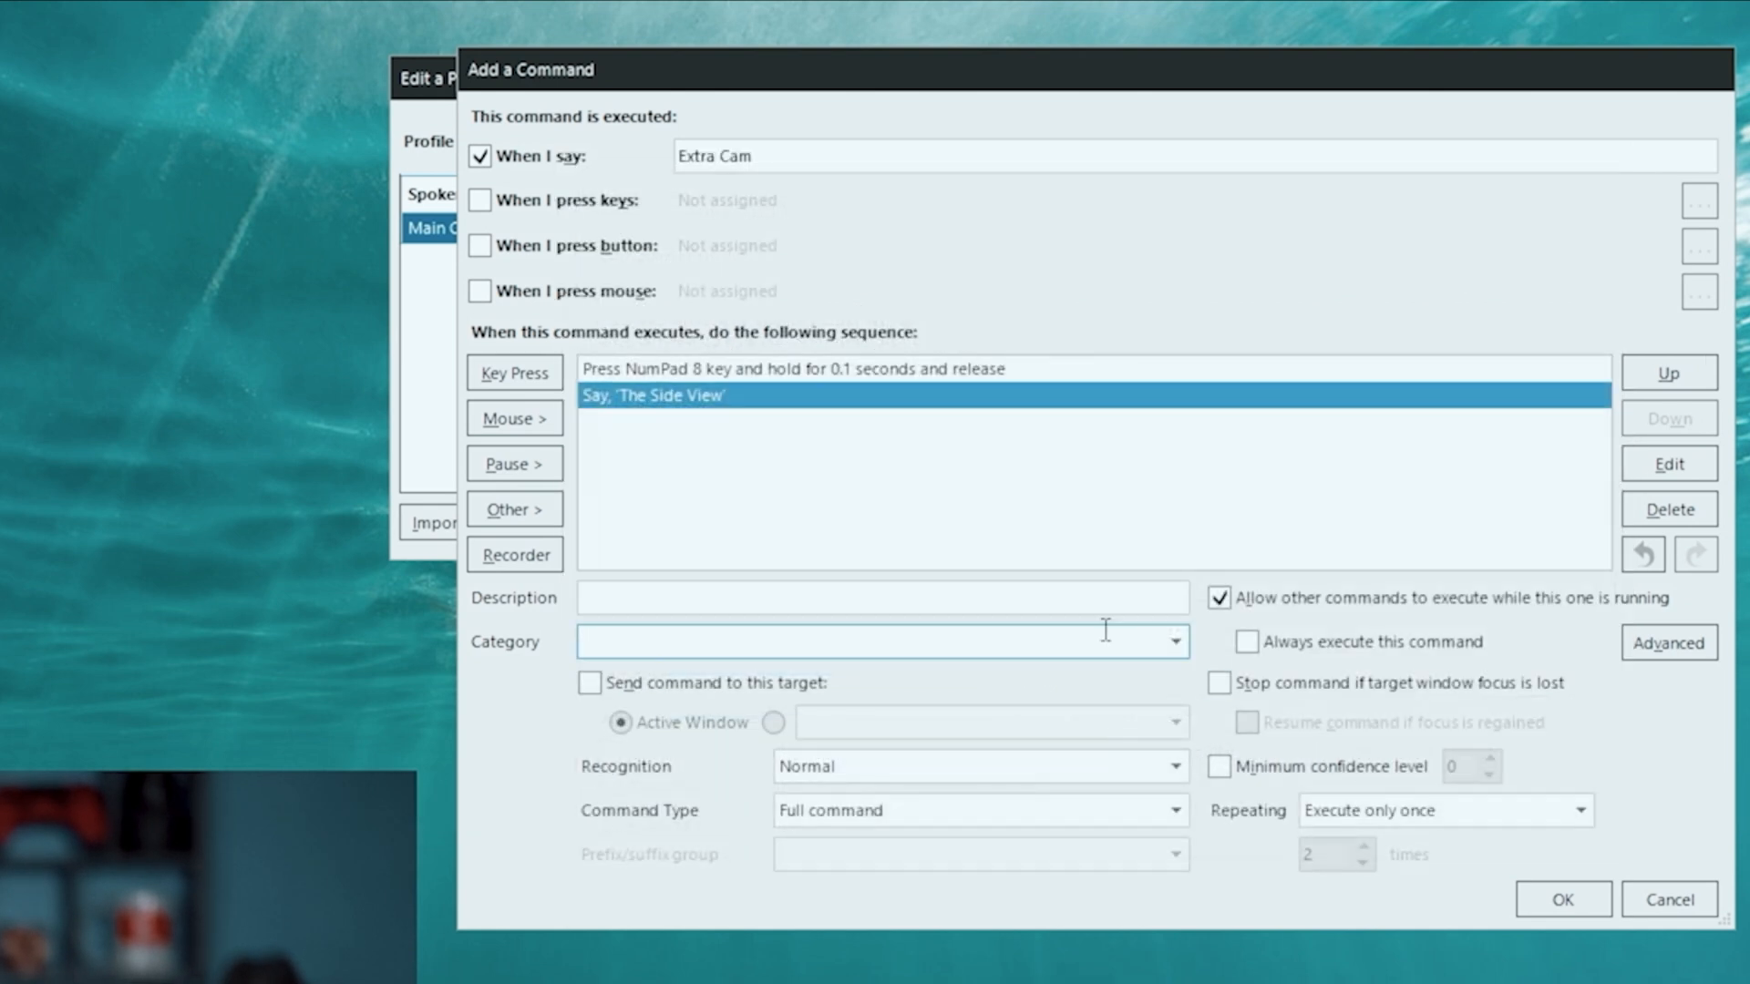
{"action": "left_click", "coordinate": [1668, 372]}
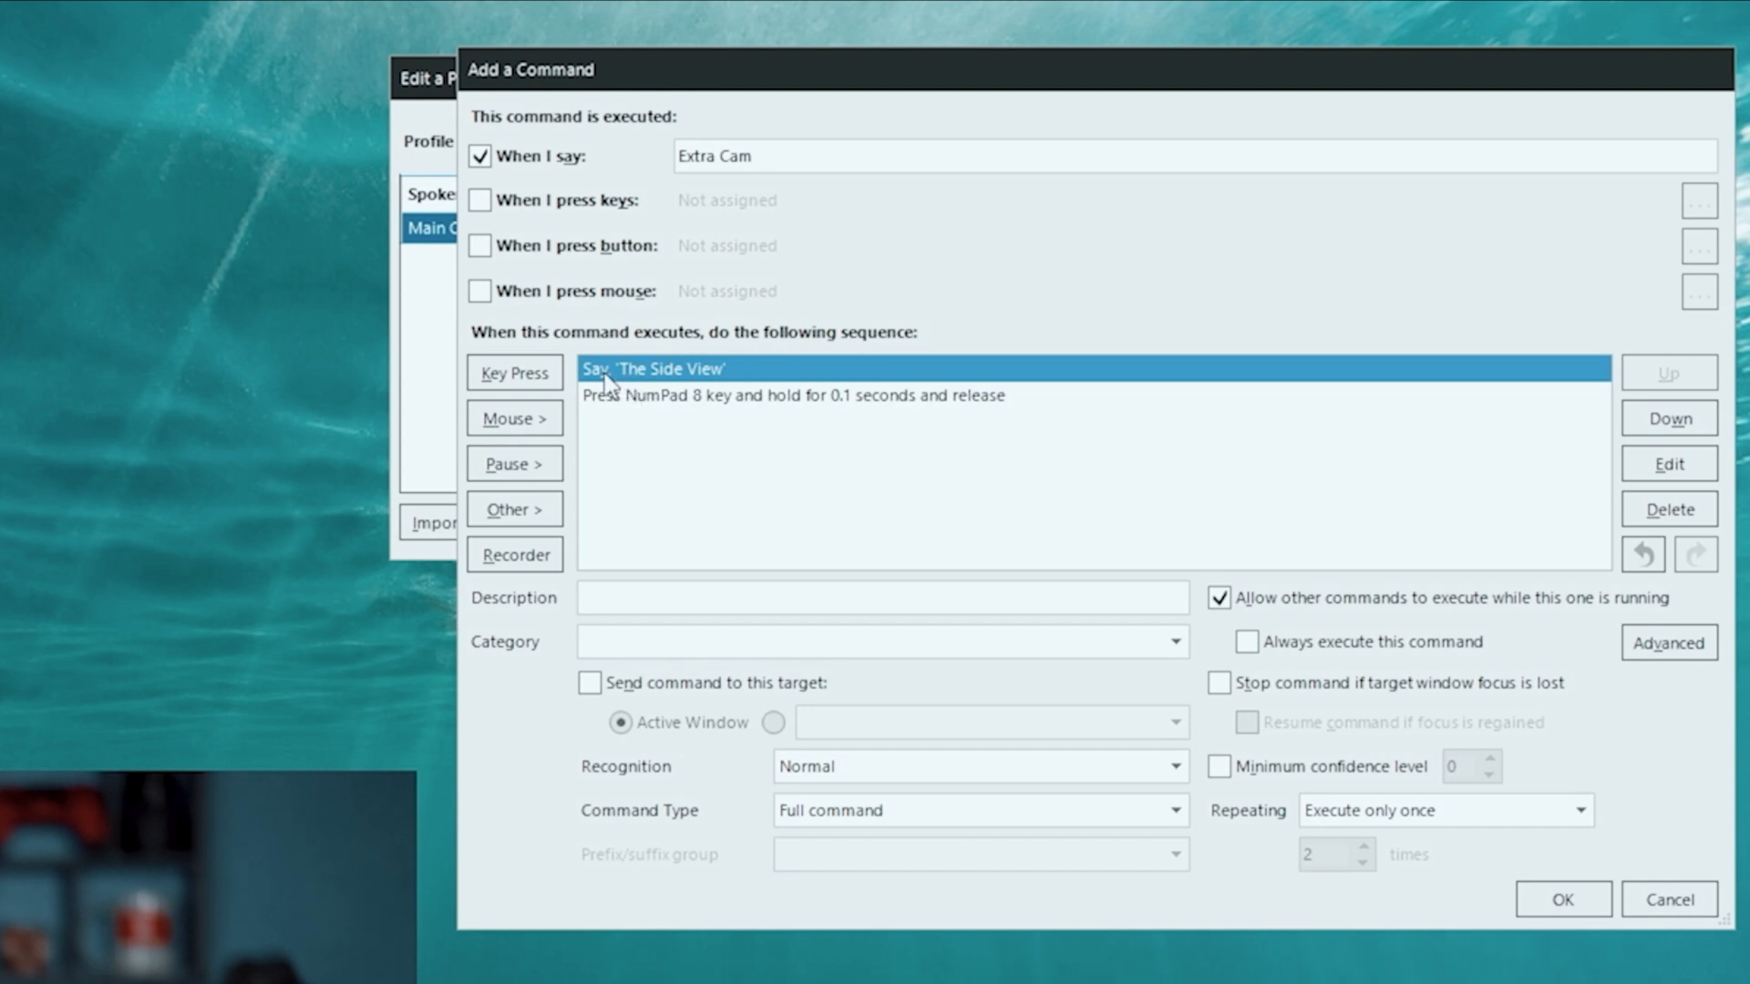
{"action": "mouse_move", "coordinate": [1454, 908]}
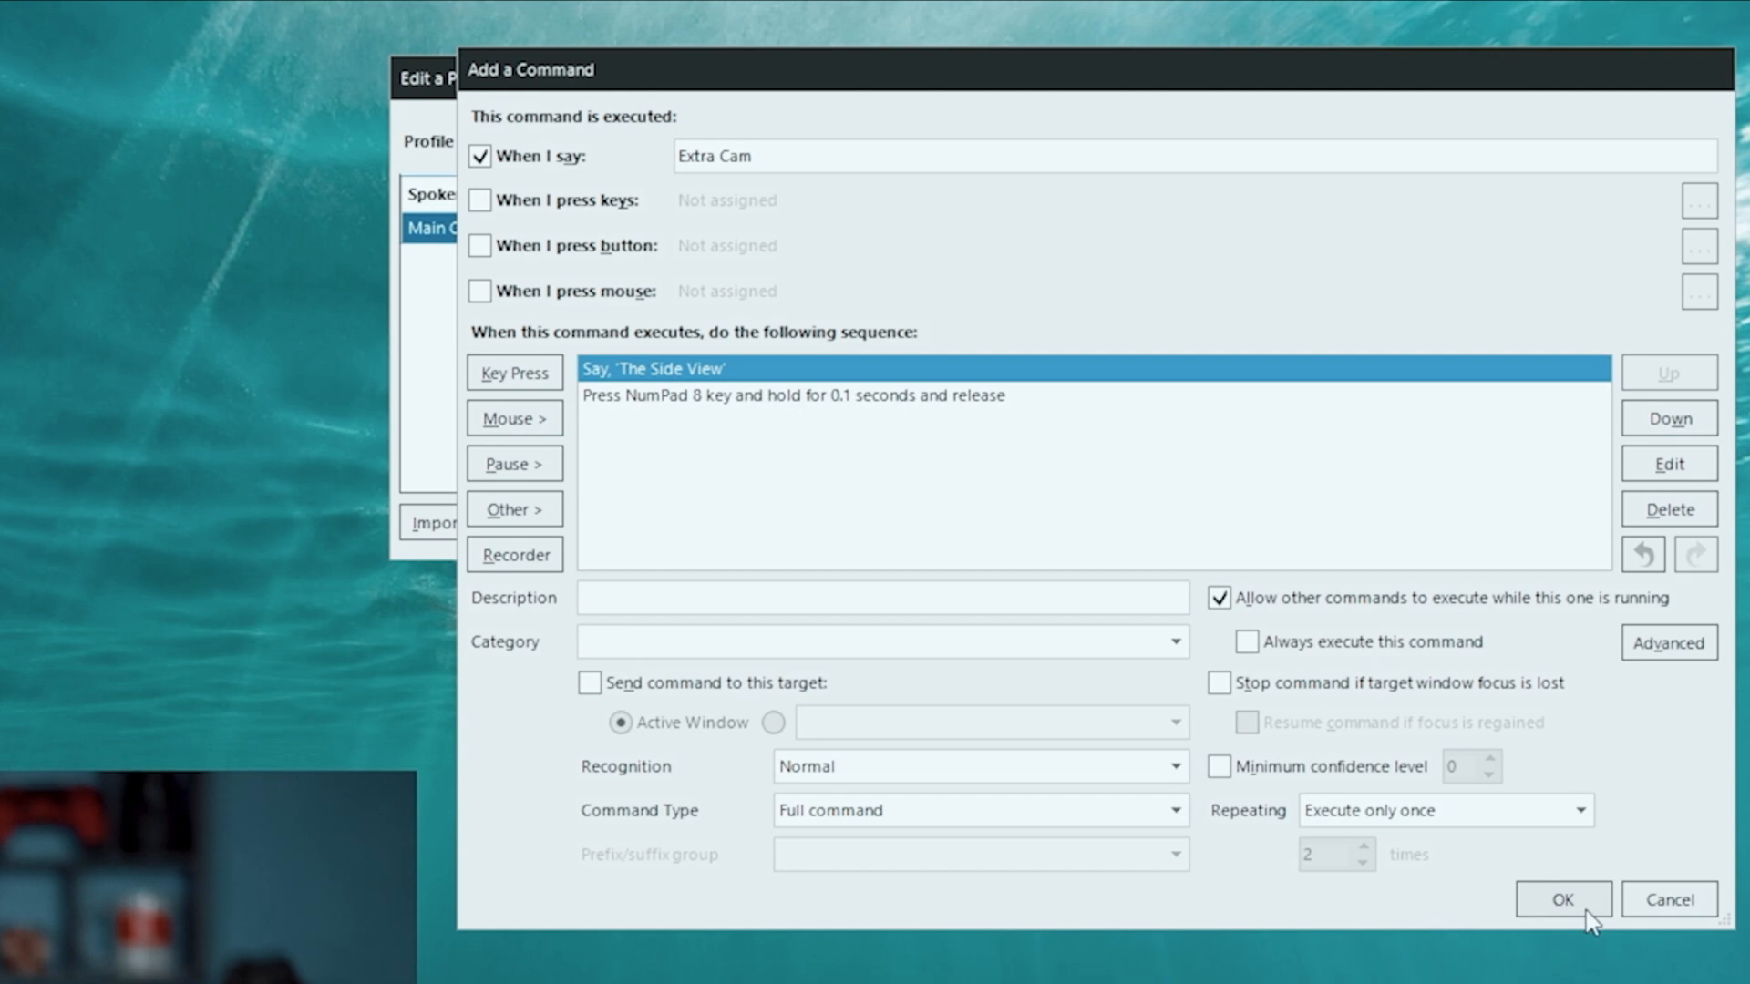
{"action": "left_click", "coordinate": [1563, 899]}
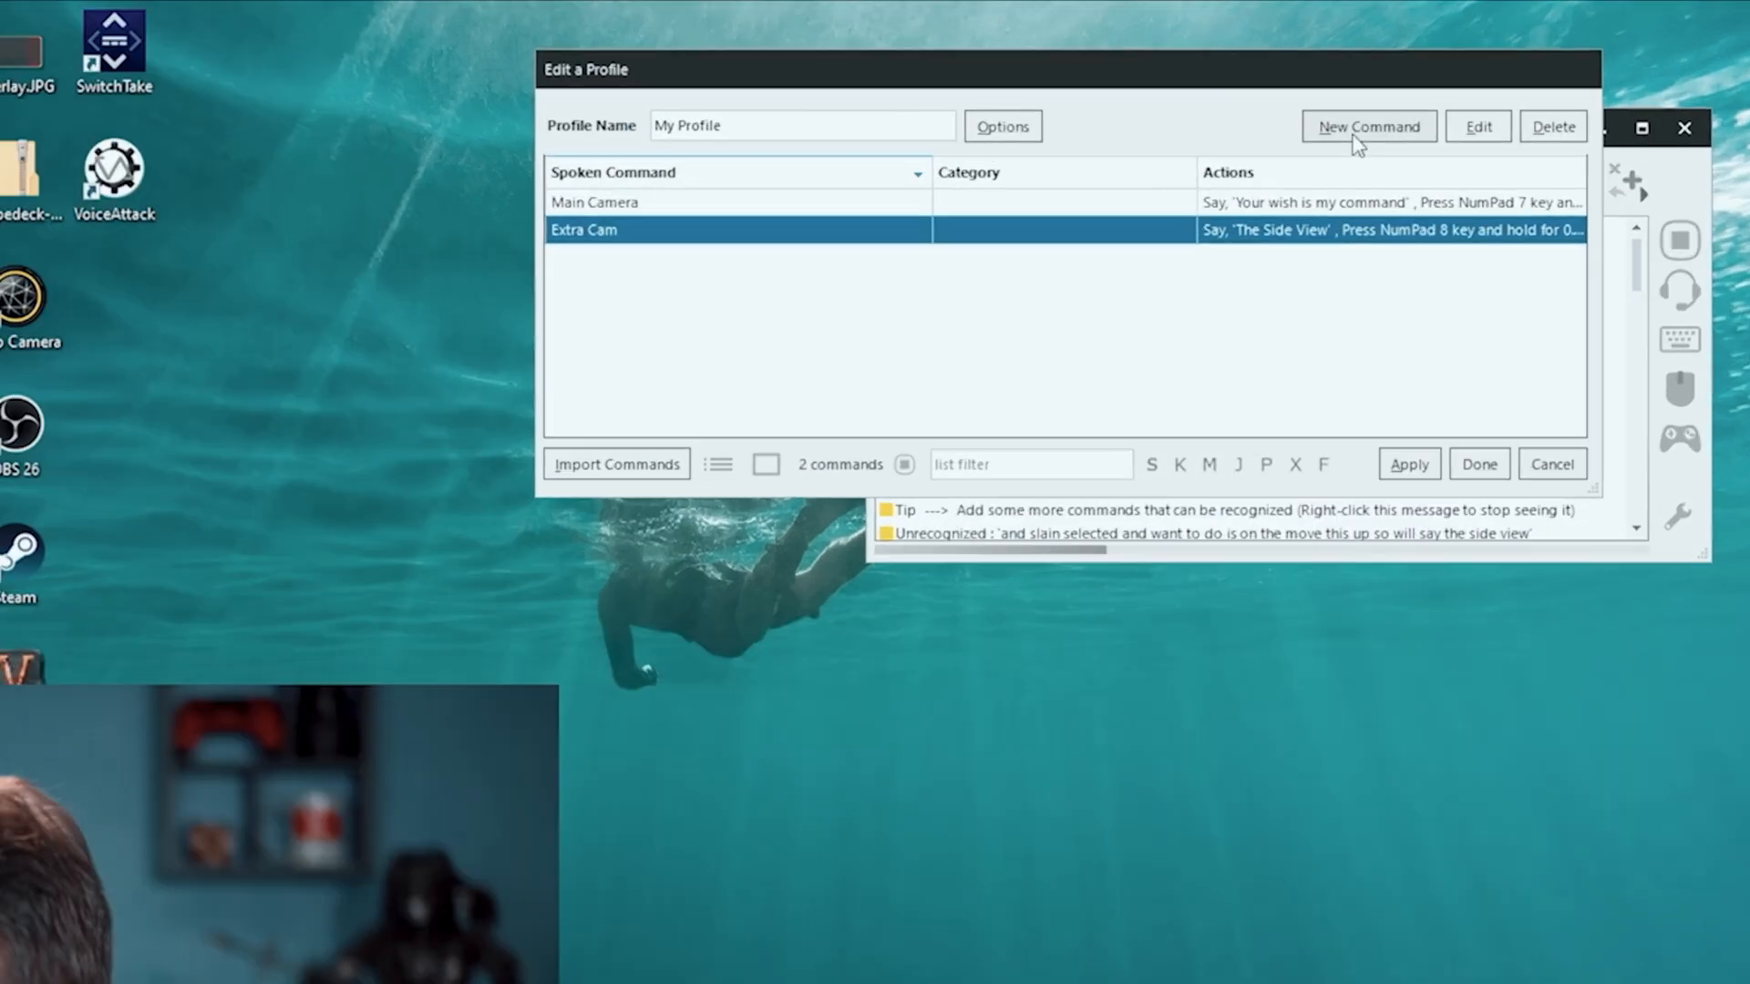
Create a new command named 'Desk Cam' that presses NumPad 9
{"action": "left_click", "coordinate": [1367, 125]}
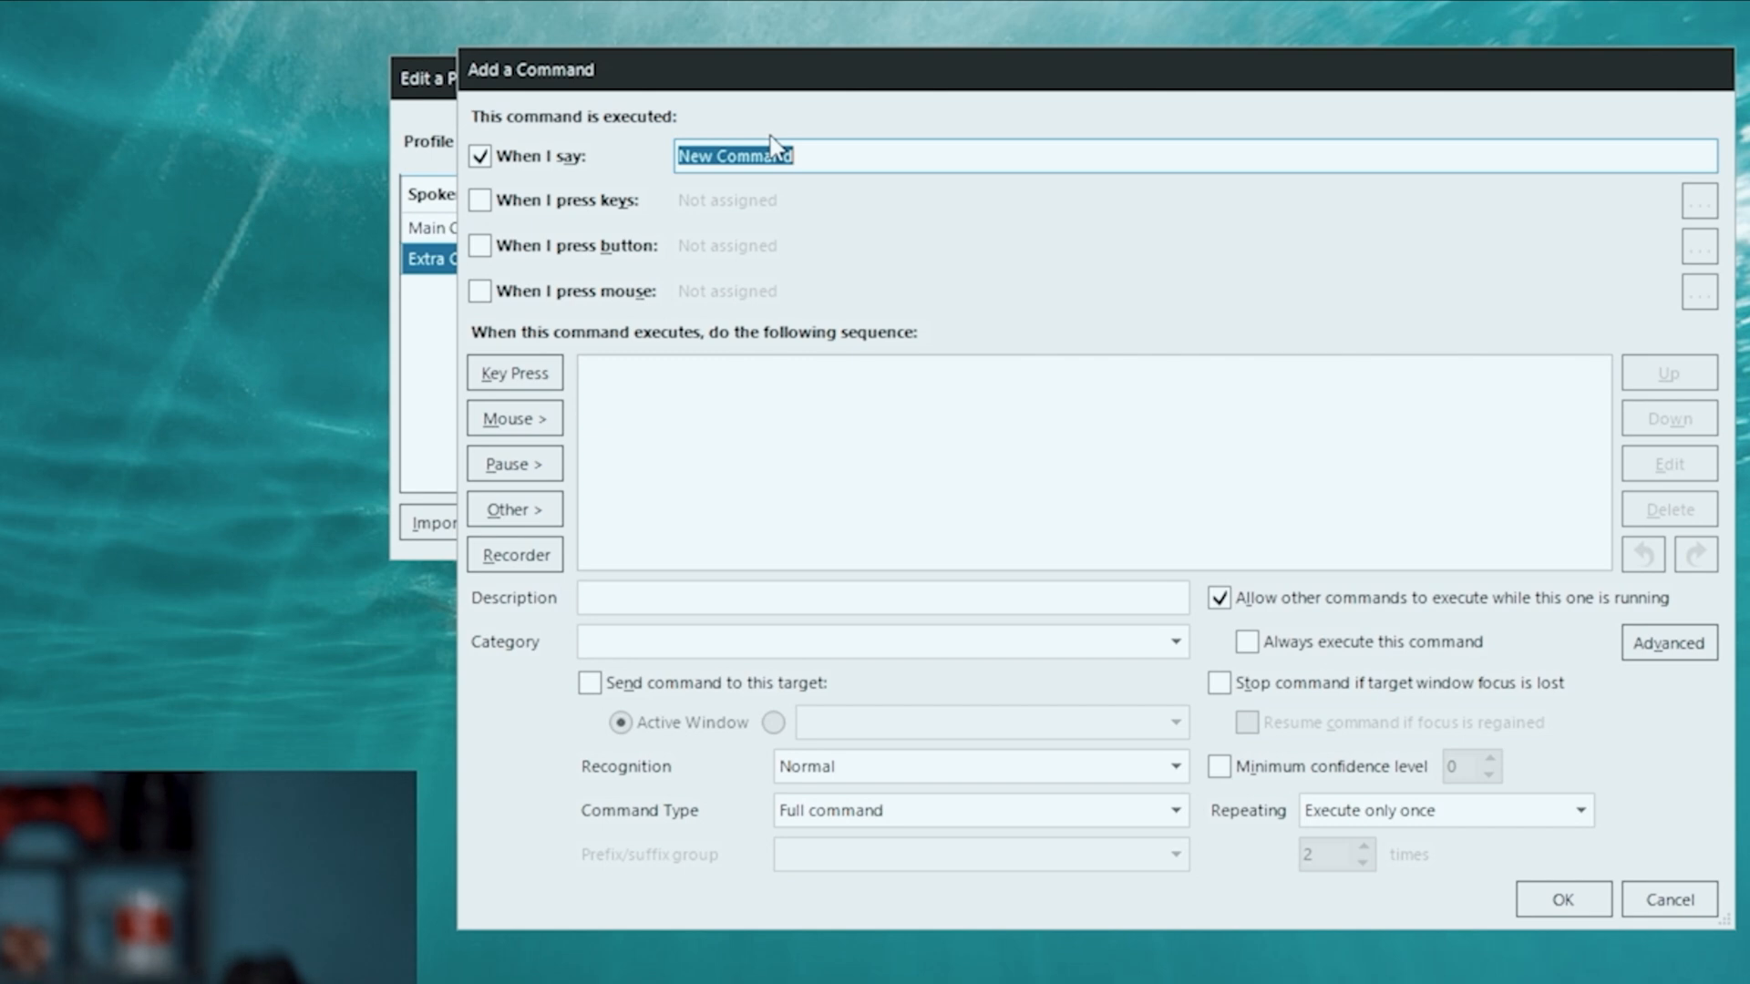
{"action": "type", "text": "Desk Cam"}
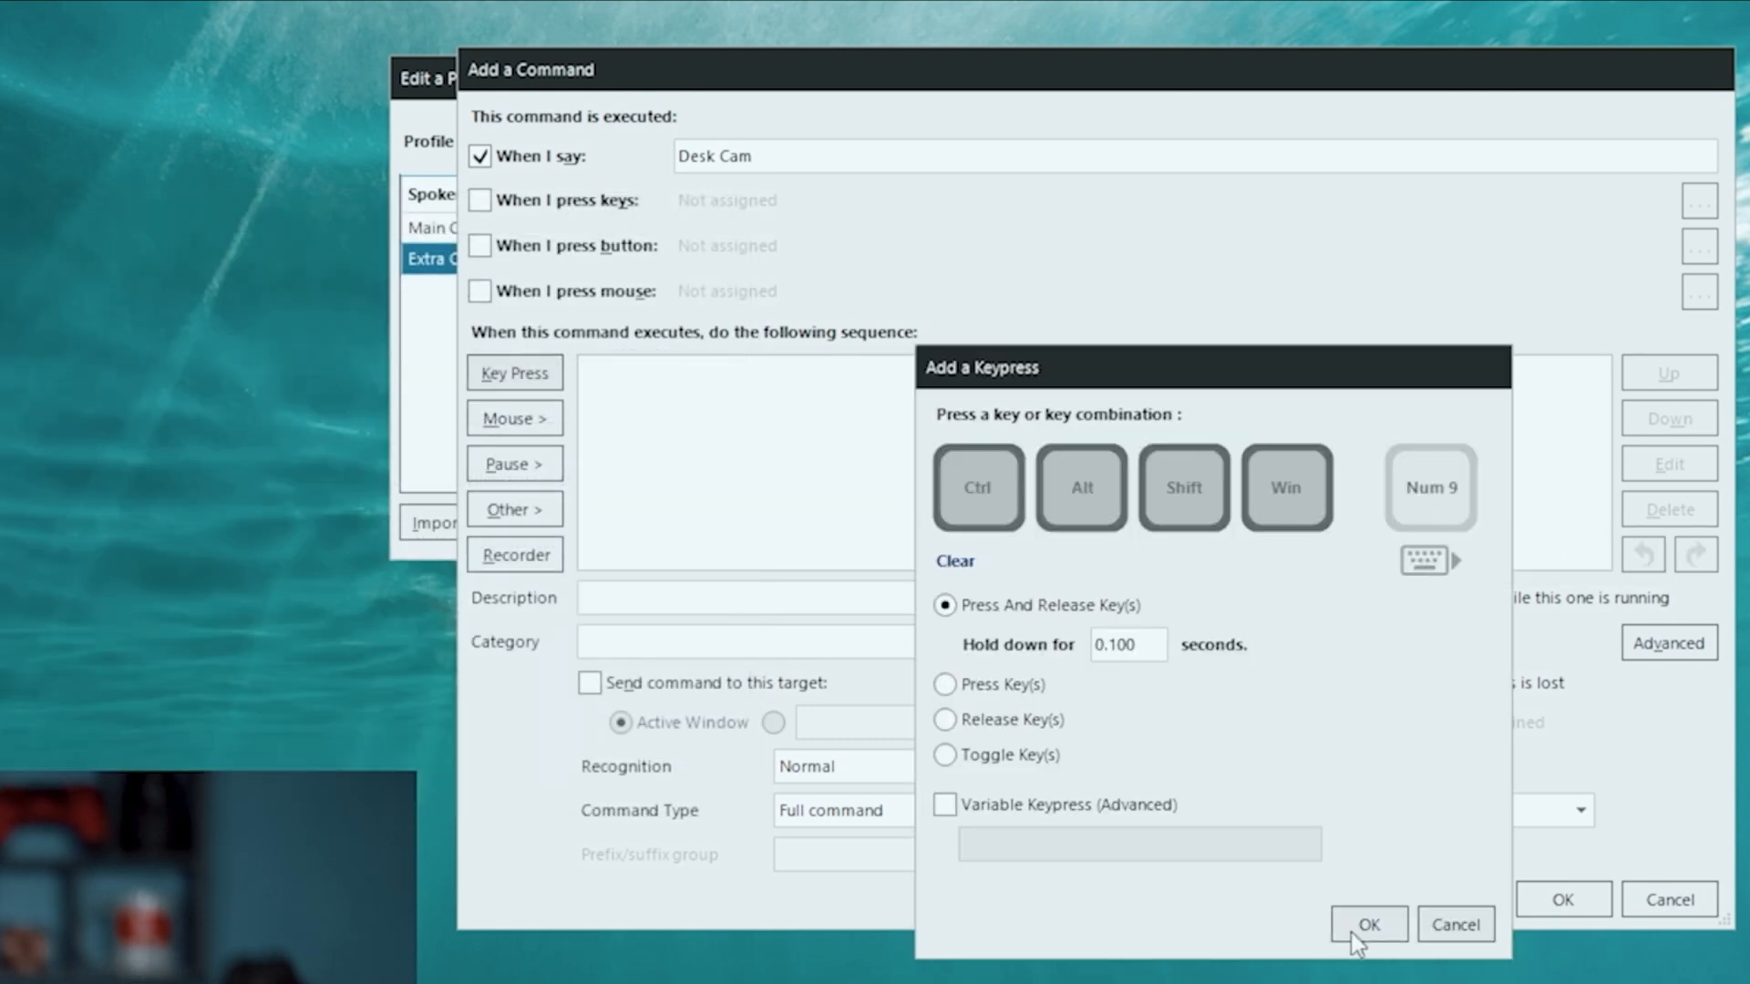
{"action": "left_click", "coordinate": [1367, 924]}
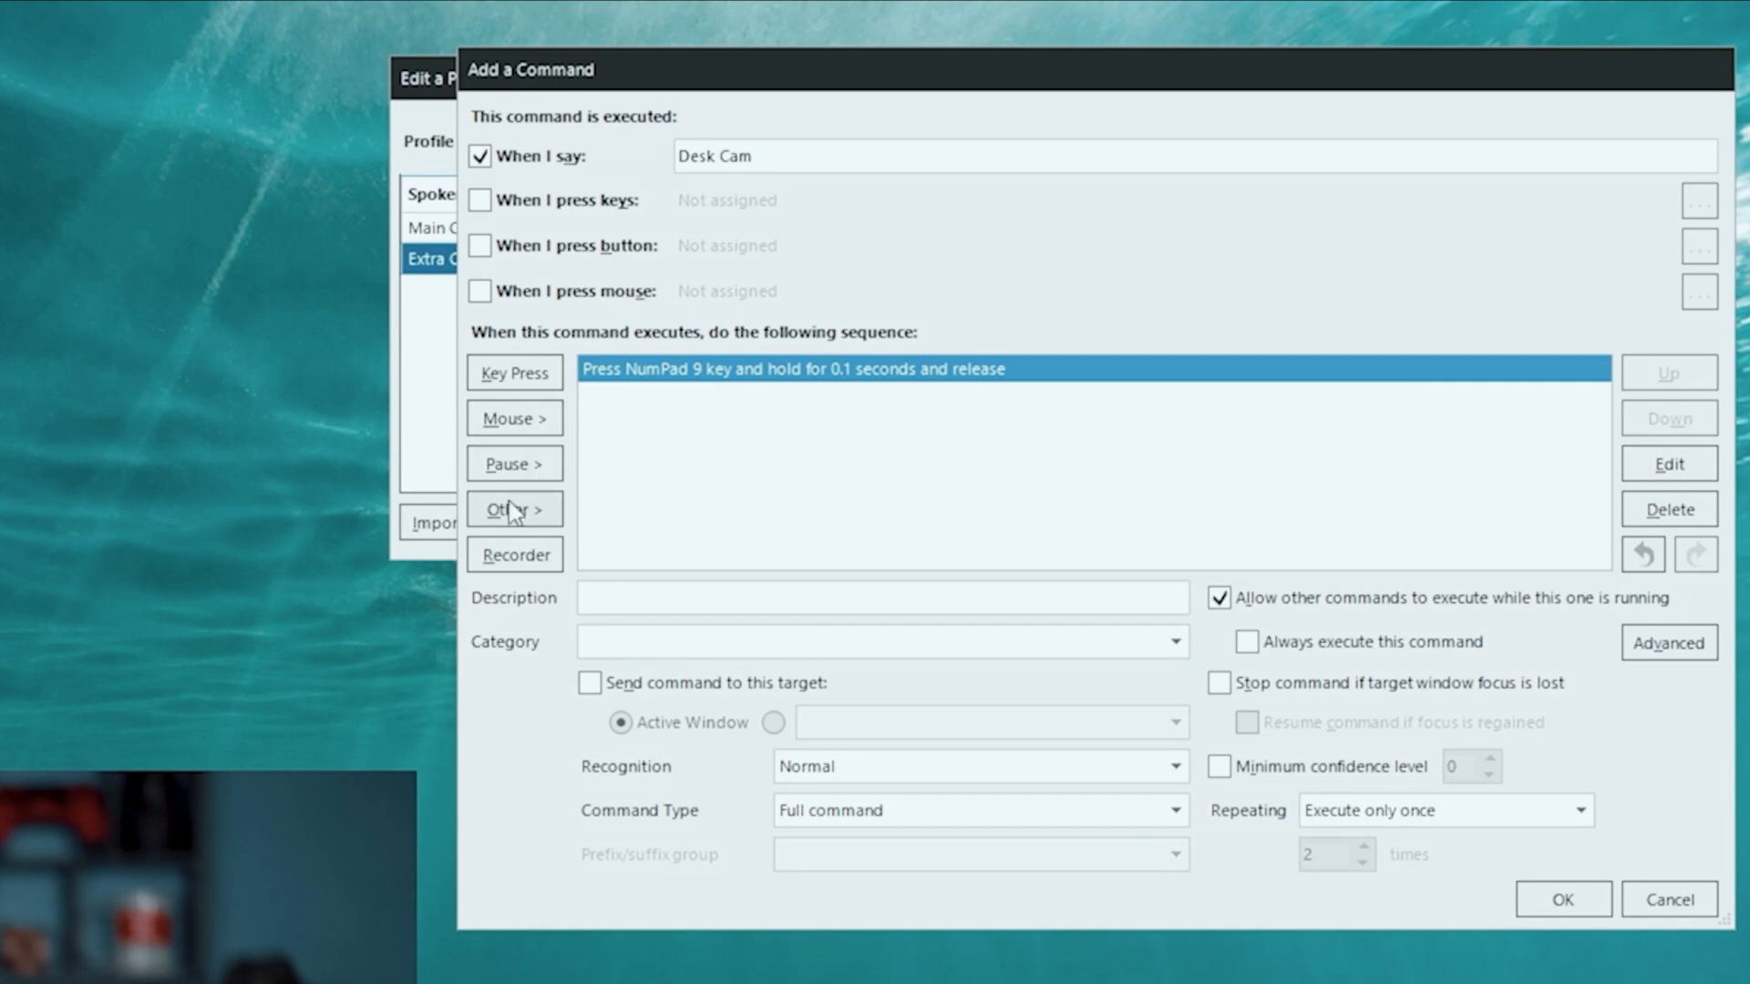
Add text-to-speech 'Finger Taping' ahead of the key press and save the Desk Cam command
{"action": "left_click", "coordinate": [513, 509]}
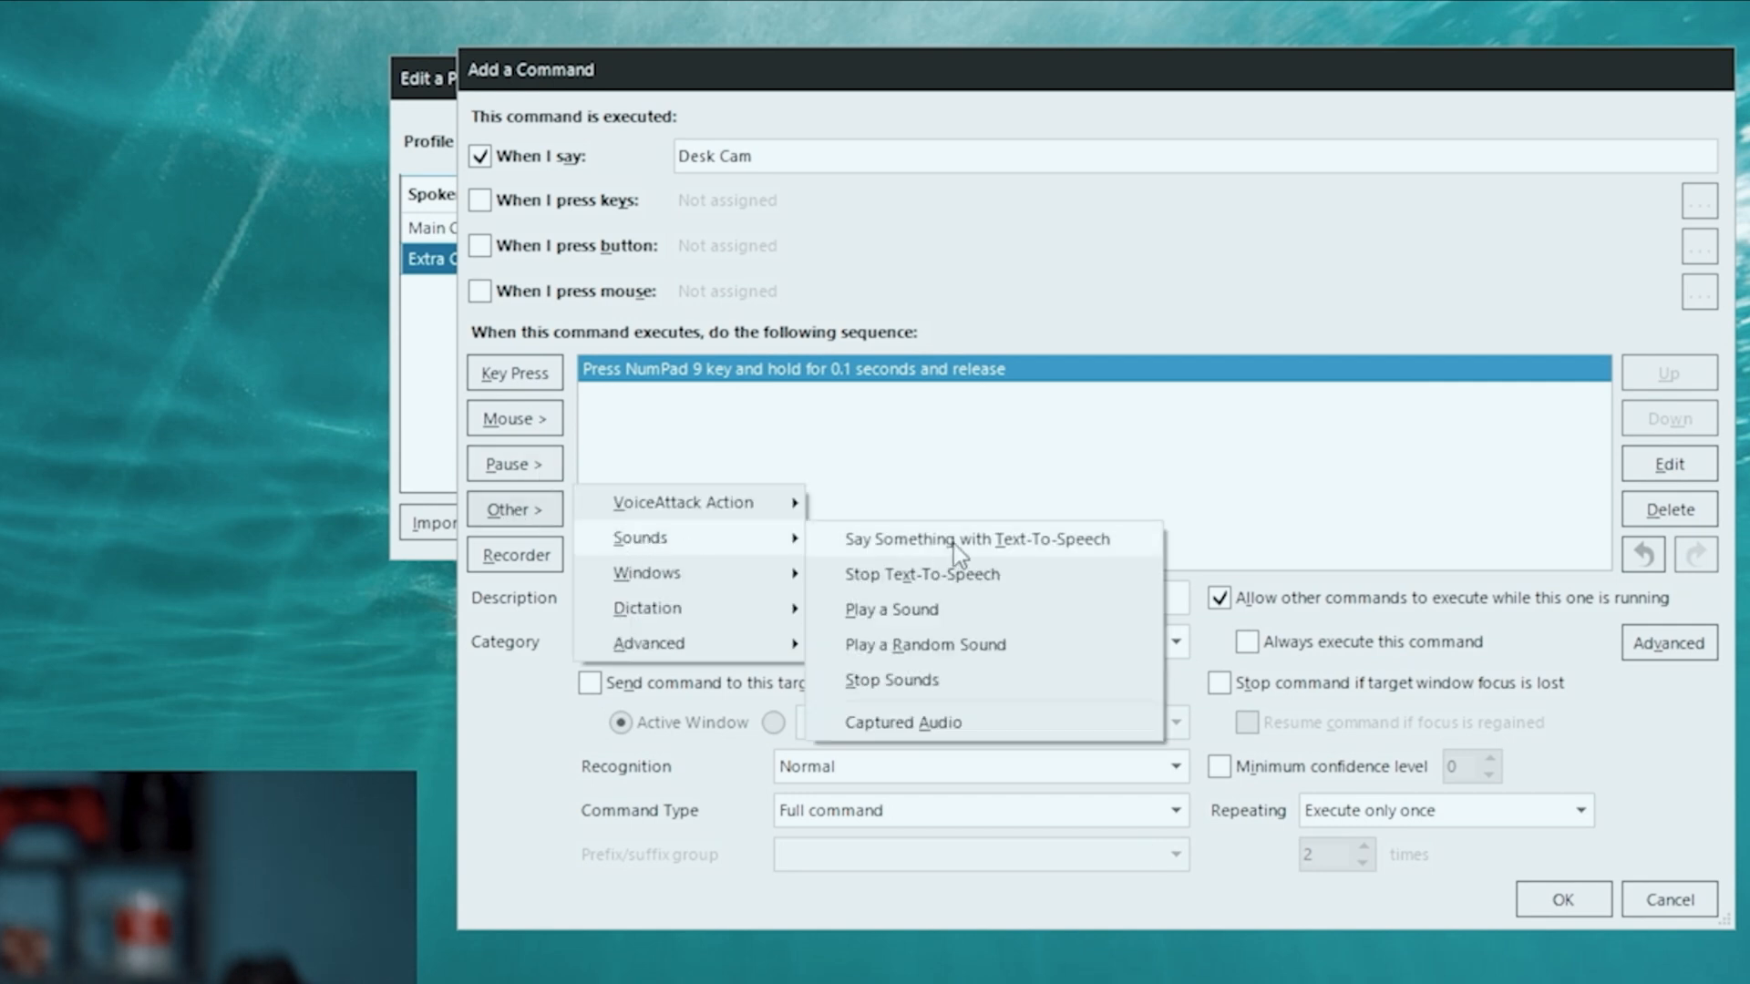
{"action": "left_click", "coordinate": [973, 540]}
{"action": "type", "text": "Finger Taping"}
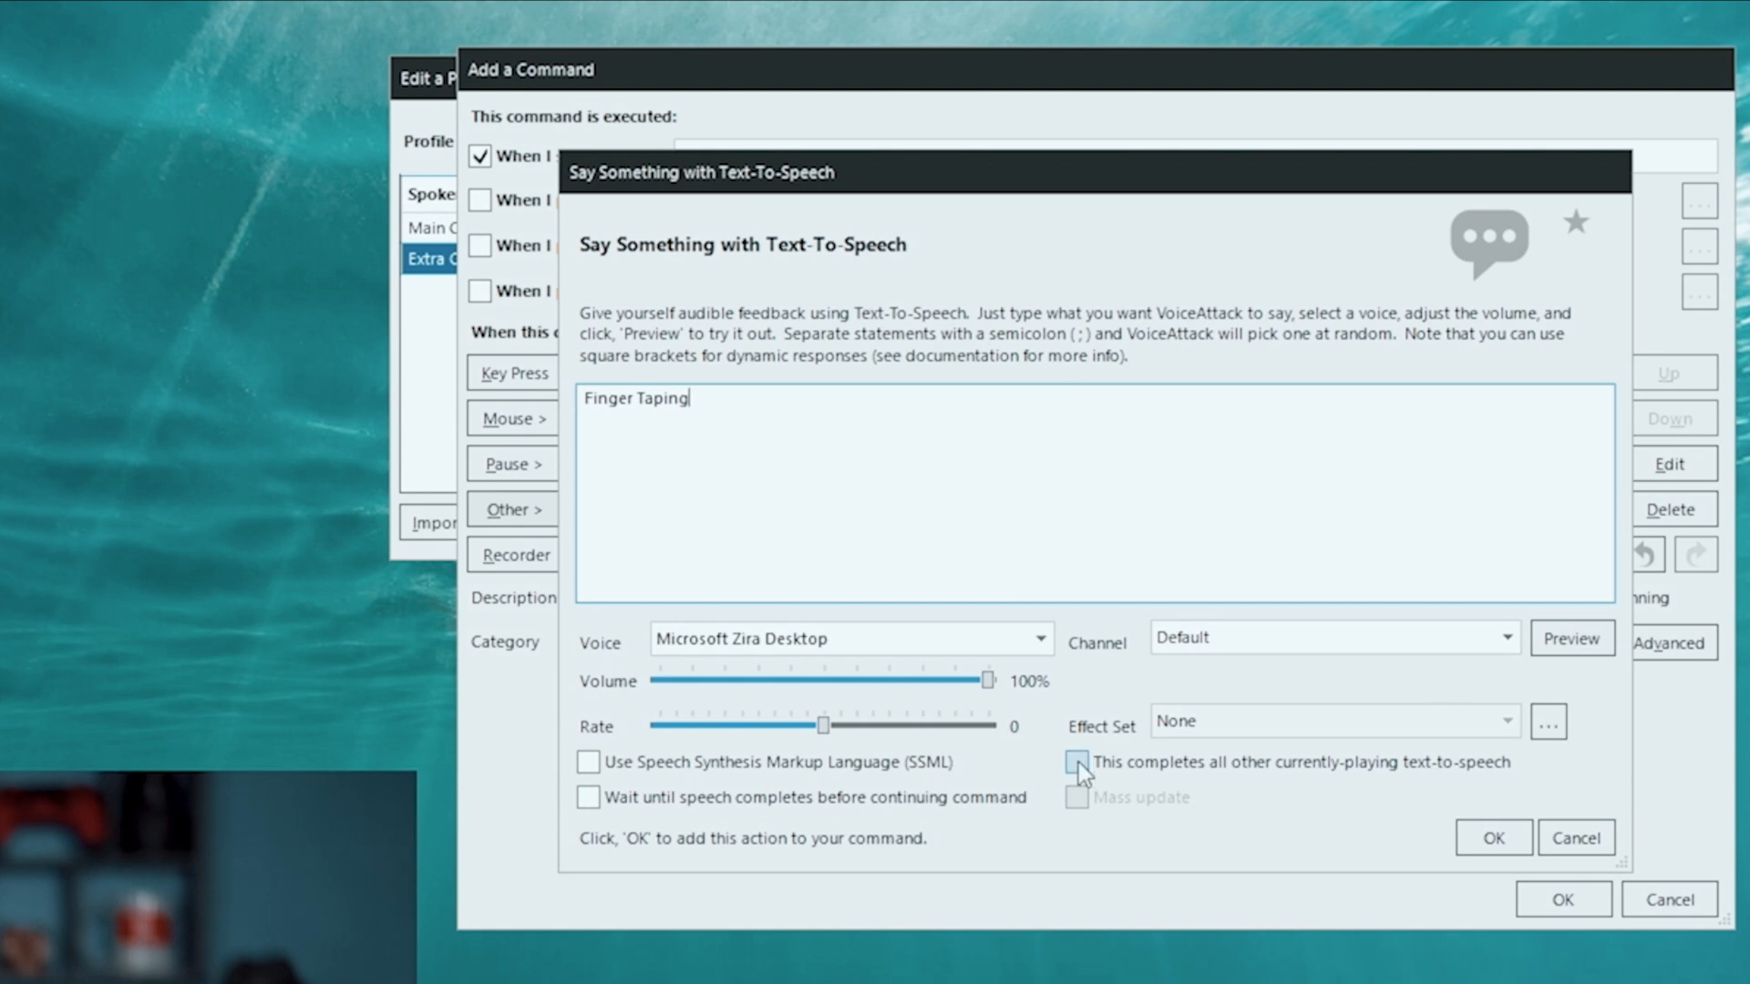
{"action": "left_click", "coordinate": [1493, 839]}
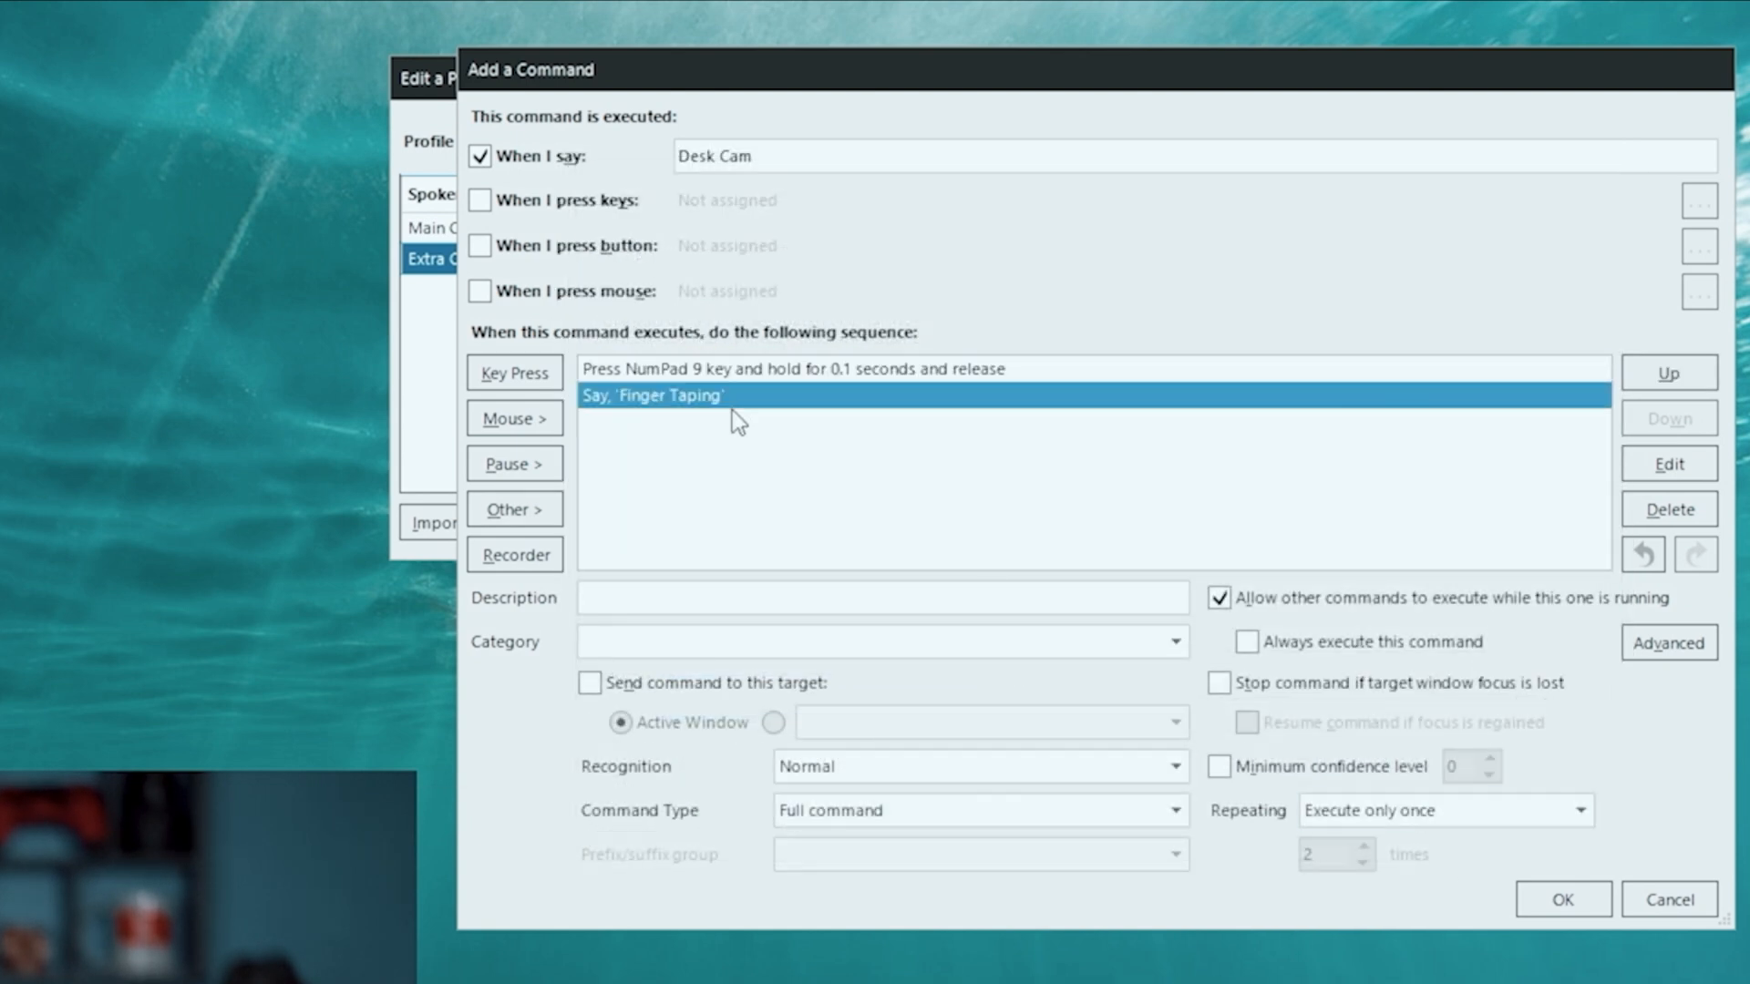
{"action": "left_click", "coordinate": [1668, 372]}
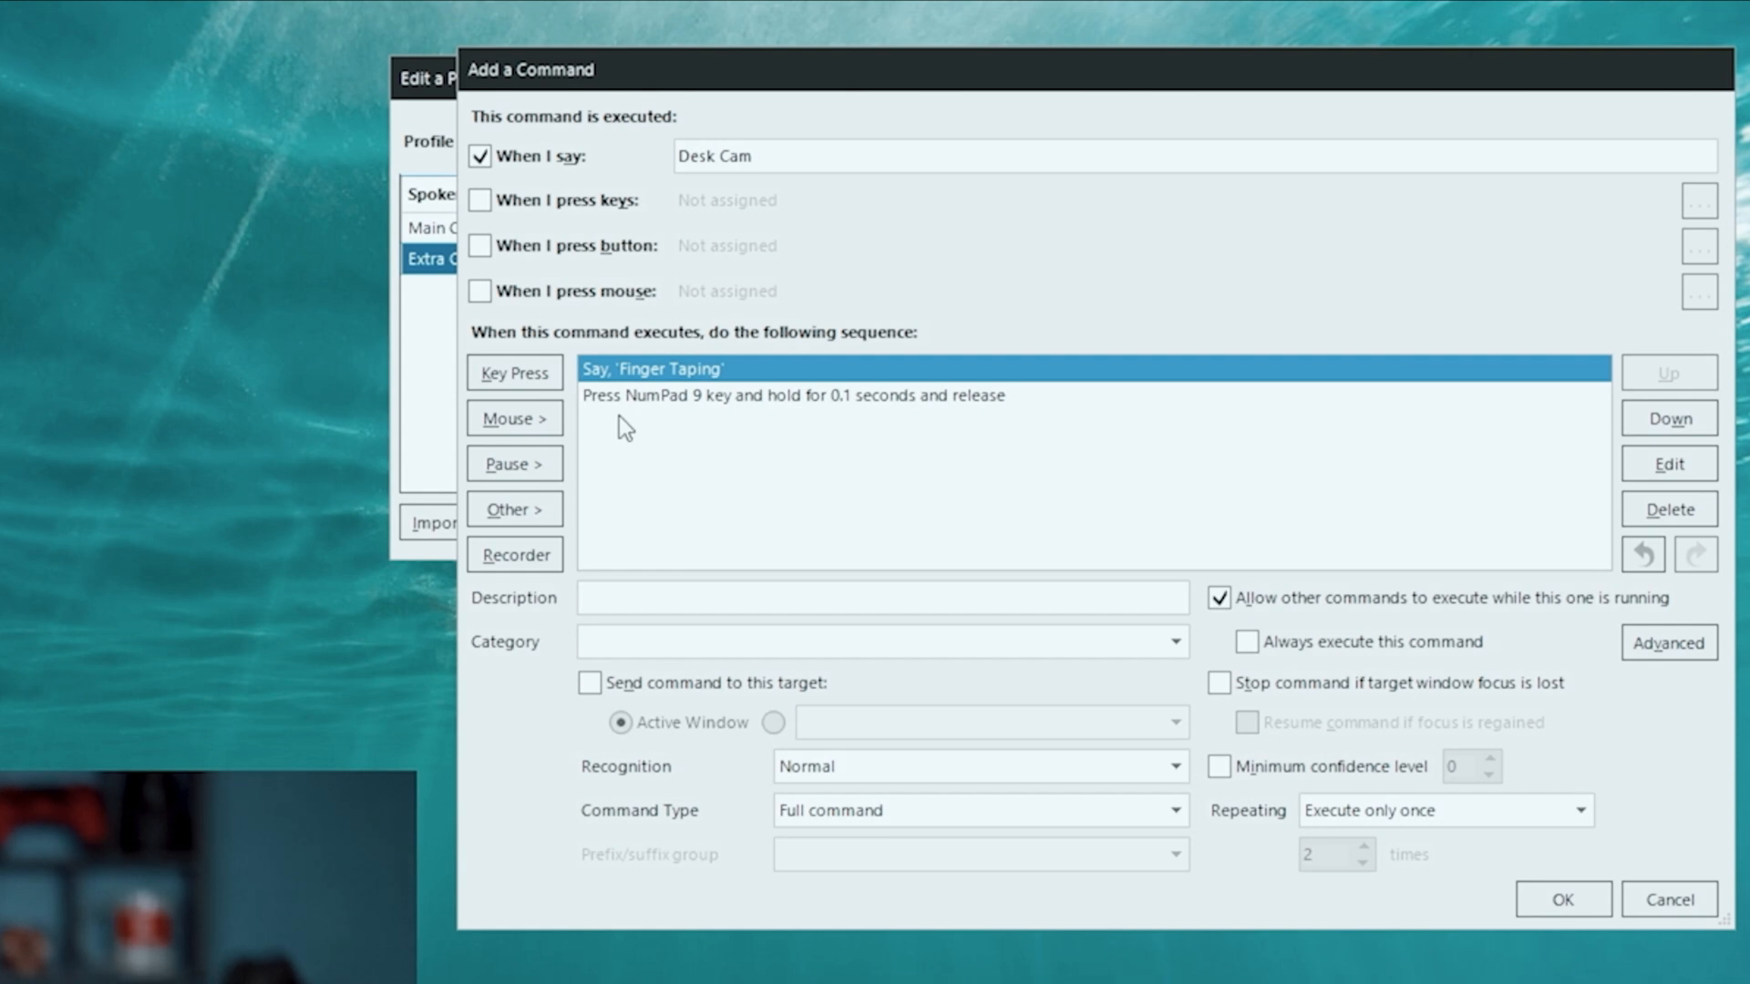
{"action": "left_click", "coordinate": [1562, 899]}
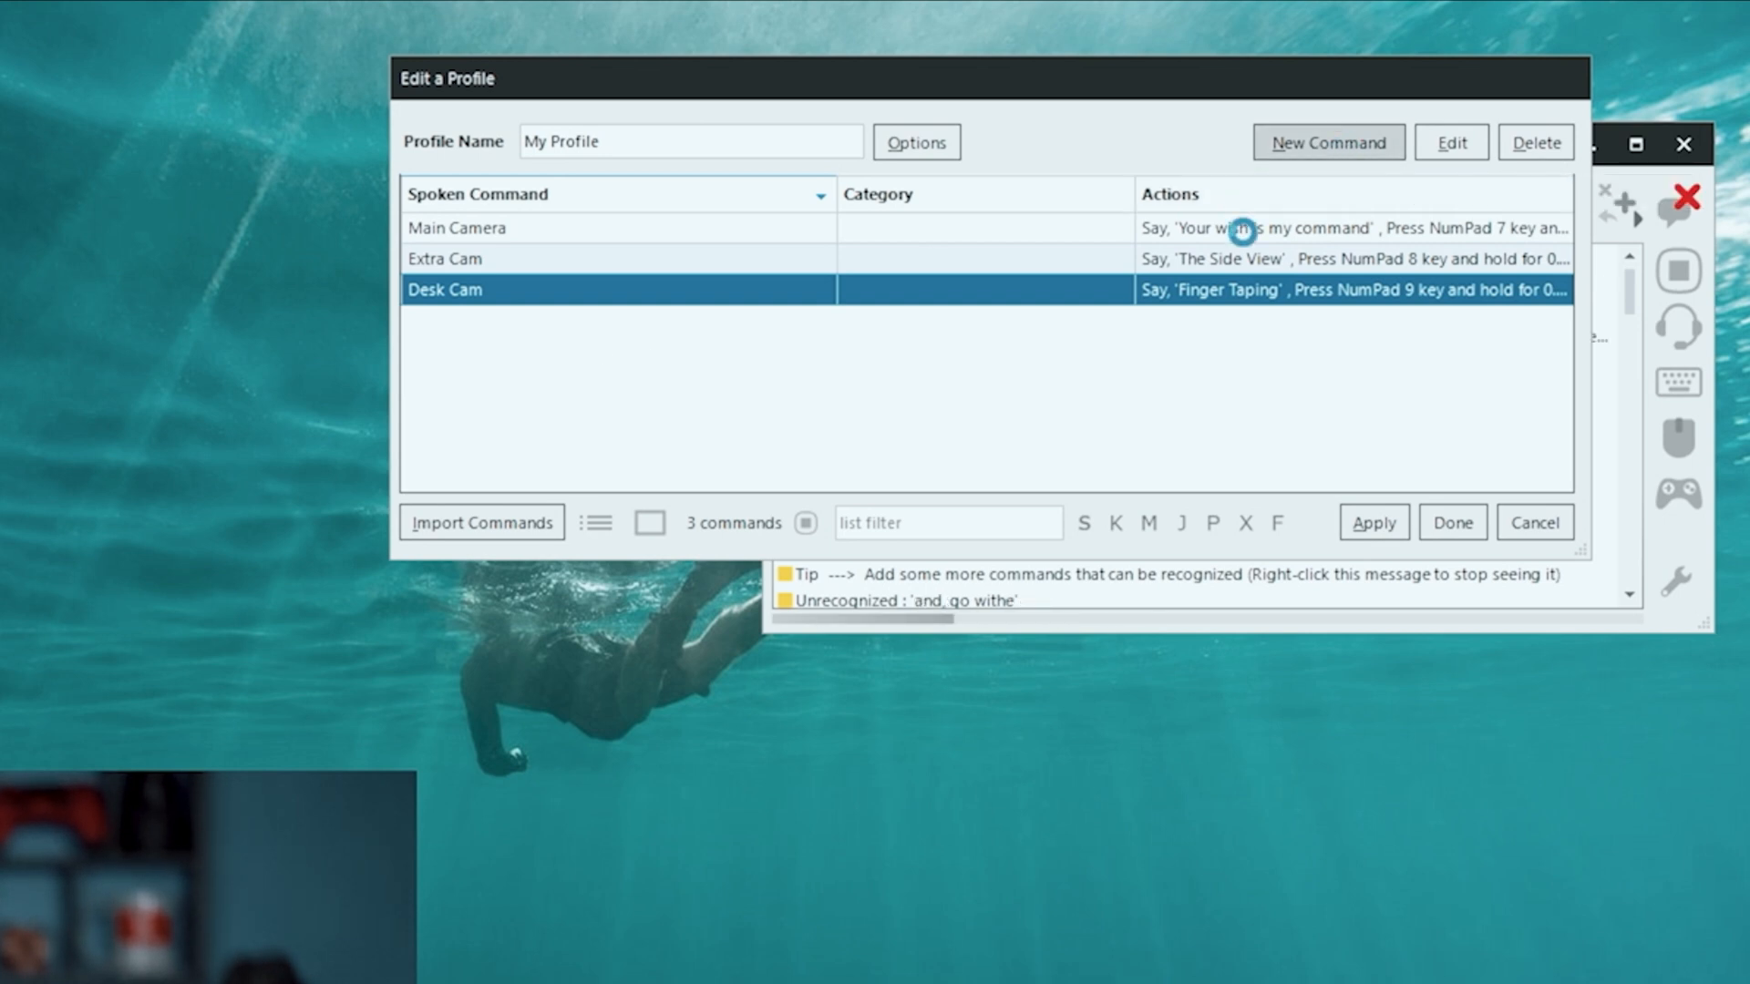
Create a new command named 'Tutorial' that presses NumPad 5
{"action": "left_click", "coordinate": [1329, 142]}
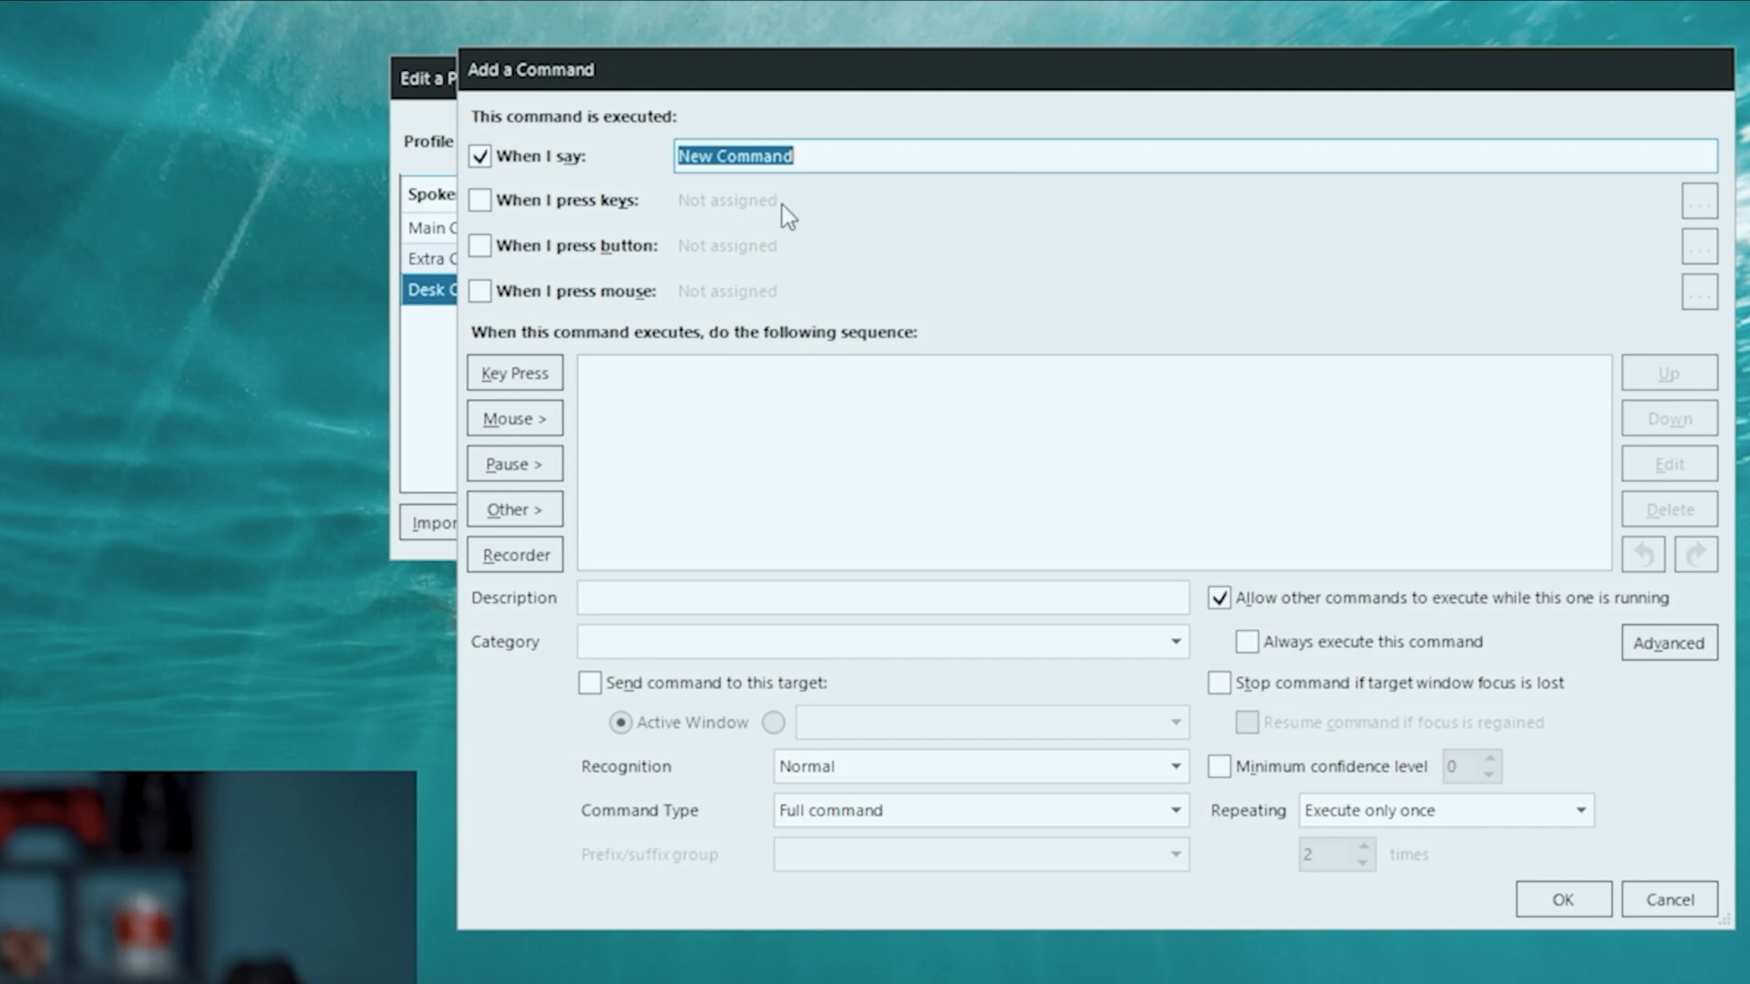
{"action": "type", "text": "Tutorial"}
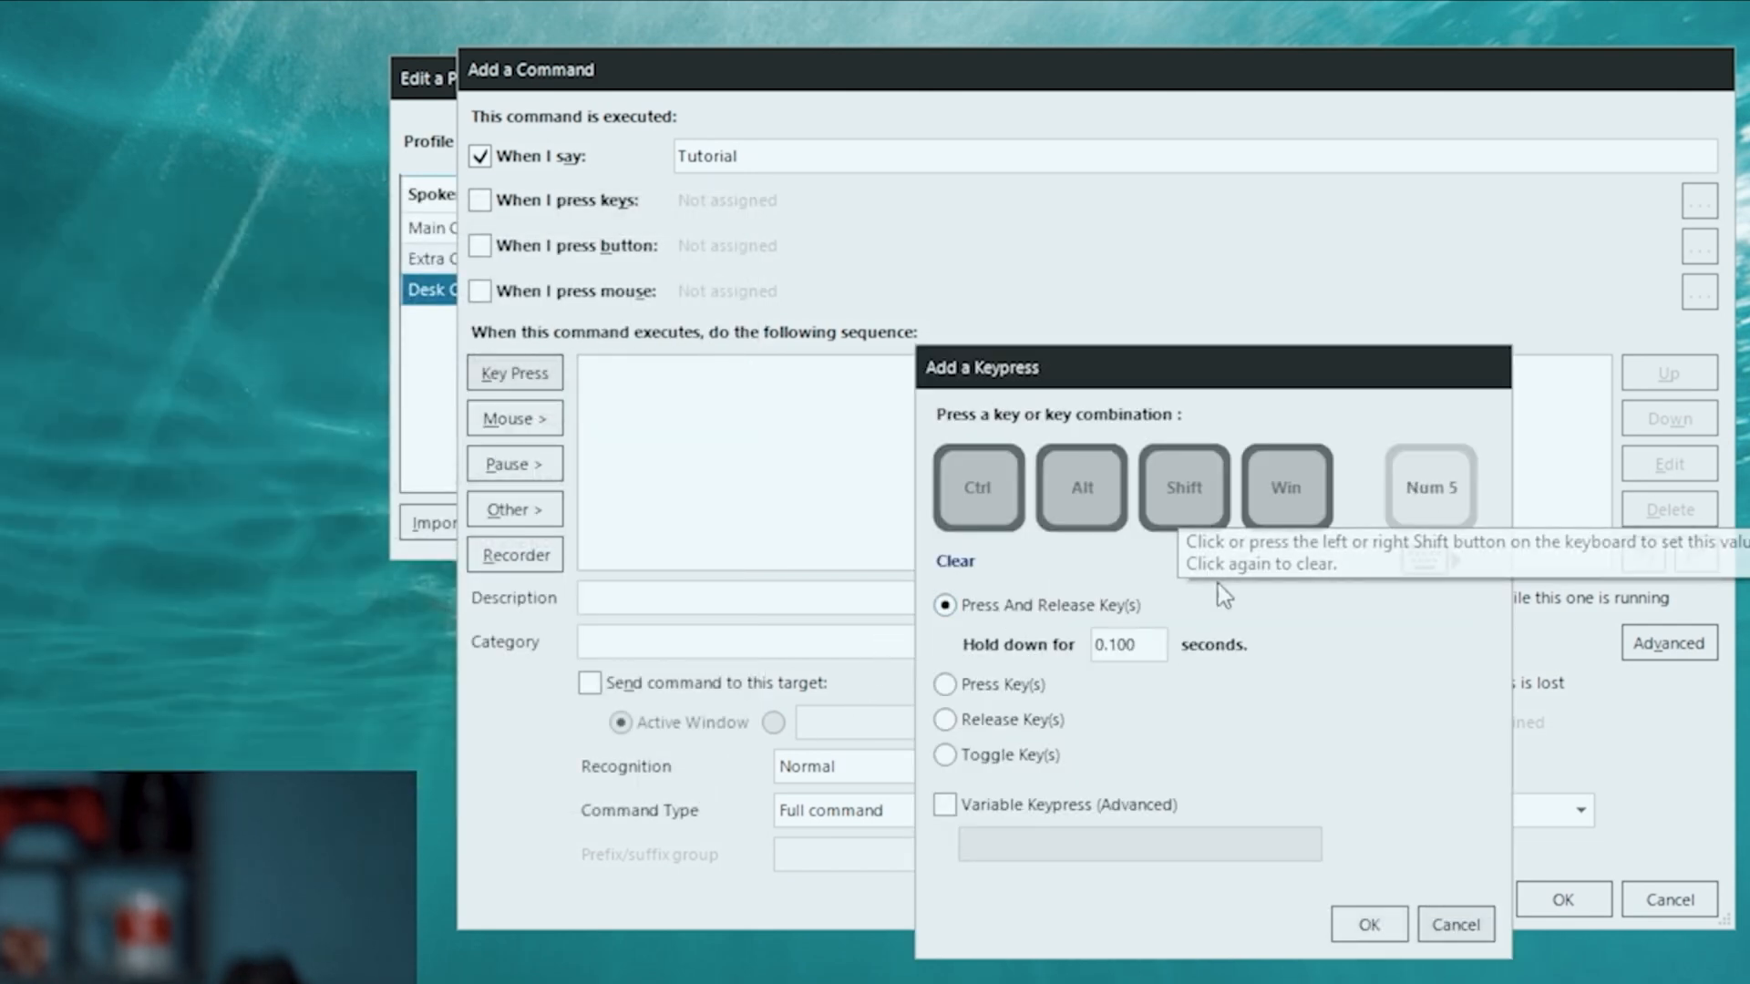
{"action": "left_click", "coordinate": [1367, 925]}
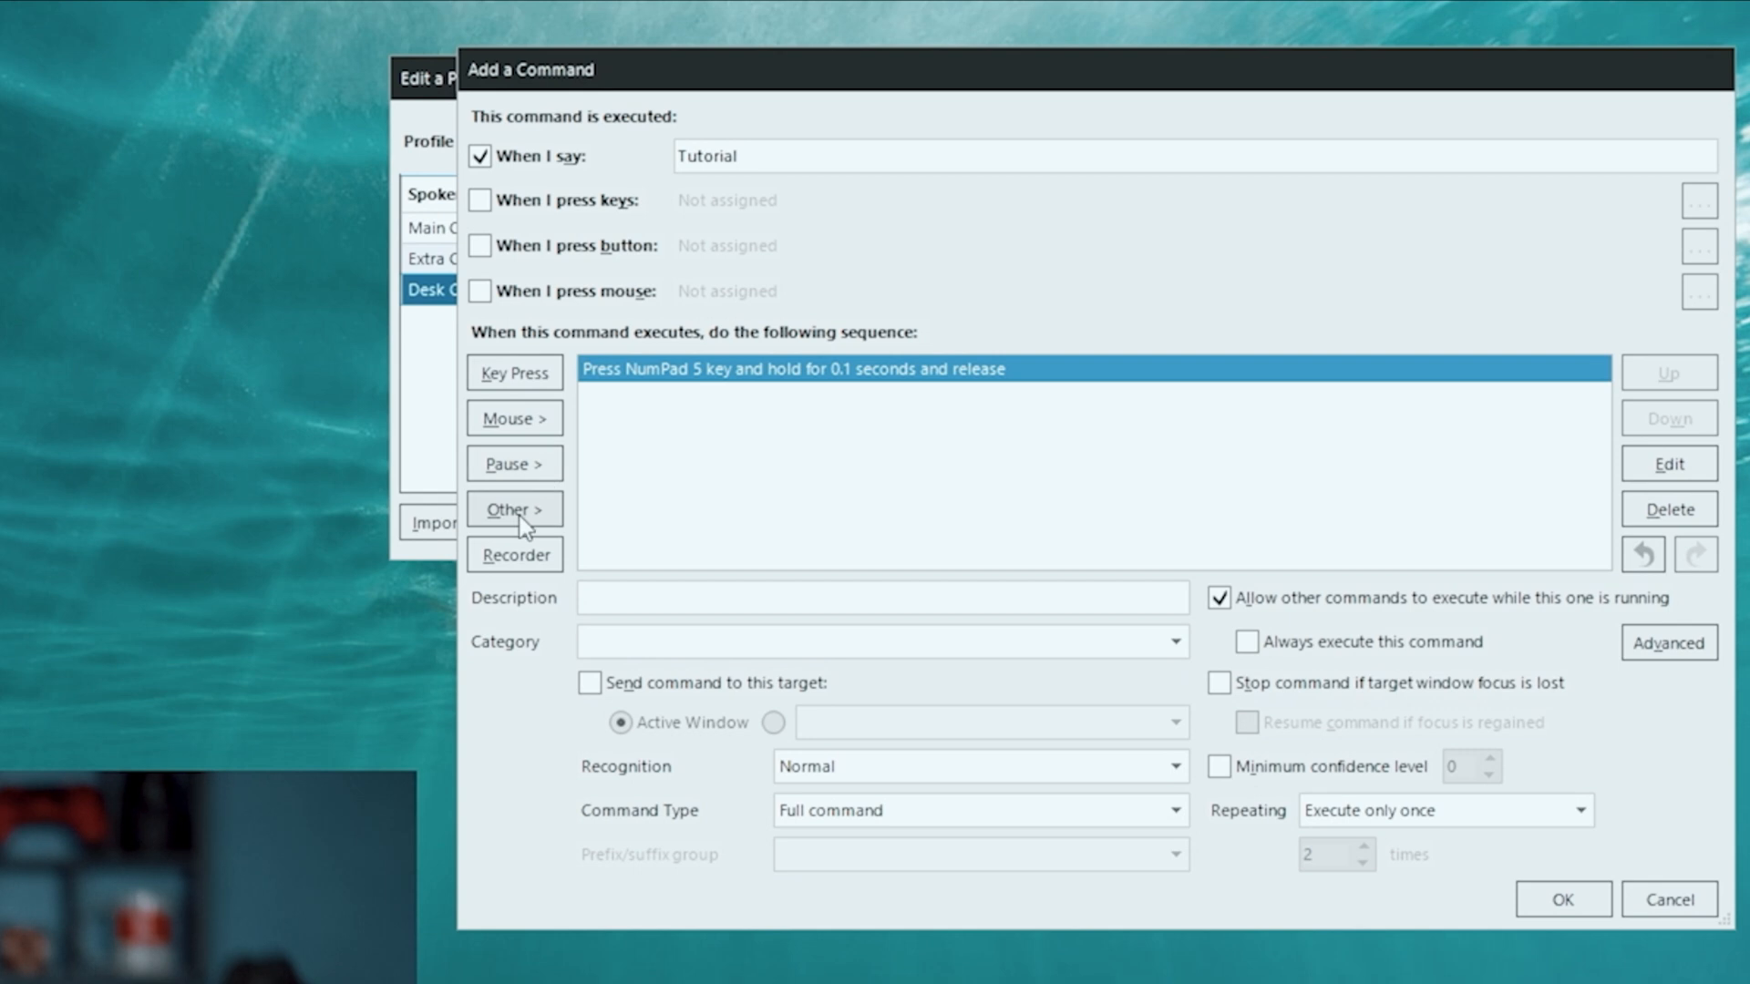
Add text-to-speech 'Lets do some Learning' that interrupts other speech, placed ahead of the key press
{"action": "left_click", "coordinate": [512, 509]}
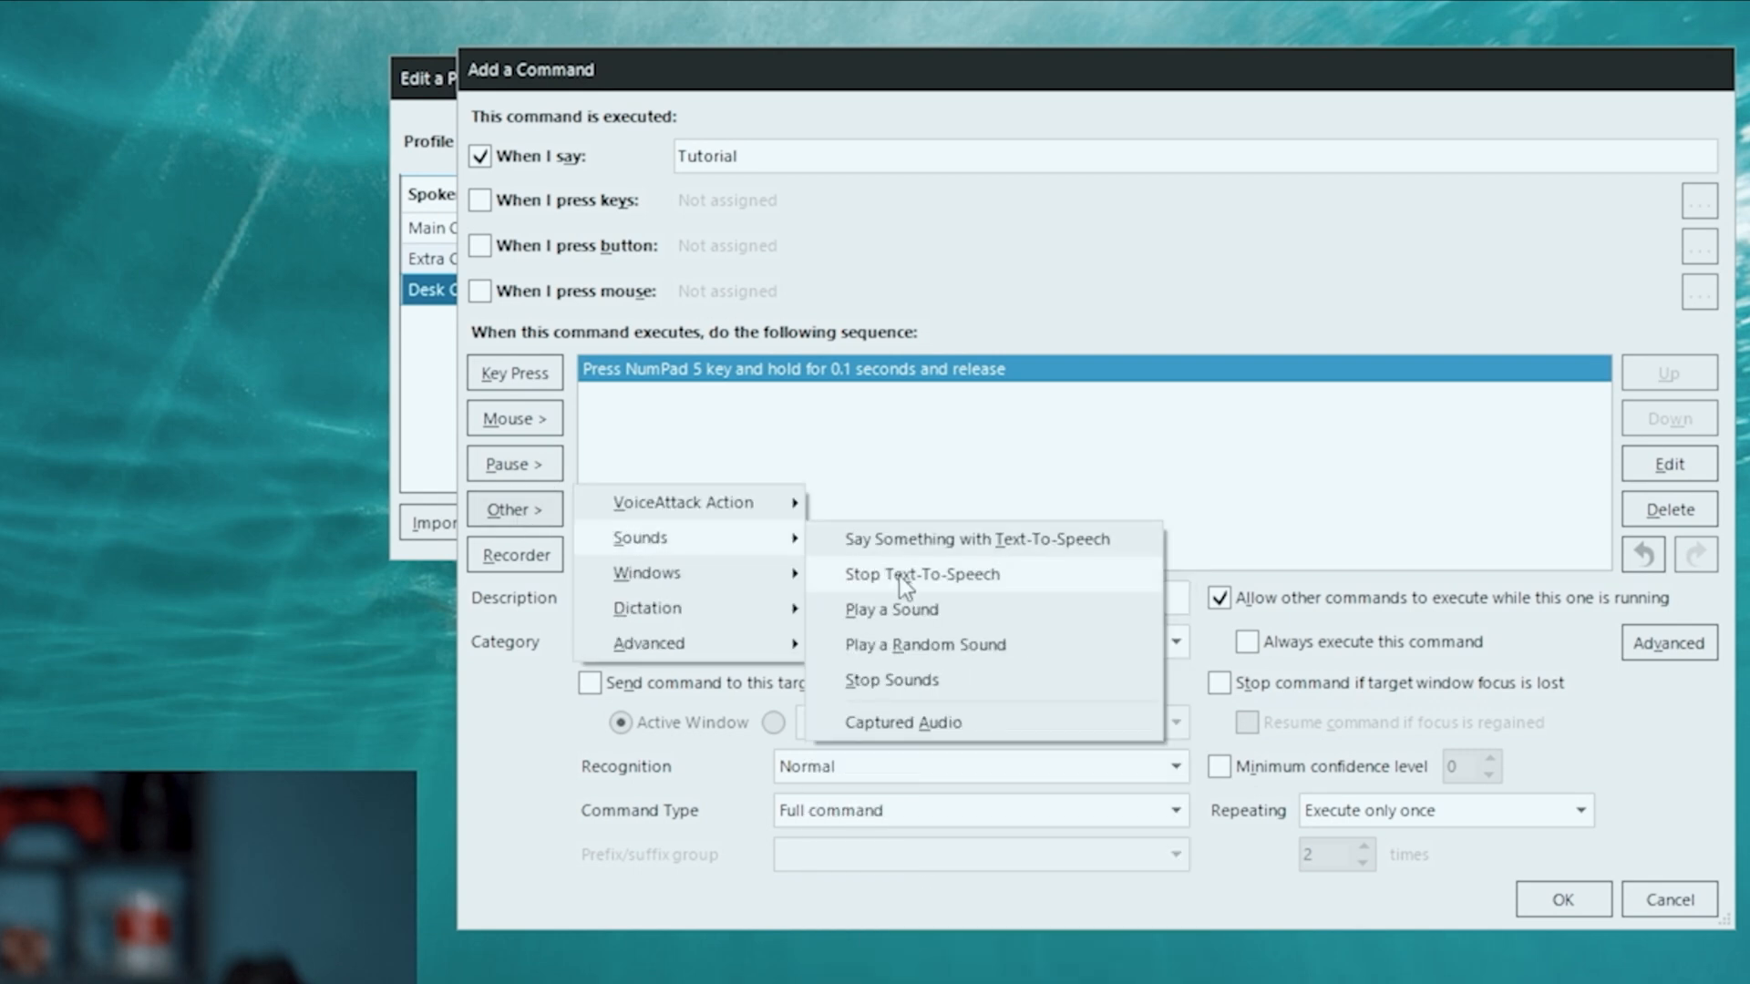
{"action": "left_click", "coordinate": [973, 540]}
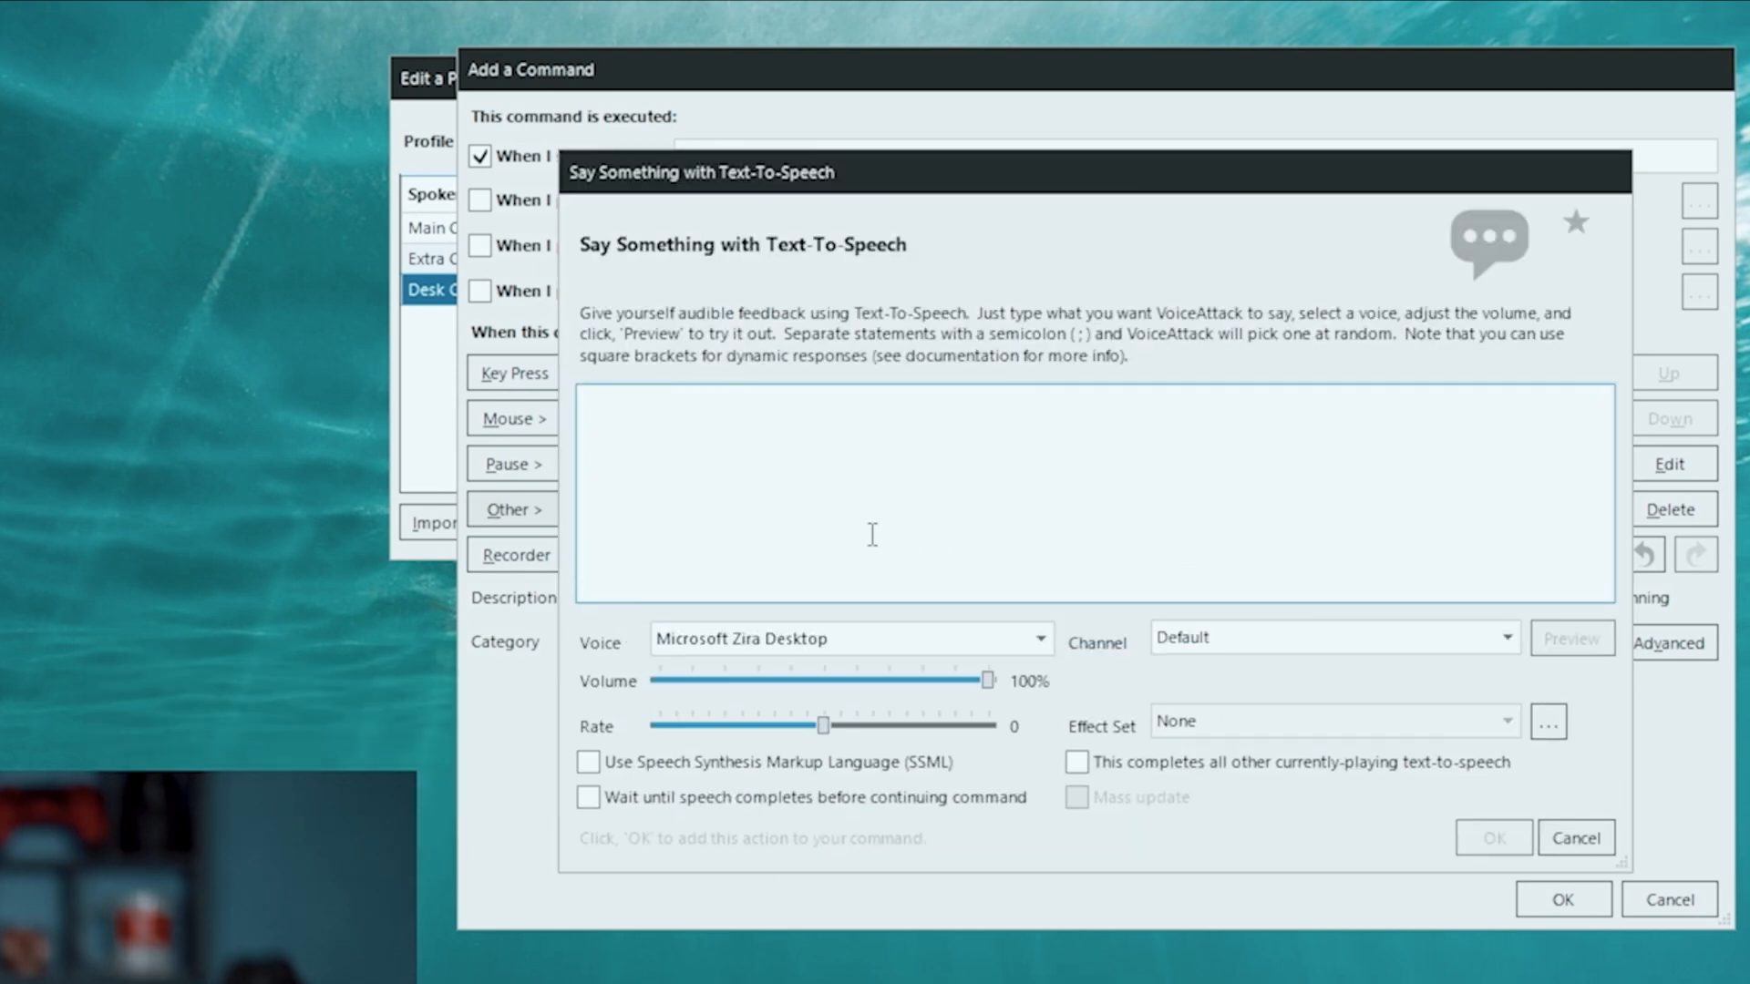
{"action": "type", "text": "Lets do some Lea"}
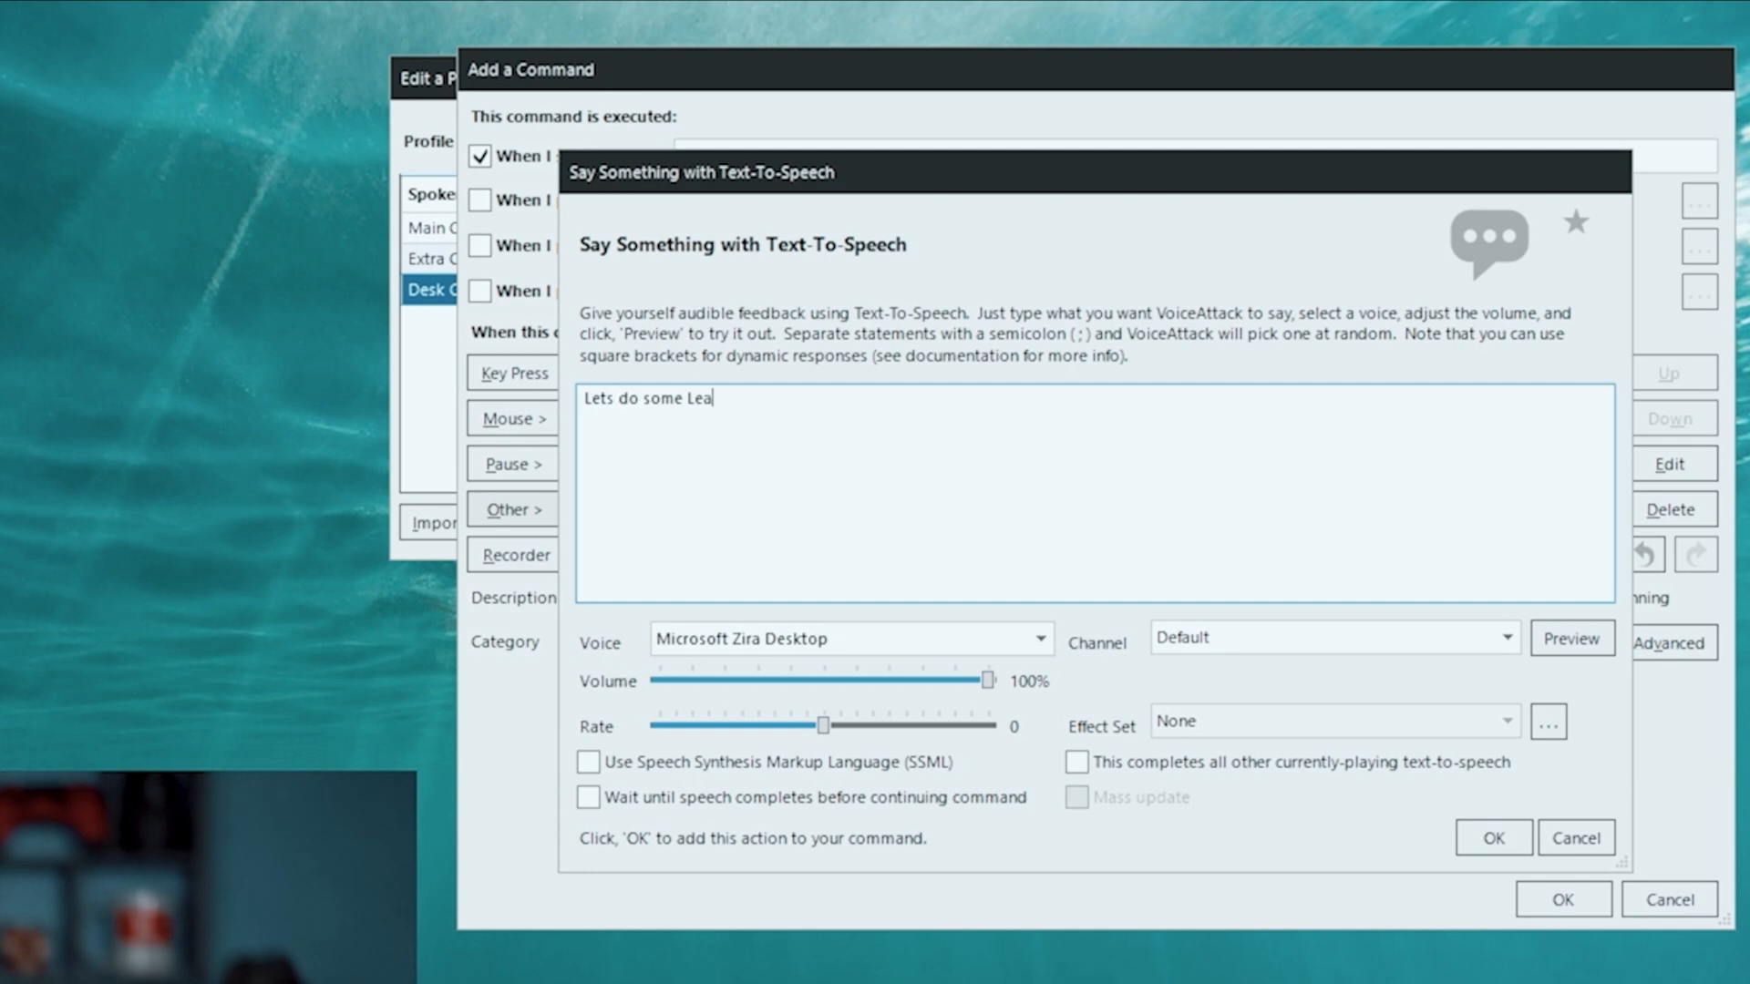
{"action": "type", "text": "rning"}
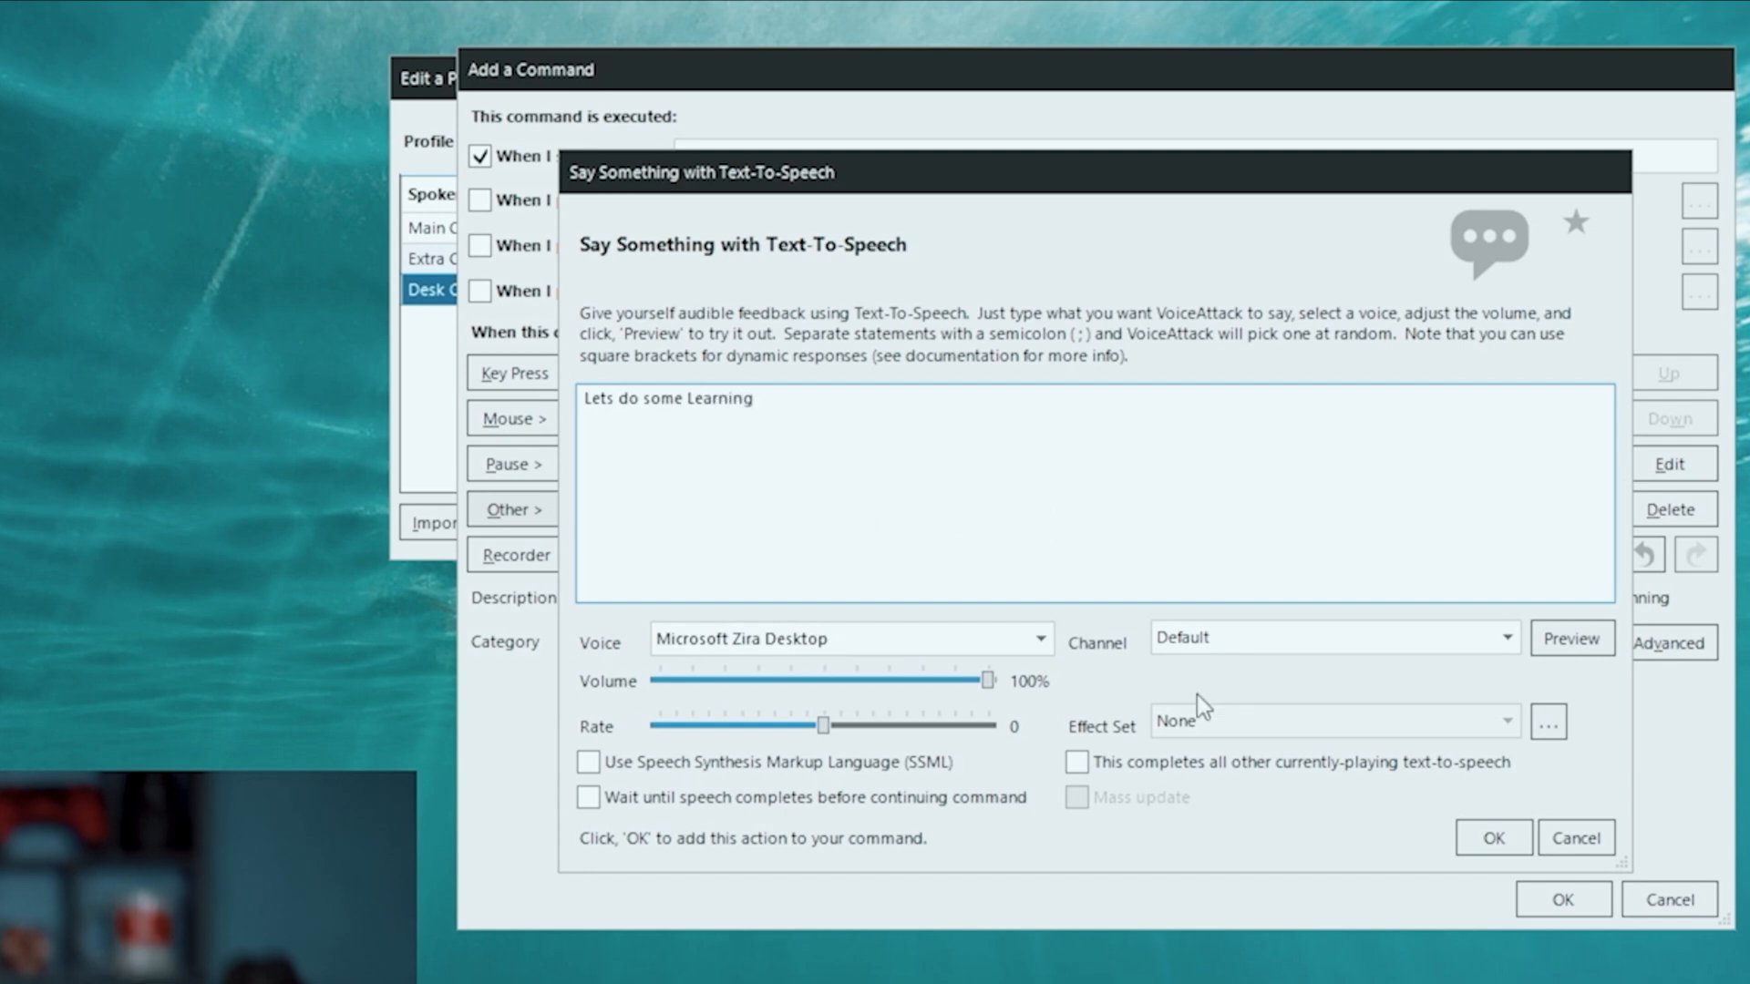
{"action": "left_click", "coordinate": [1077, 762]}
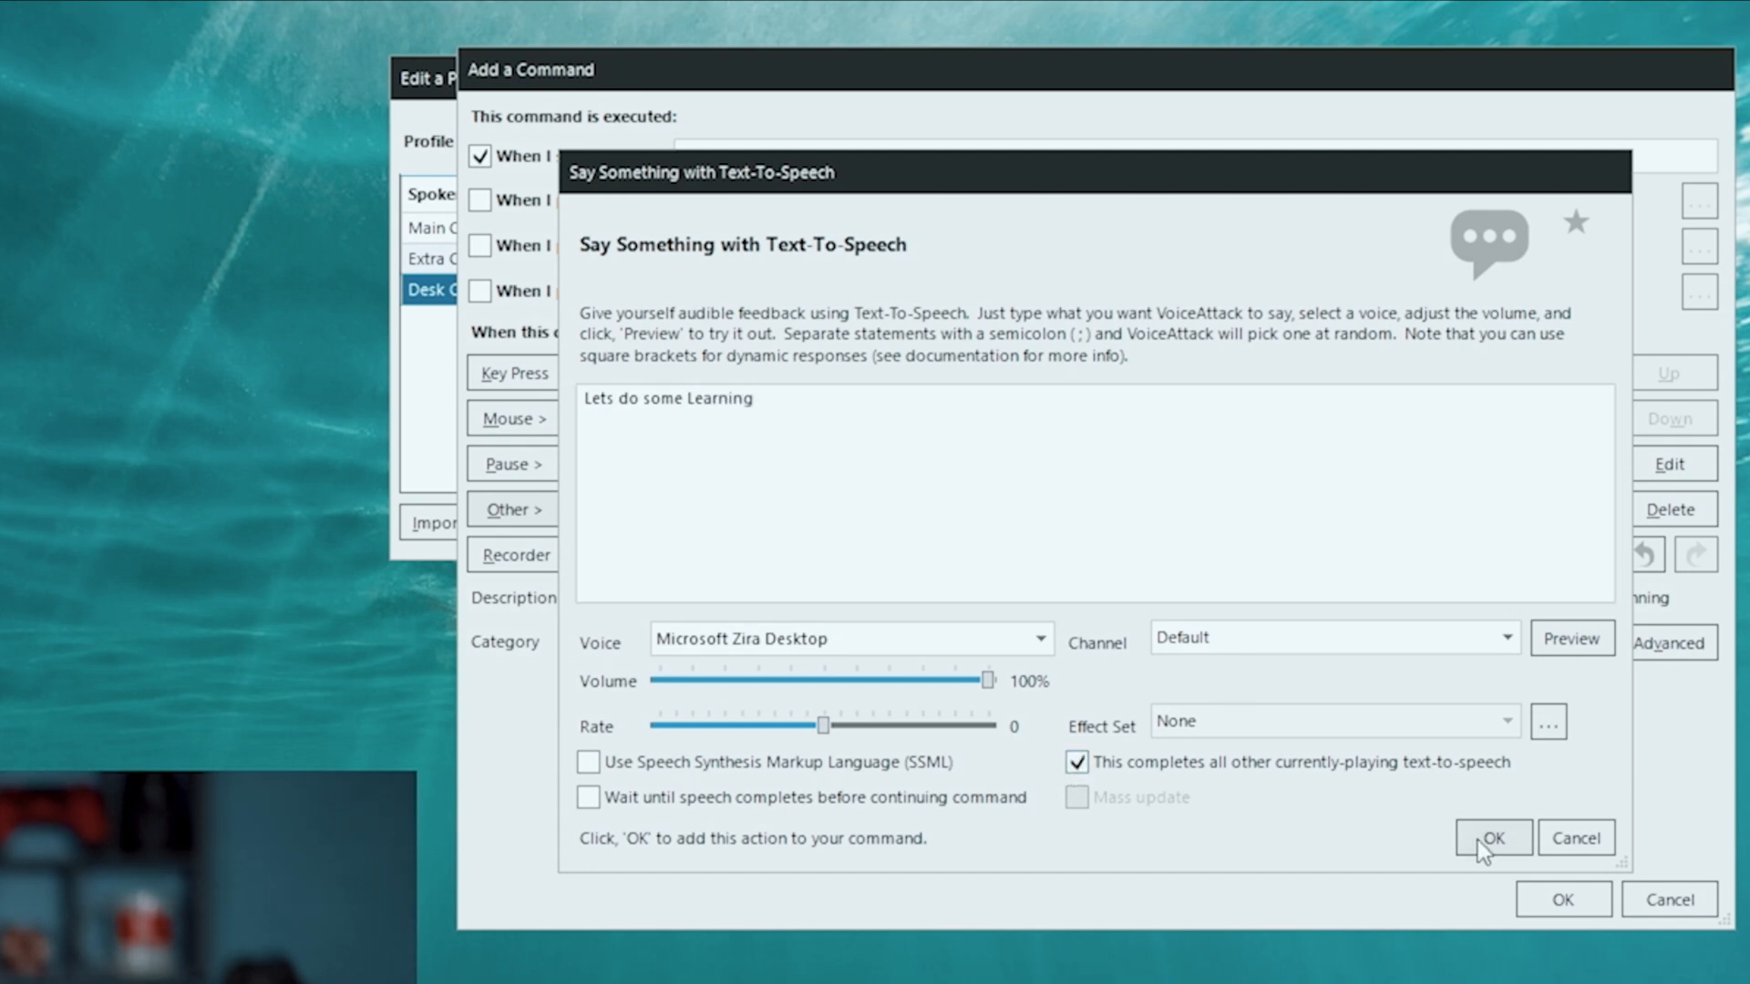
{"action": "left_click", "coordinate": [1493, 838]}
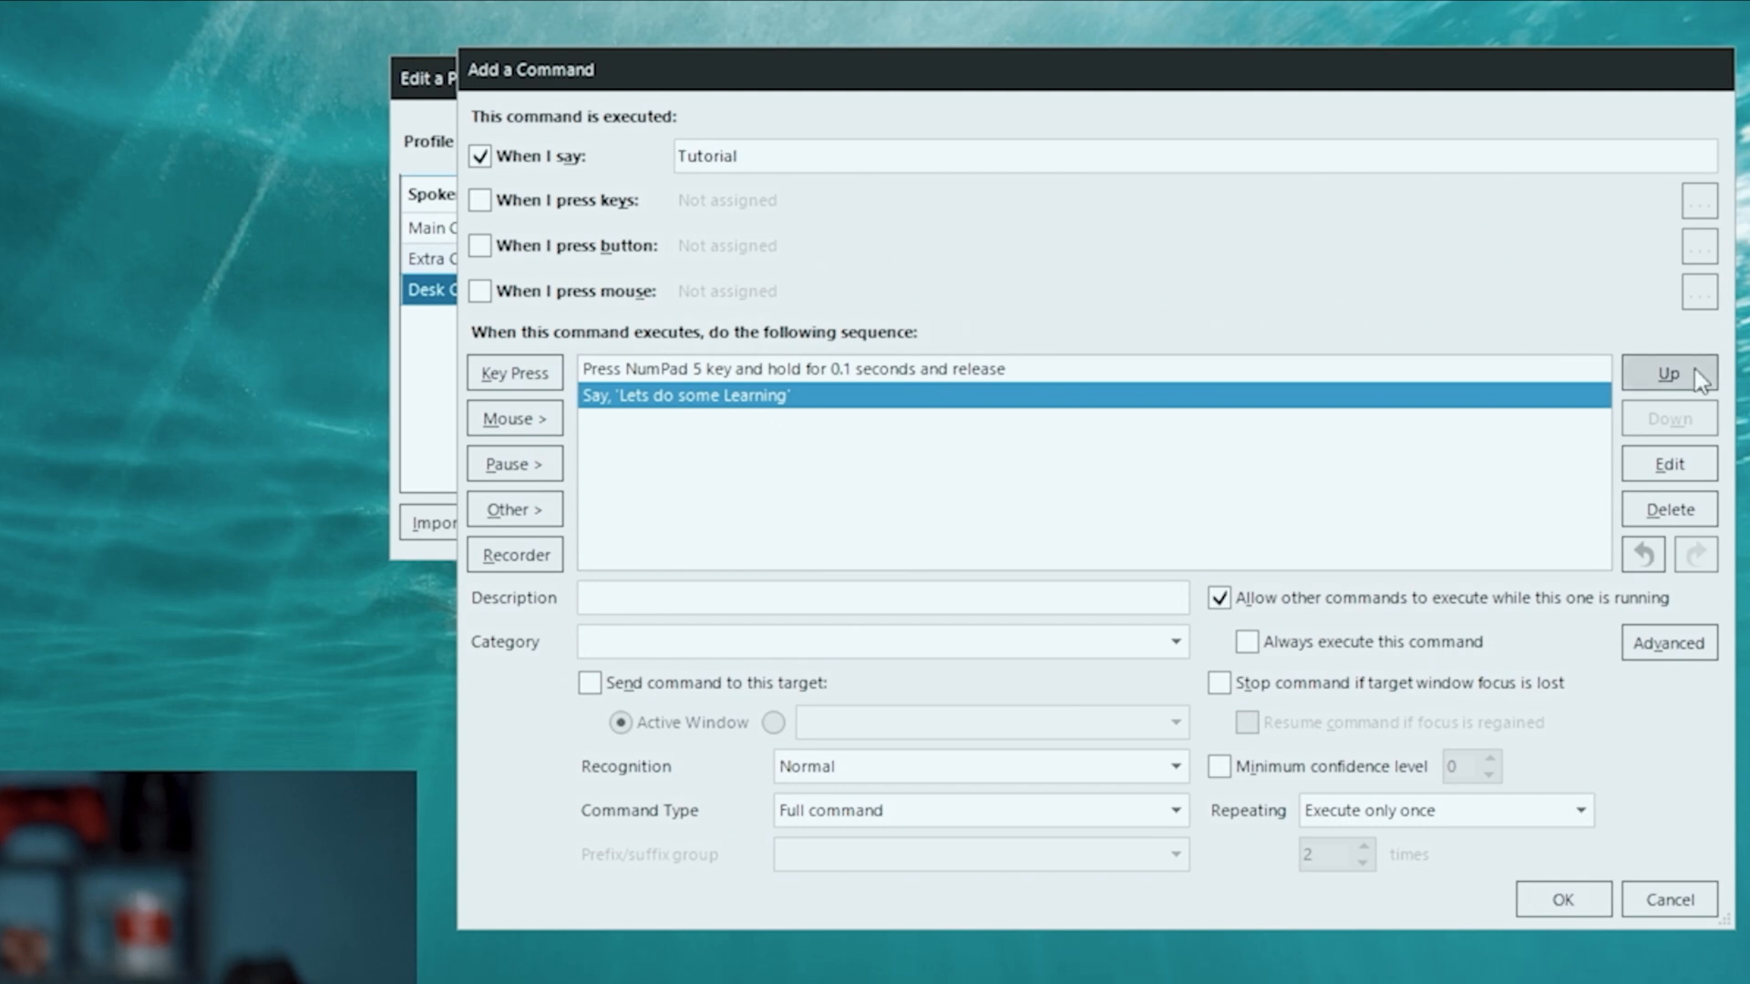
{"action": "left_click", "coordinate": [1668, 372]}
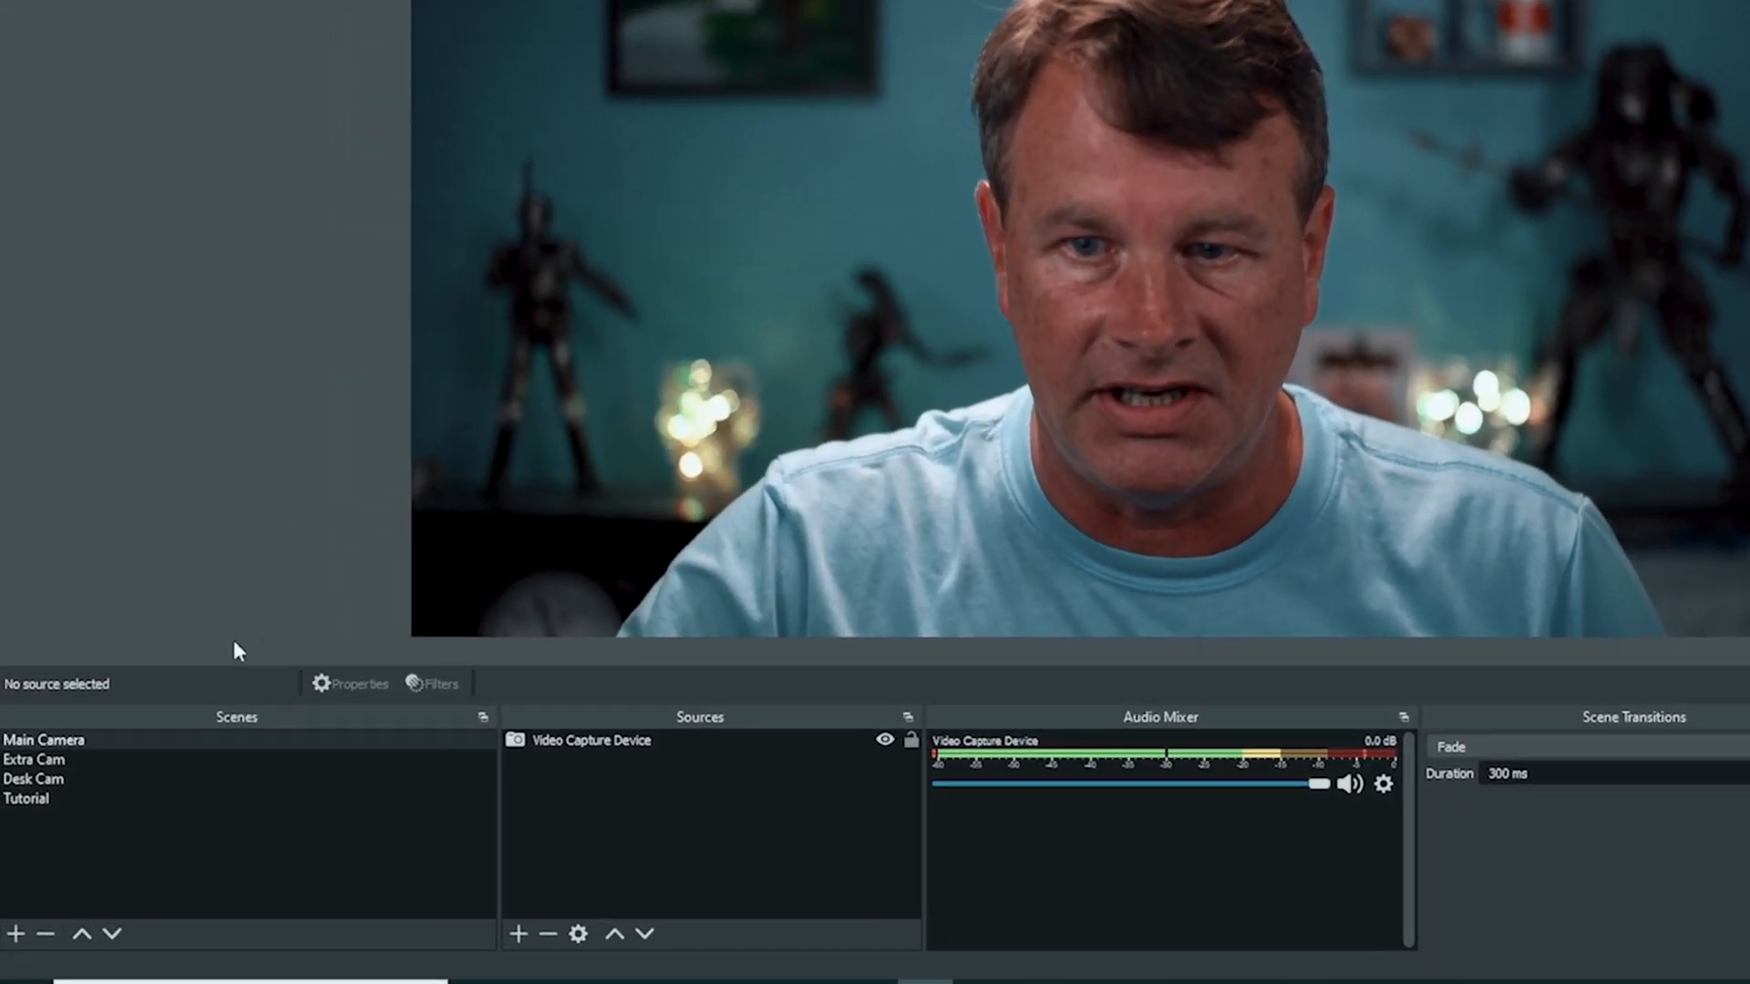
Reach the OBS Hotkeys settings and scroll to the scene switch bindings
{"action": "left_click", "coordinate": [33, 758]}
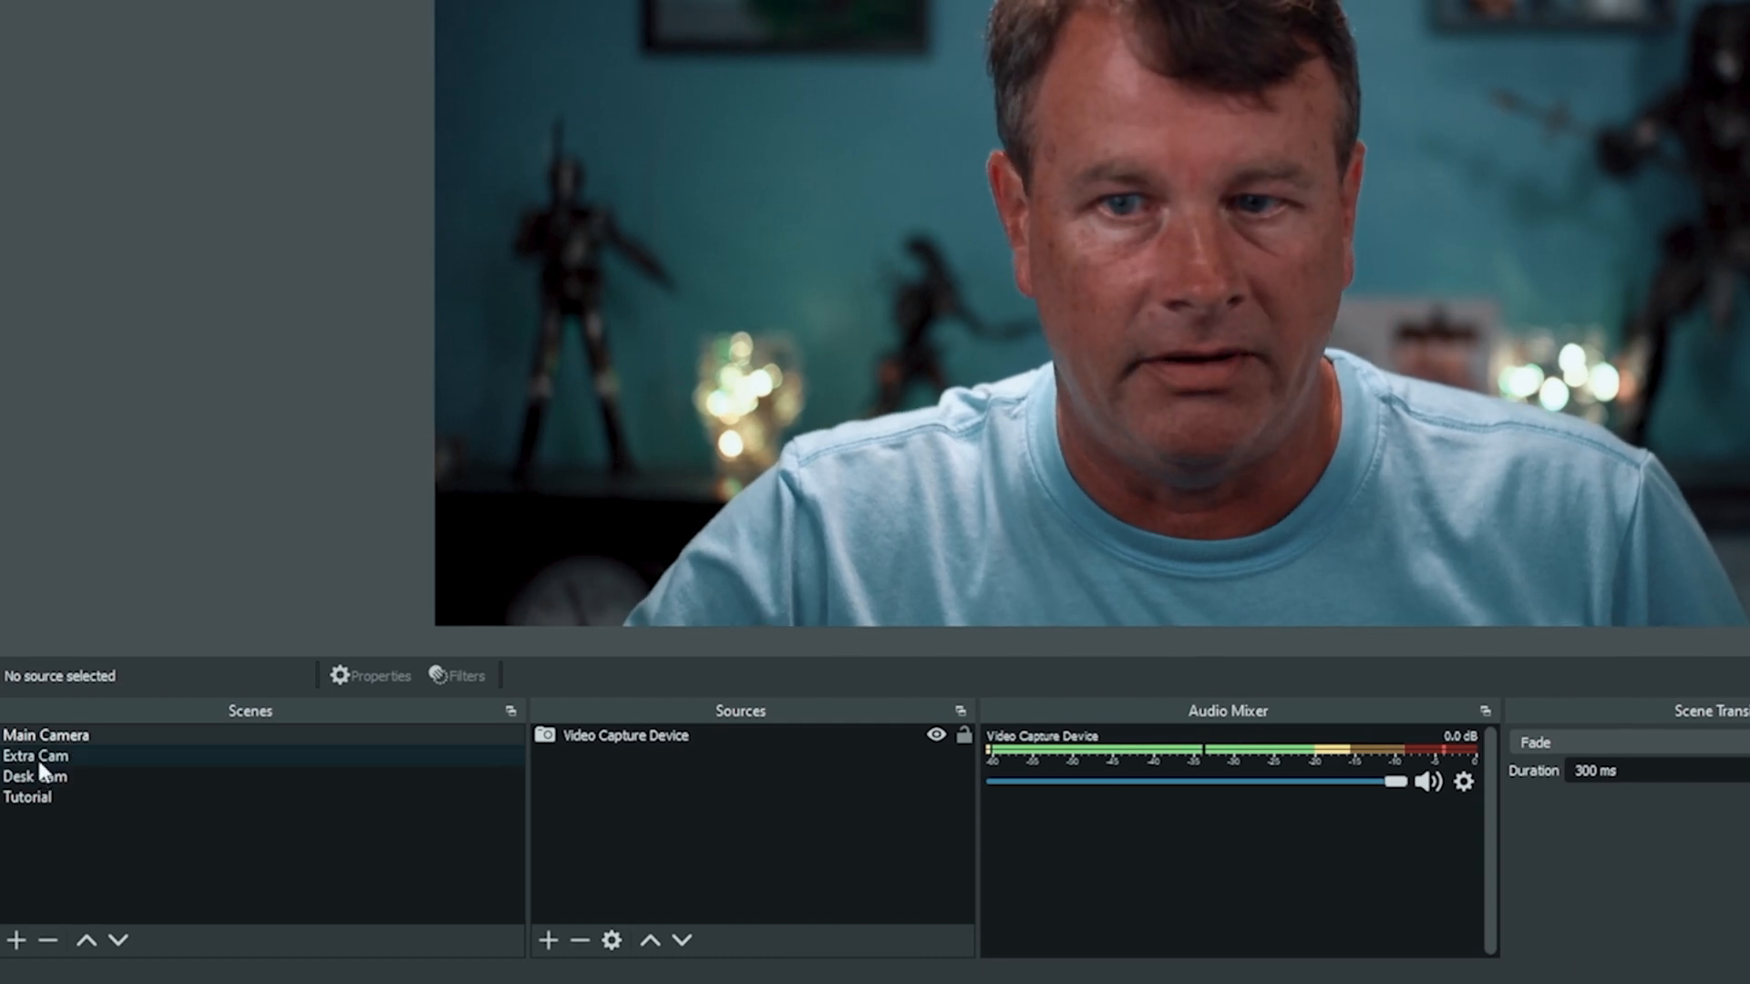
{"action": "left_click", "coordinate": [27, 797]}
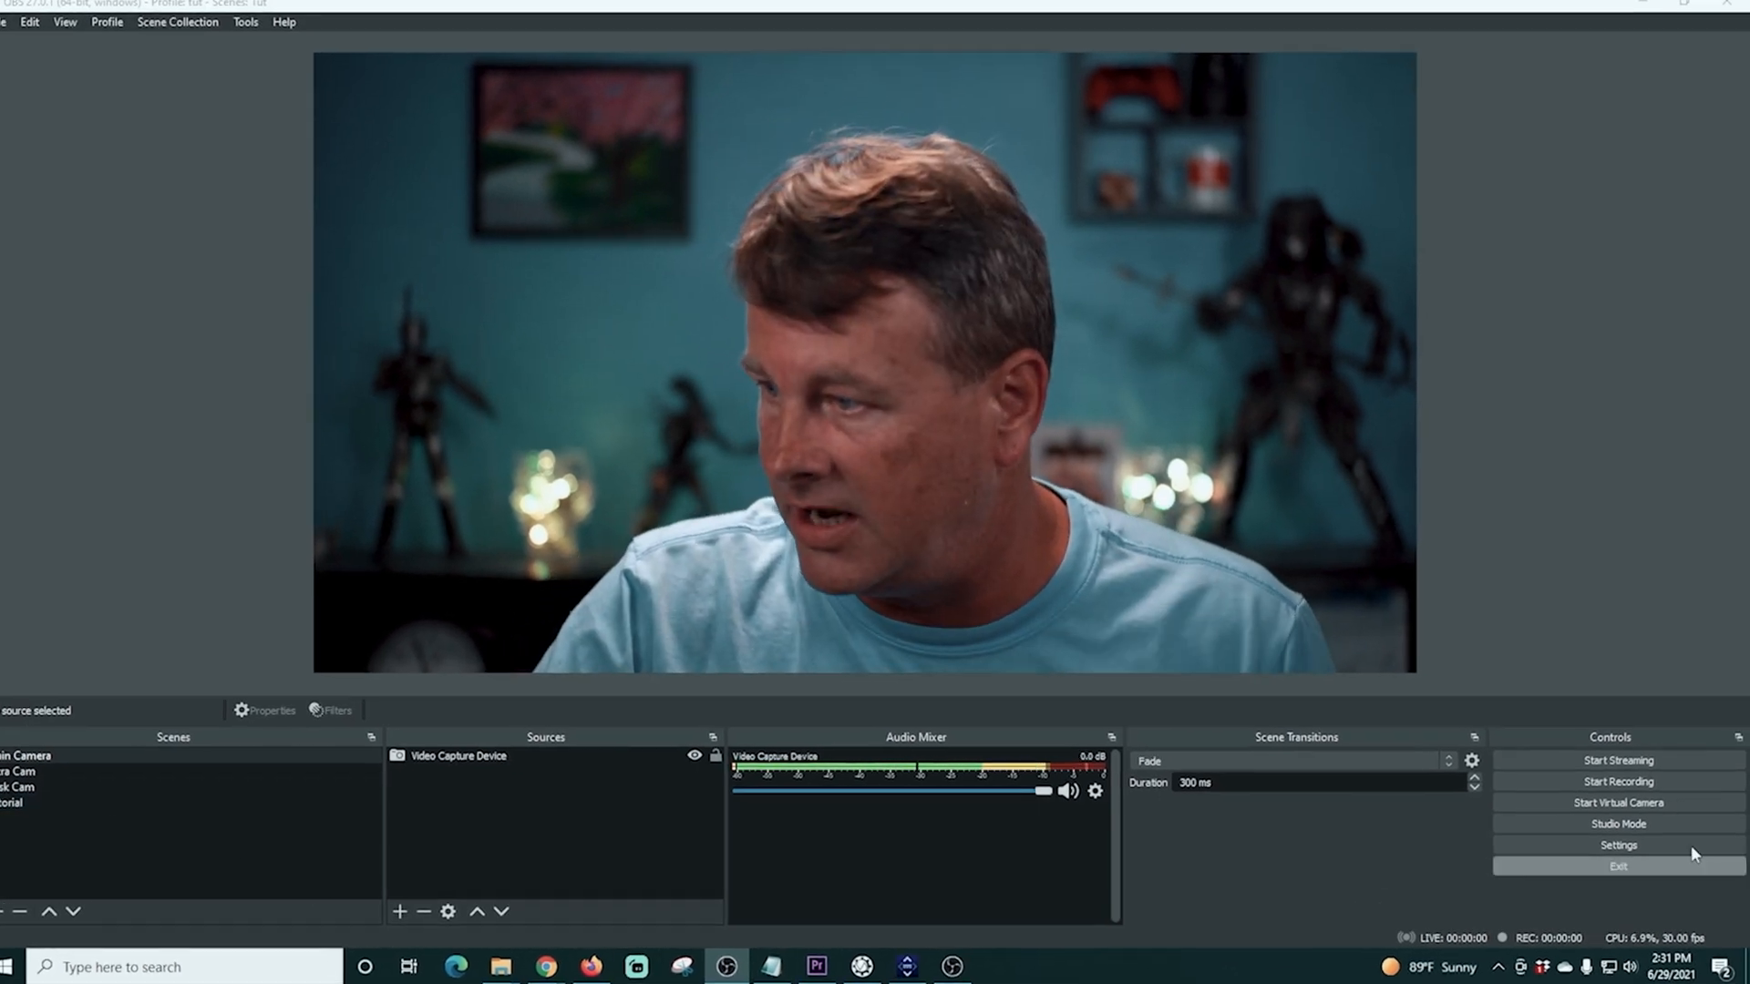
{"action": "left_click", "coordinate": [1617, 844]}
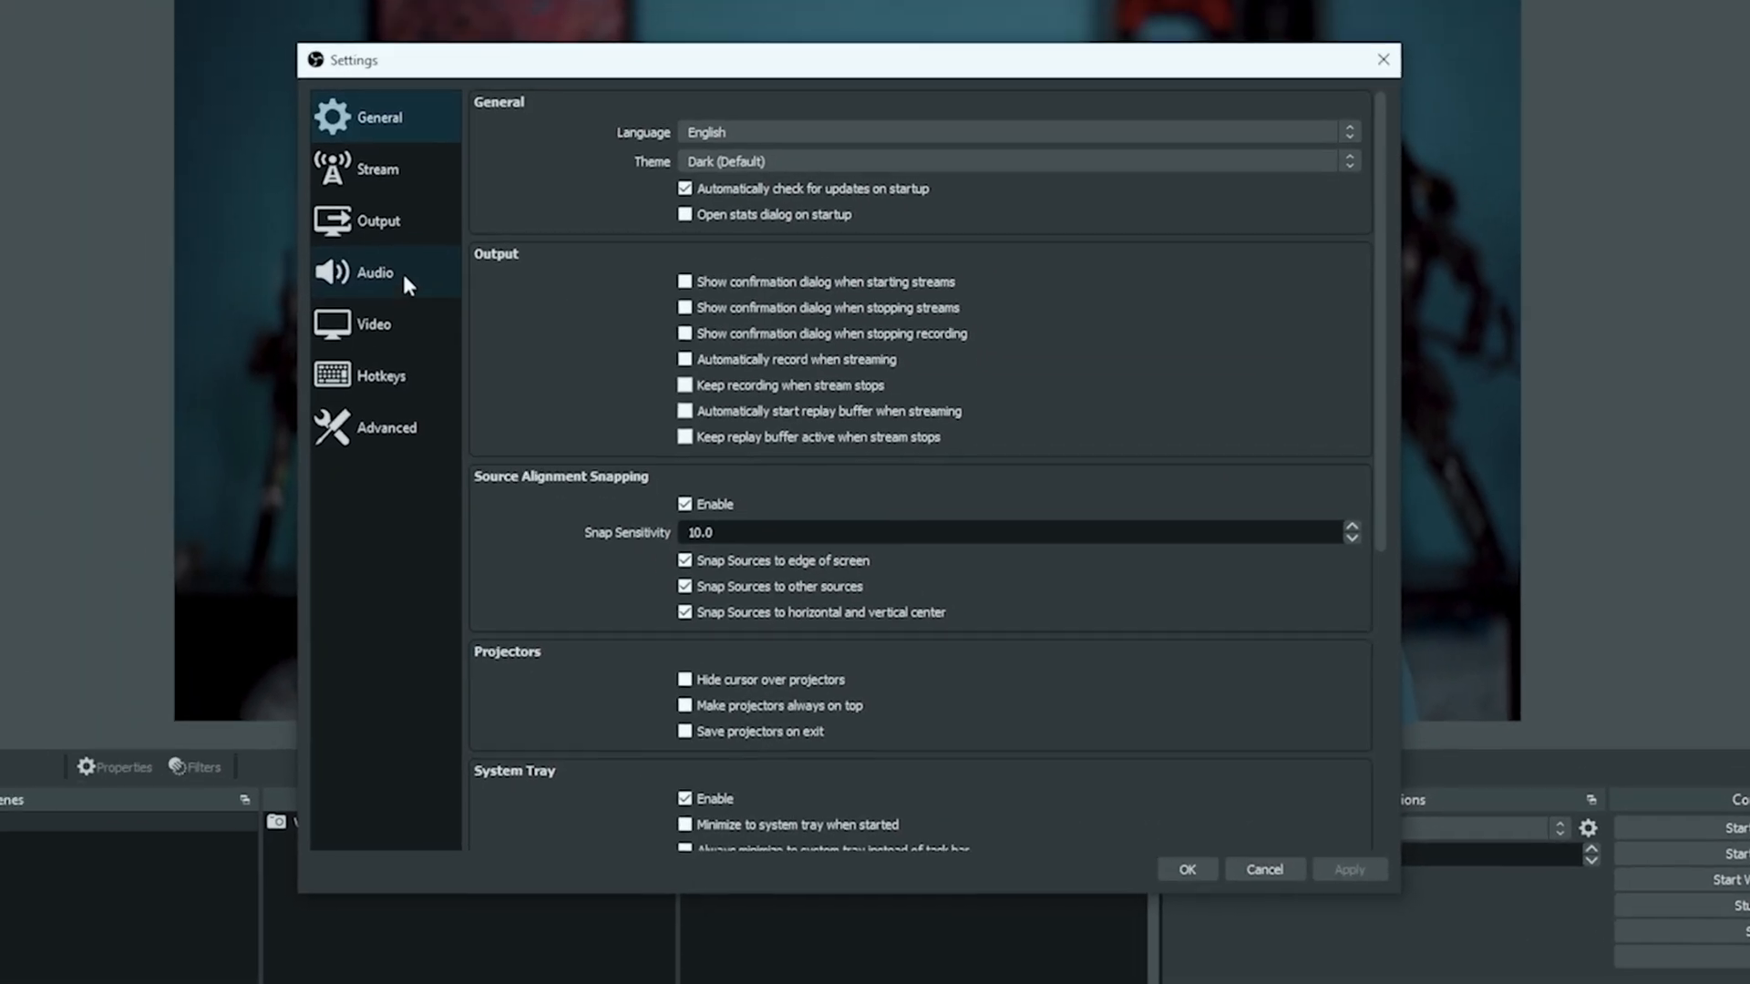
{"action": "left_click", "coordinate": [381, 375]}
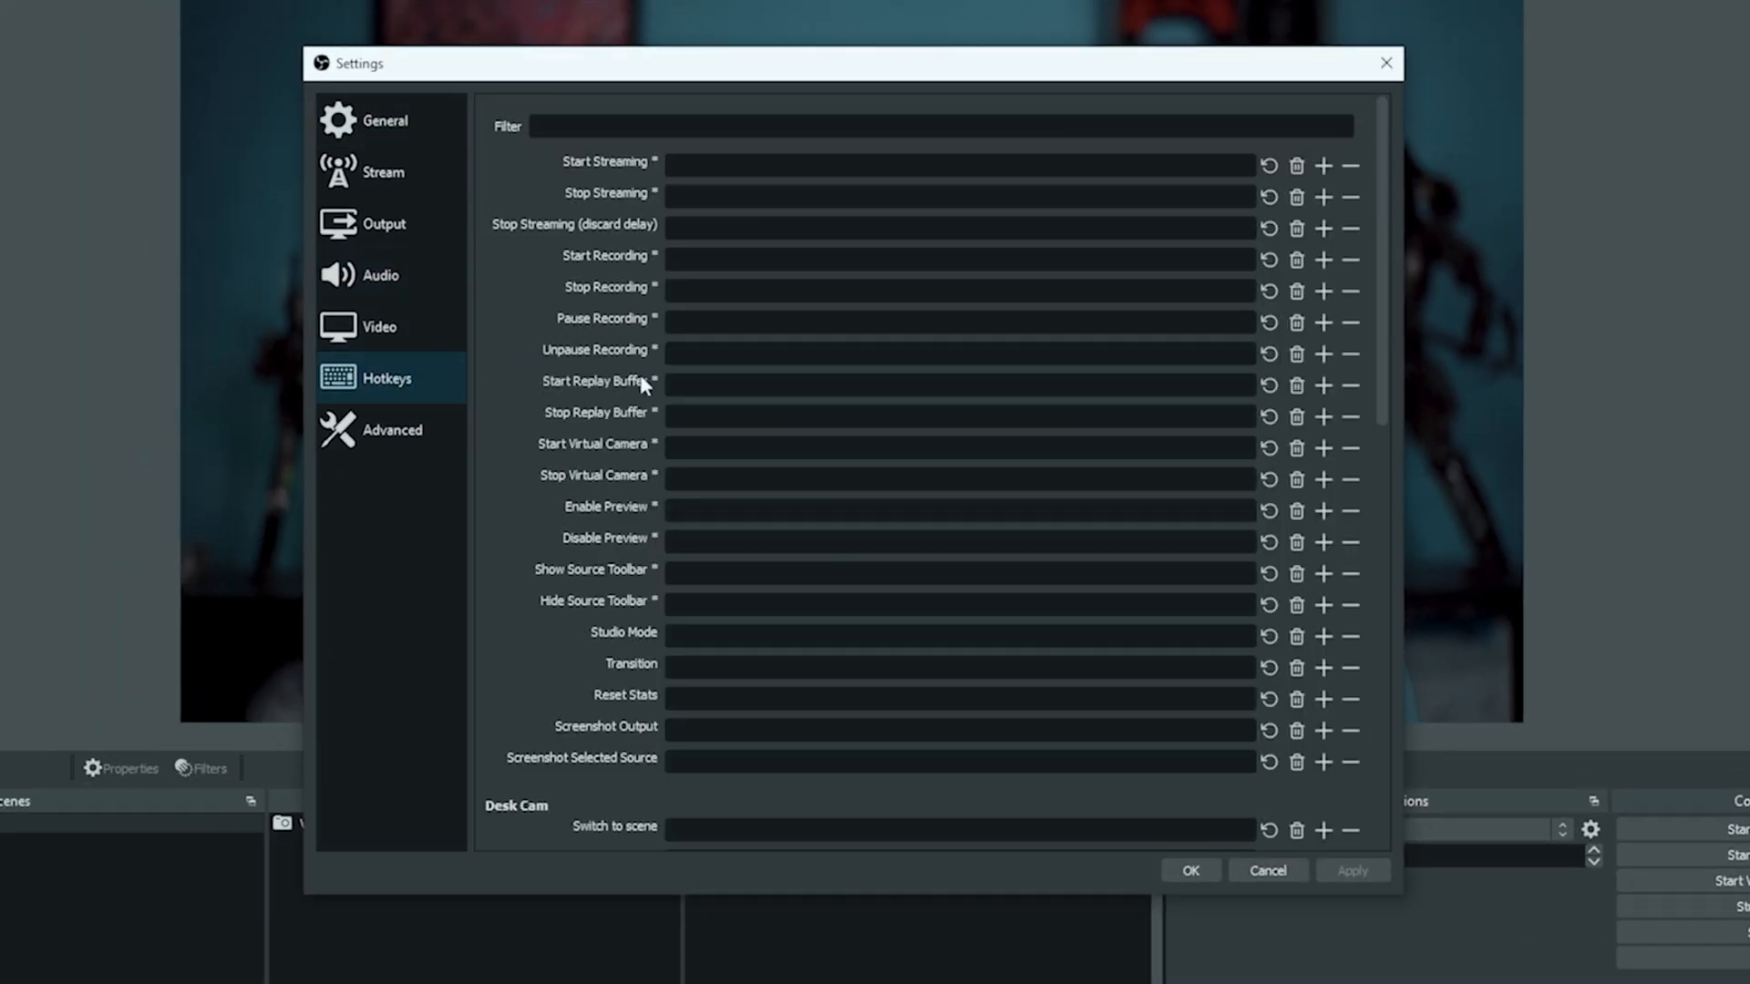
{"action": "scroll", "scroll_direction": "down", "scroll_amount": 3}
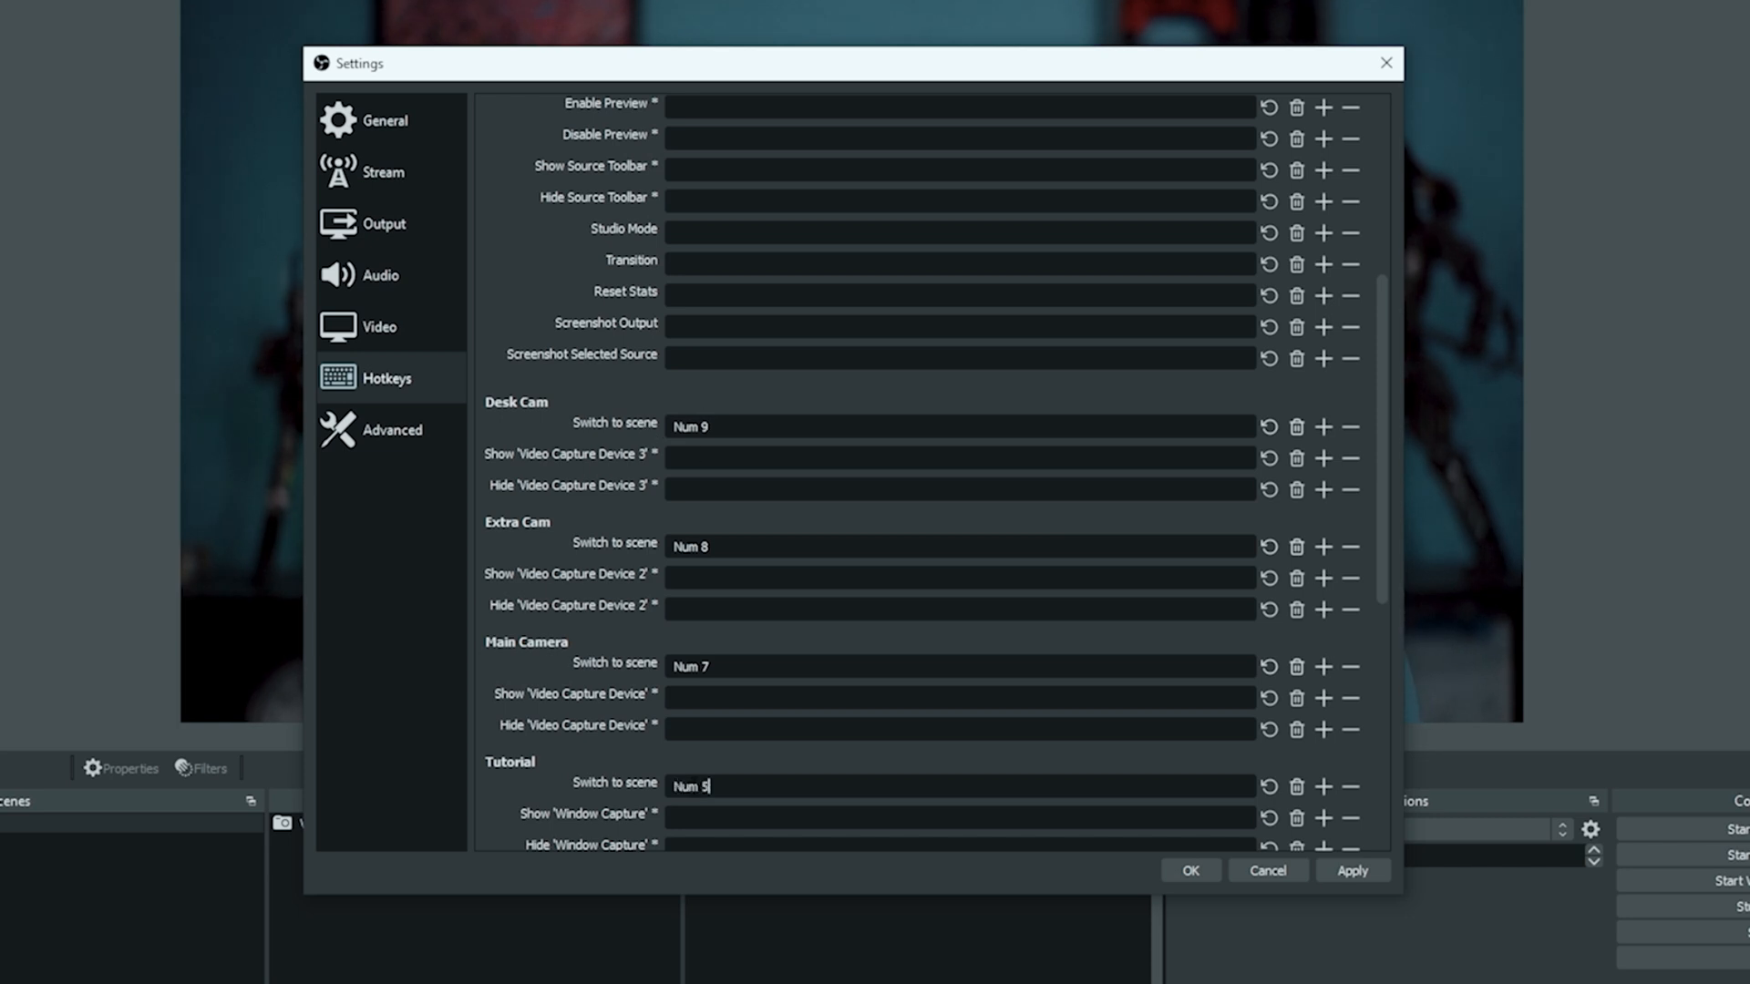
Bind Switch to scene for Desk Cam Num 9, Extra Cam Num 8, Main Camera Num 7, Tutorial Num 5, then apply and save
{"action": "left_click", "coordinate": [1351, 872]}
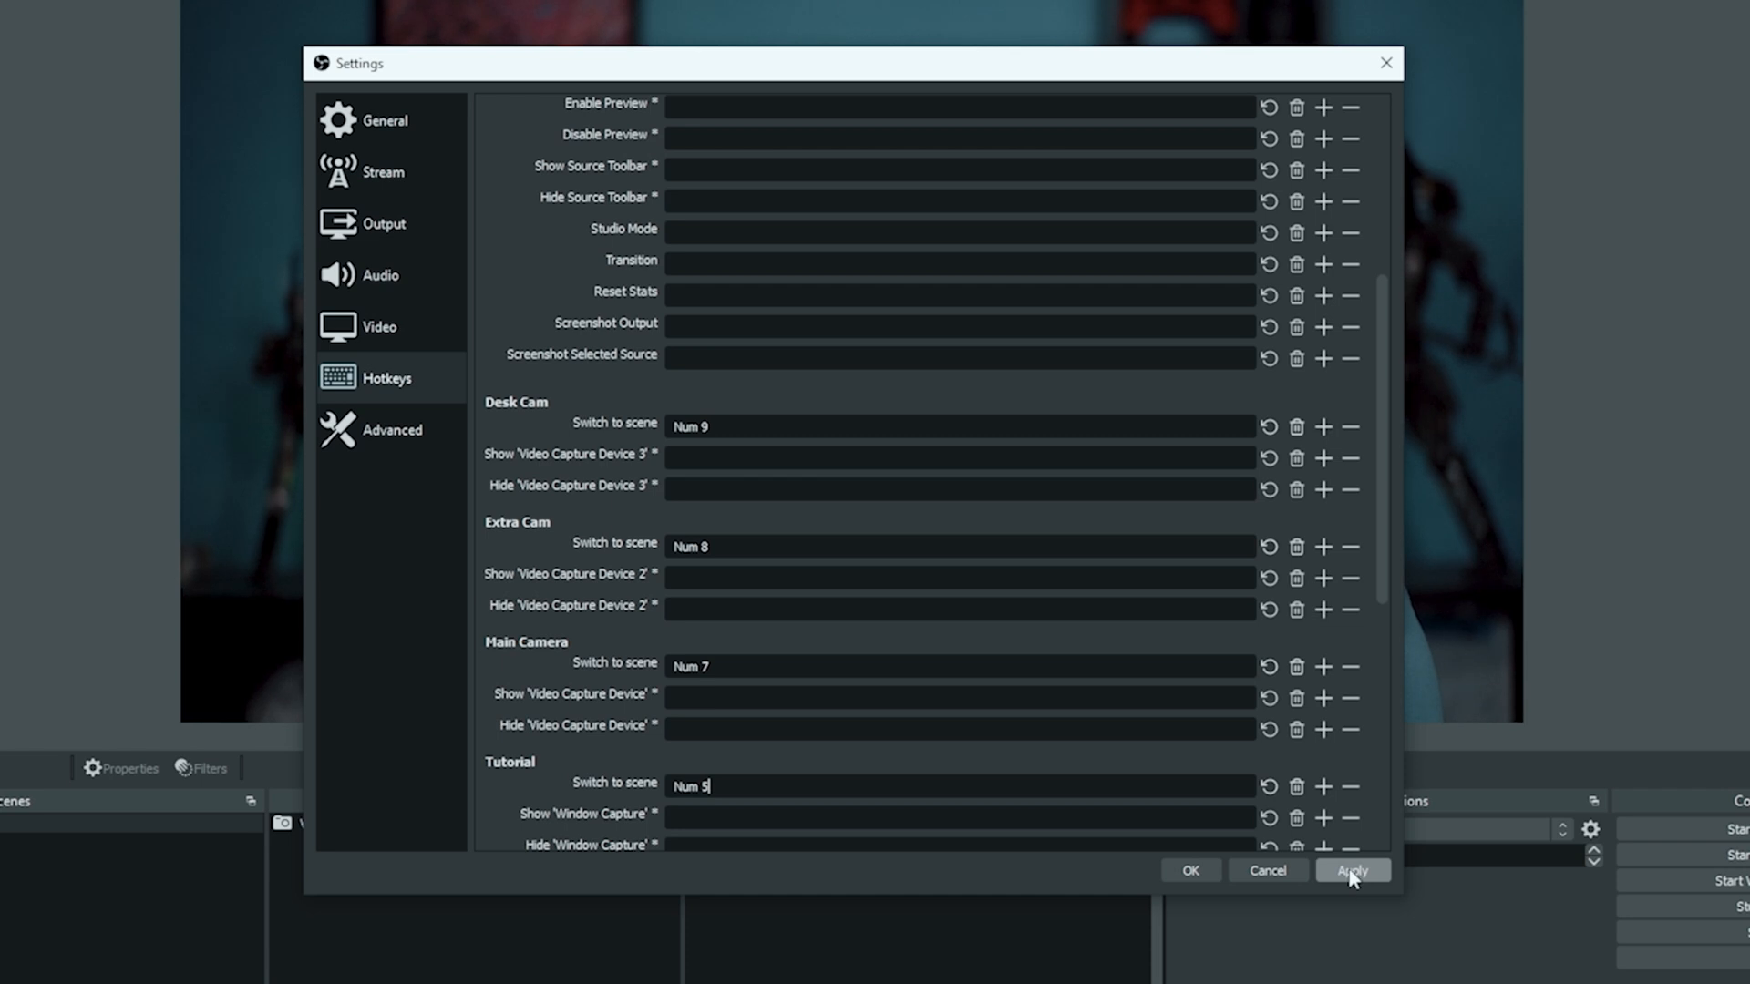
{"action": "left_click", "coordinate": [1351, 872]}
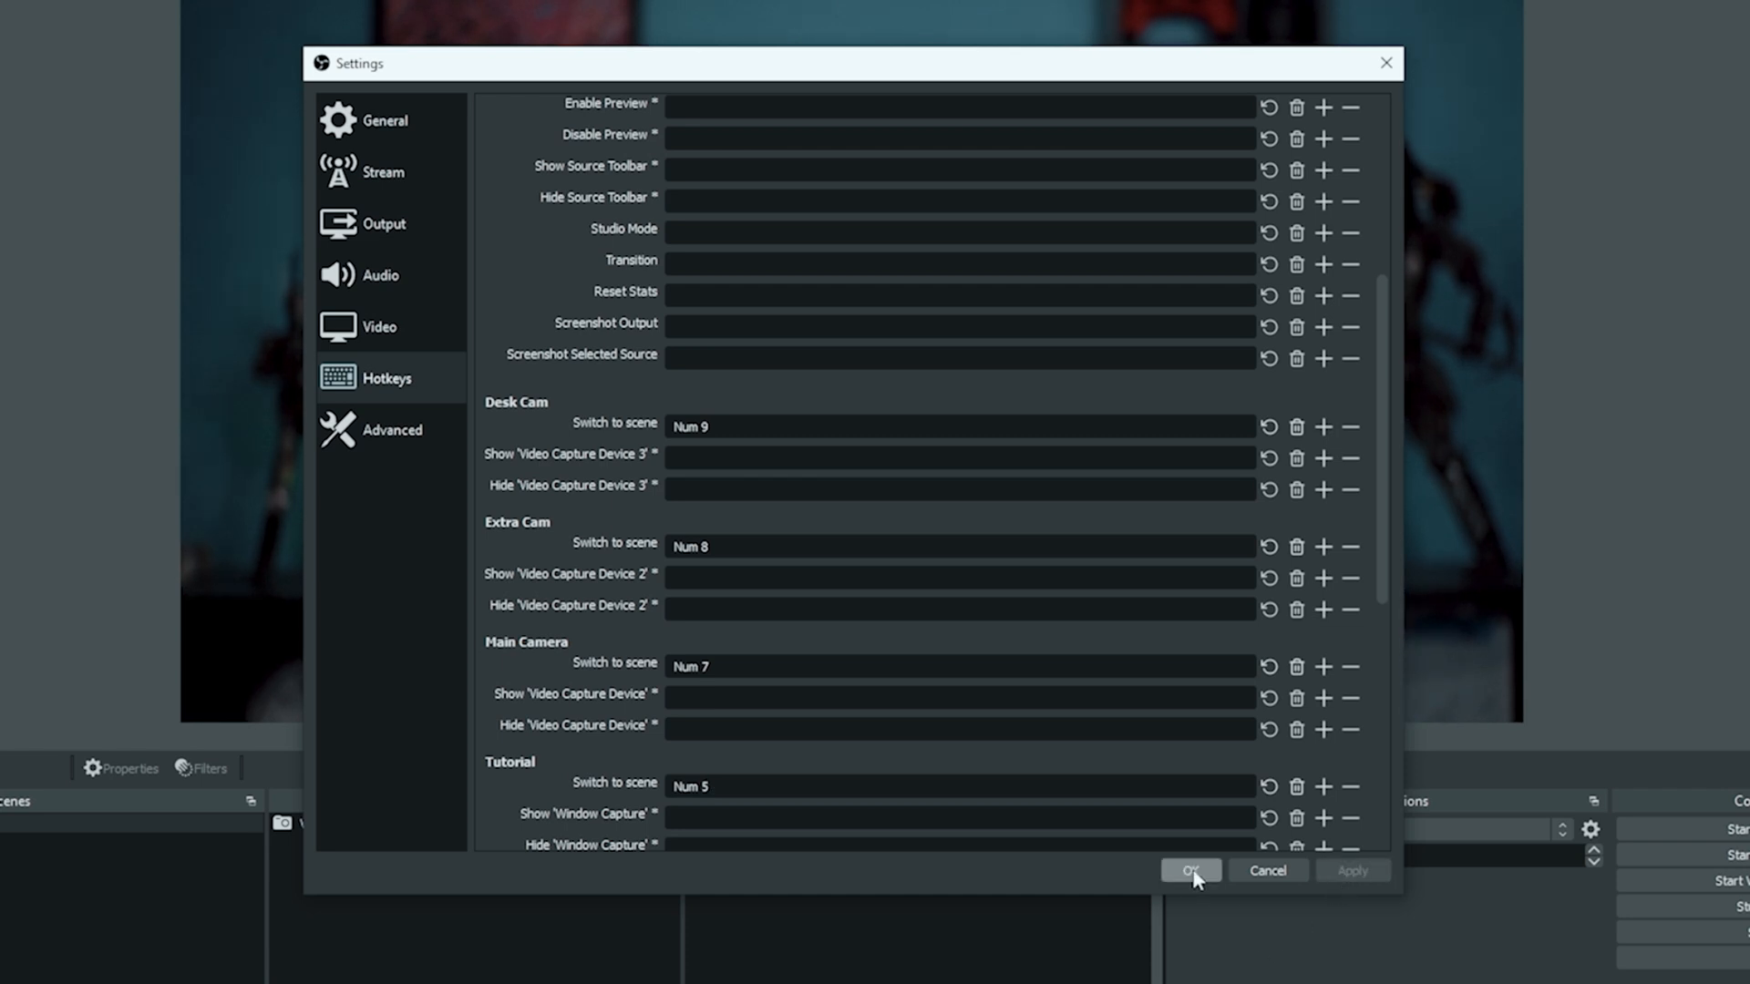
{"action": "left_click", "coordinate": [1189, 872]}
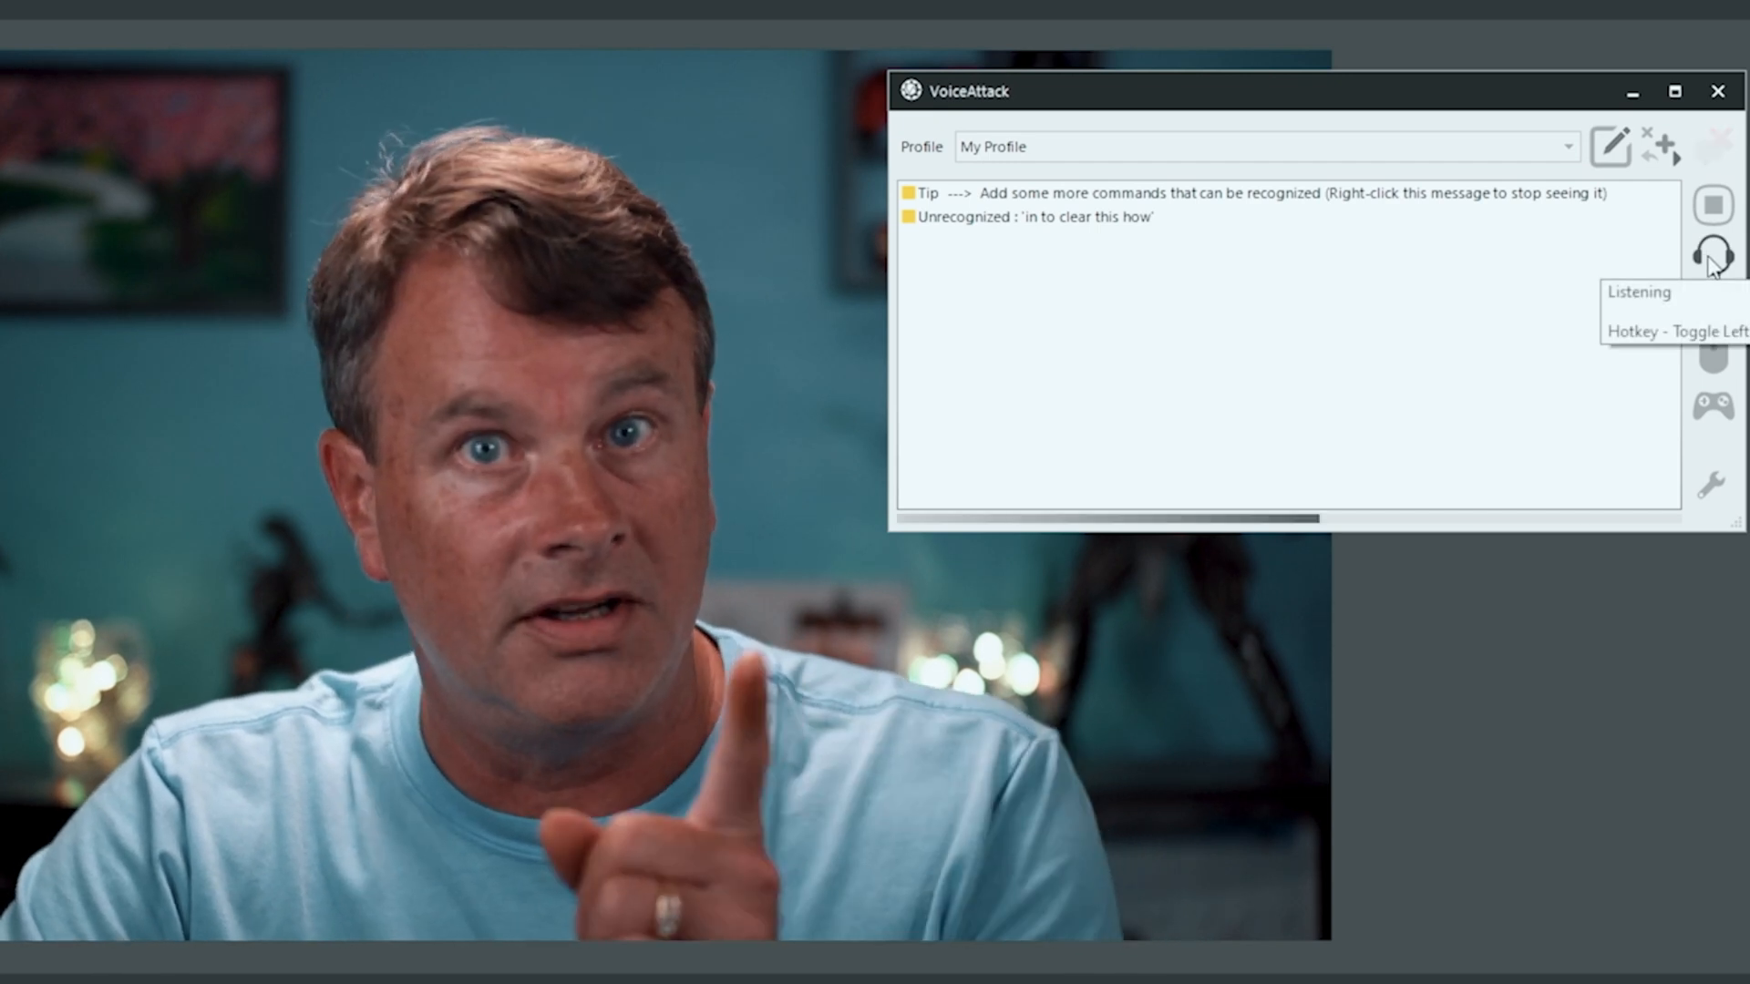
Enable VoiceAttack listening so the spoken 'tutorial' command switches OBS to the Tutorial scene
{"action": "left_click", "coordinate": [1712, 254]}
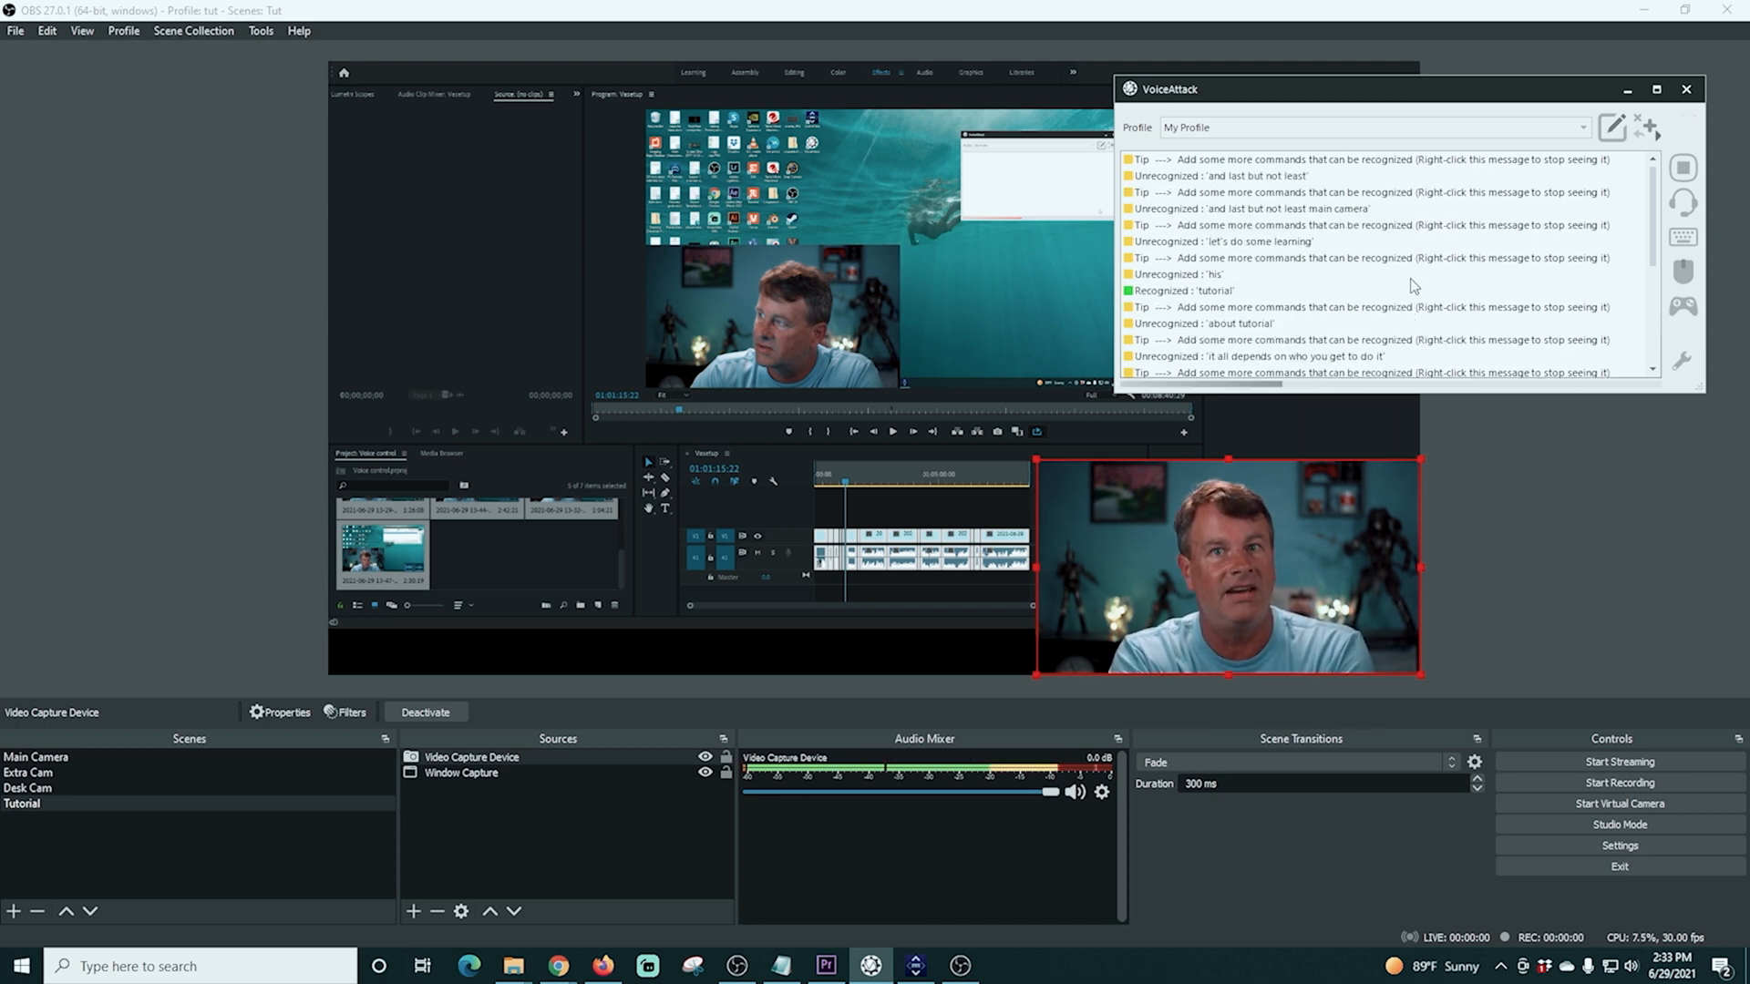
Speak 'main camera' so VoiceAttack recognizes it and OBS returns to the Main Camera scene
{"action": "left_click", "coordinate": [37, 757]}
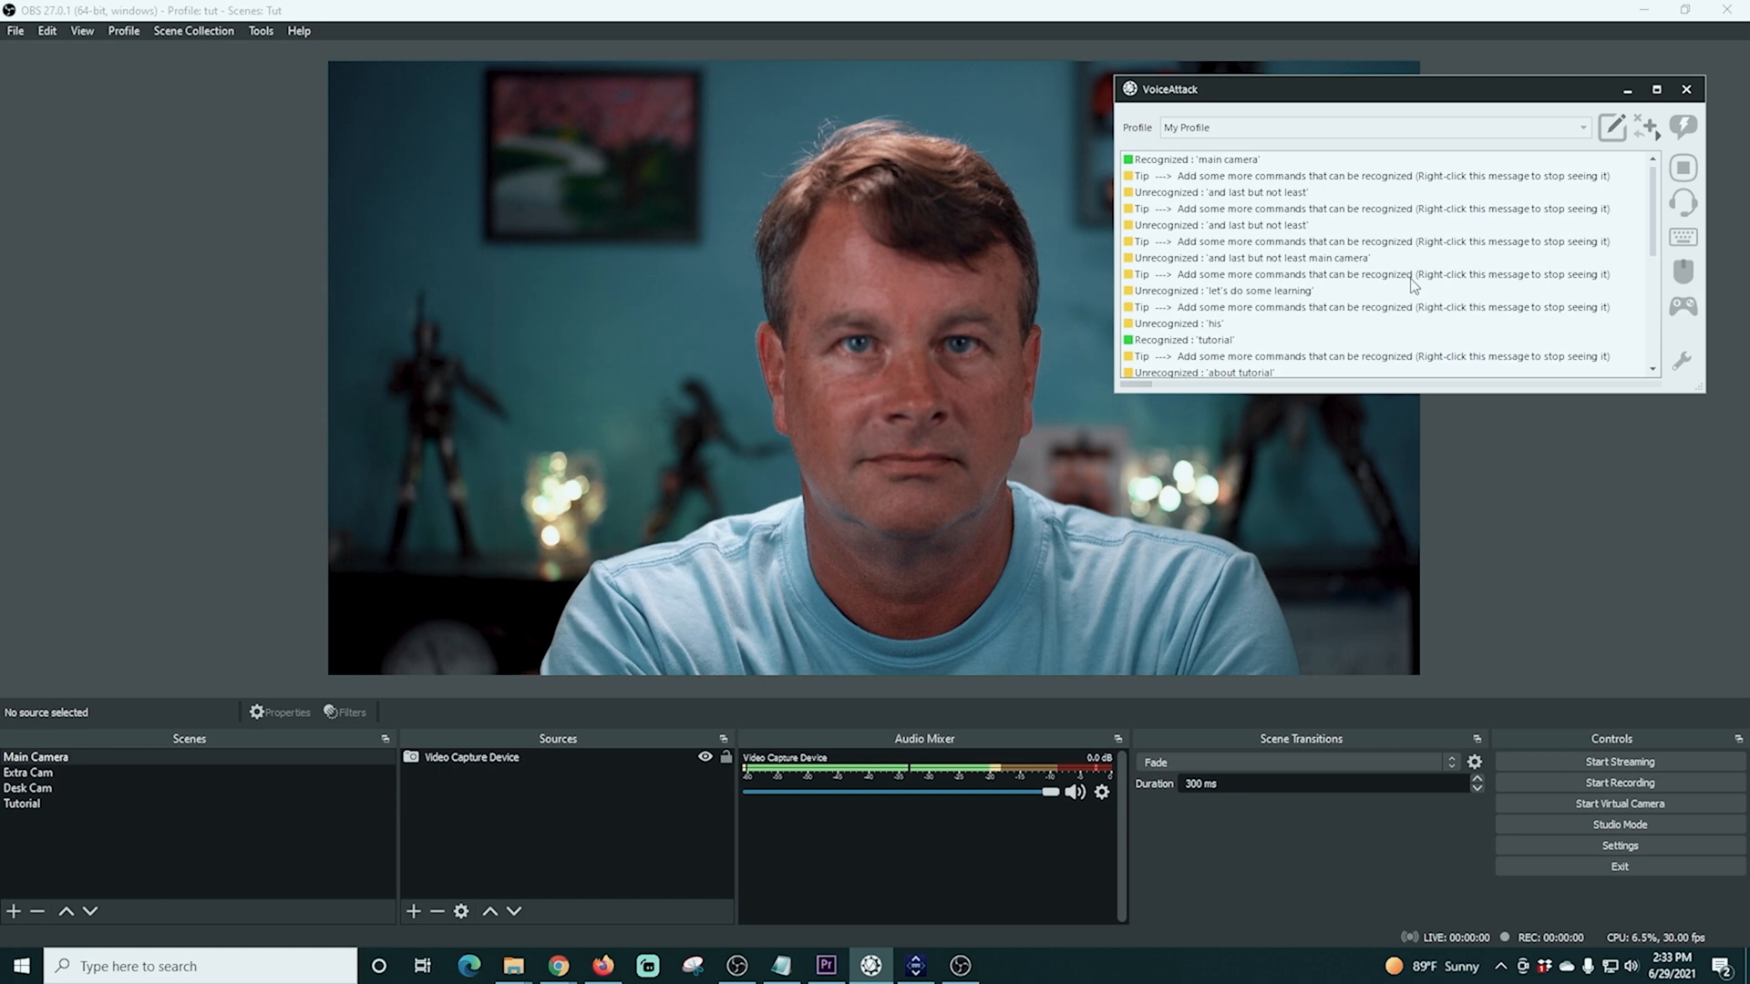